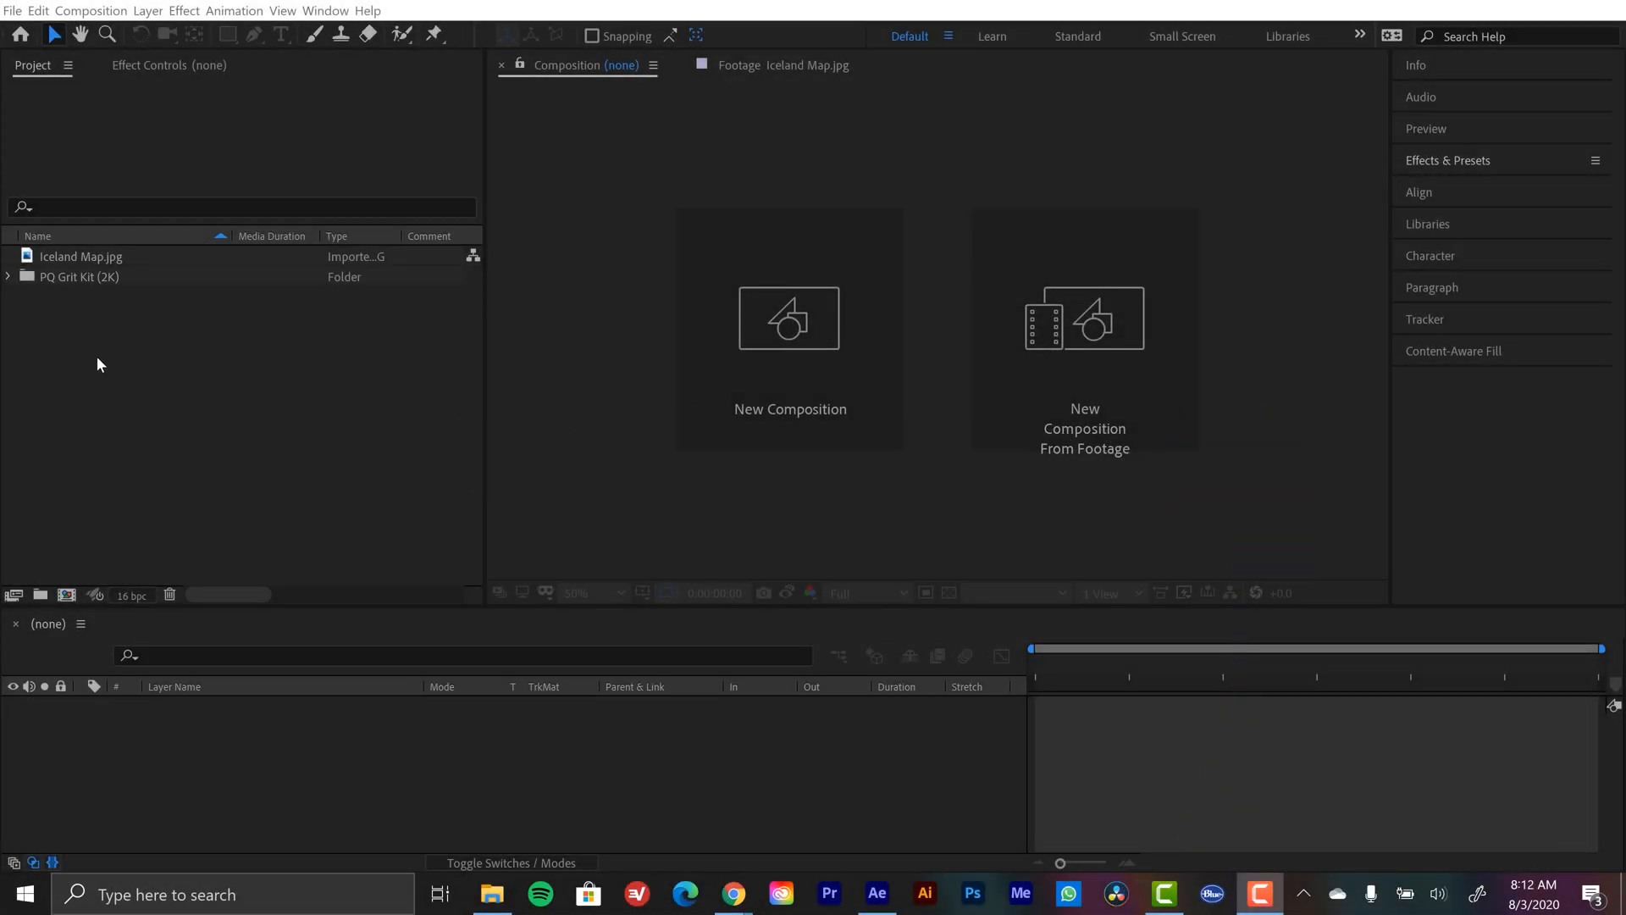
Preview Iceland Map.jpg in the Footage viewer
left_click(76, 257)
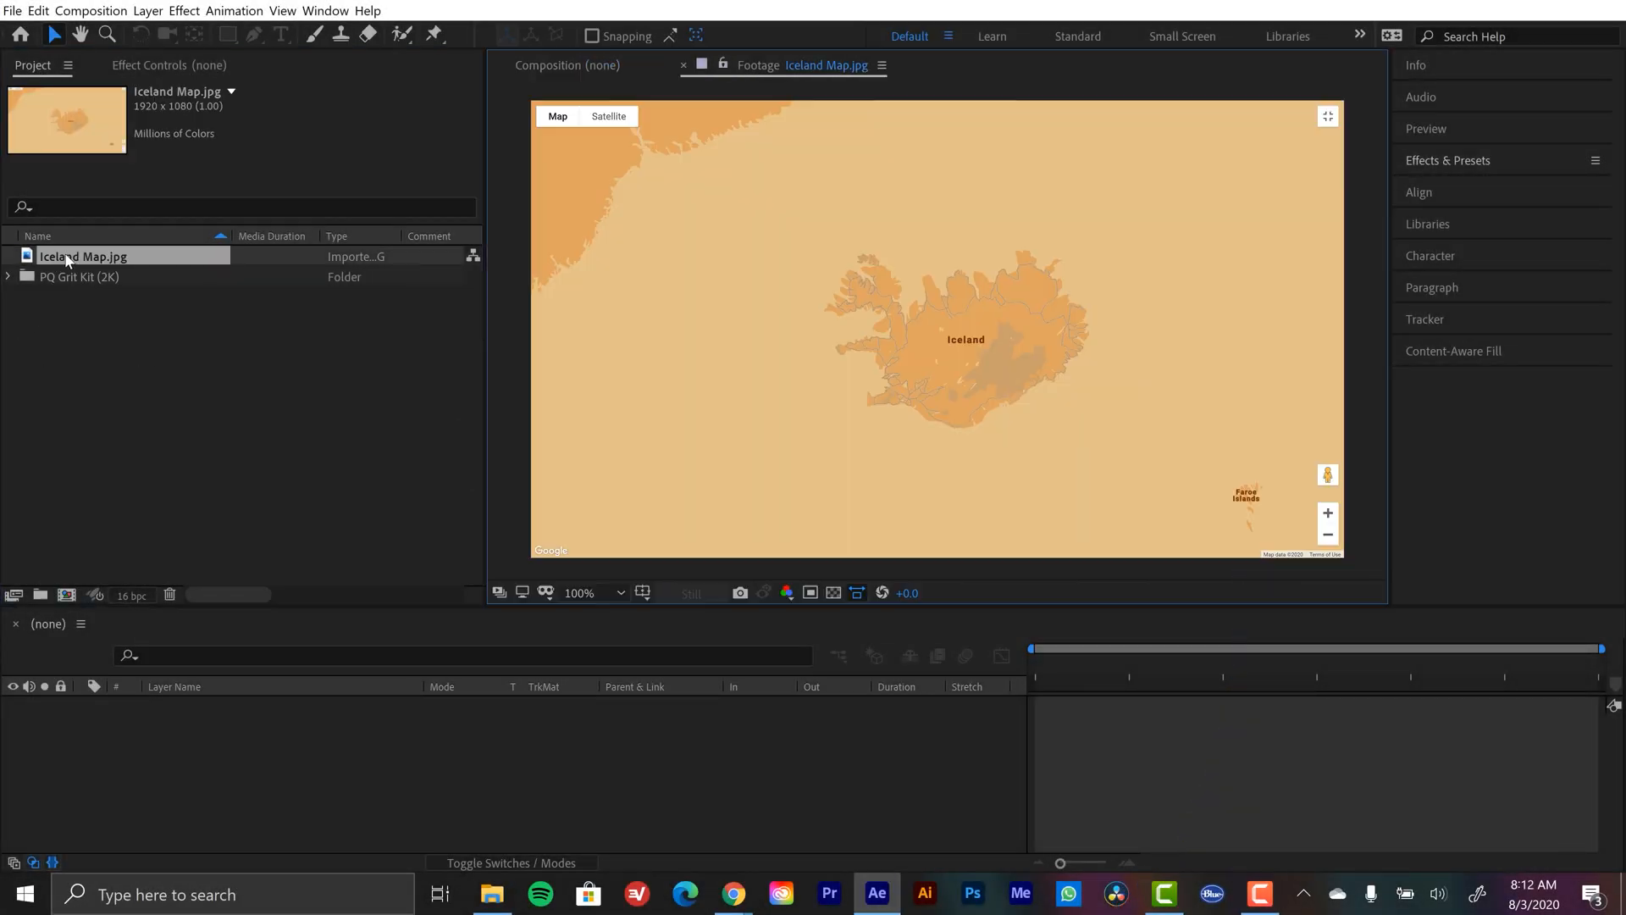
mouse_move(1245, 198)
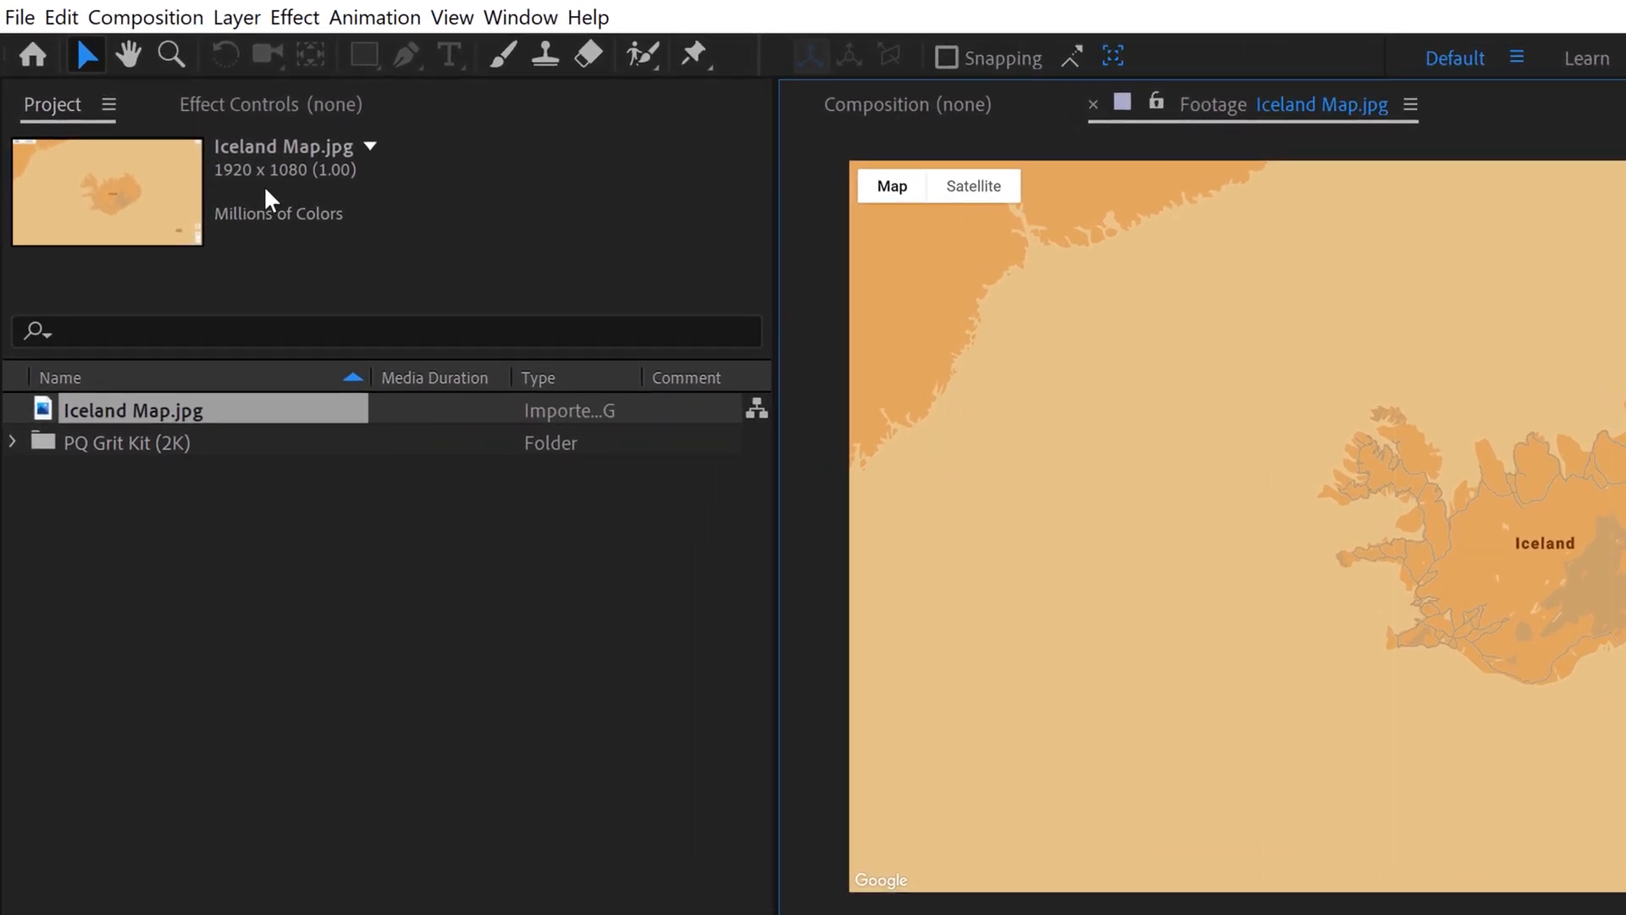
mouse_move(353, 210)
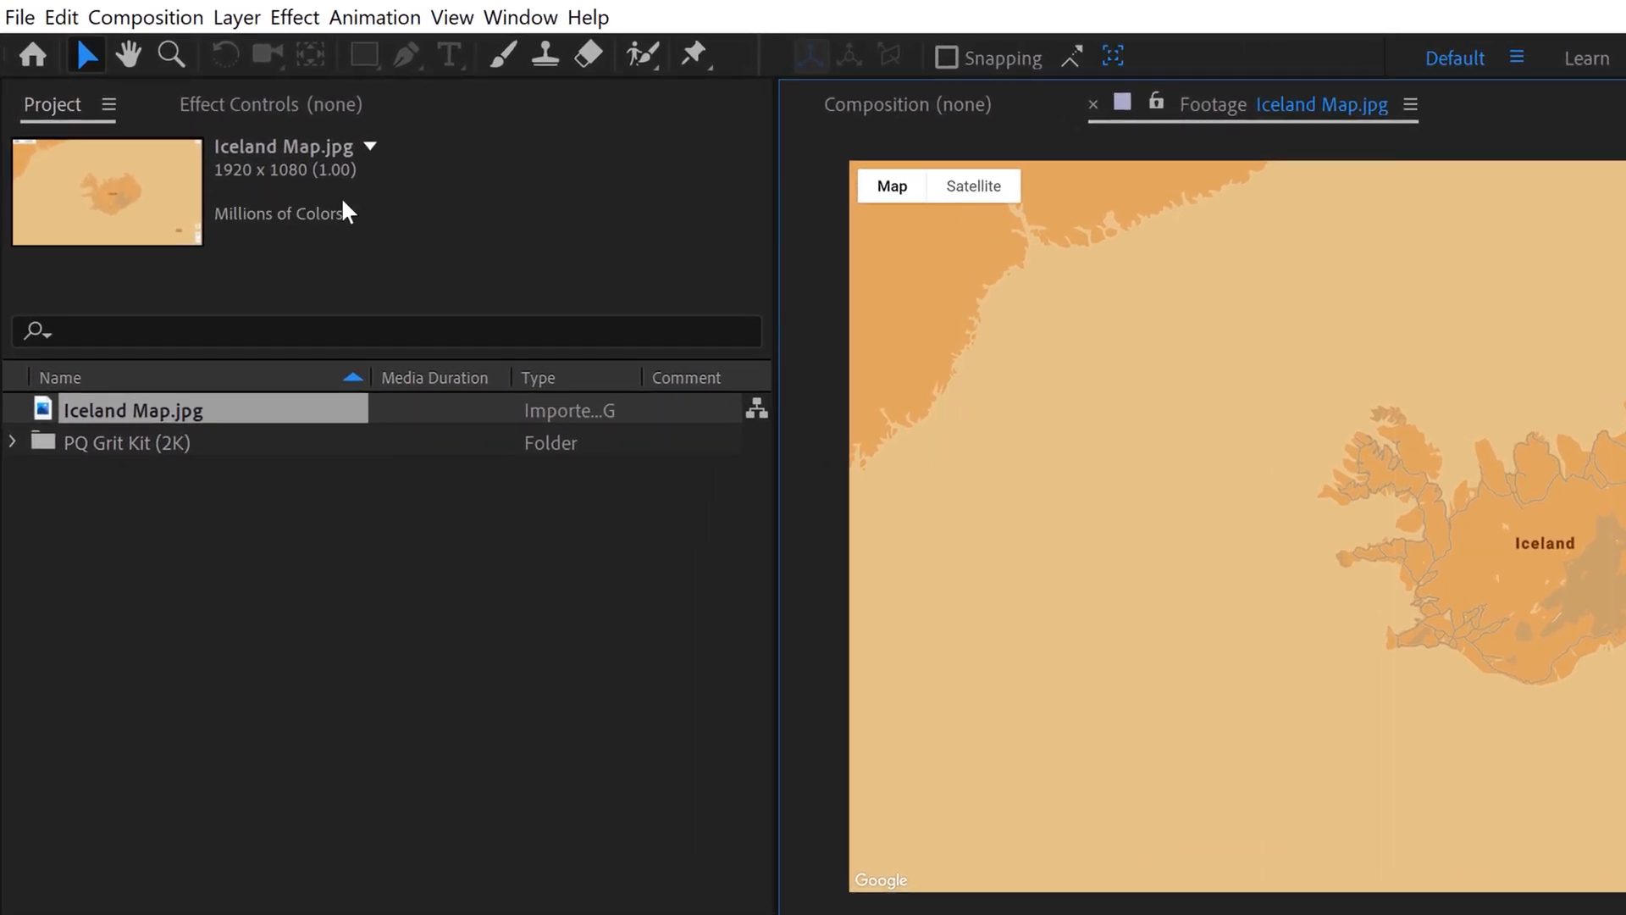
mouse_move(224, 205)
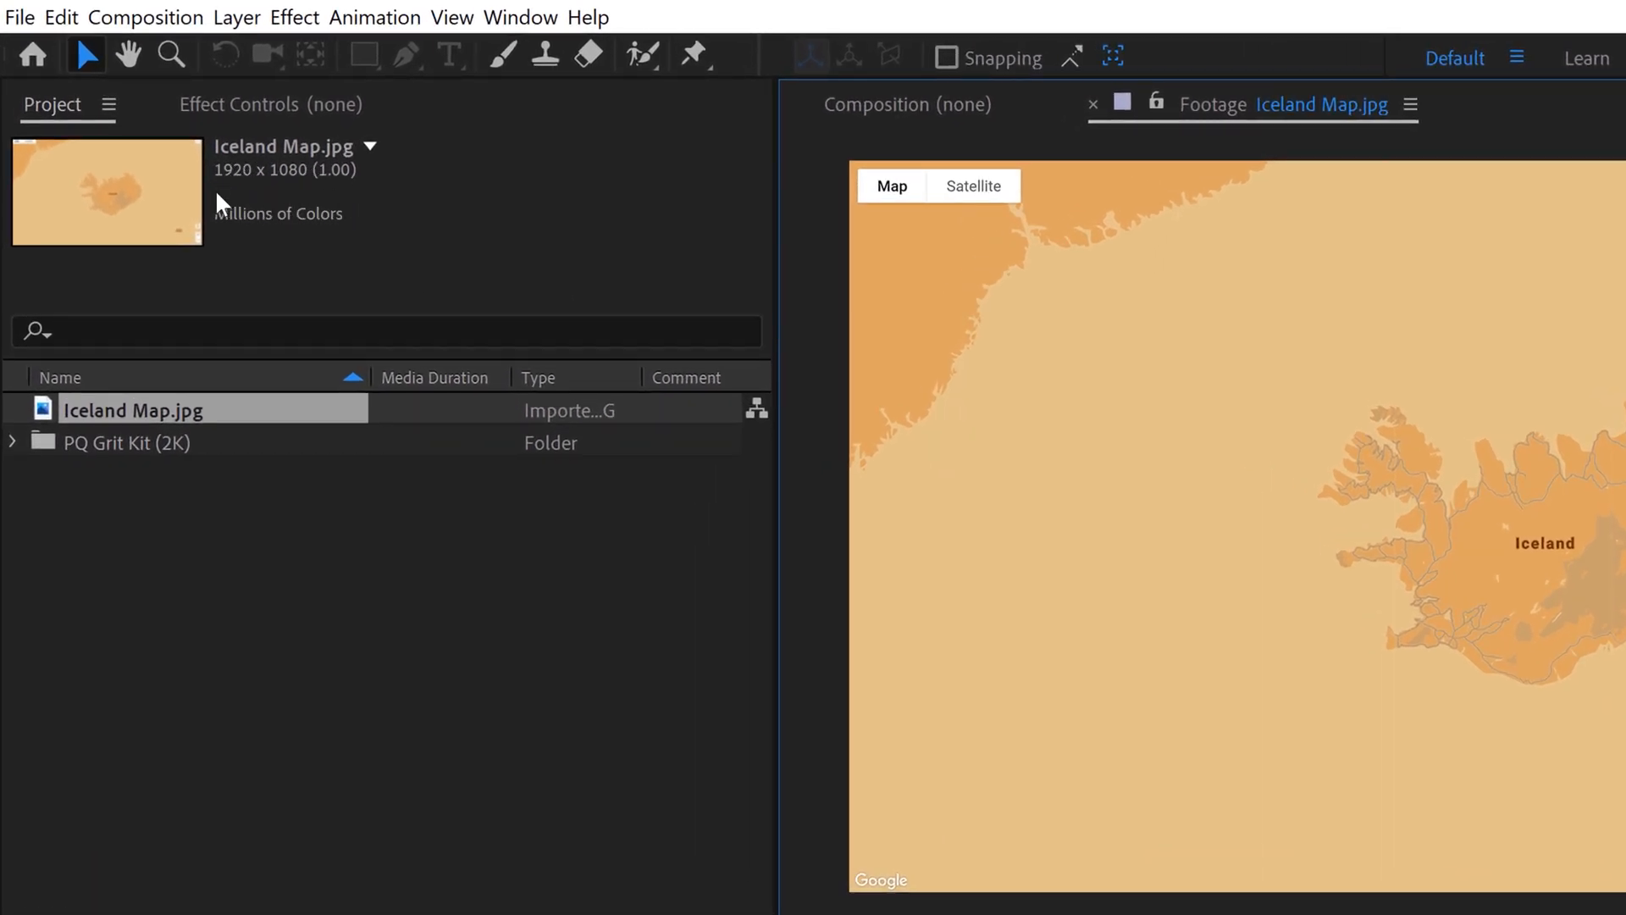
mouse_move(336, 207)
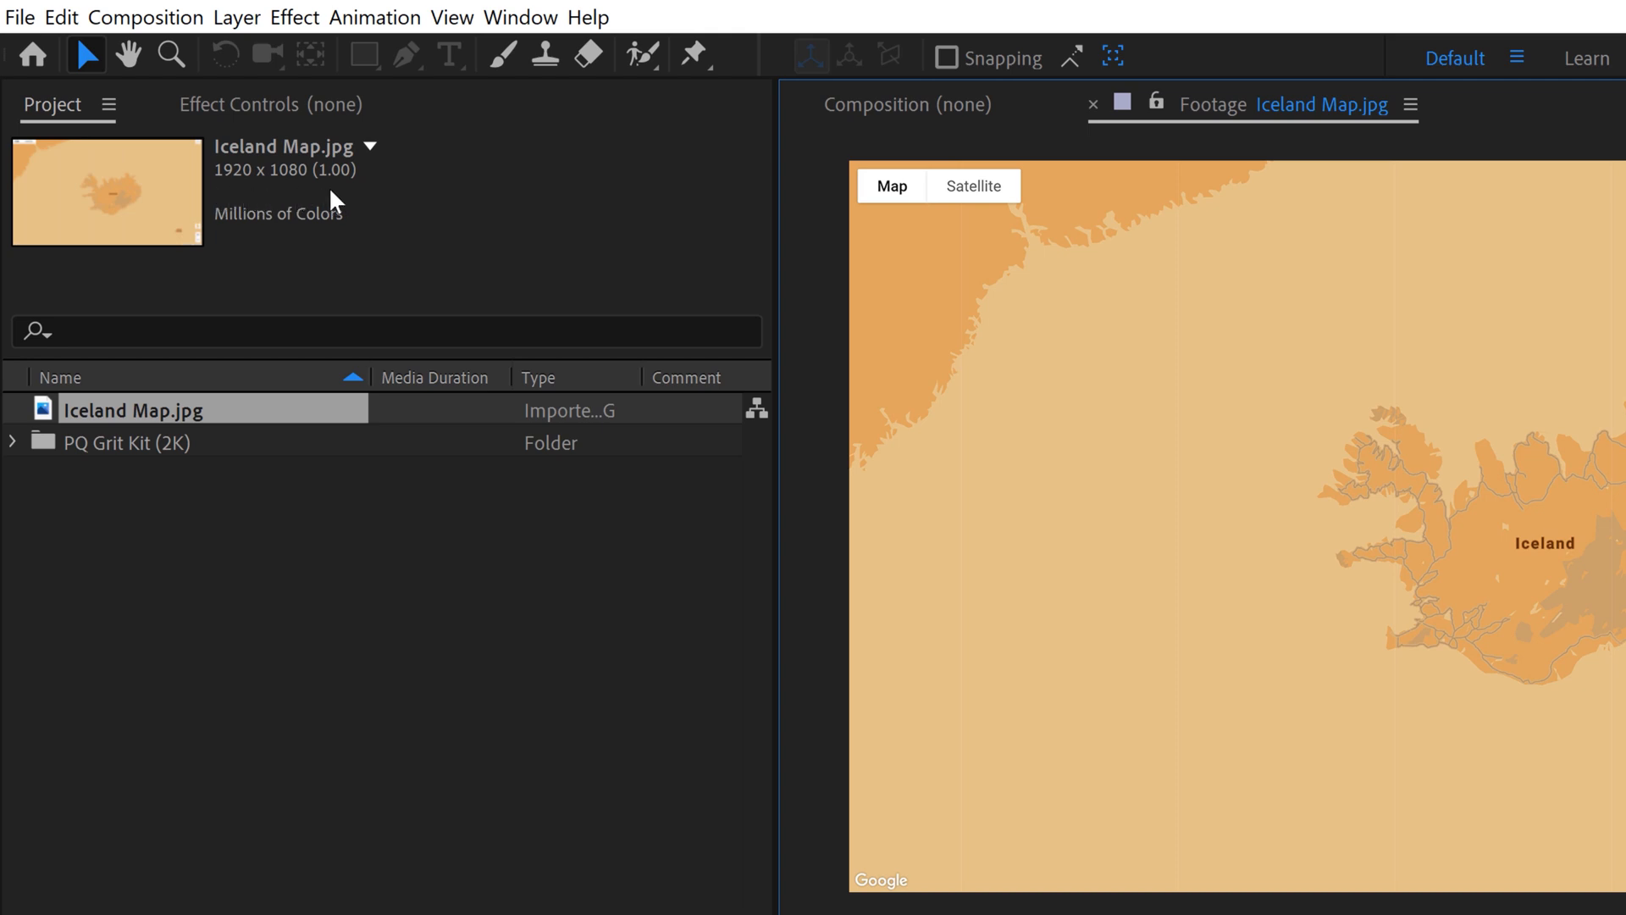
mouse_move(359, 210)
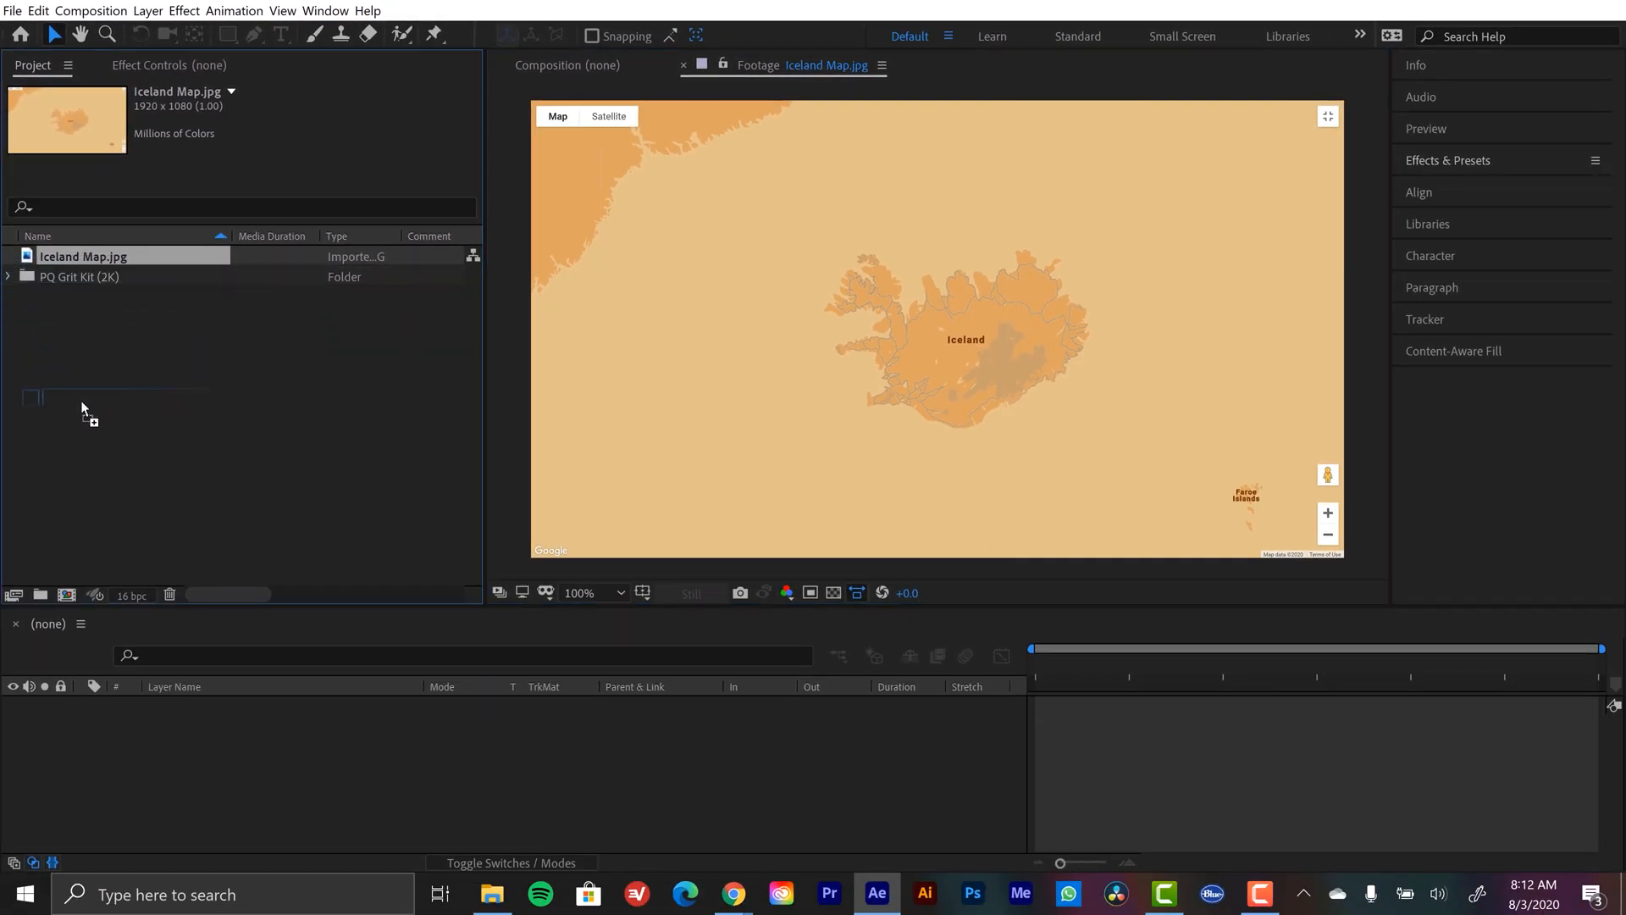
Make a new composition from Iceland Map.jpg and open it with the map as its layer
left_click(66, 596)
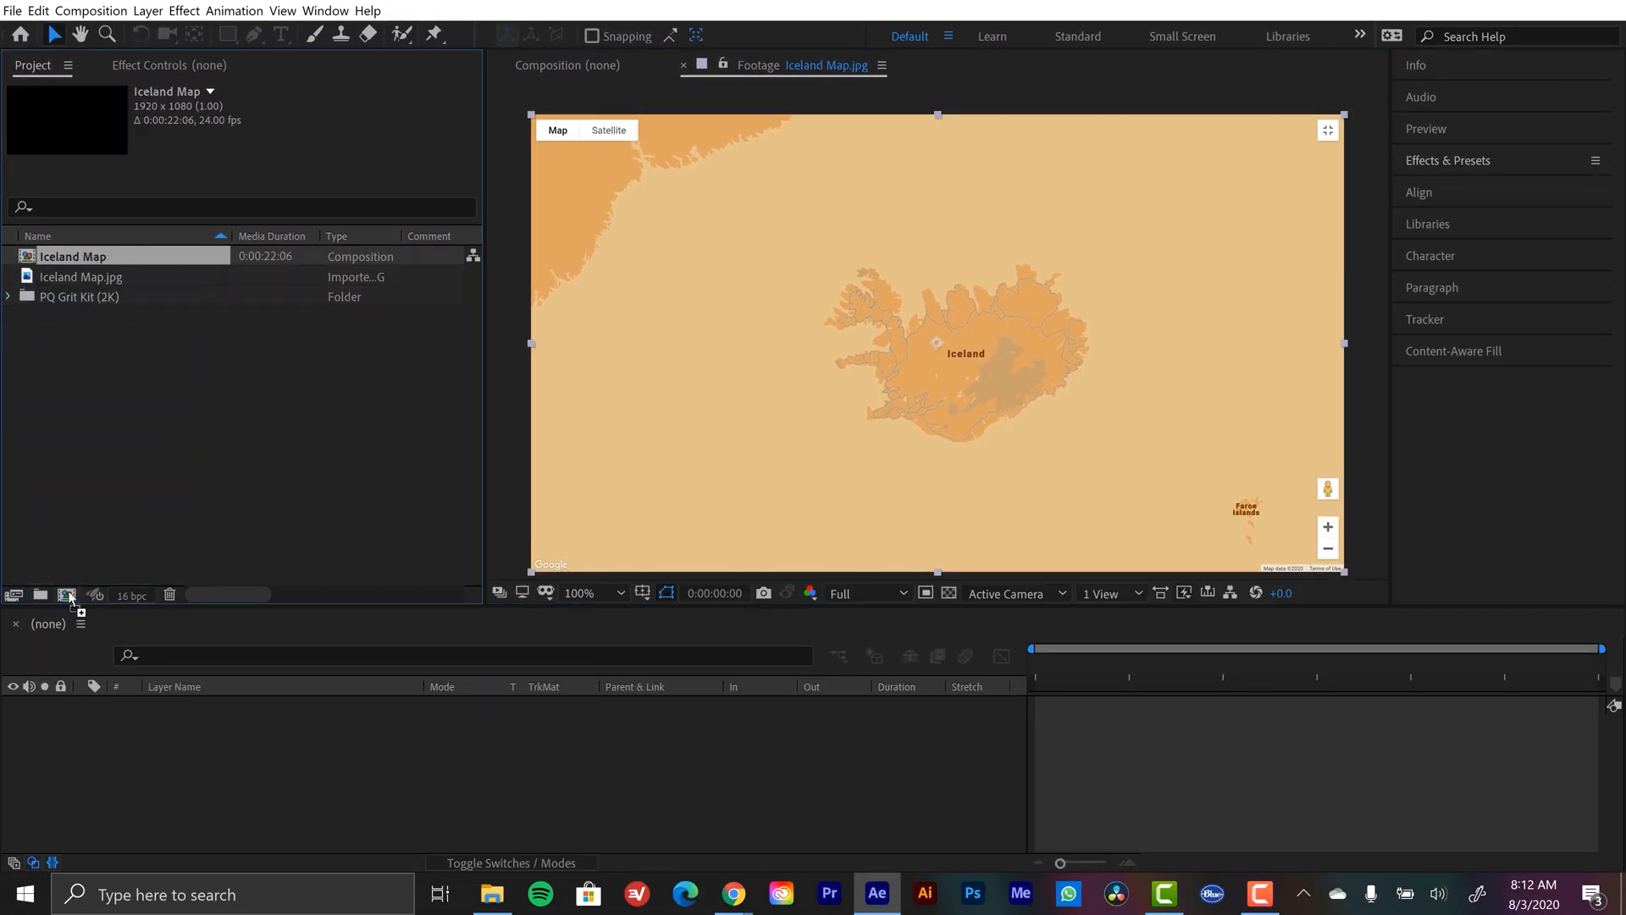
double_click(71, 256)
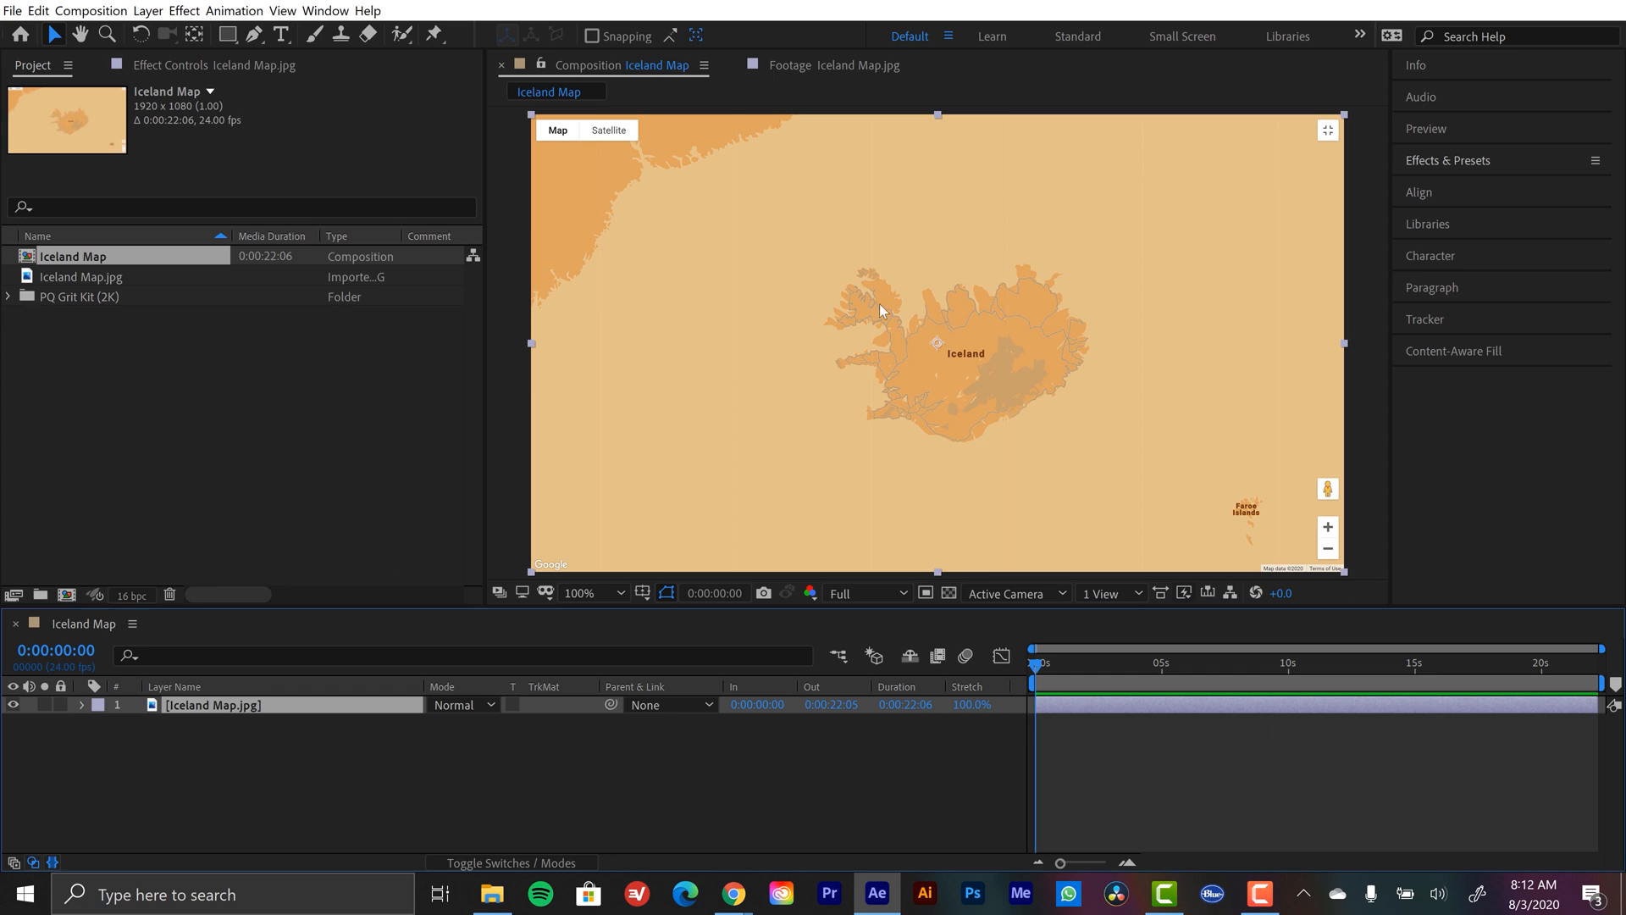
mouse_move(742, 901)
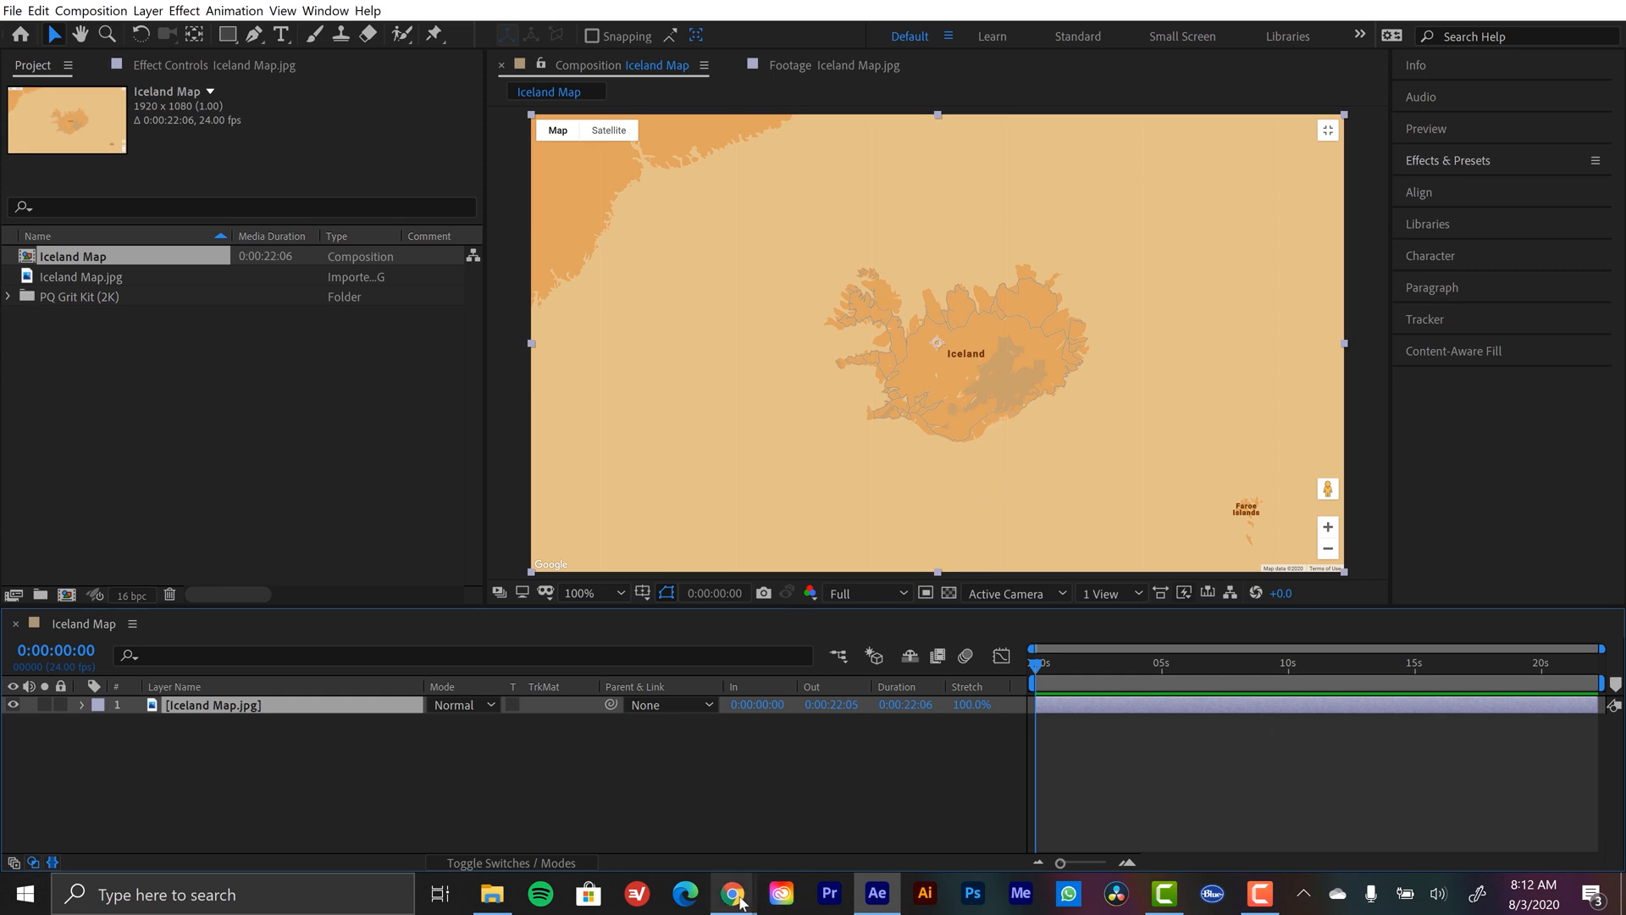
In Chrome, bring up the PQ Grit Kit 2 page and scroll to its texture samples
left_click(732, 892)
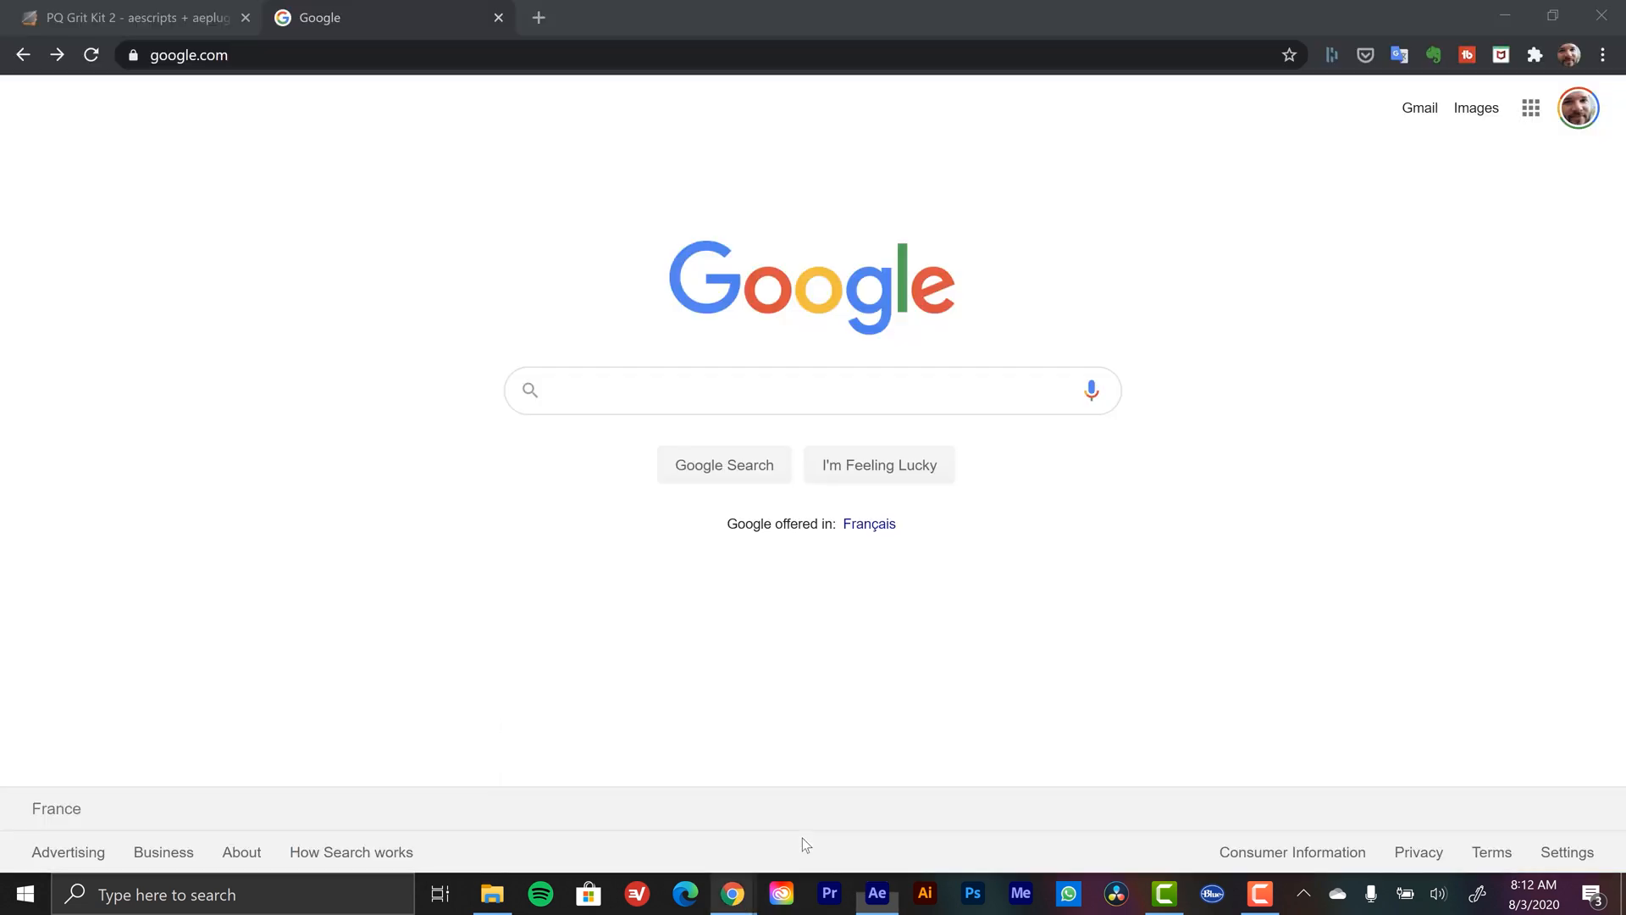
left_click(136, 17)
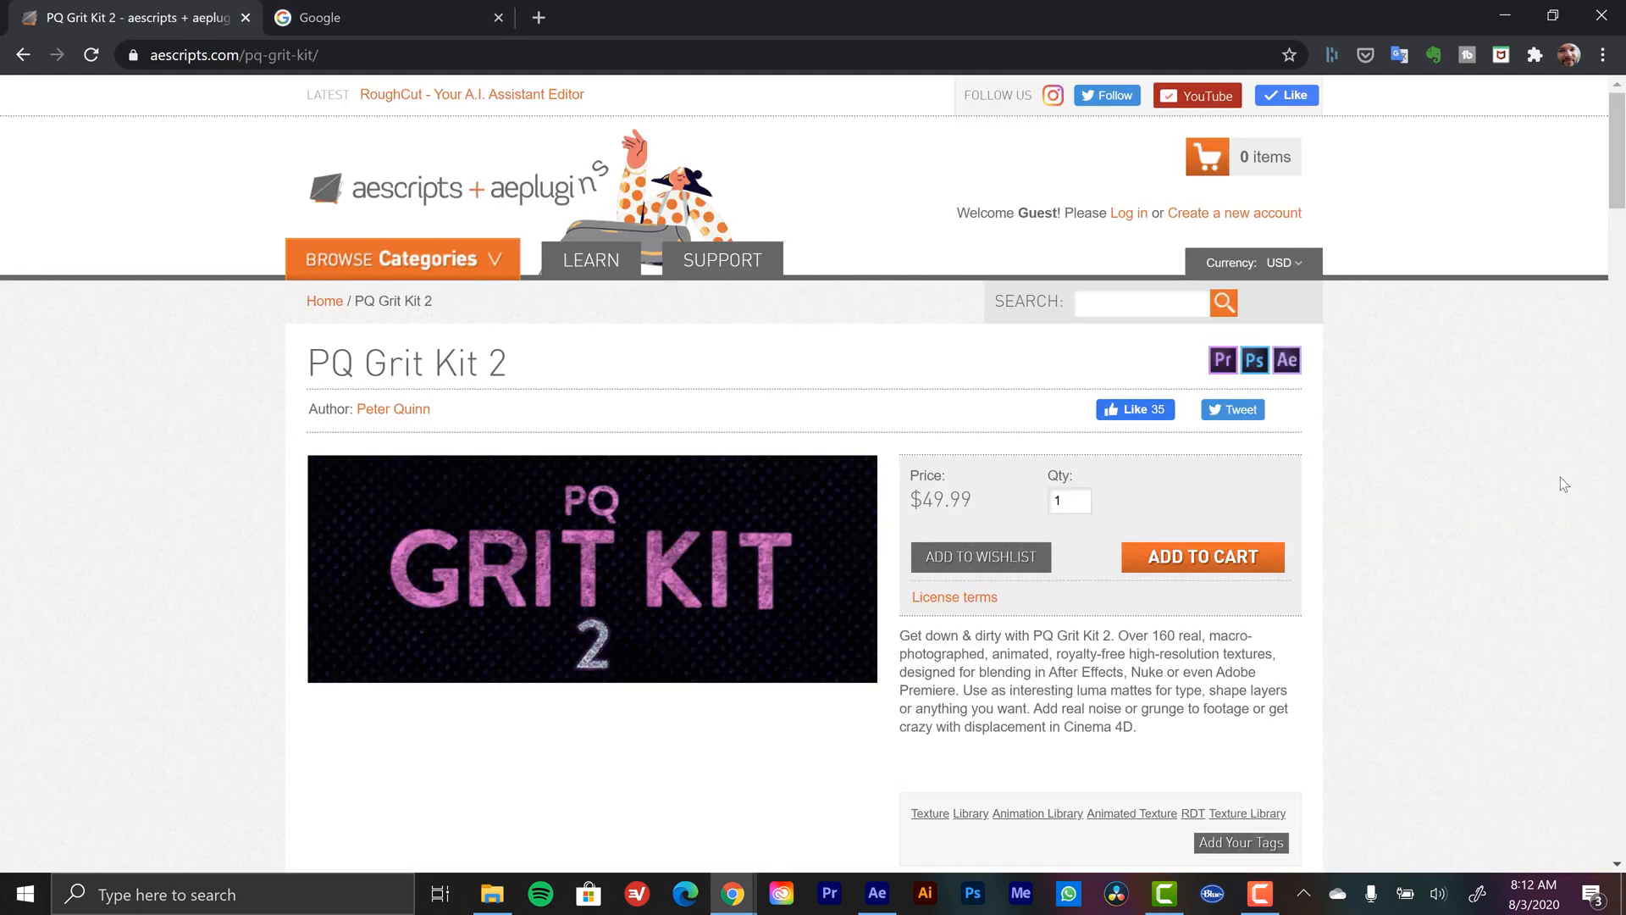
scroll("down", 3)
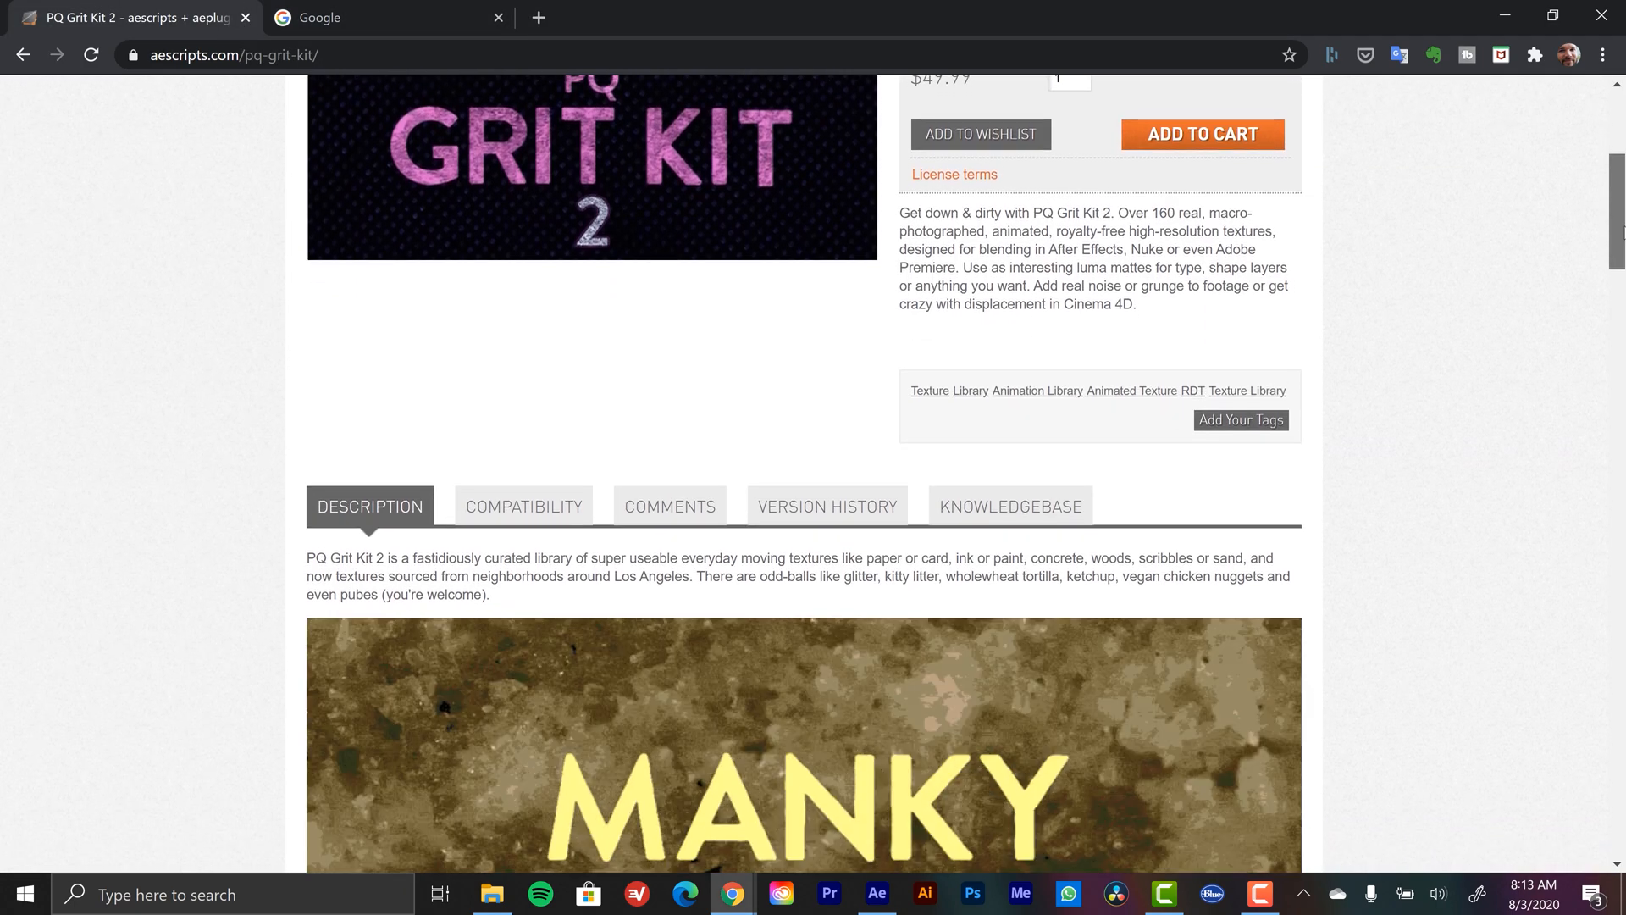
scroll("down", 3)
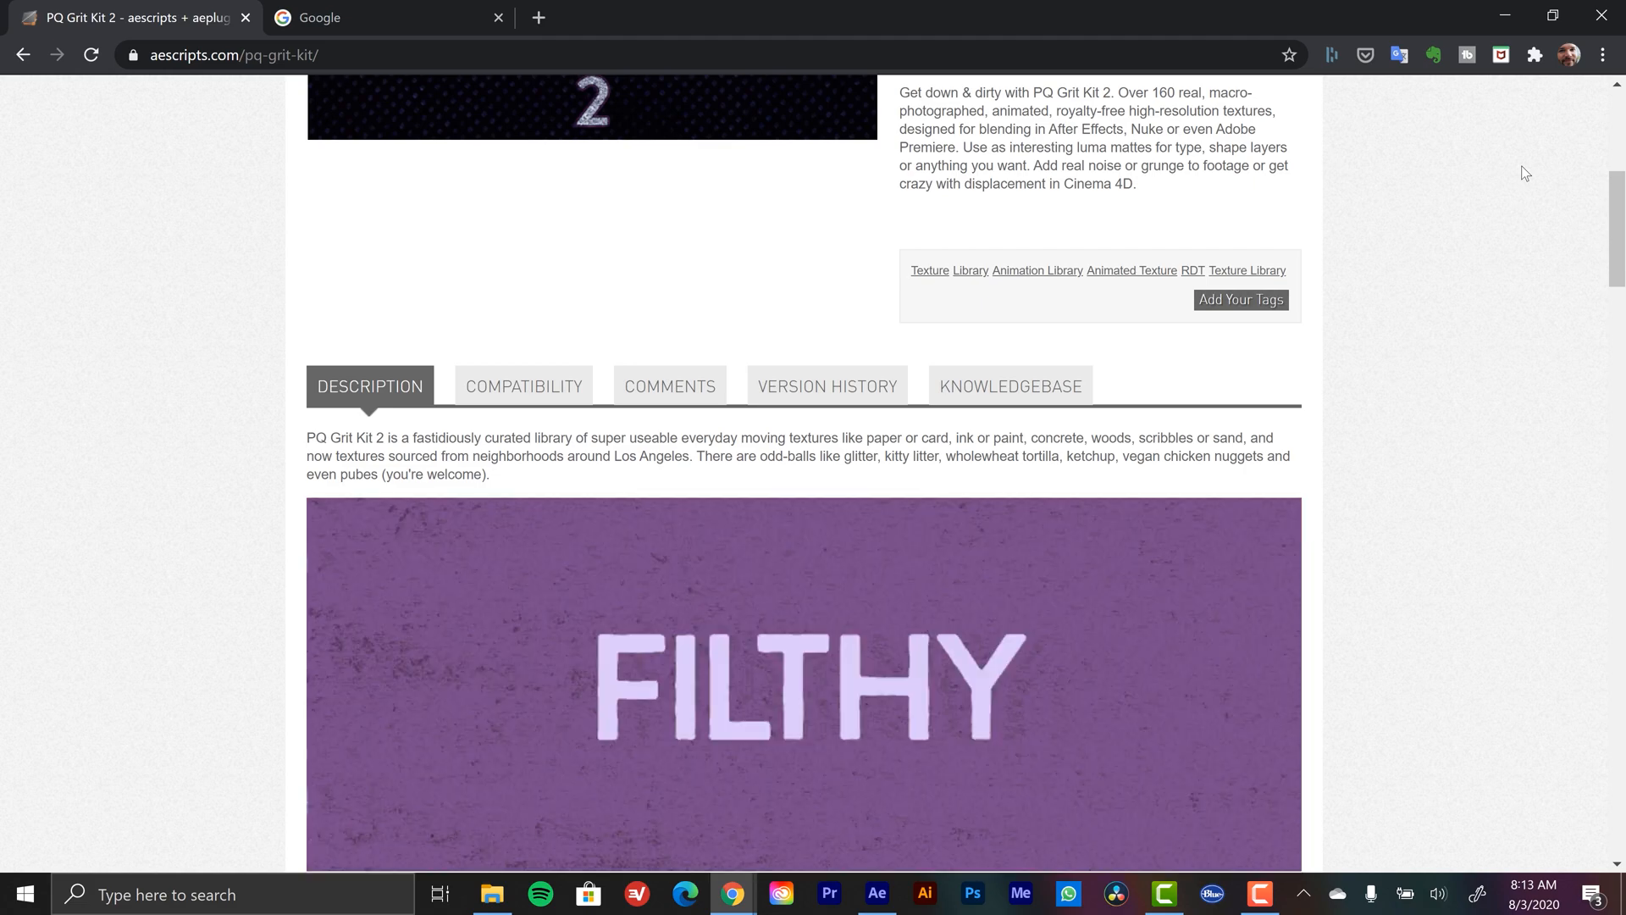
scroll("down", 3)
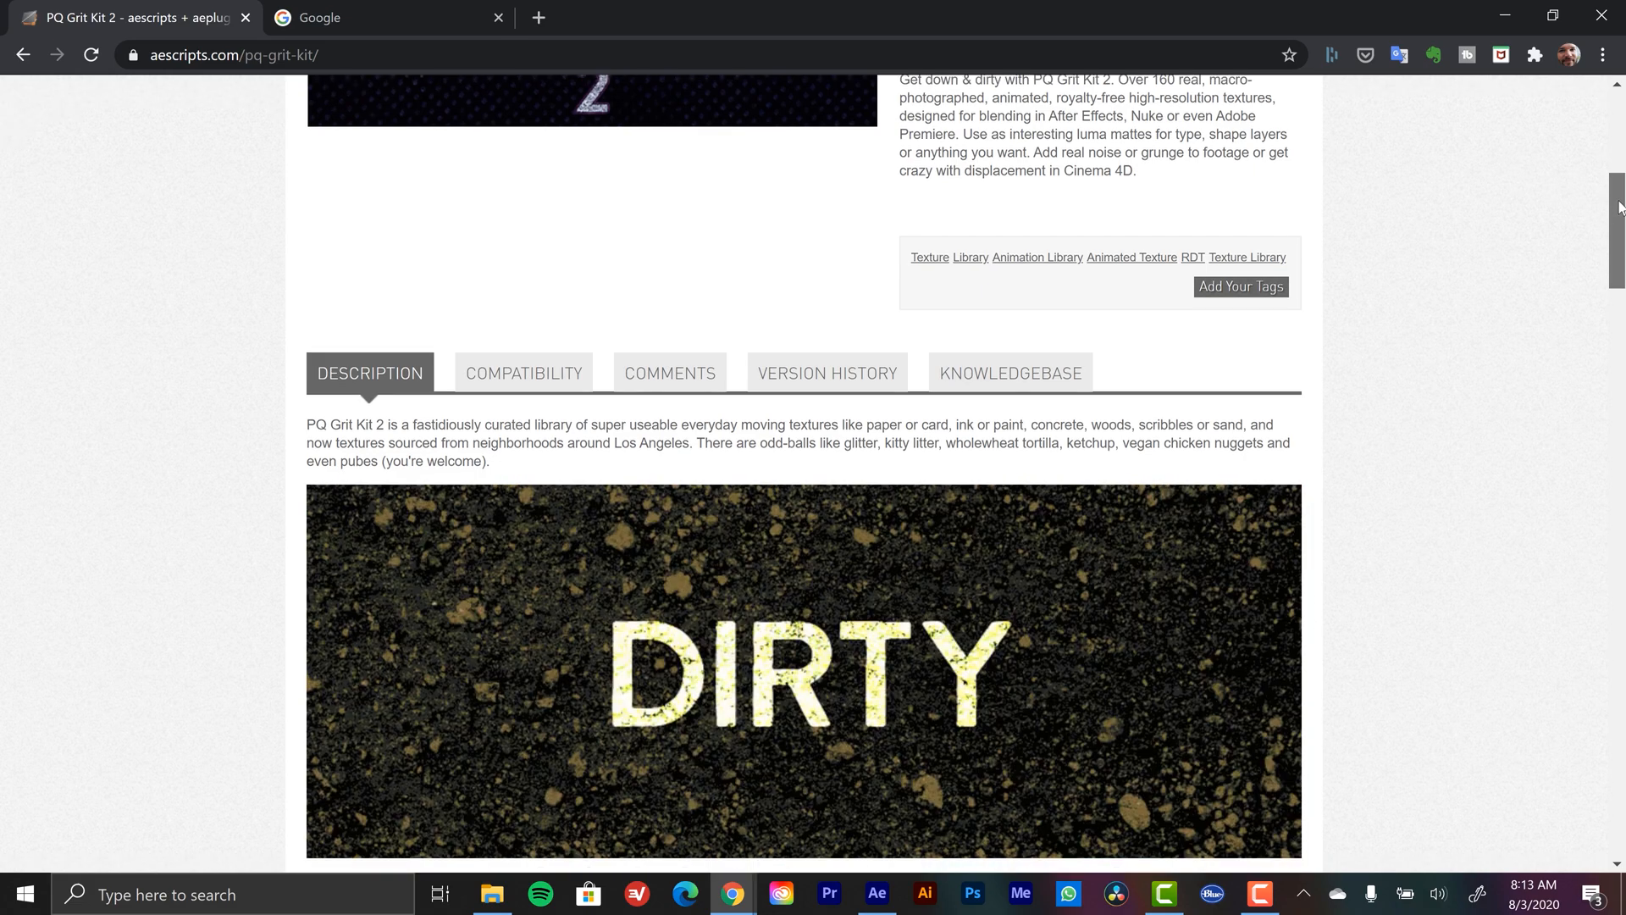
scroll("down", 3)
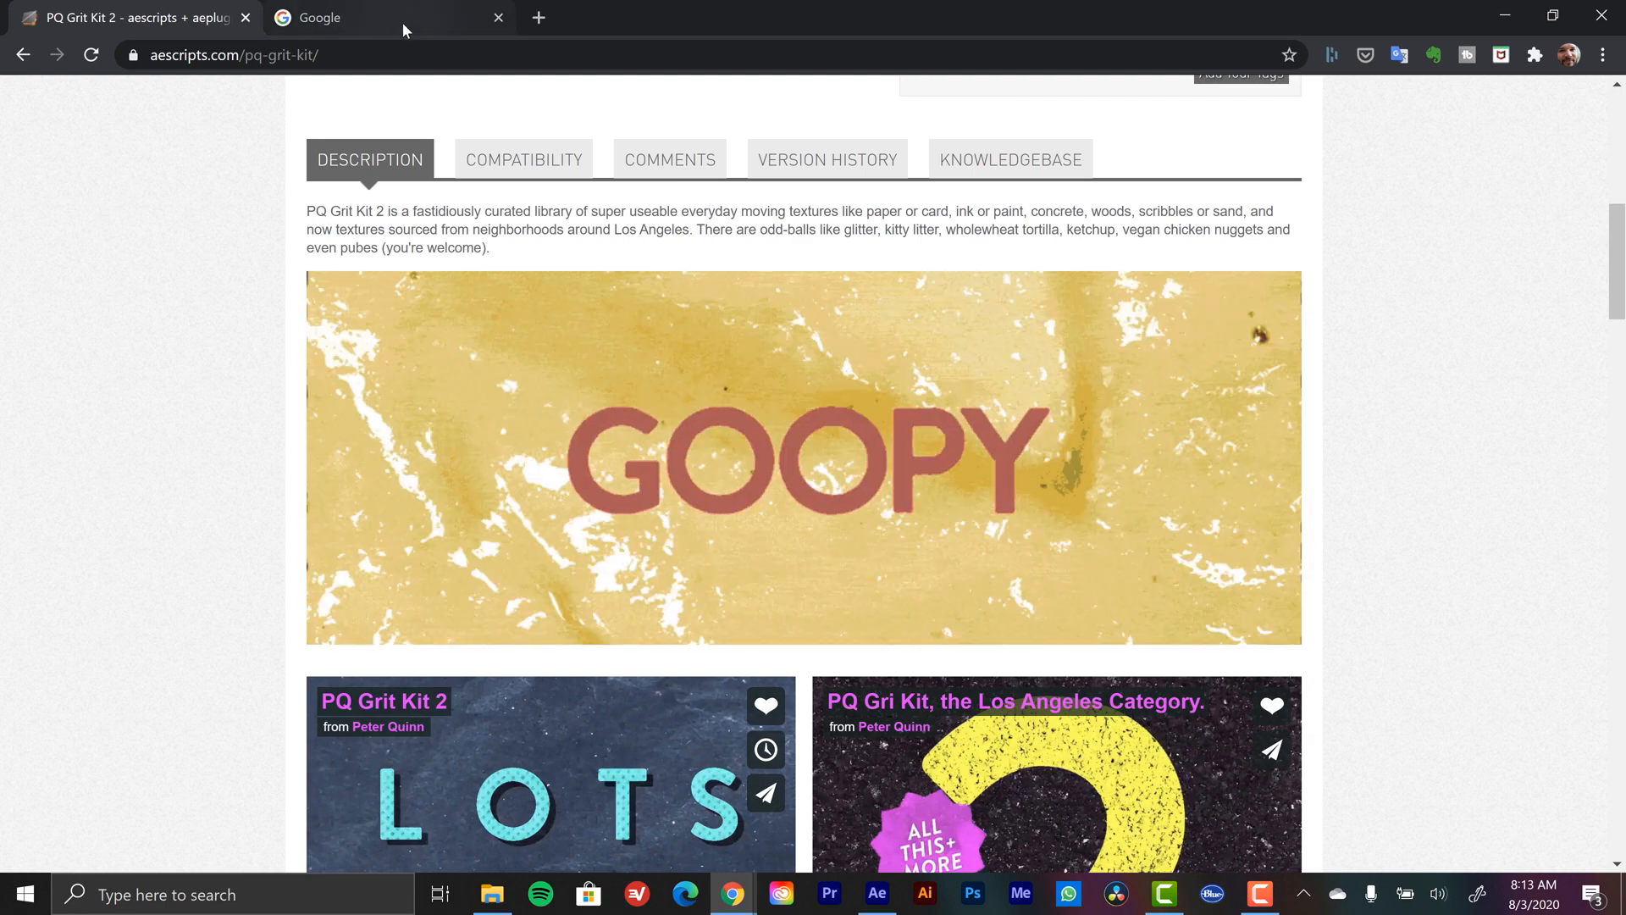
Google 'crumpled paper' images filtered by Usage Rights to Labeled for reuse with modification
left_click(380, 17)
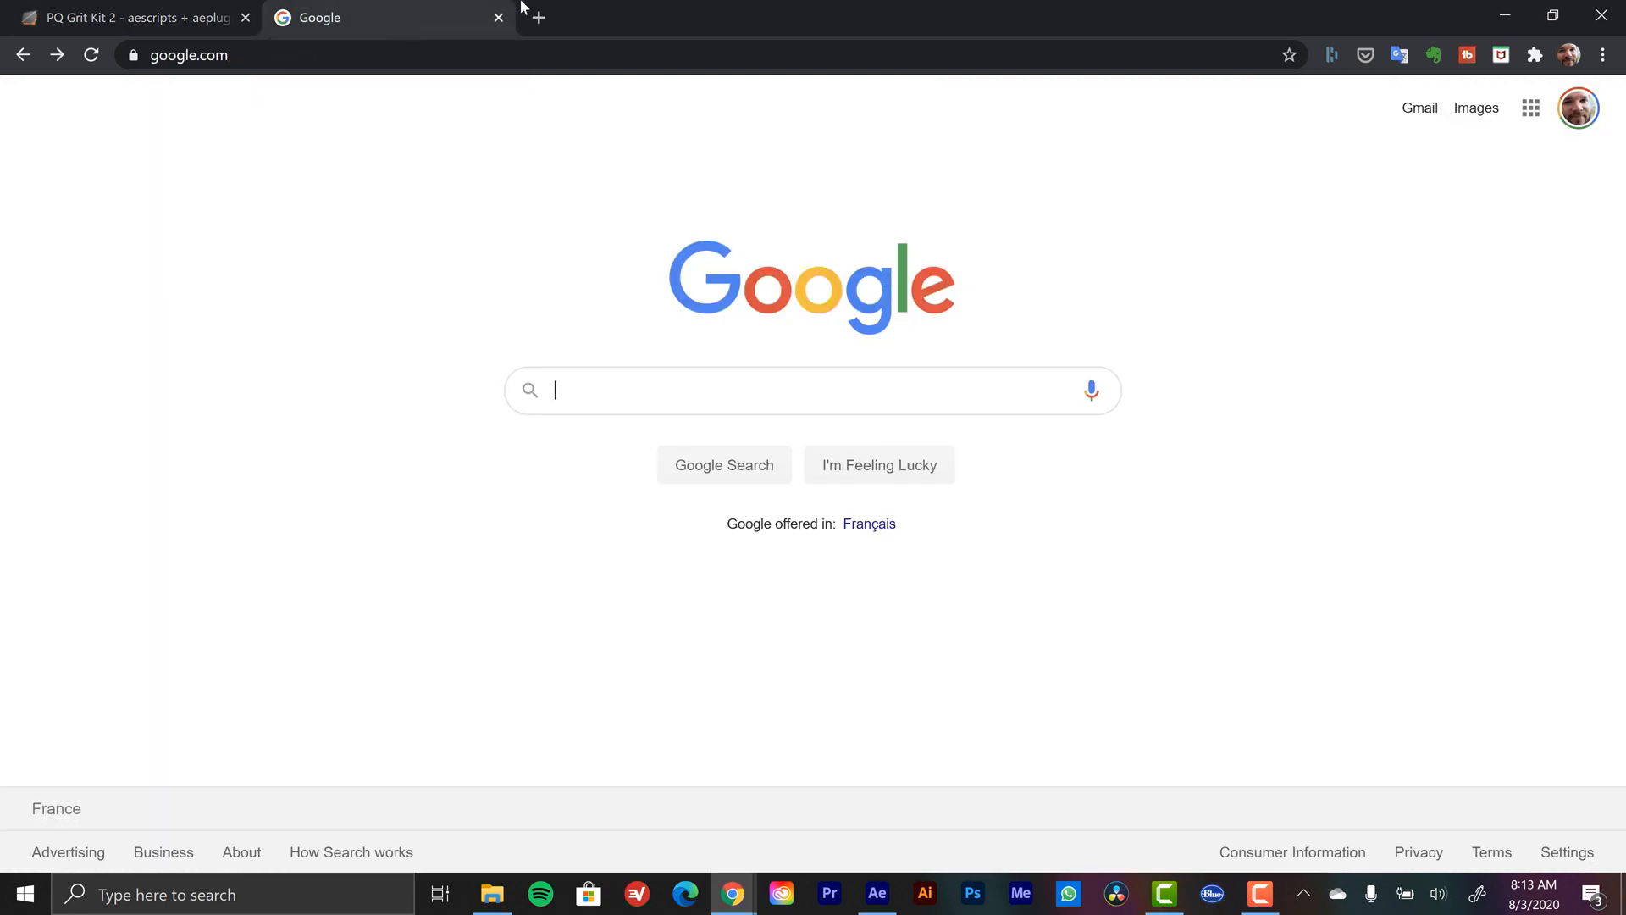
type("c")
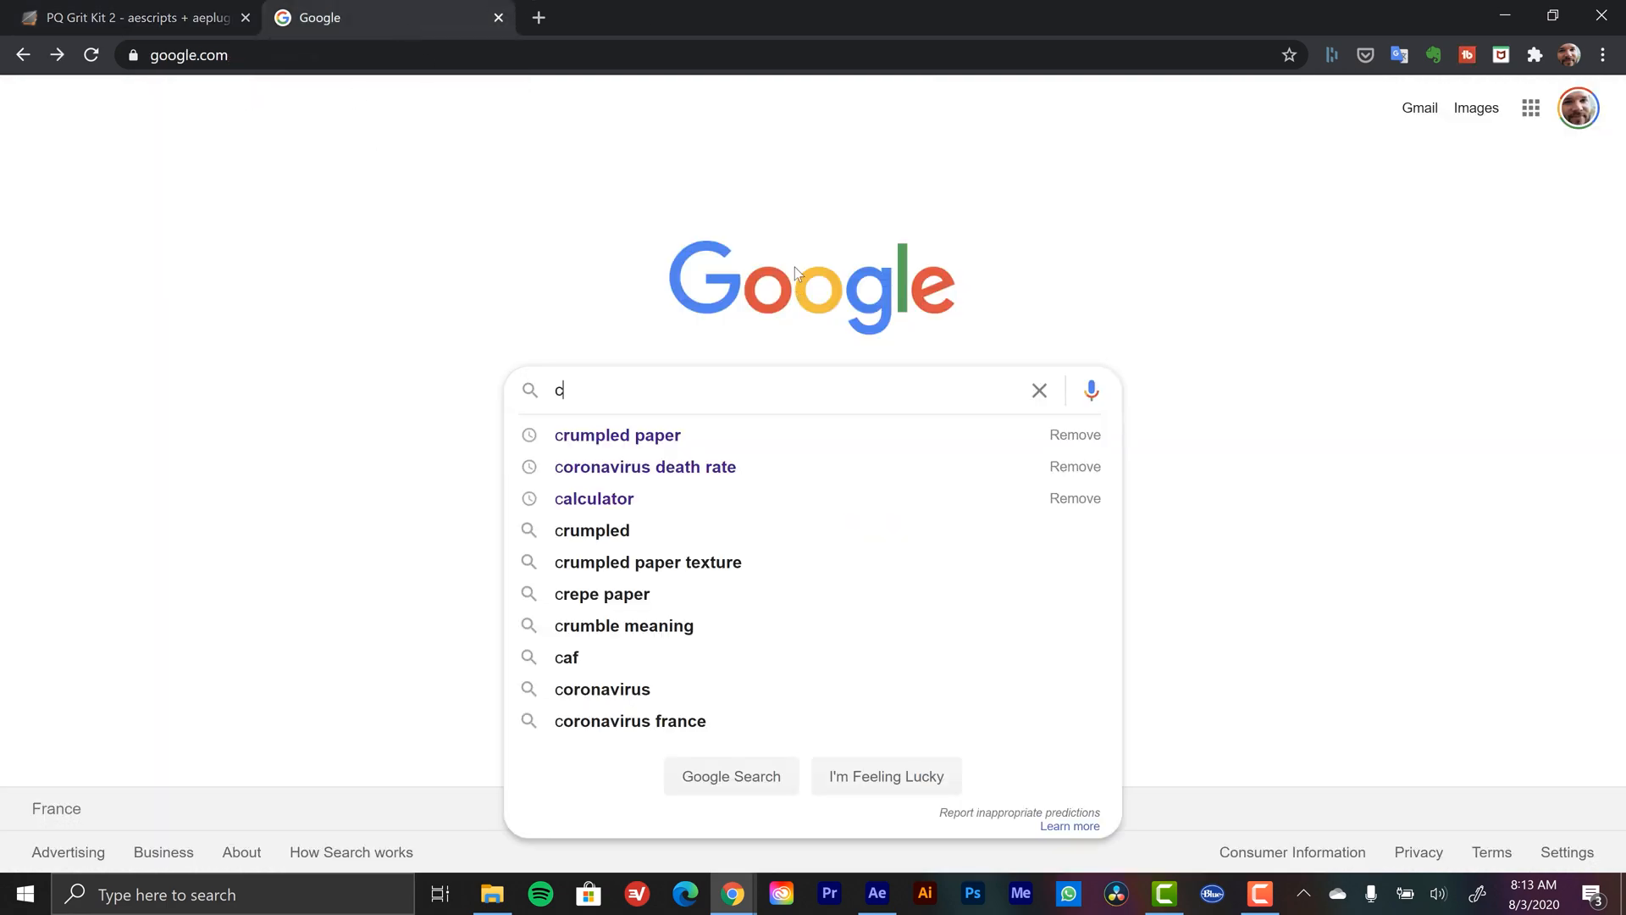
type("r")
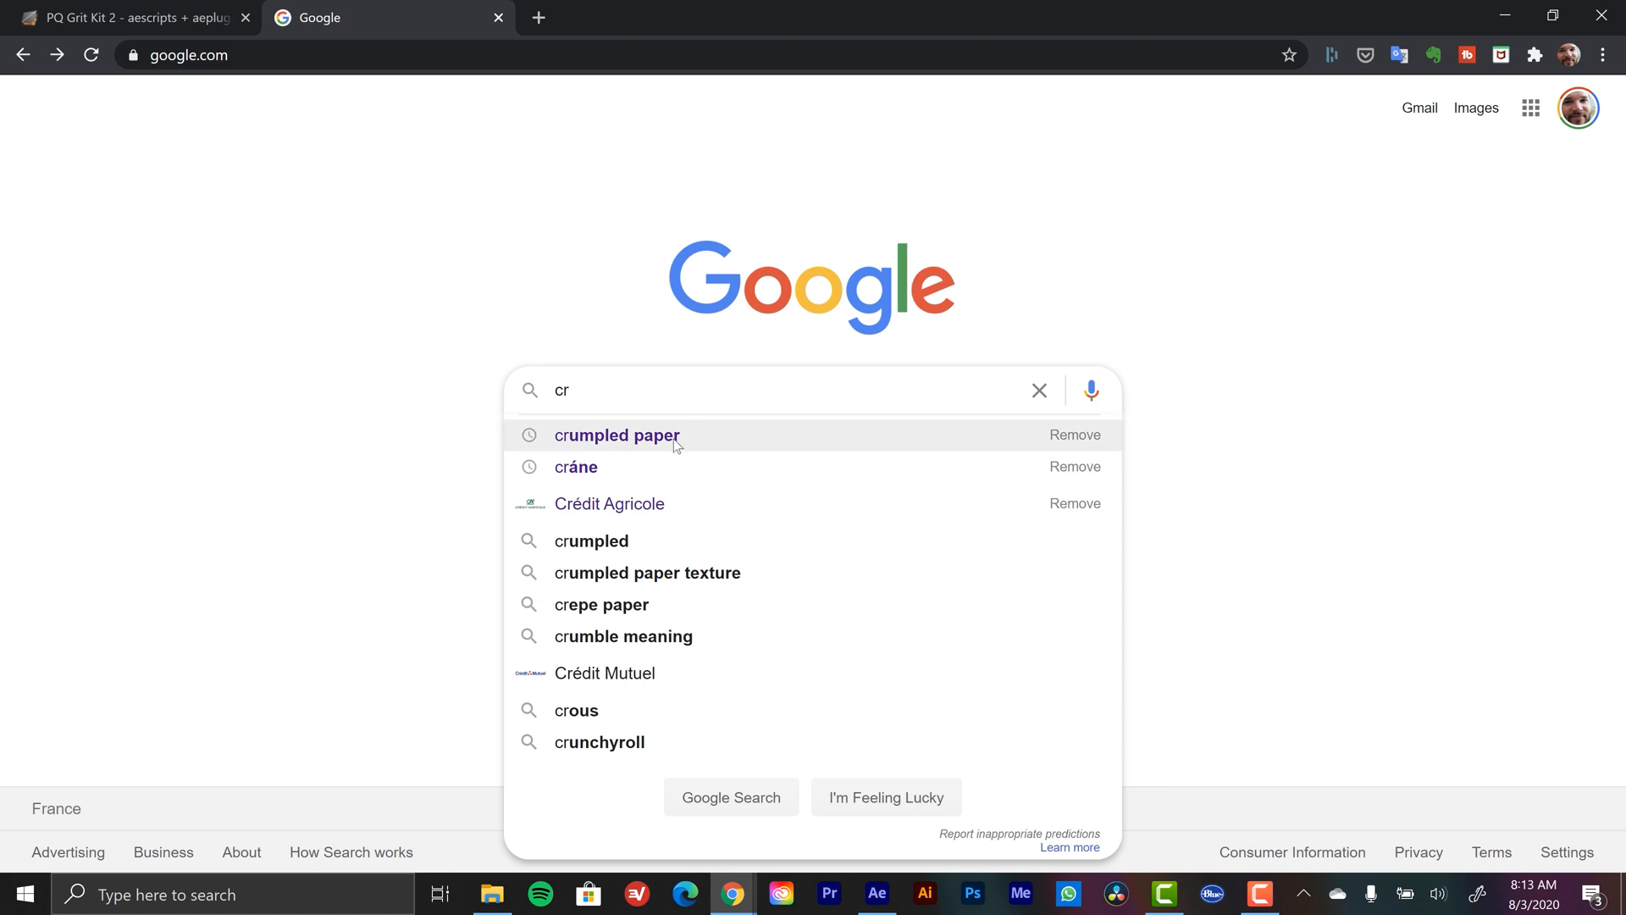
left_click(617, 435)
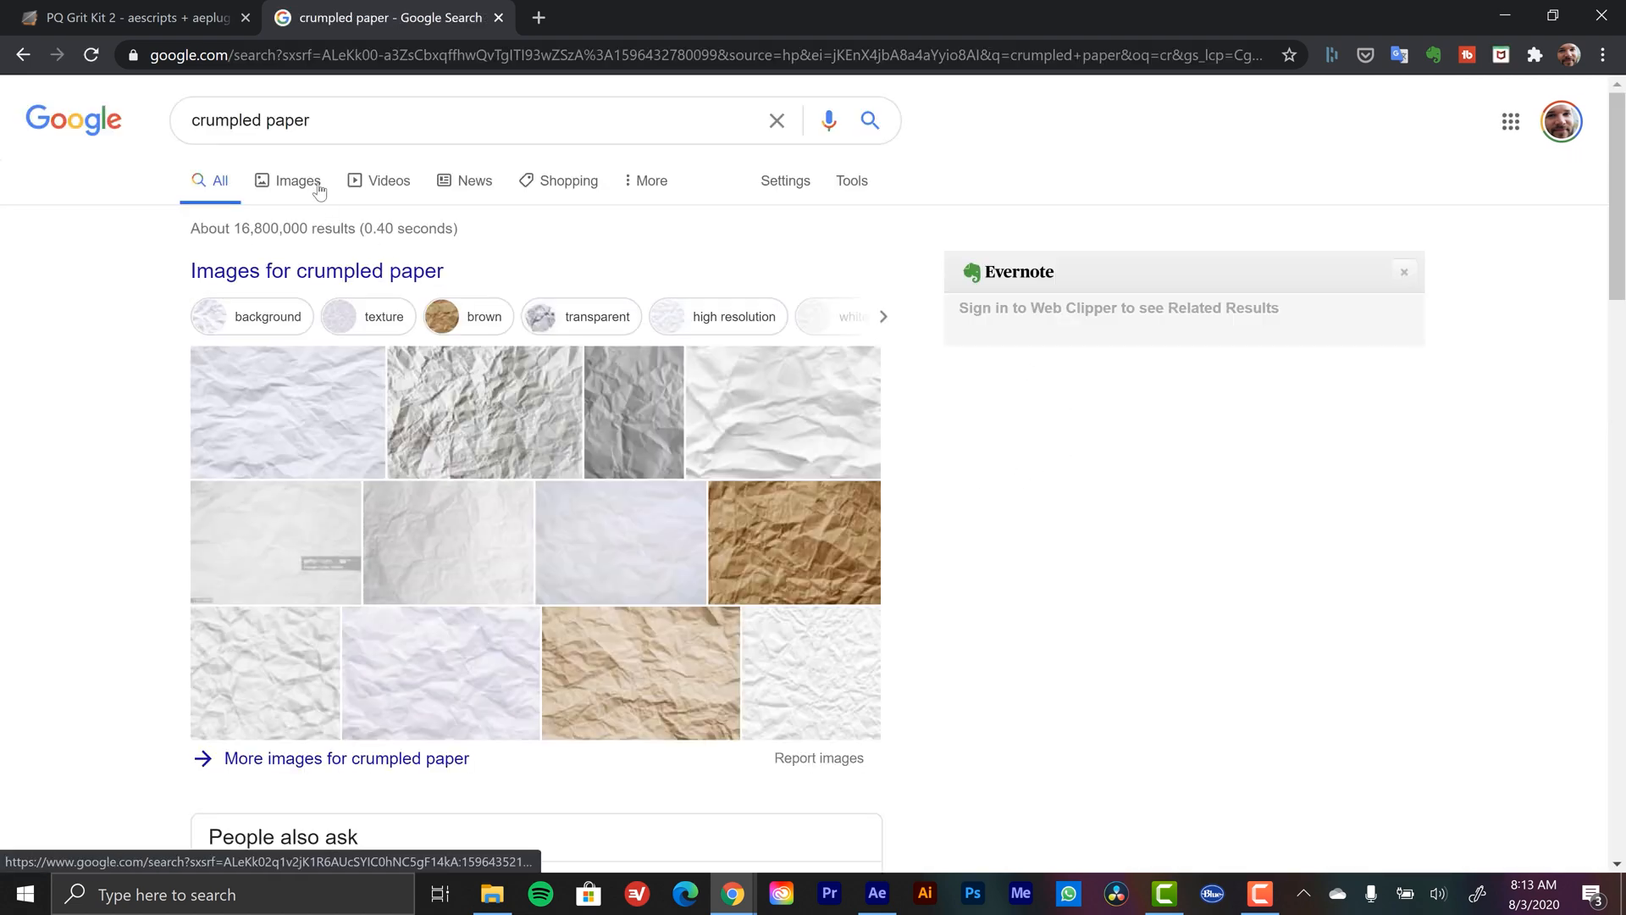
left_click(298, 180)
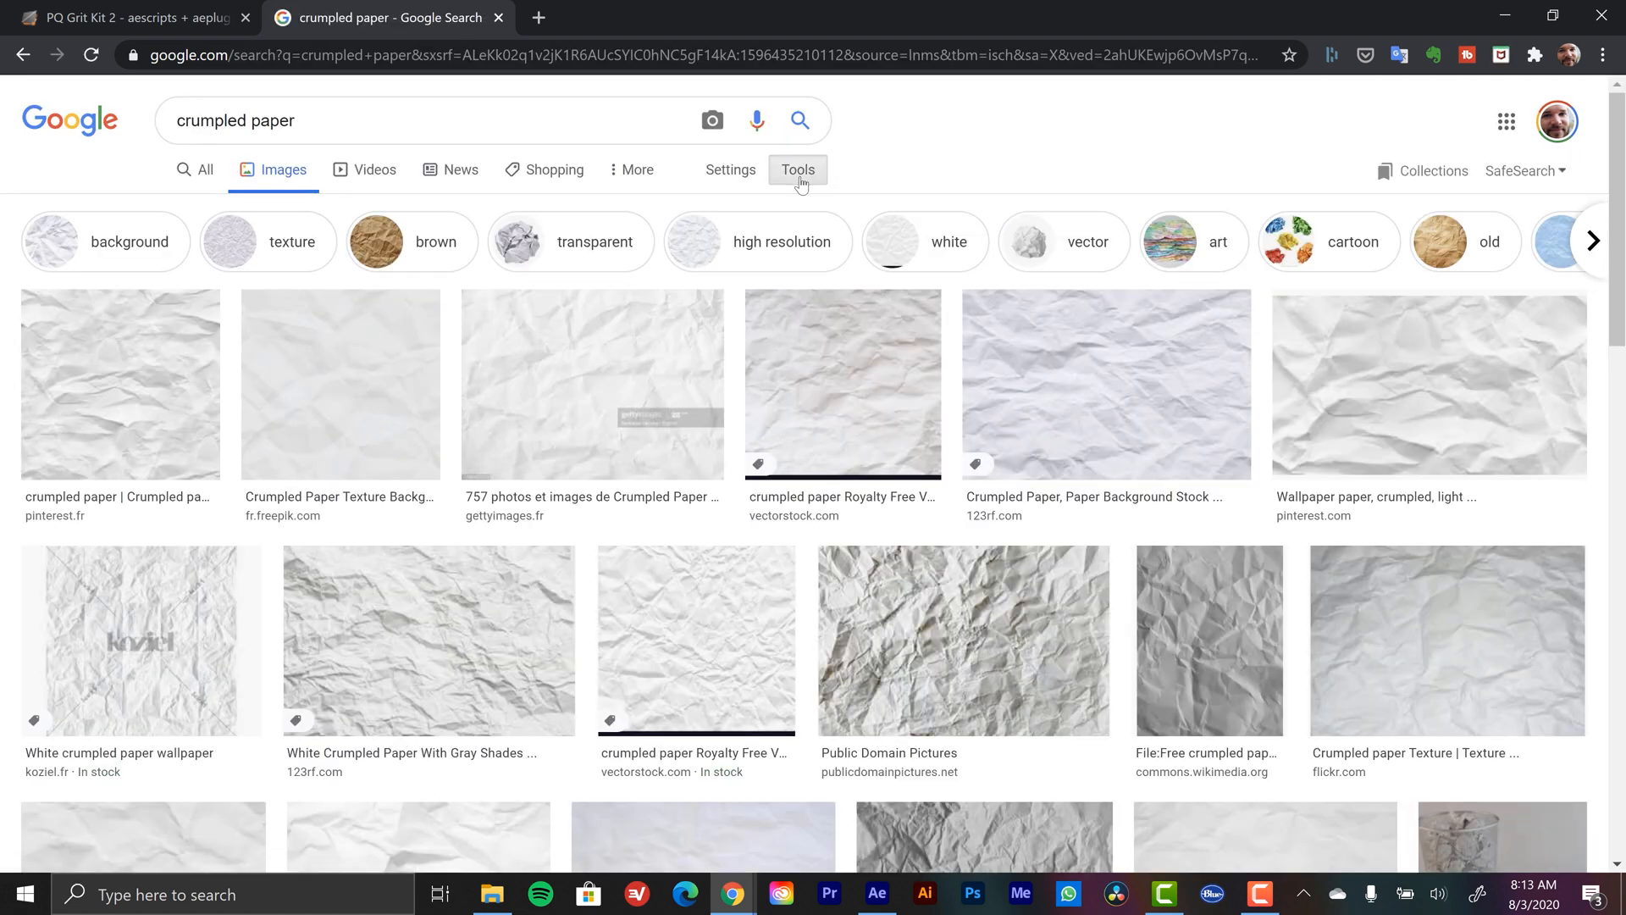
left_click(798, 169)
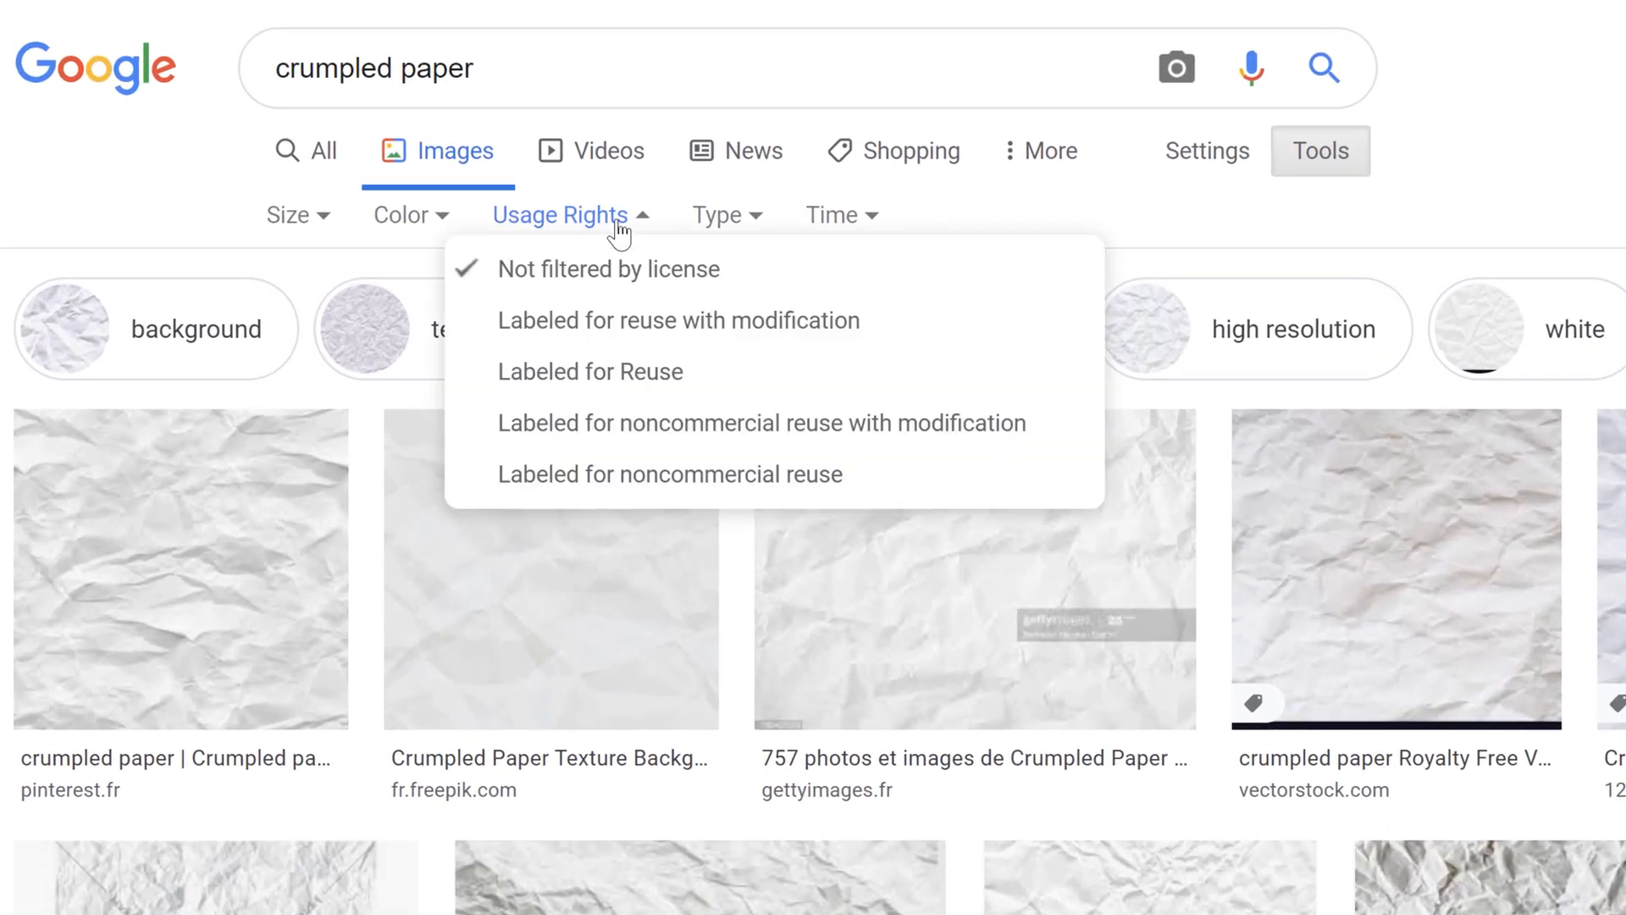
mouse_move(722, 334)
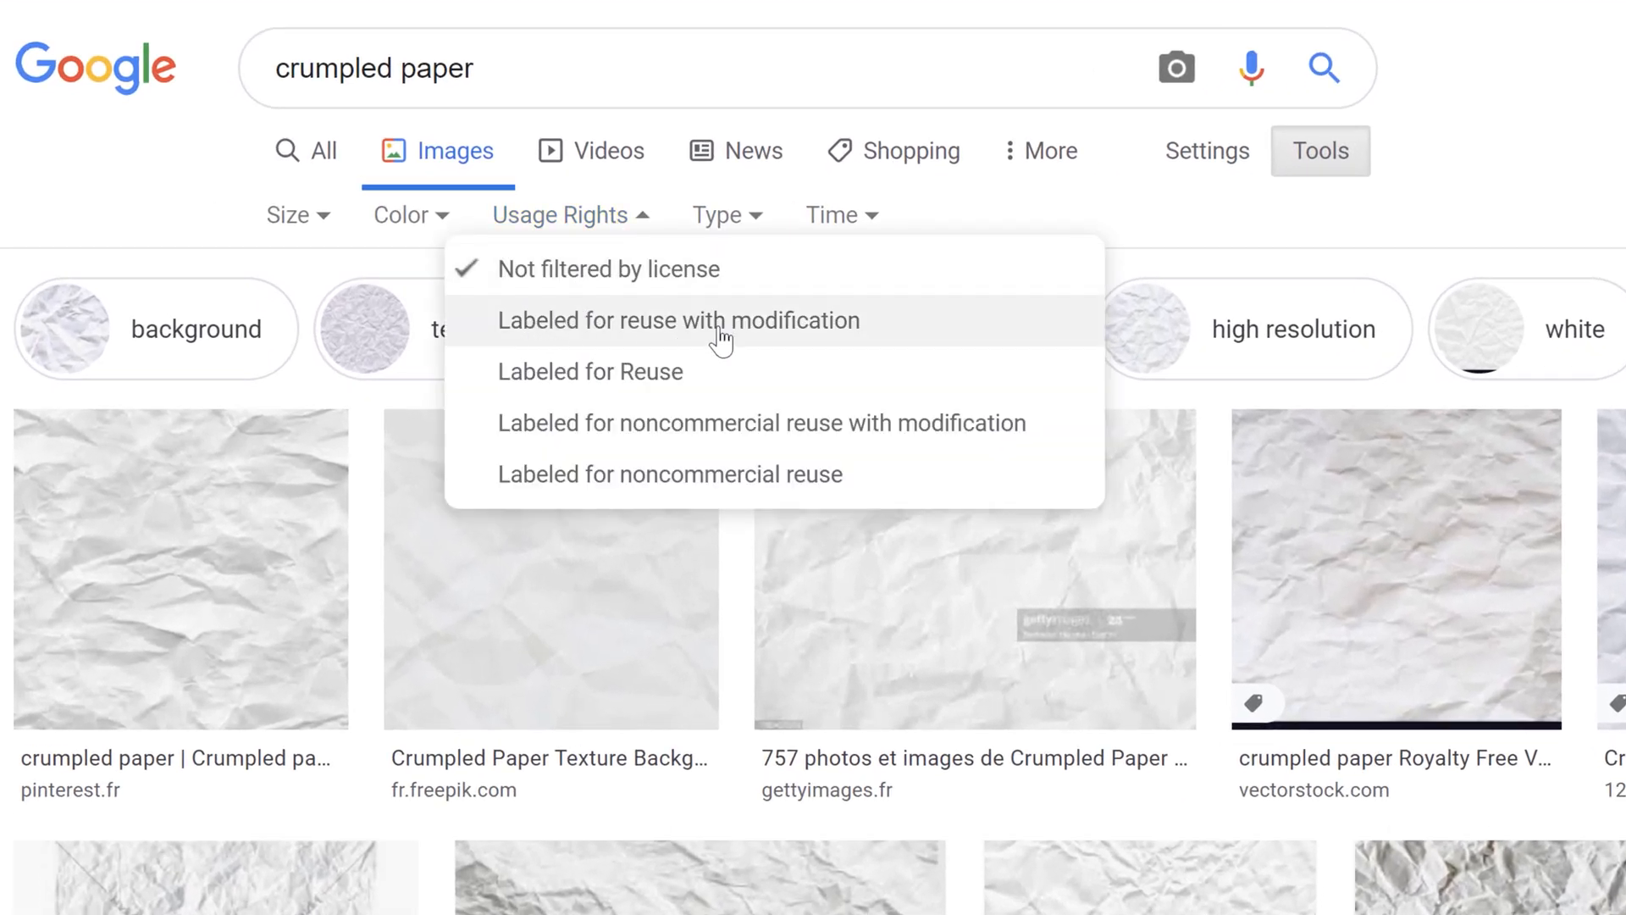
left_click(678, 320)
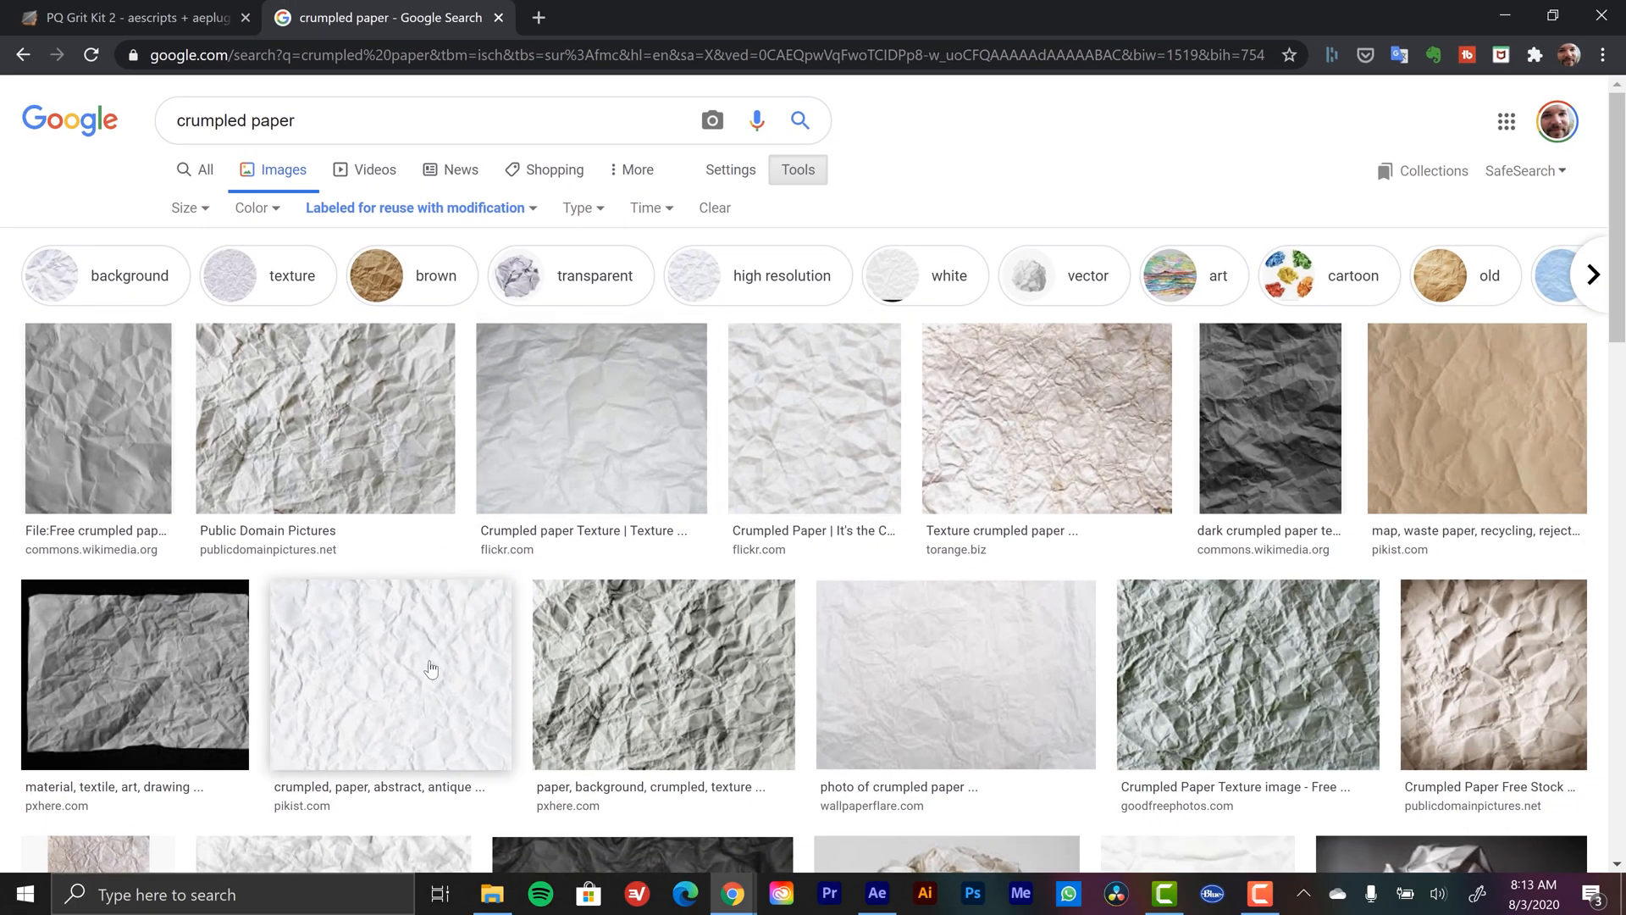
mouse_move(400, 664)
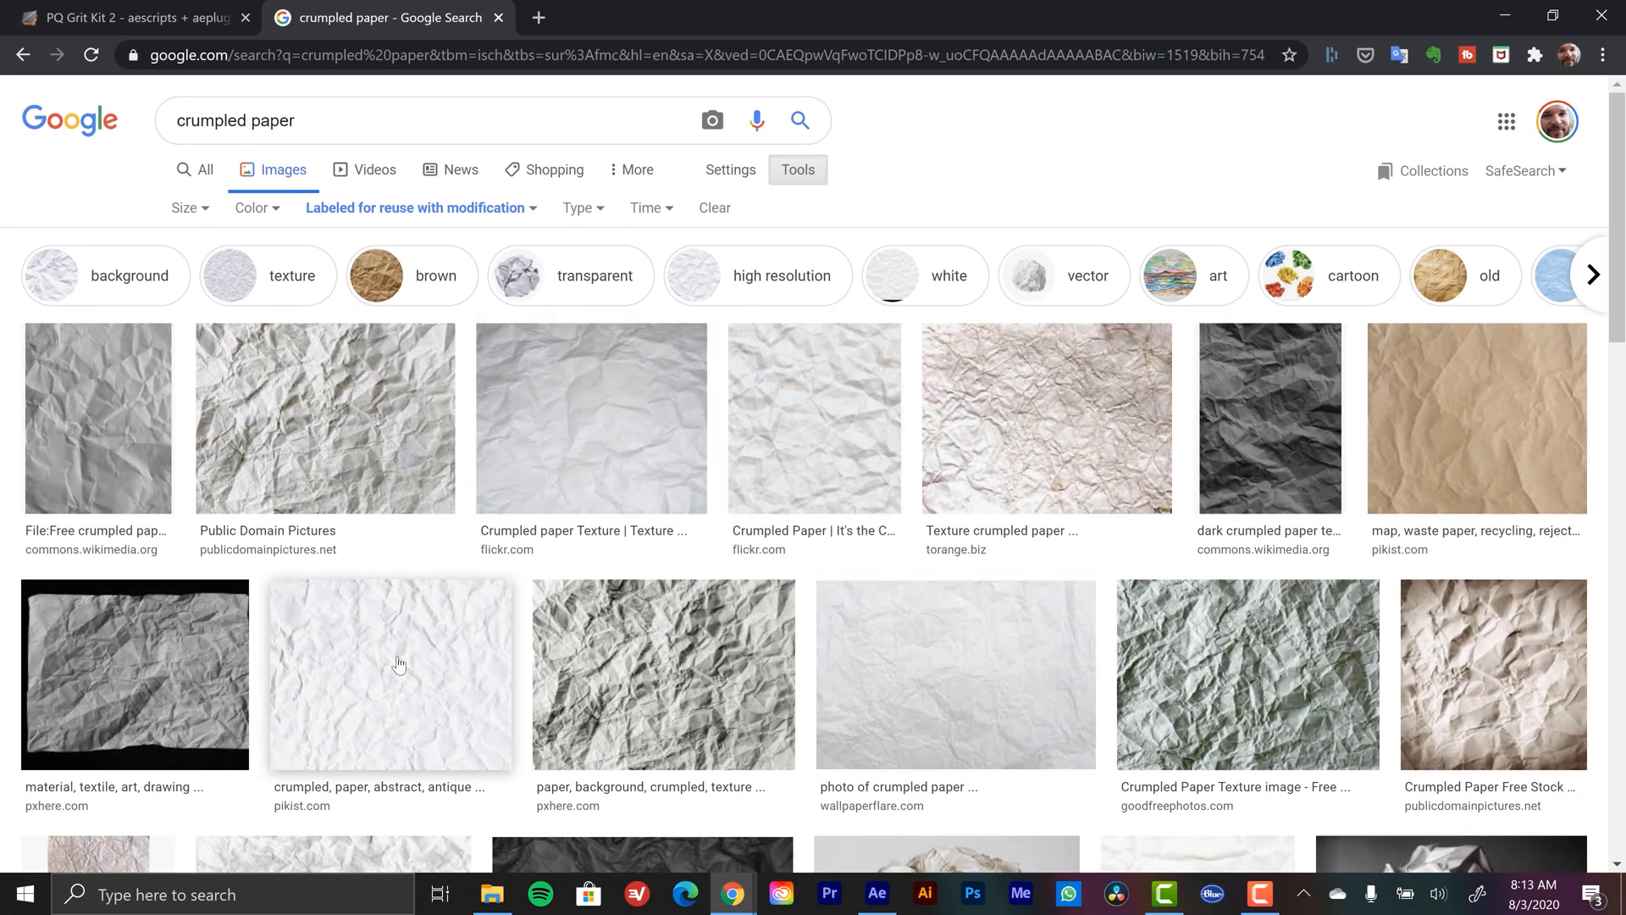
mouse_move(1002, 547)
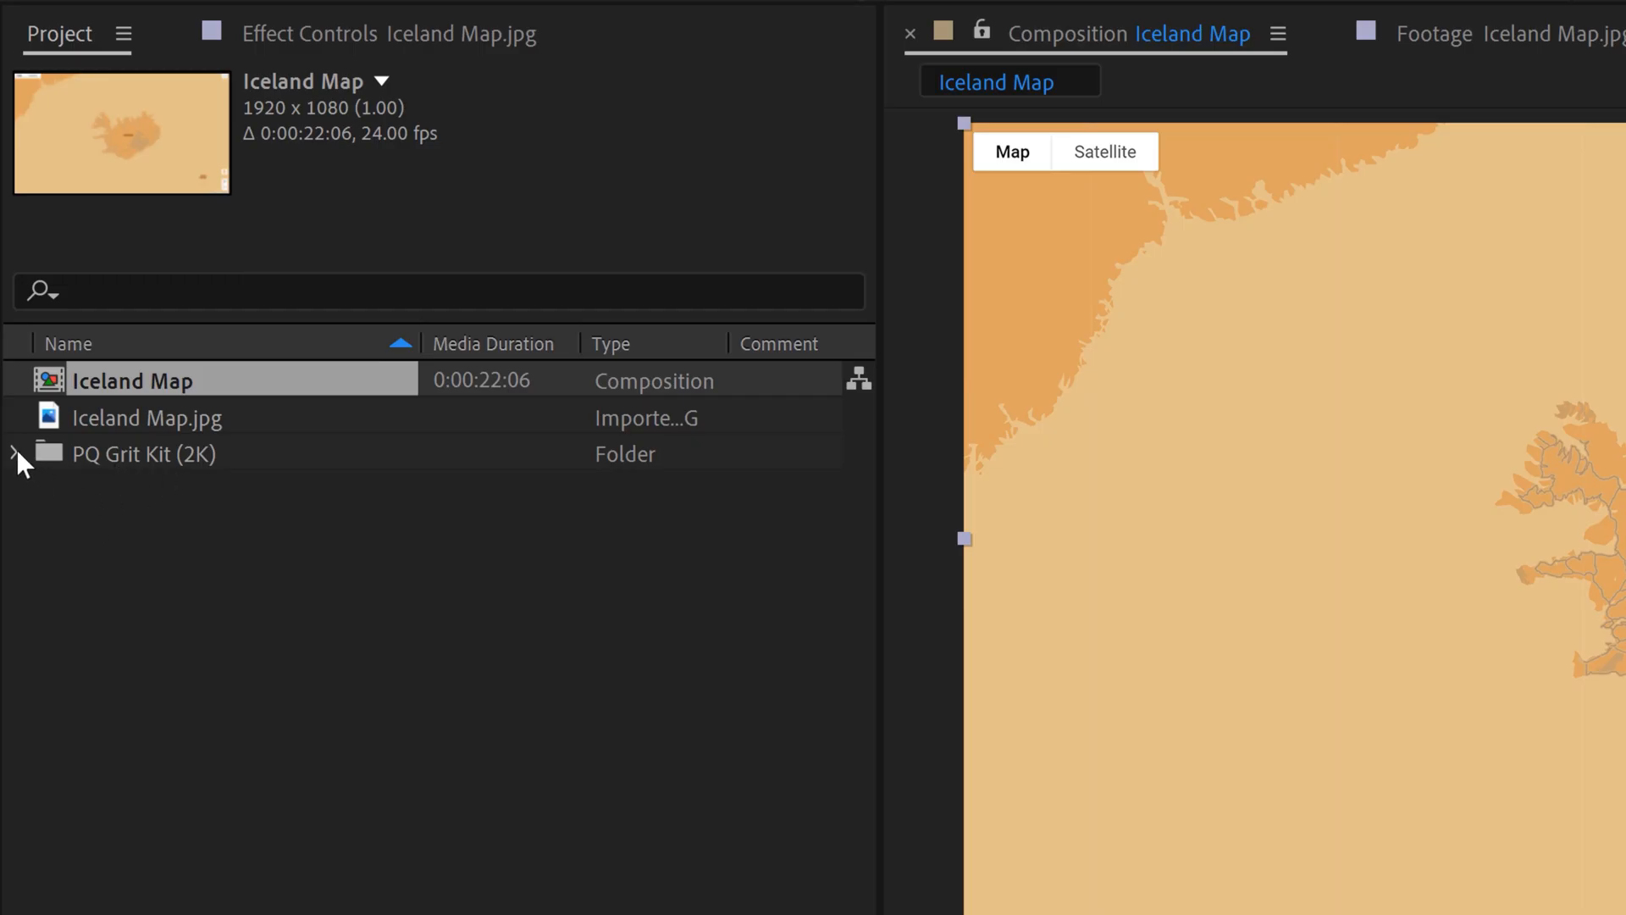
Expand PQ Grit Kit > Paper & Card and preview Crumpled Paper, Brown Paper (Wide) and (Tight)
left_click(14, 454)
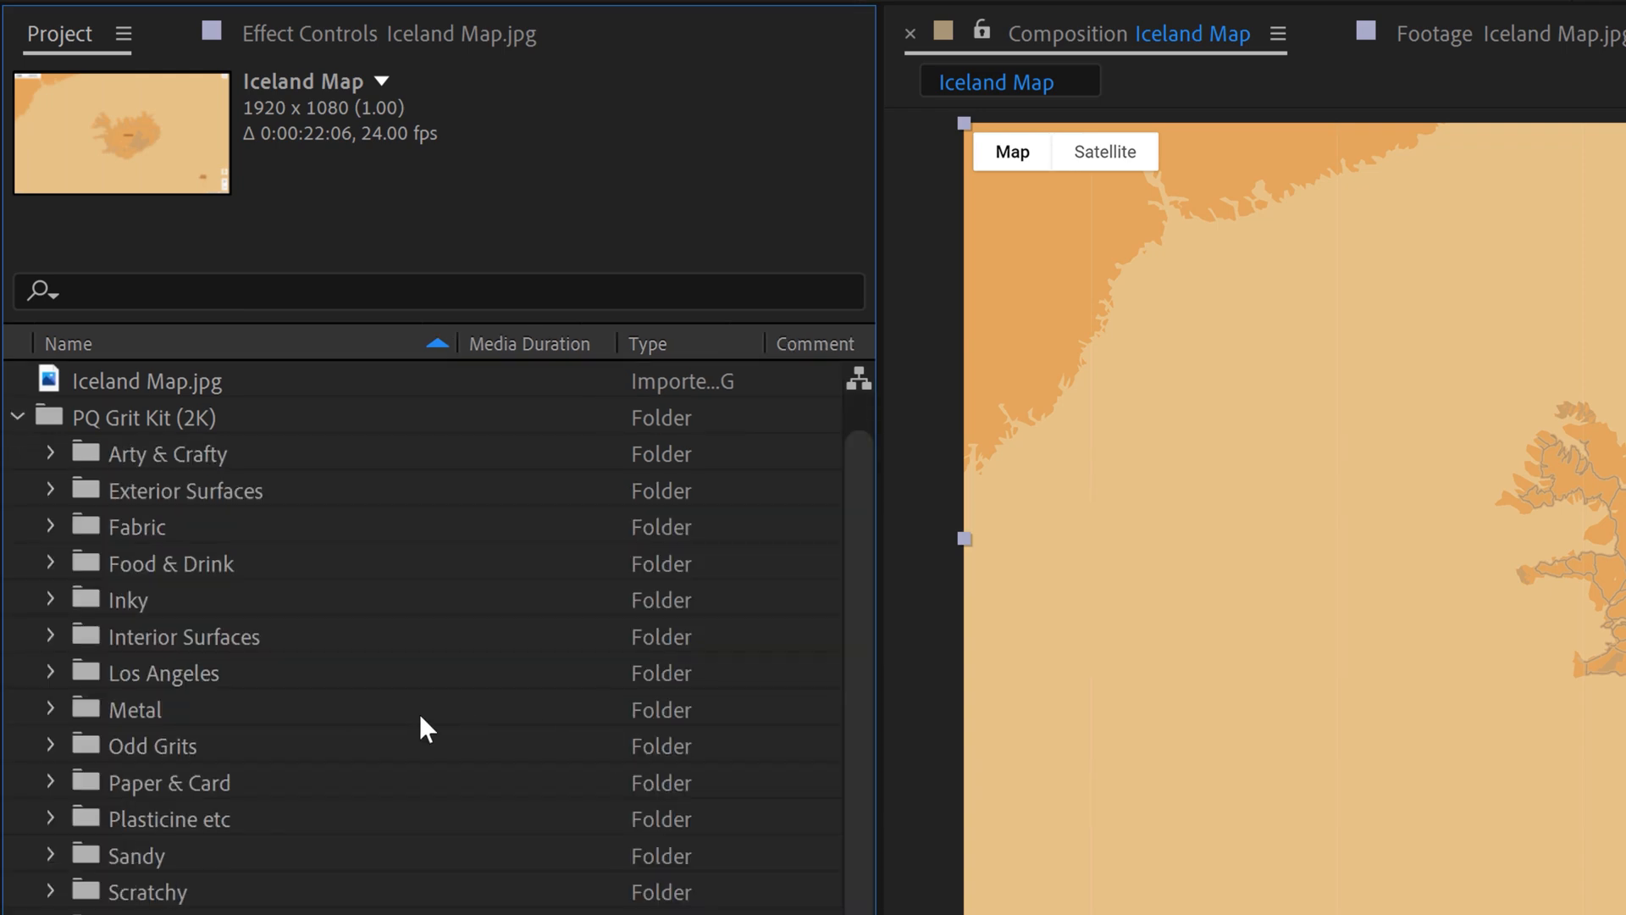
mouse_move(74, 803)
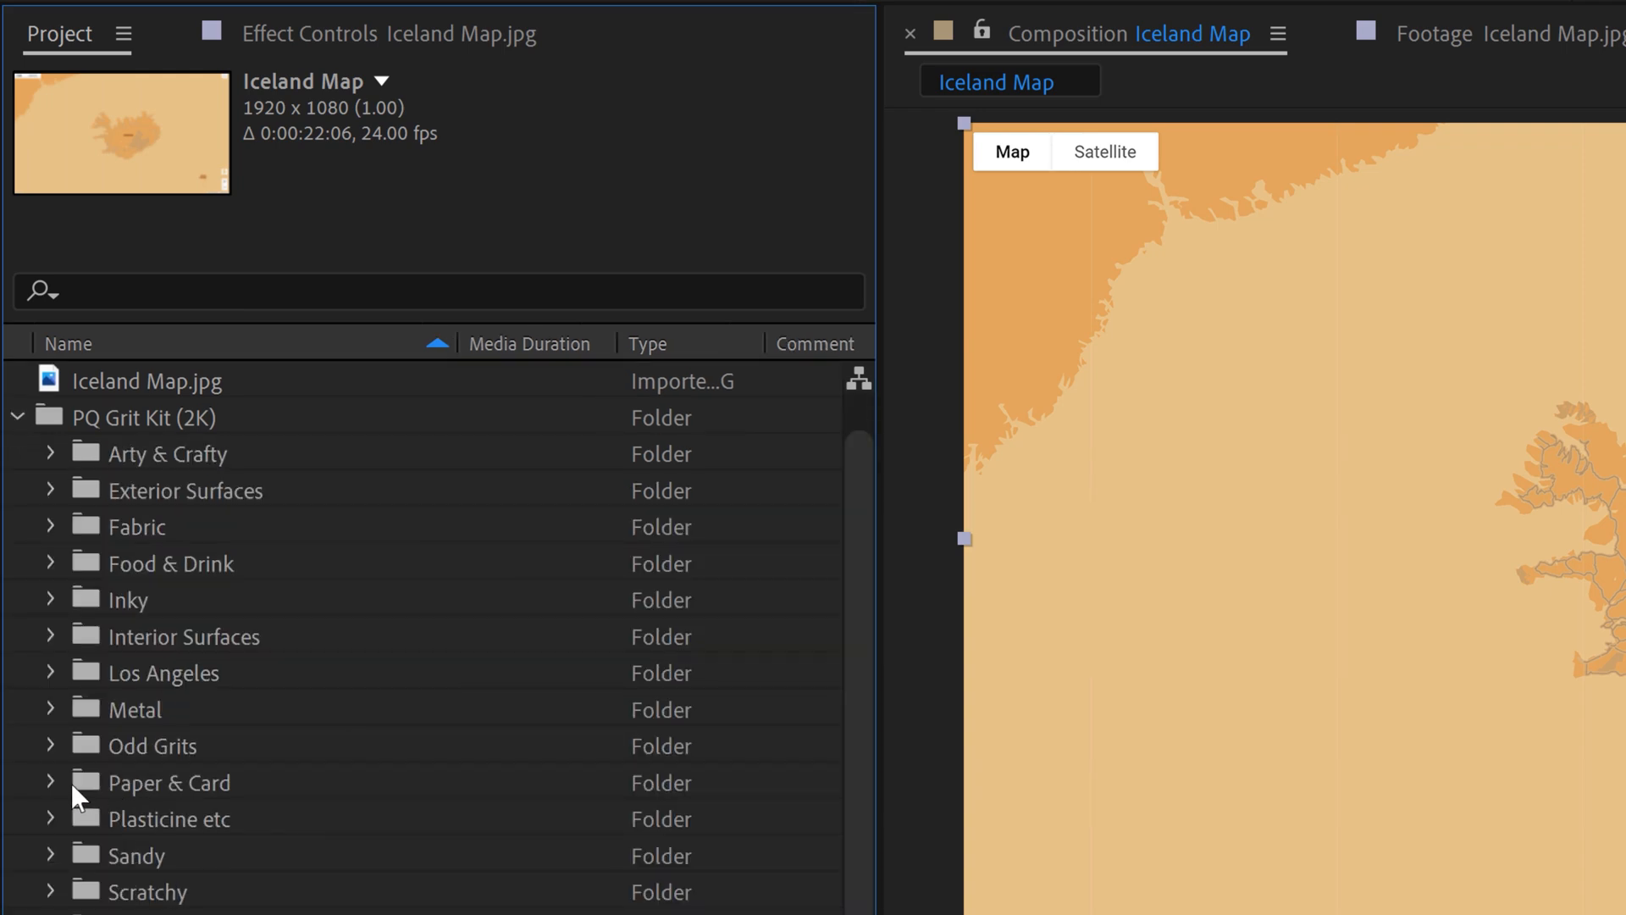
left_click(53, 782)
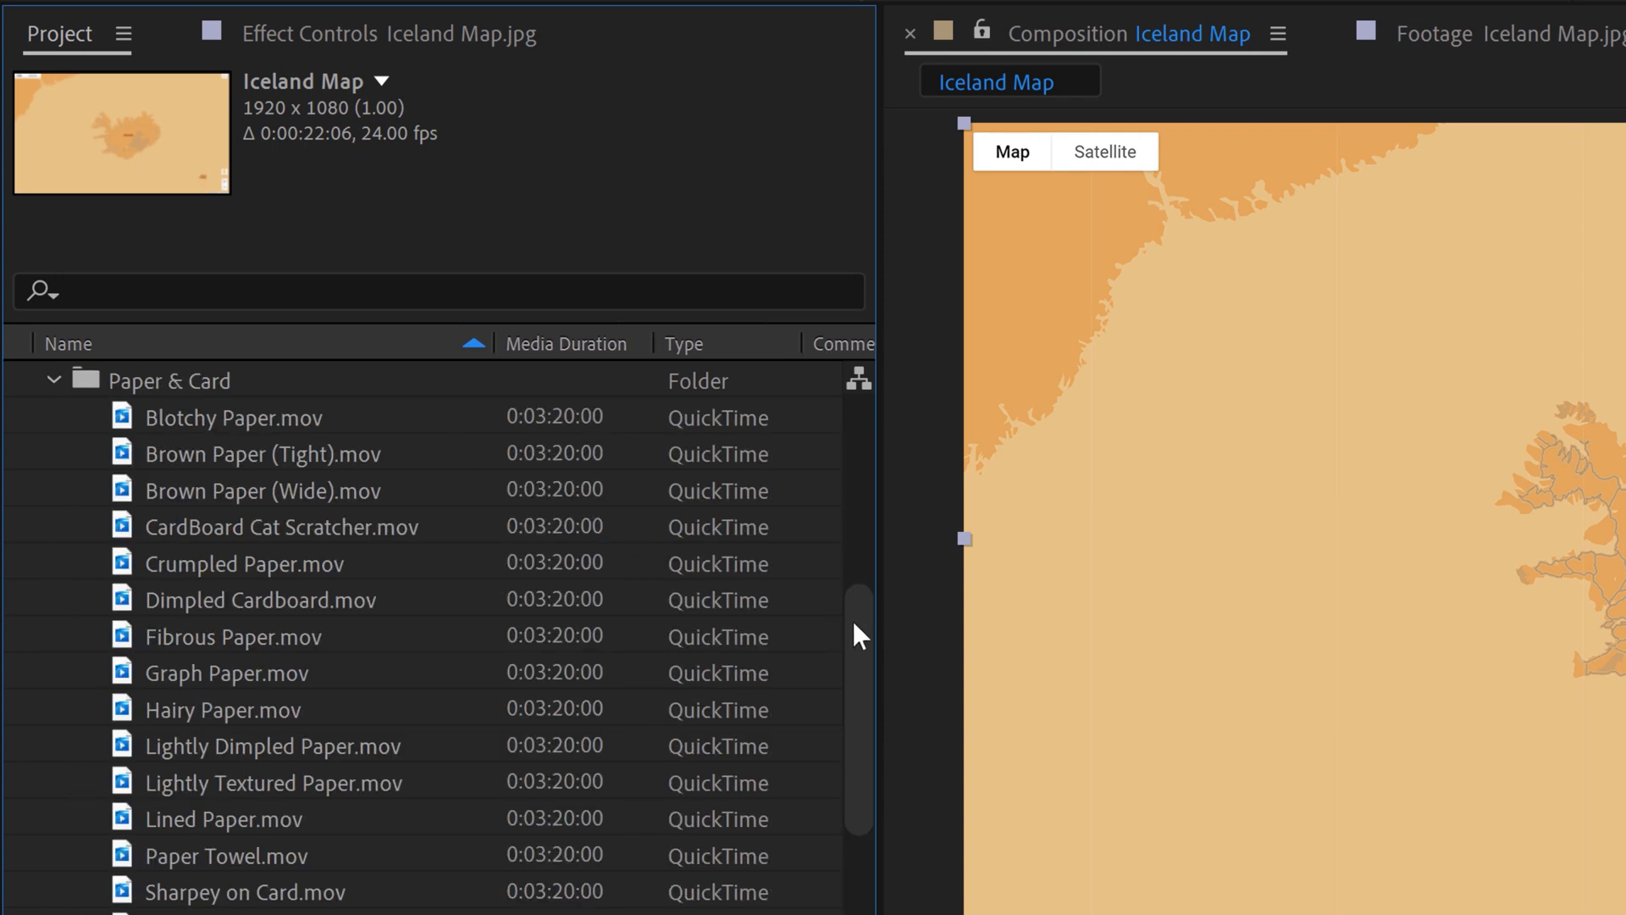
scroll("down", 3)
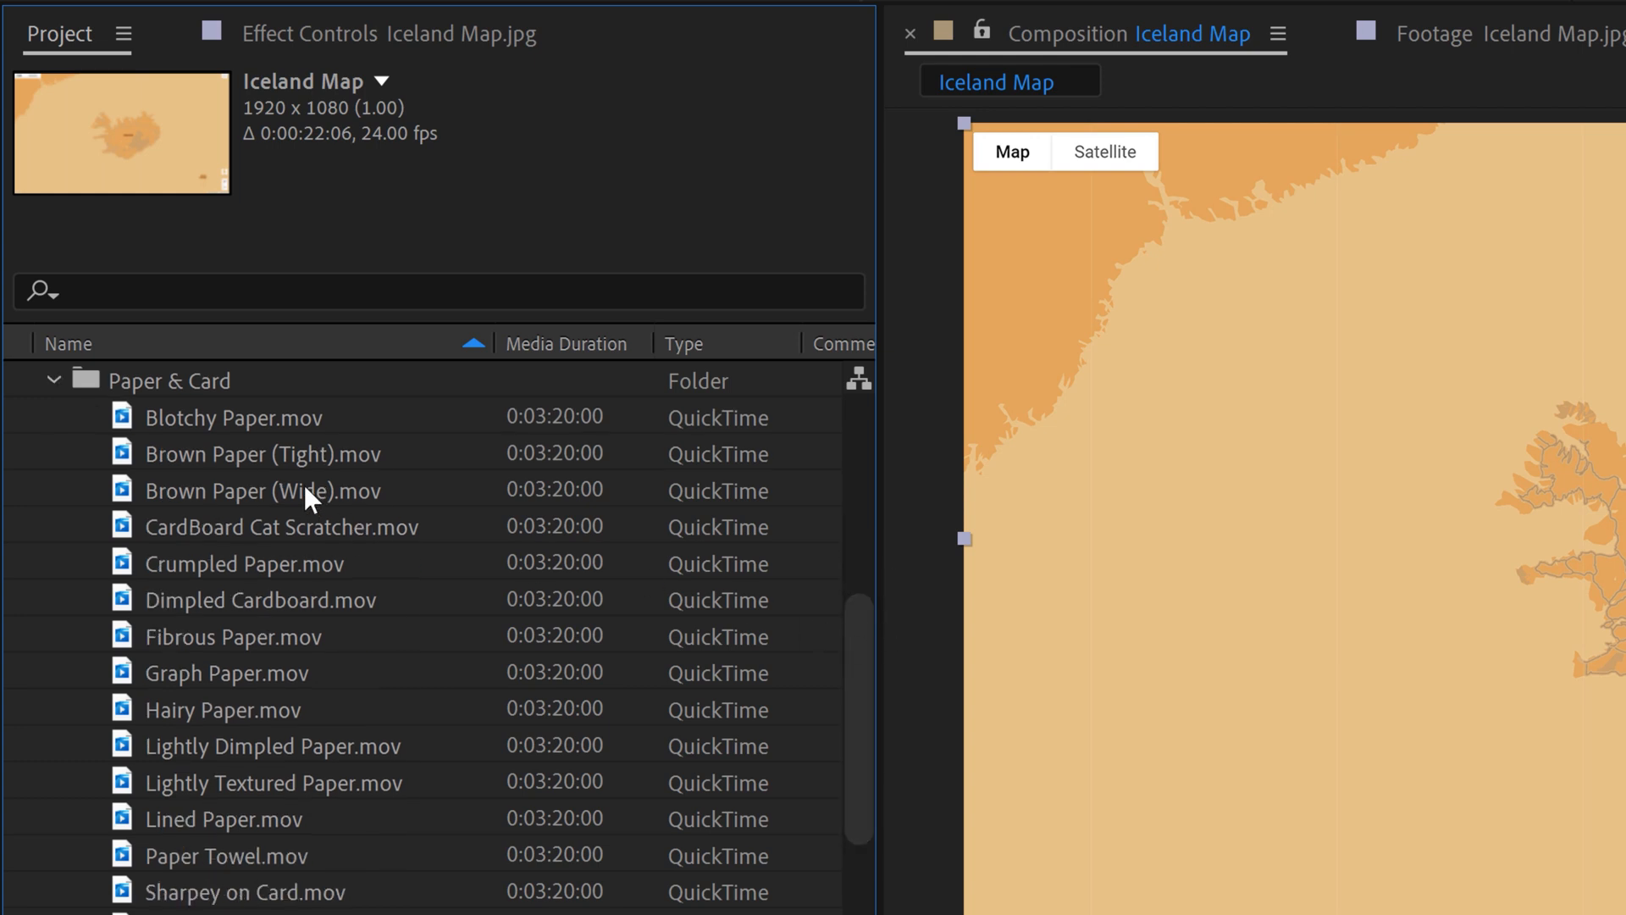
left_click(244, 564)
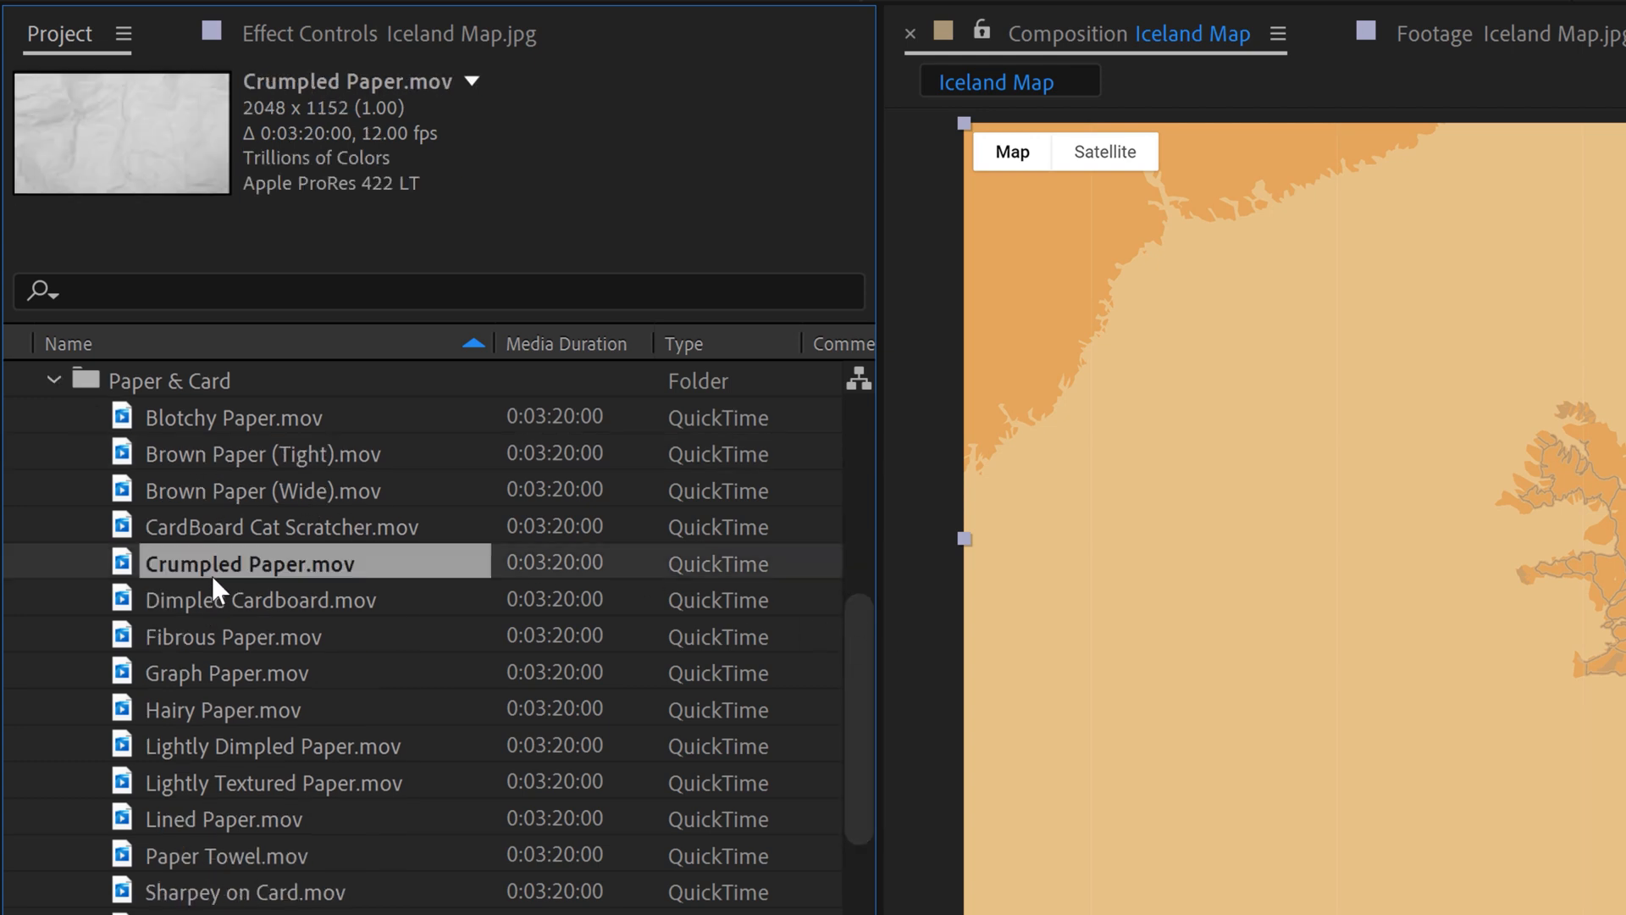
left_click(254, 491)
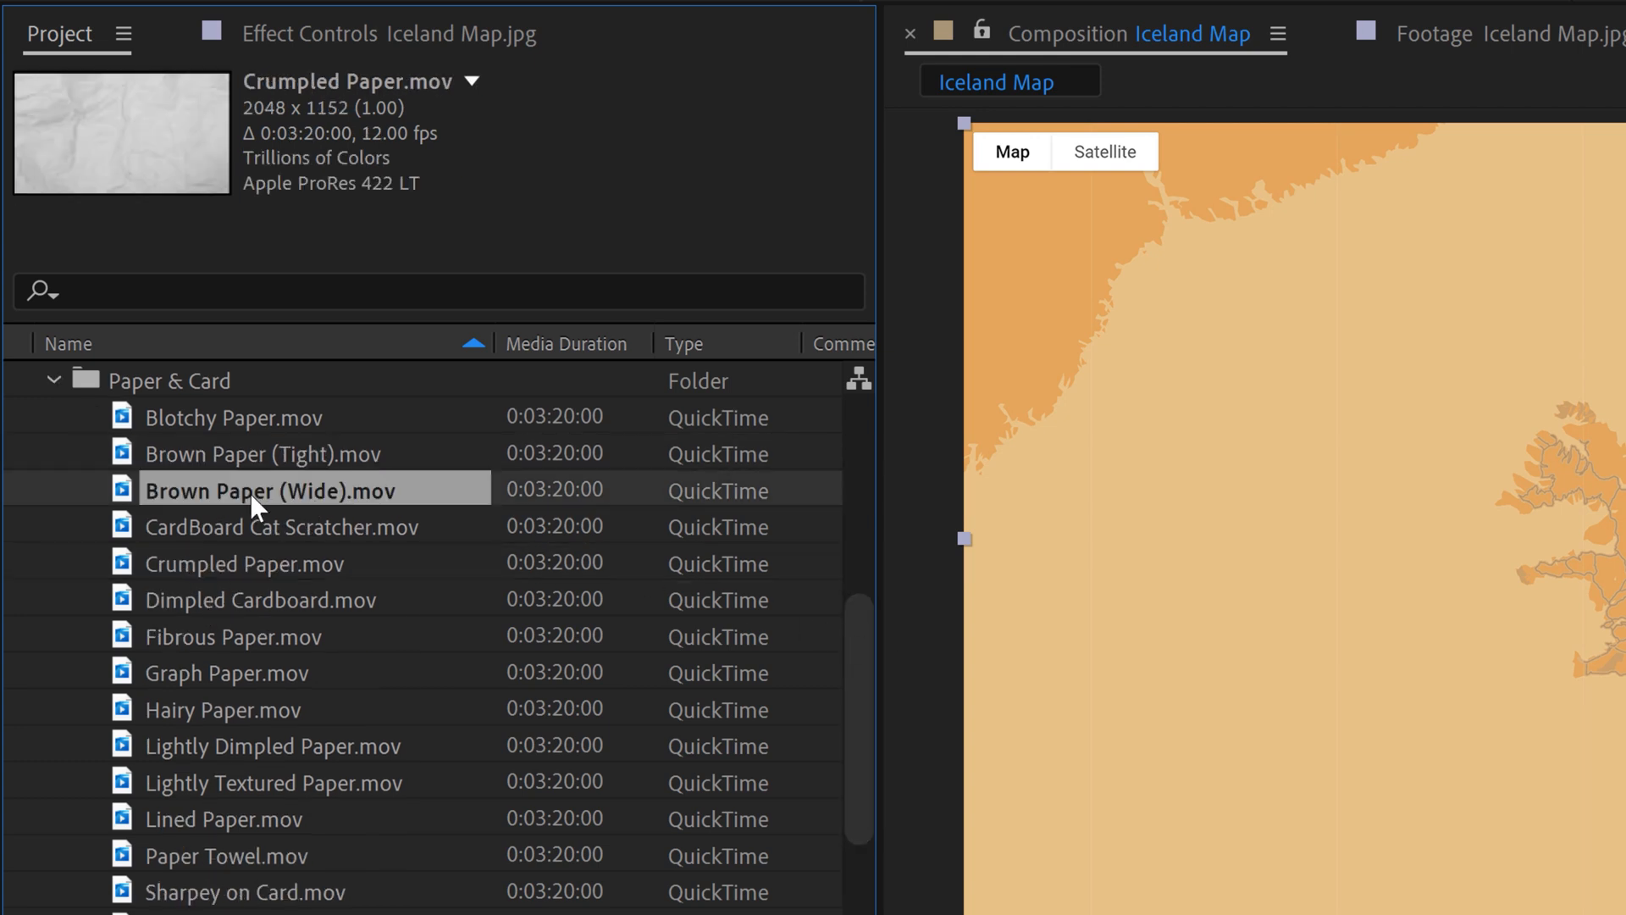
left_click(246, 454)
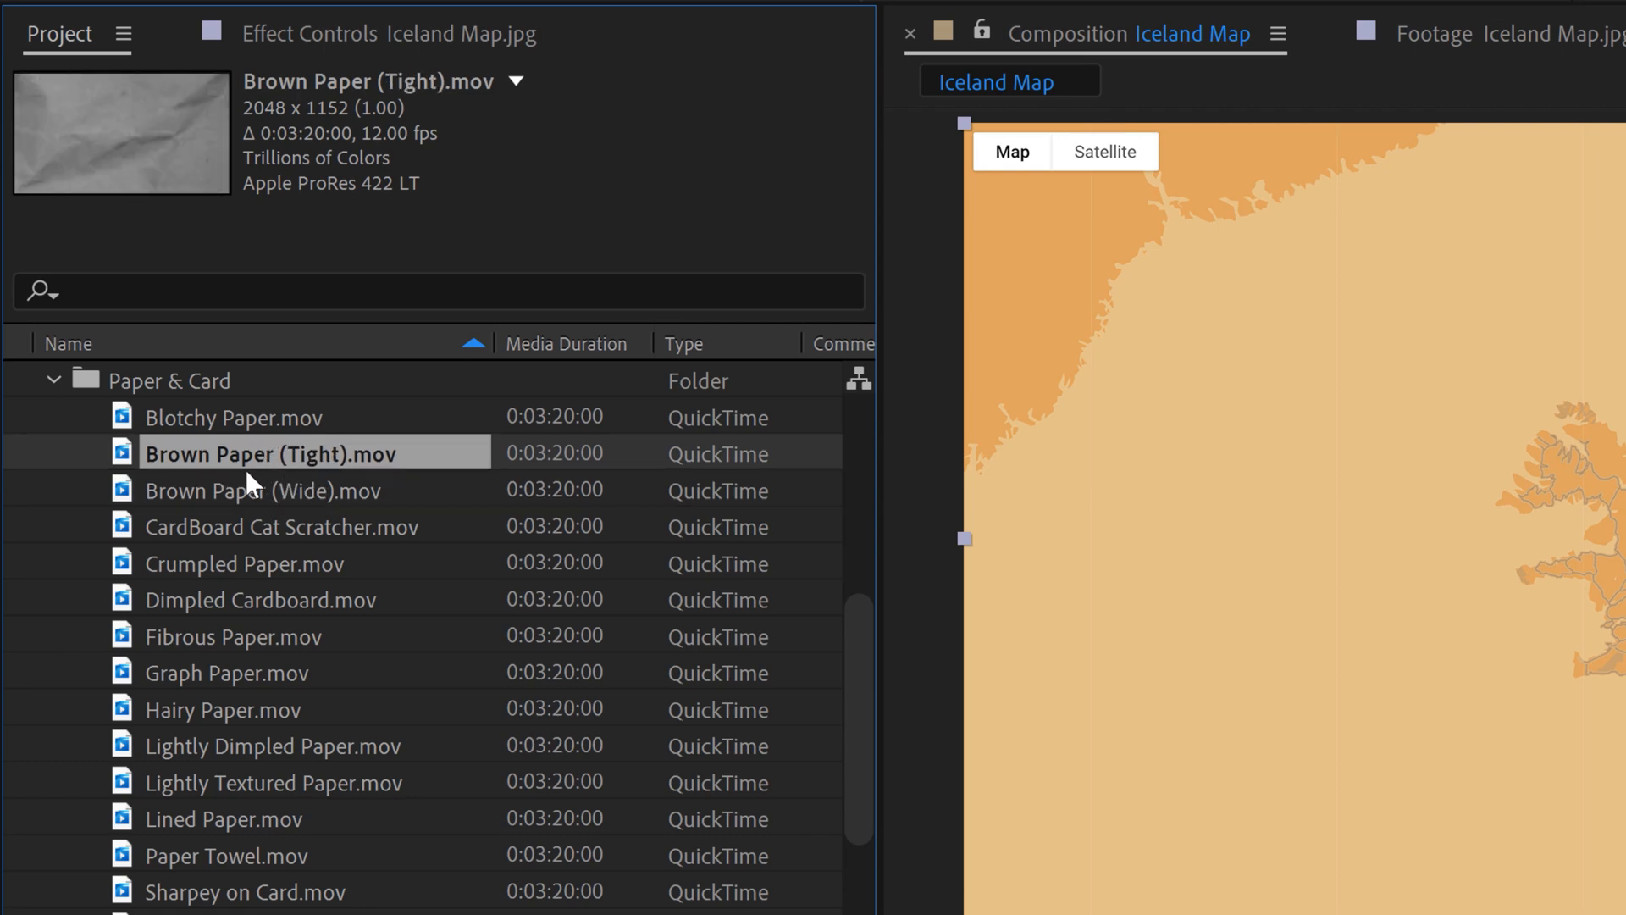
Add Brown Paper (Wide) above the map and fit it to the composition frame
left_click(260, 491)
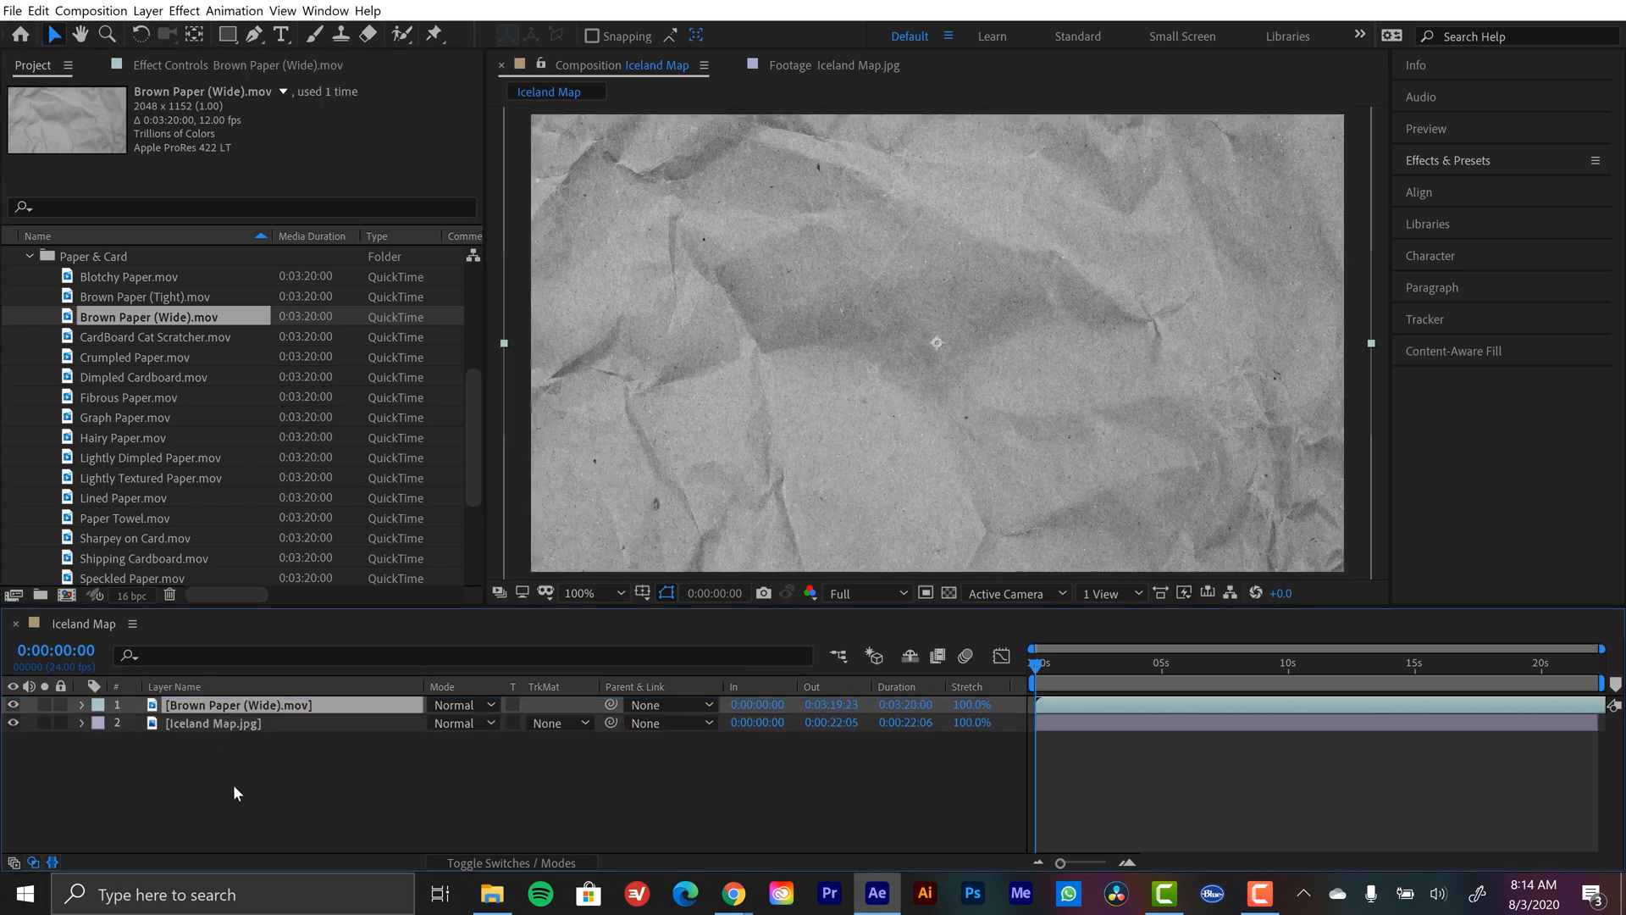
mouse_move(180, 767)
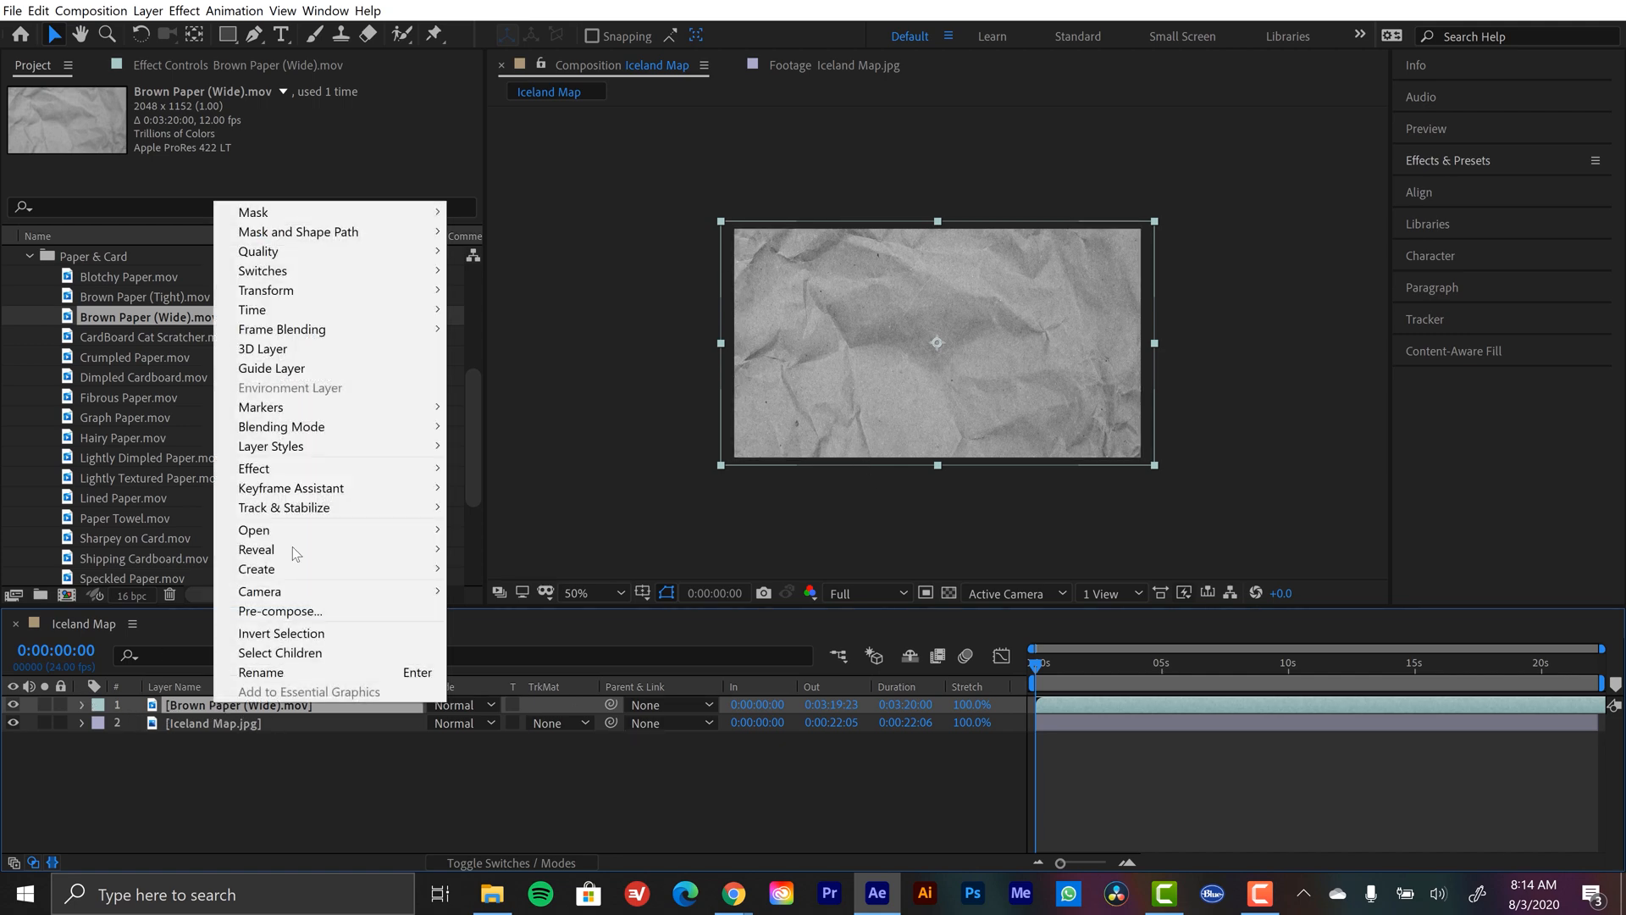
mouse_move(266, 290)
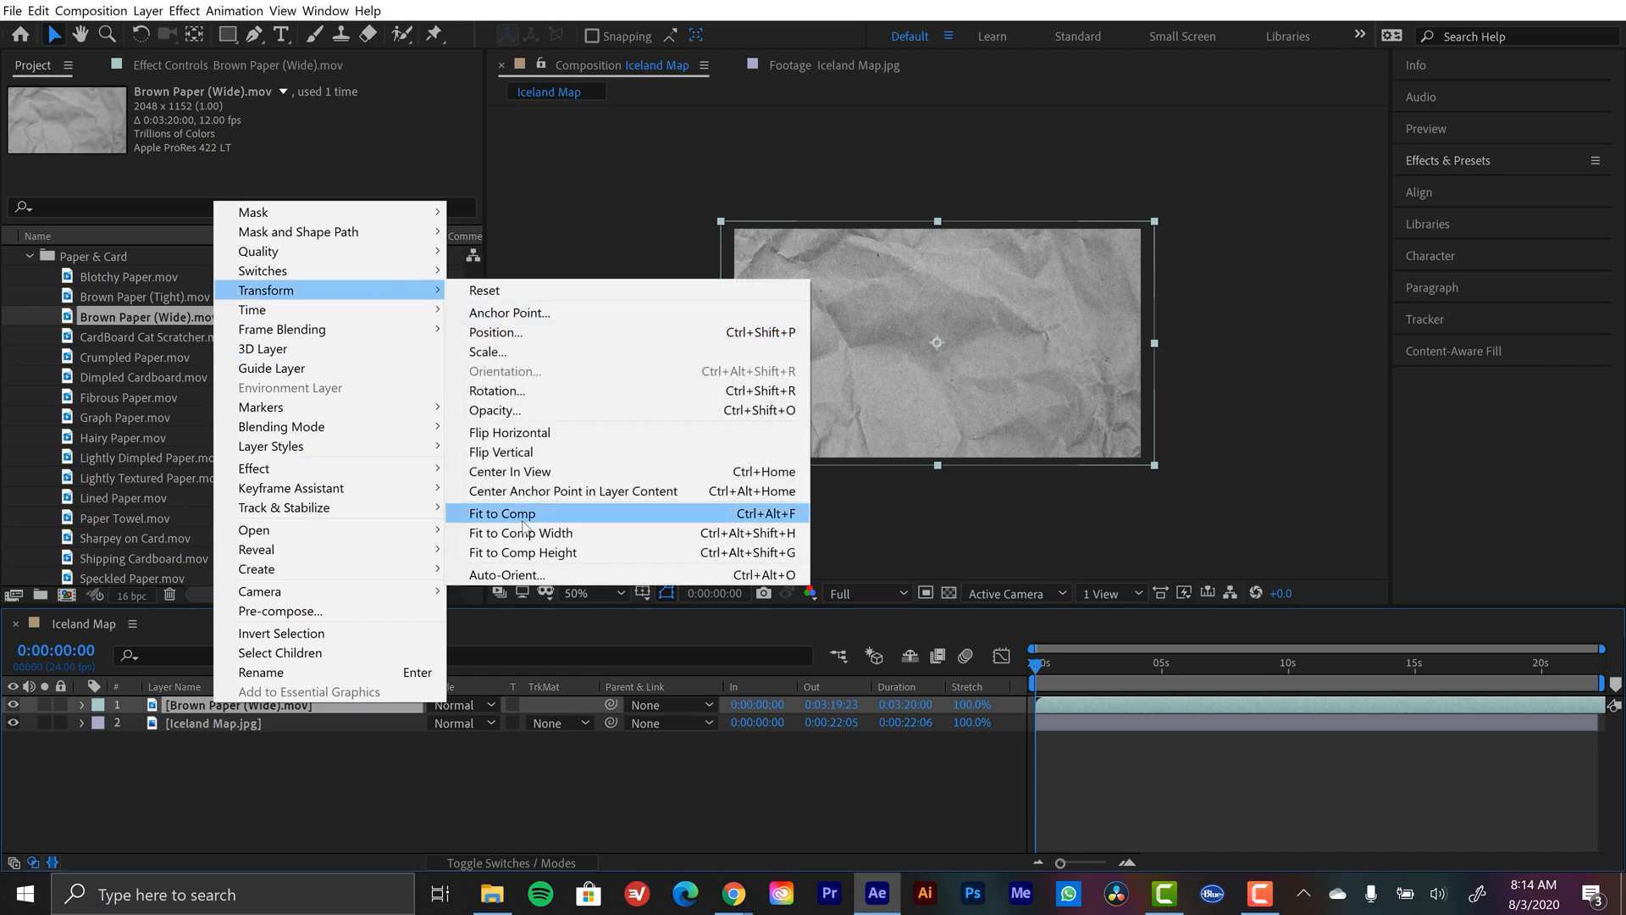
left_click(502, 513)
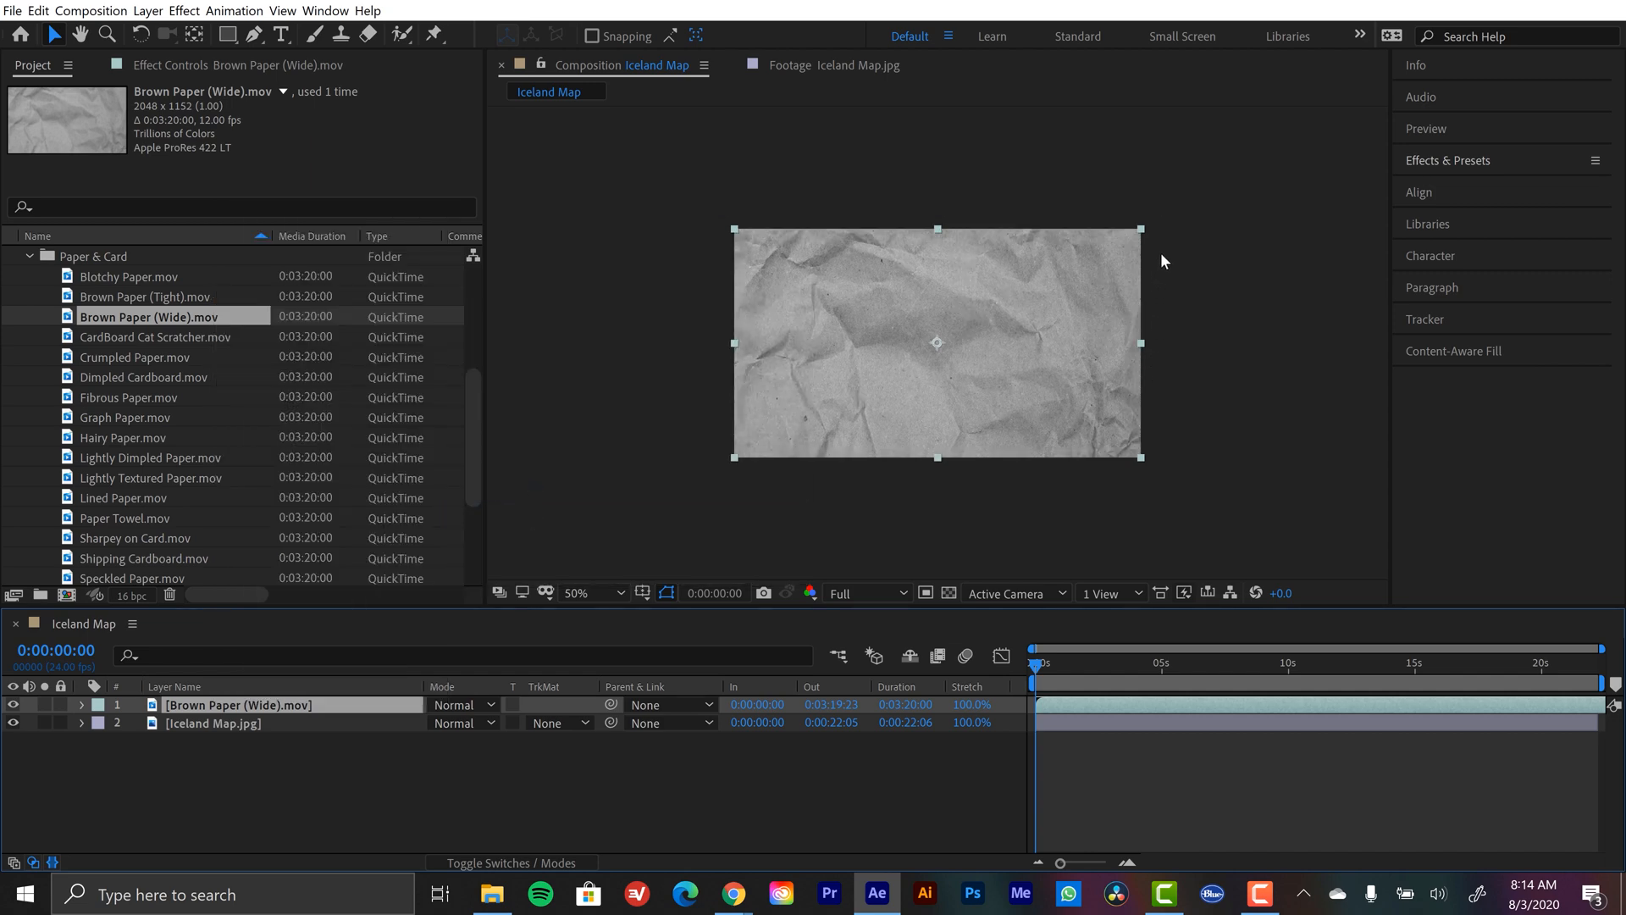
left_click(576, 593)
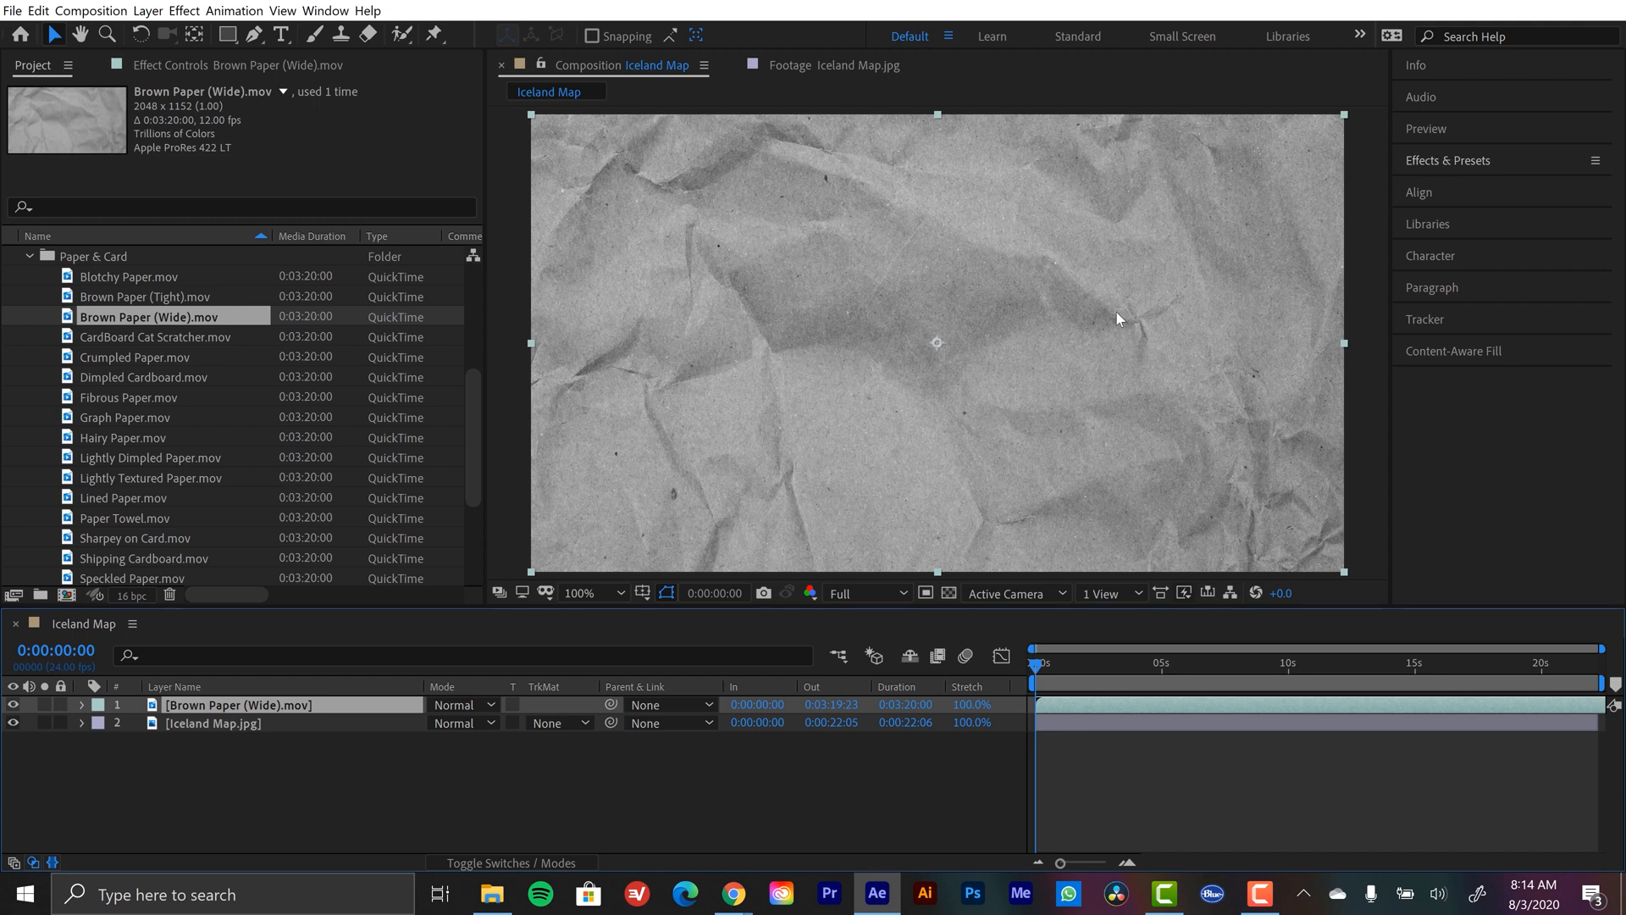
mouse_move(499, 739)
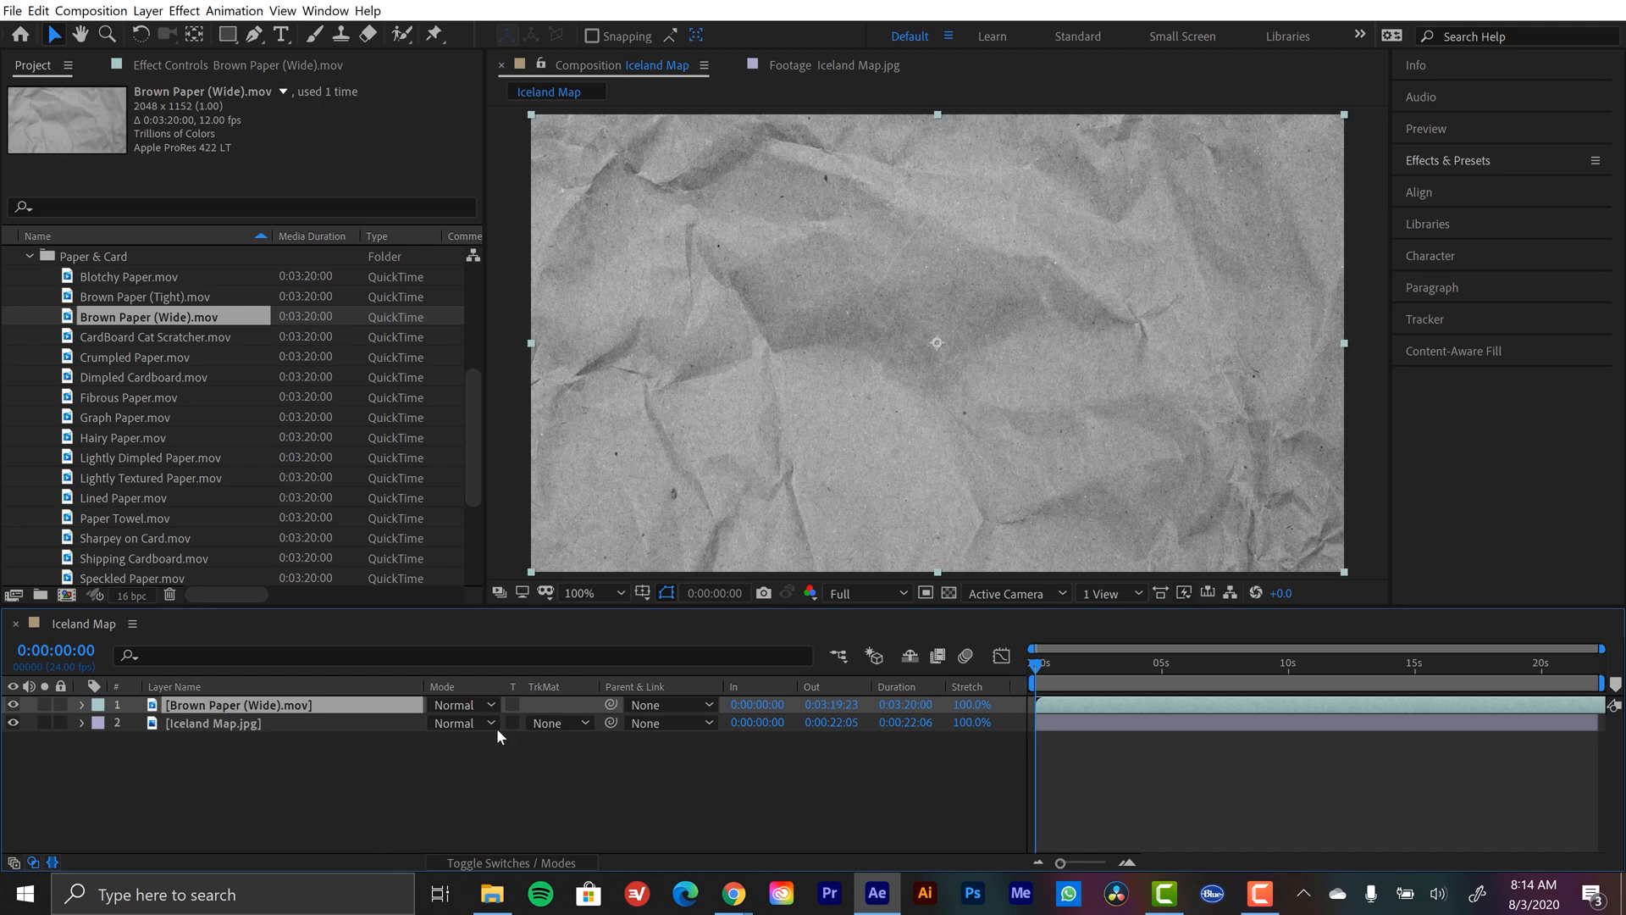
Set the paper layer's blending mode to Multiply and nudge its opacity
left_click(463, 705)
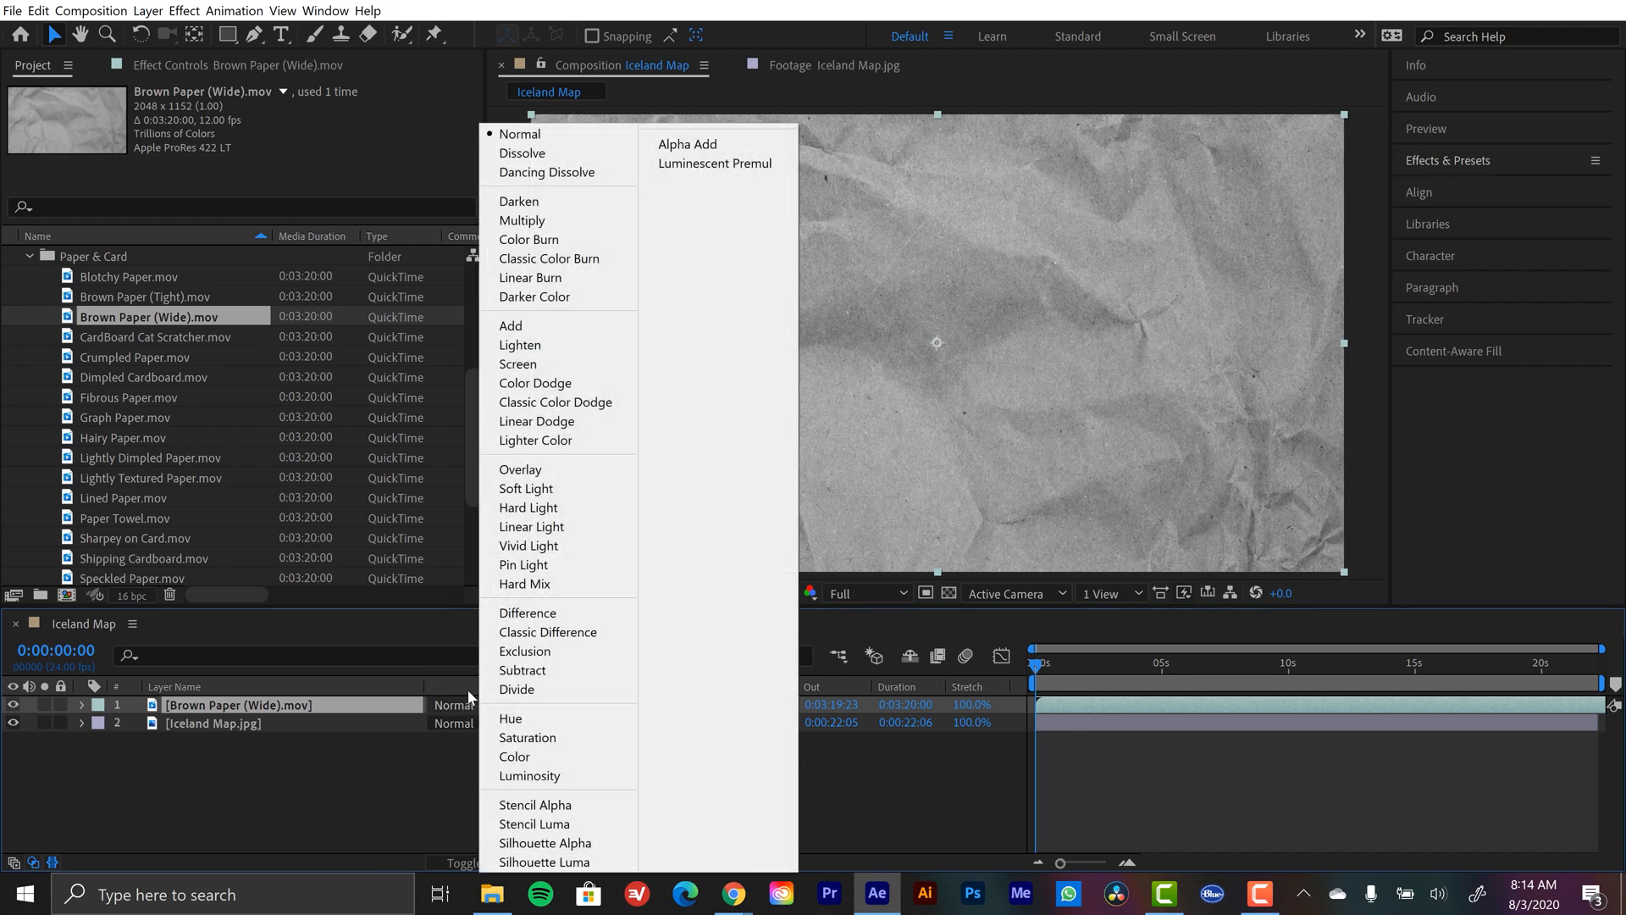
left_click(521, 220)
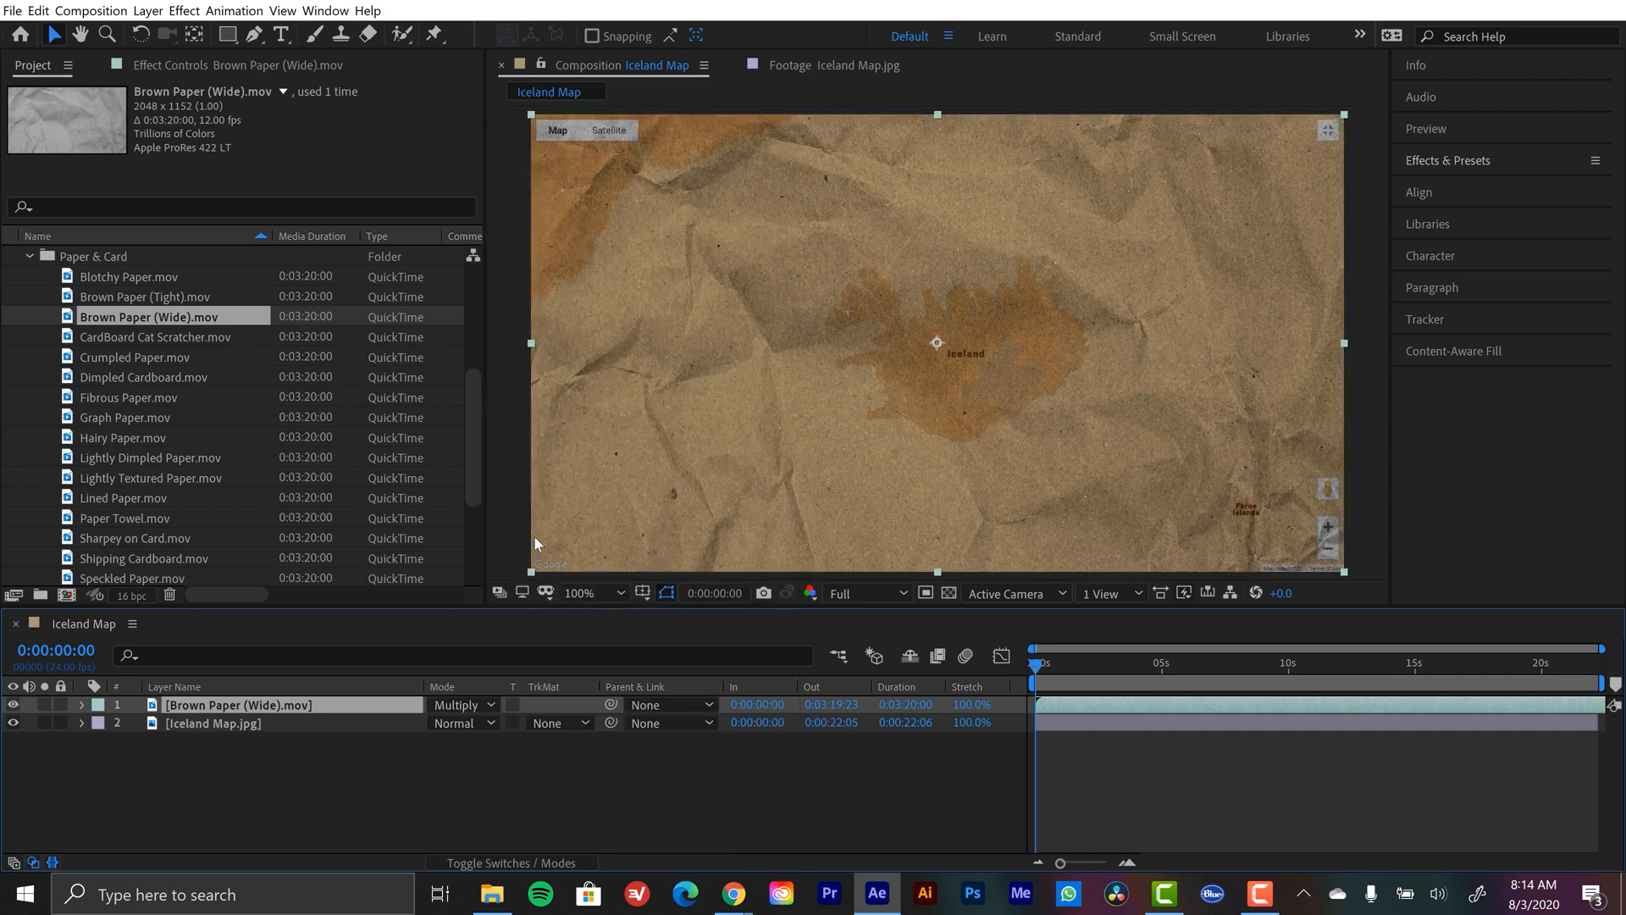
mouse_move(1035, 374)
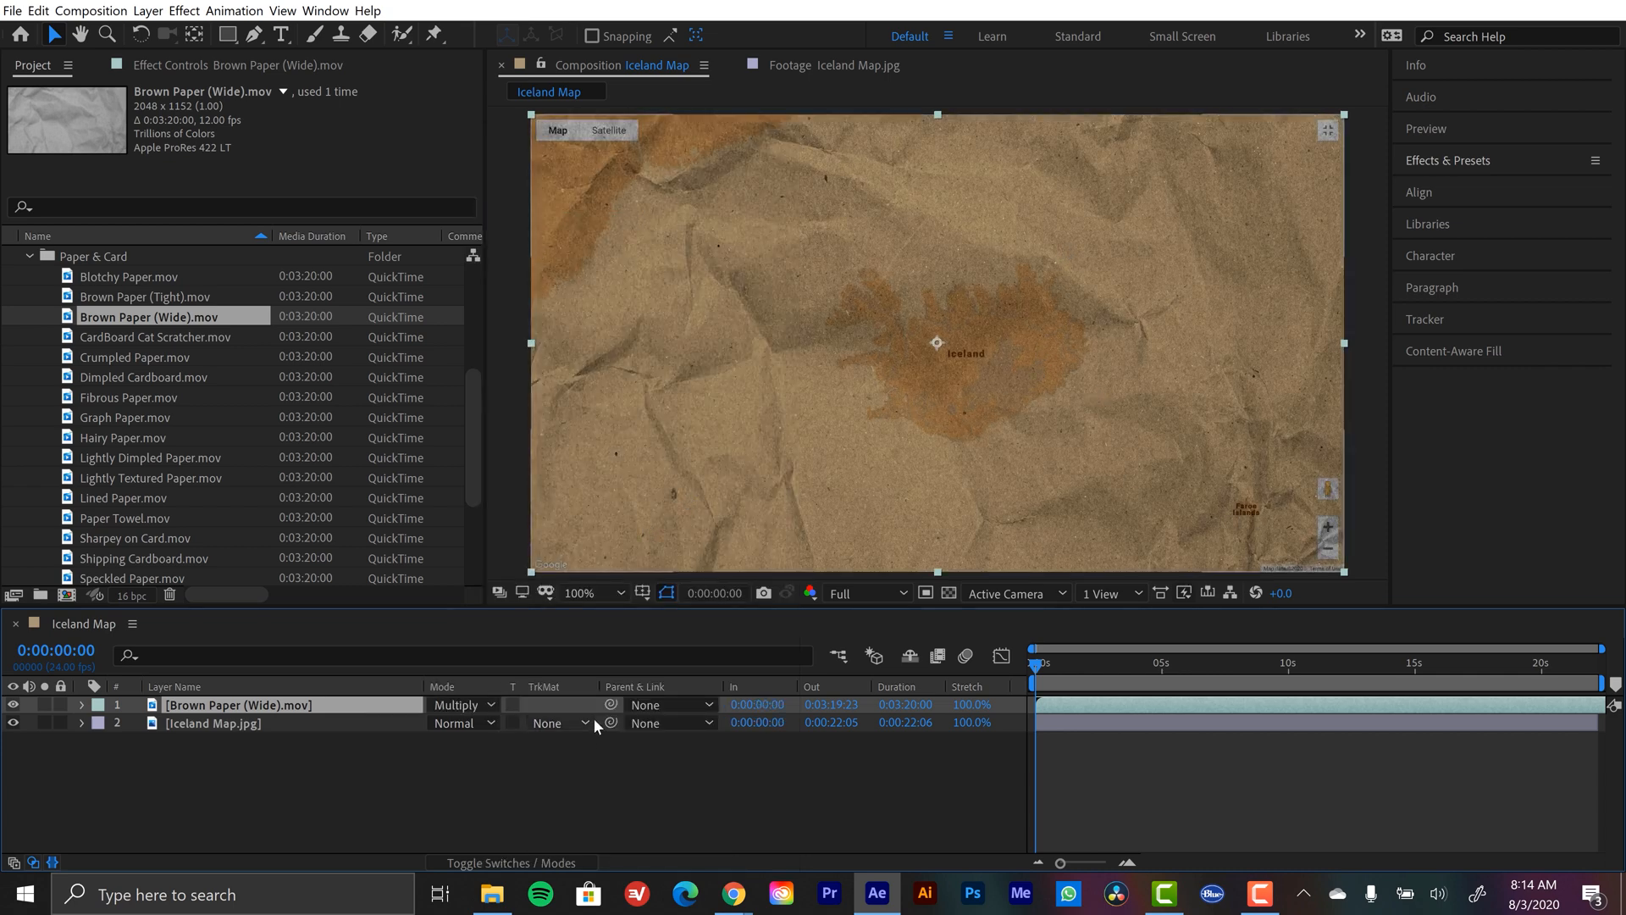
left_click(81, 705)
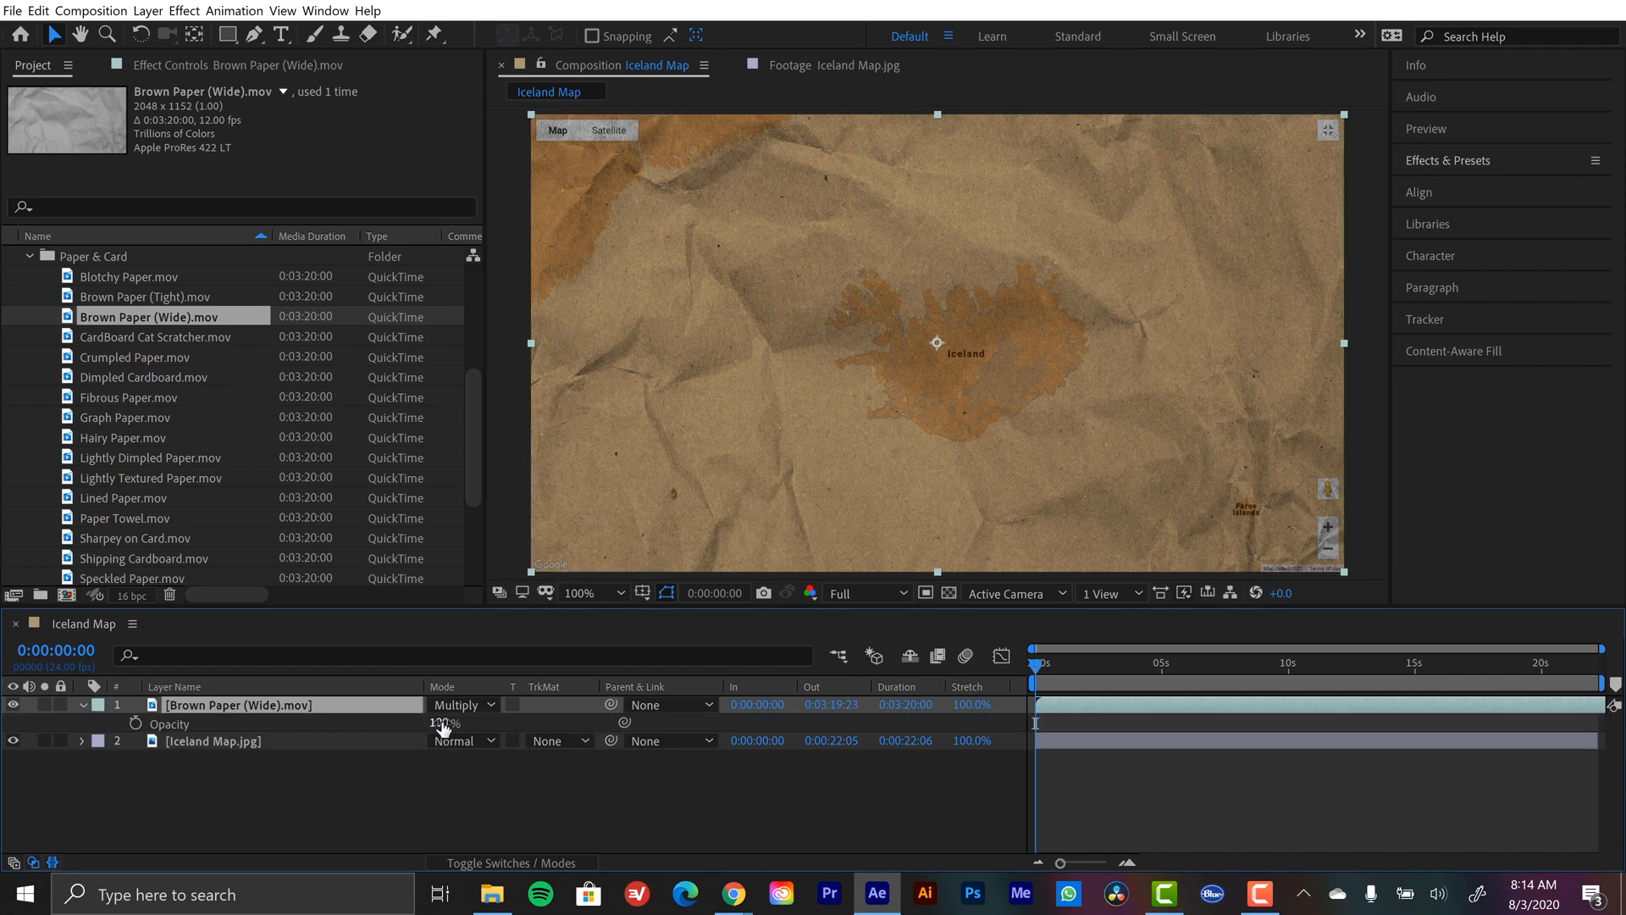
left_click_drag(442, 724, 434, 724)
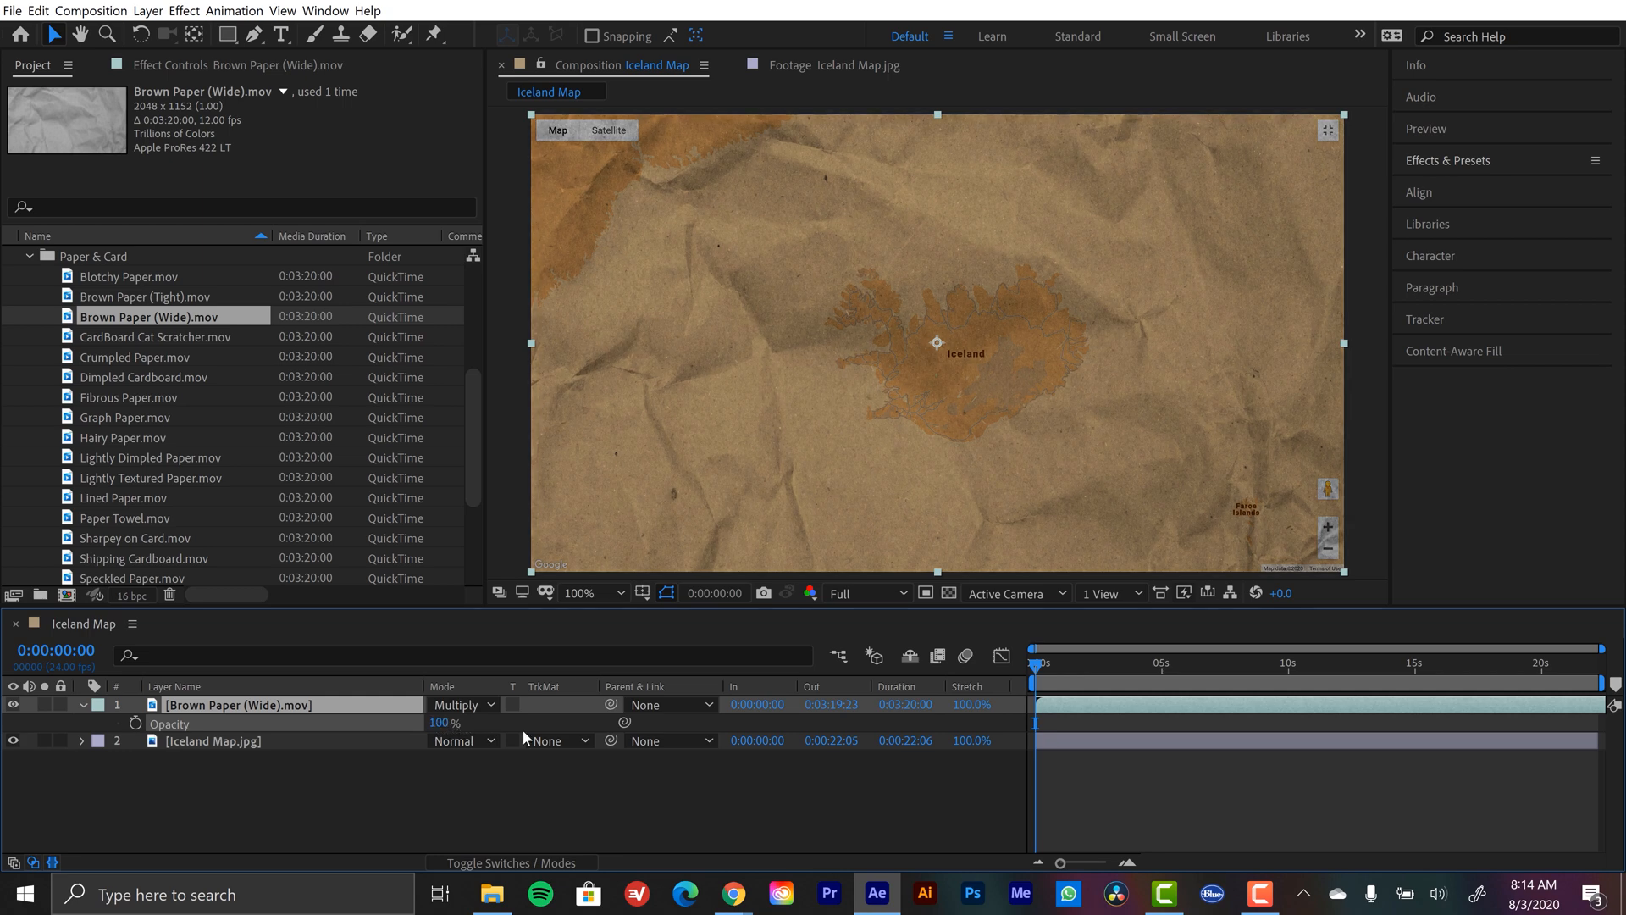
Apply Curves to the Brown Paper (Wide) layer and bend its tone curve
left_click(1447, 160)
type("curv")
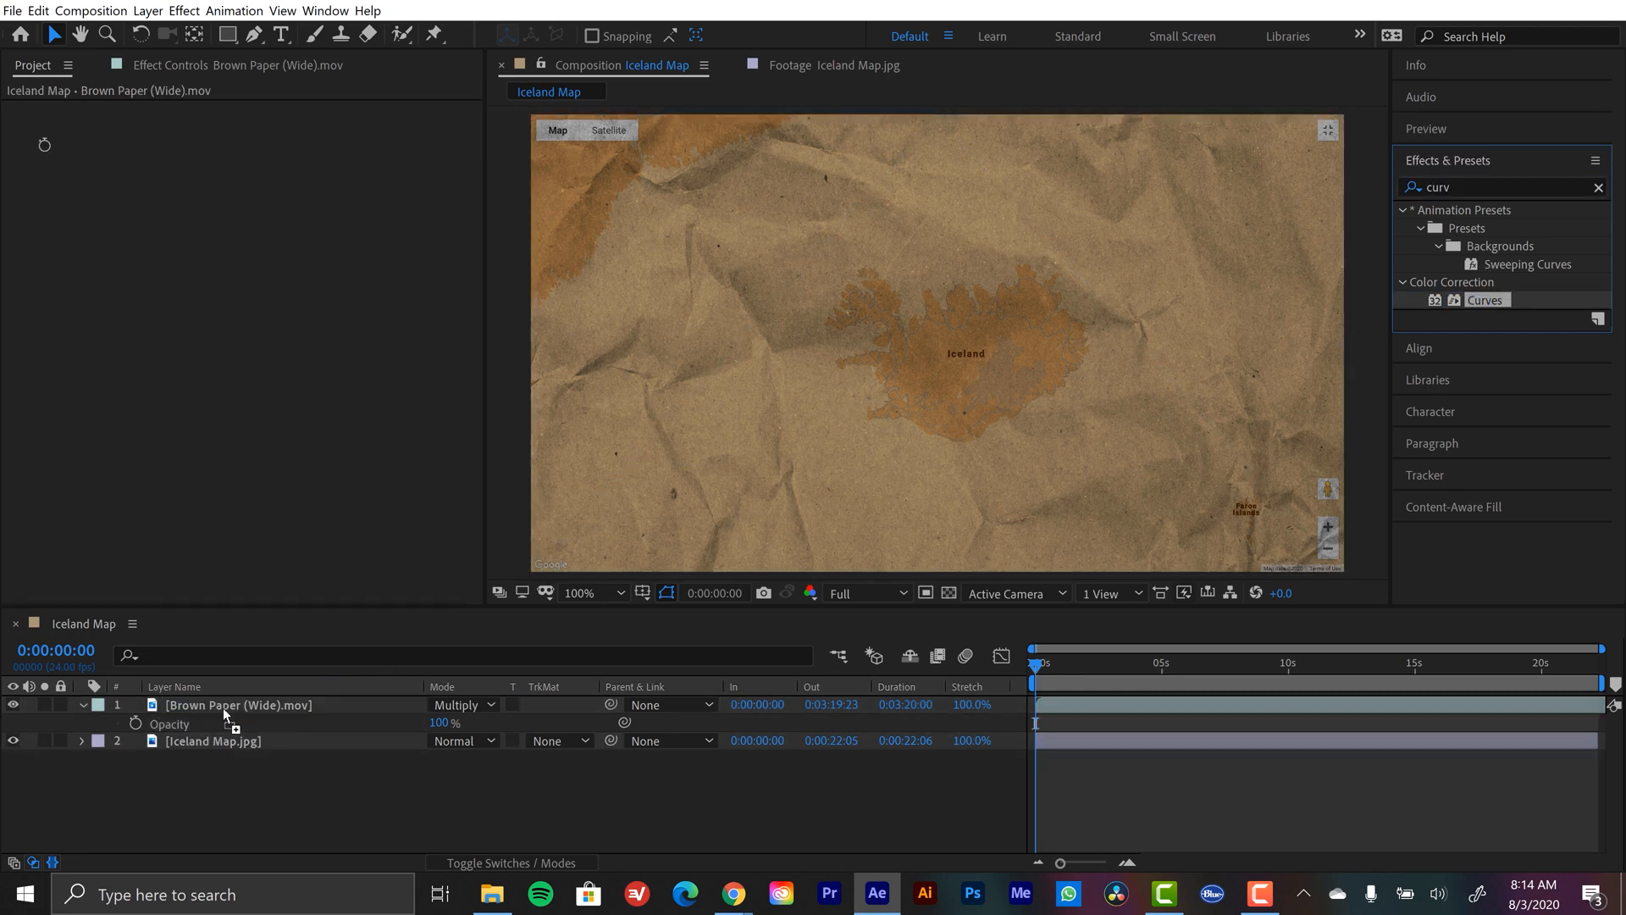
double_click(1484, 298)
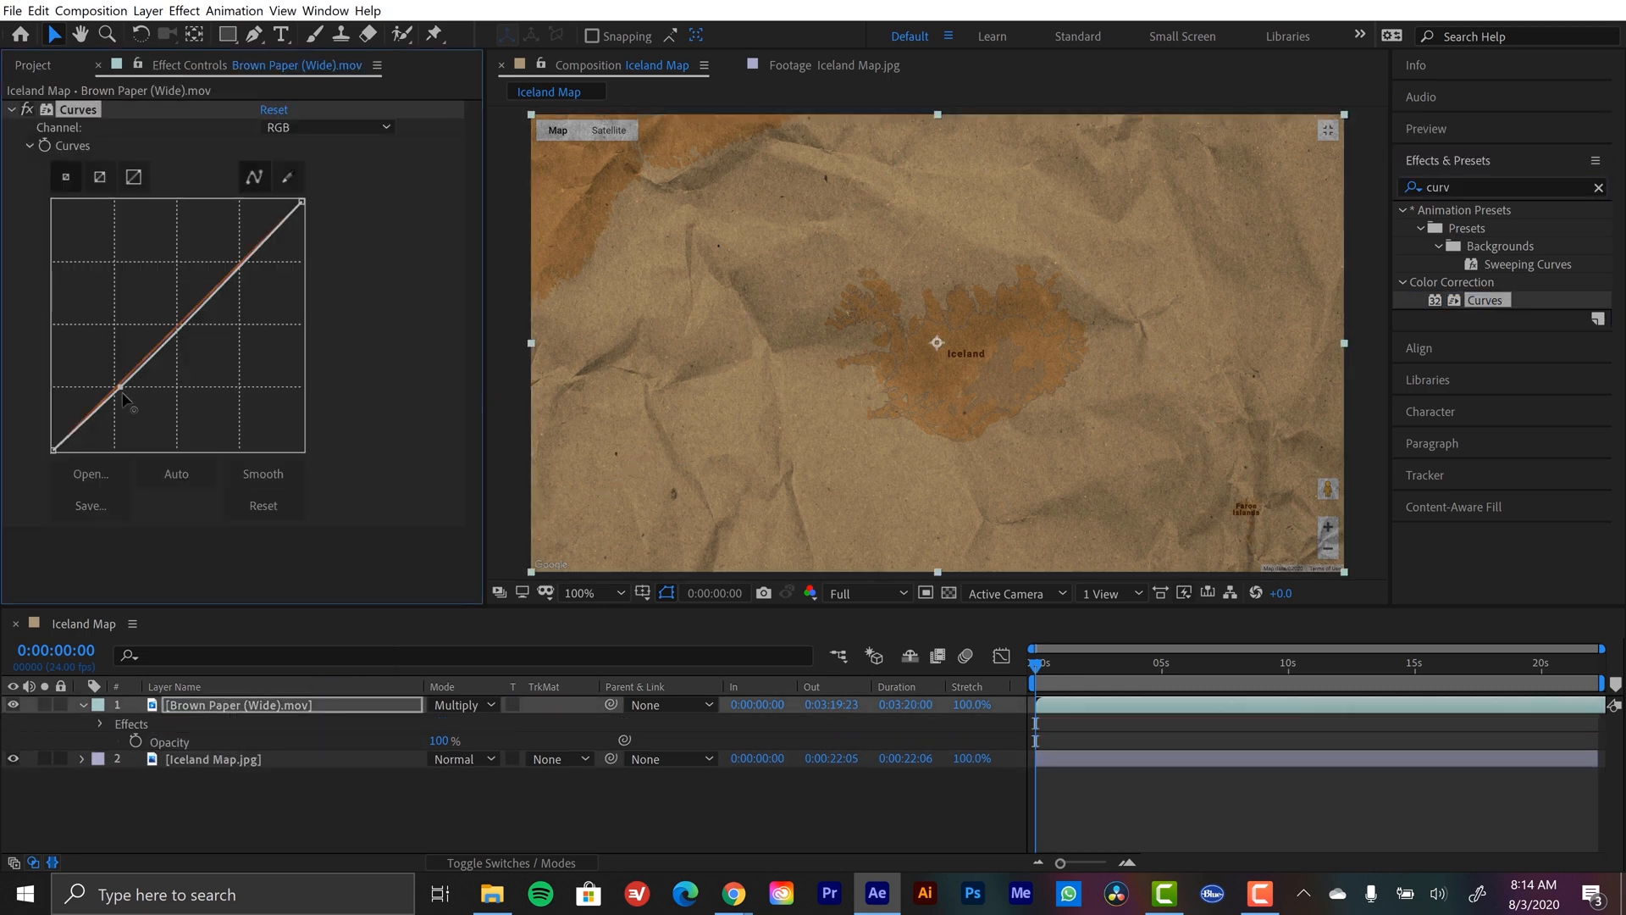
left_click_drag(124, 399, 223, 274)
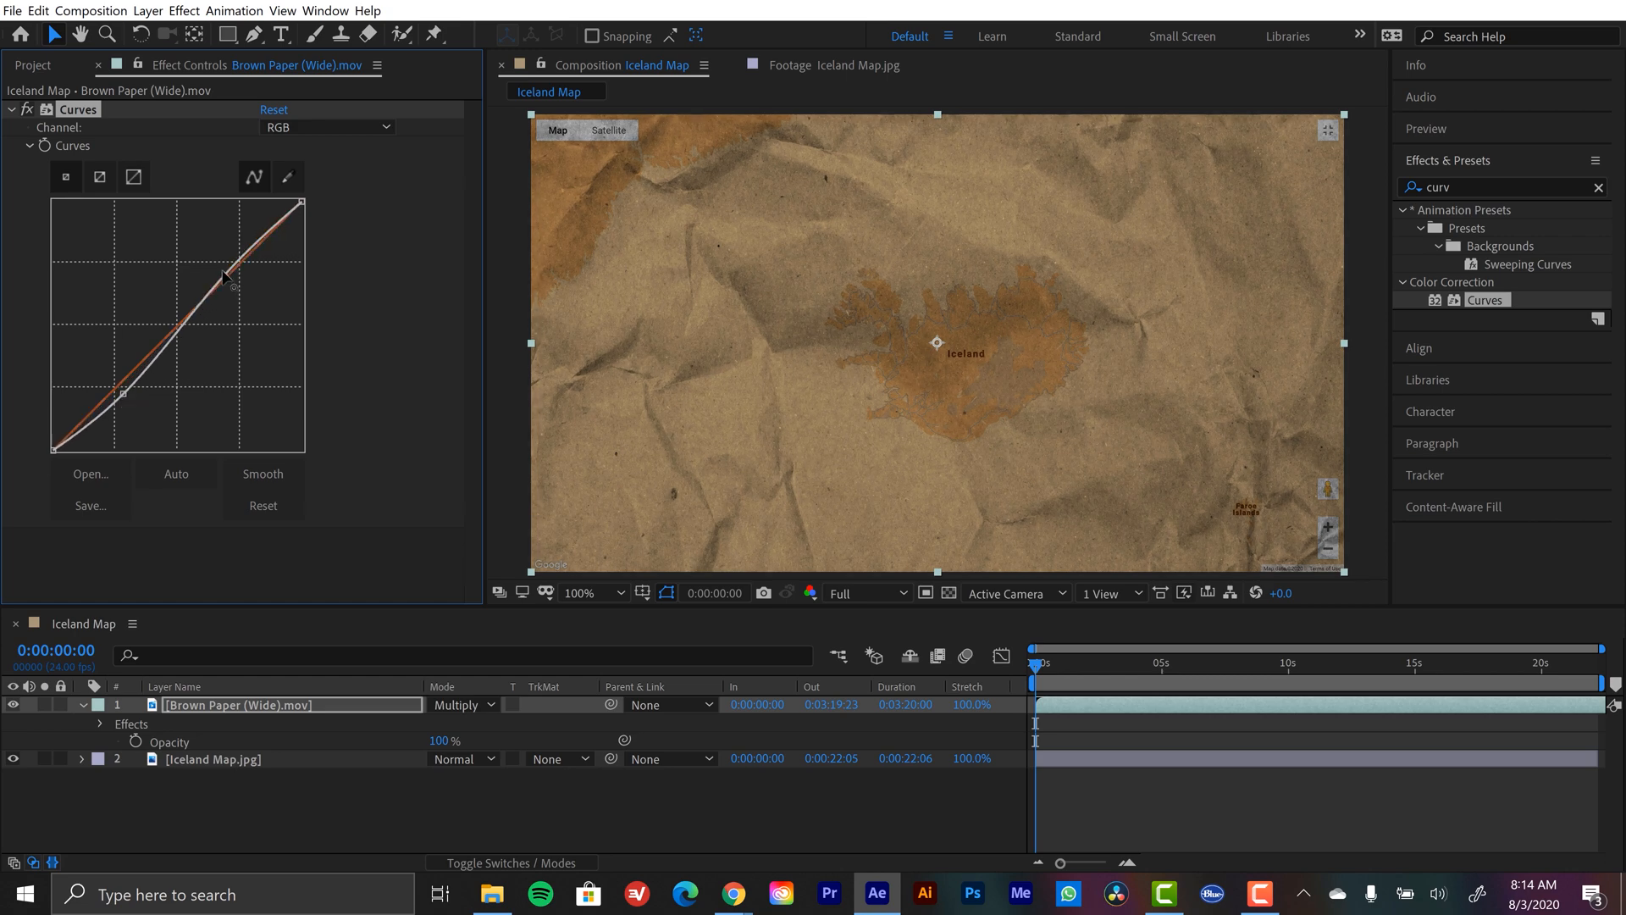
left_click_drag(225, 274, 220, 352)
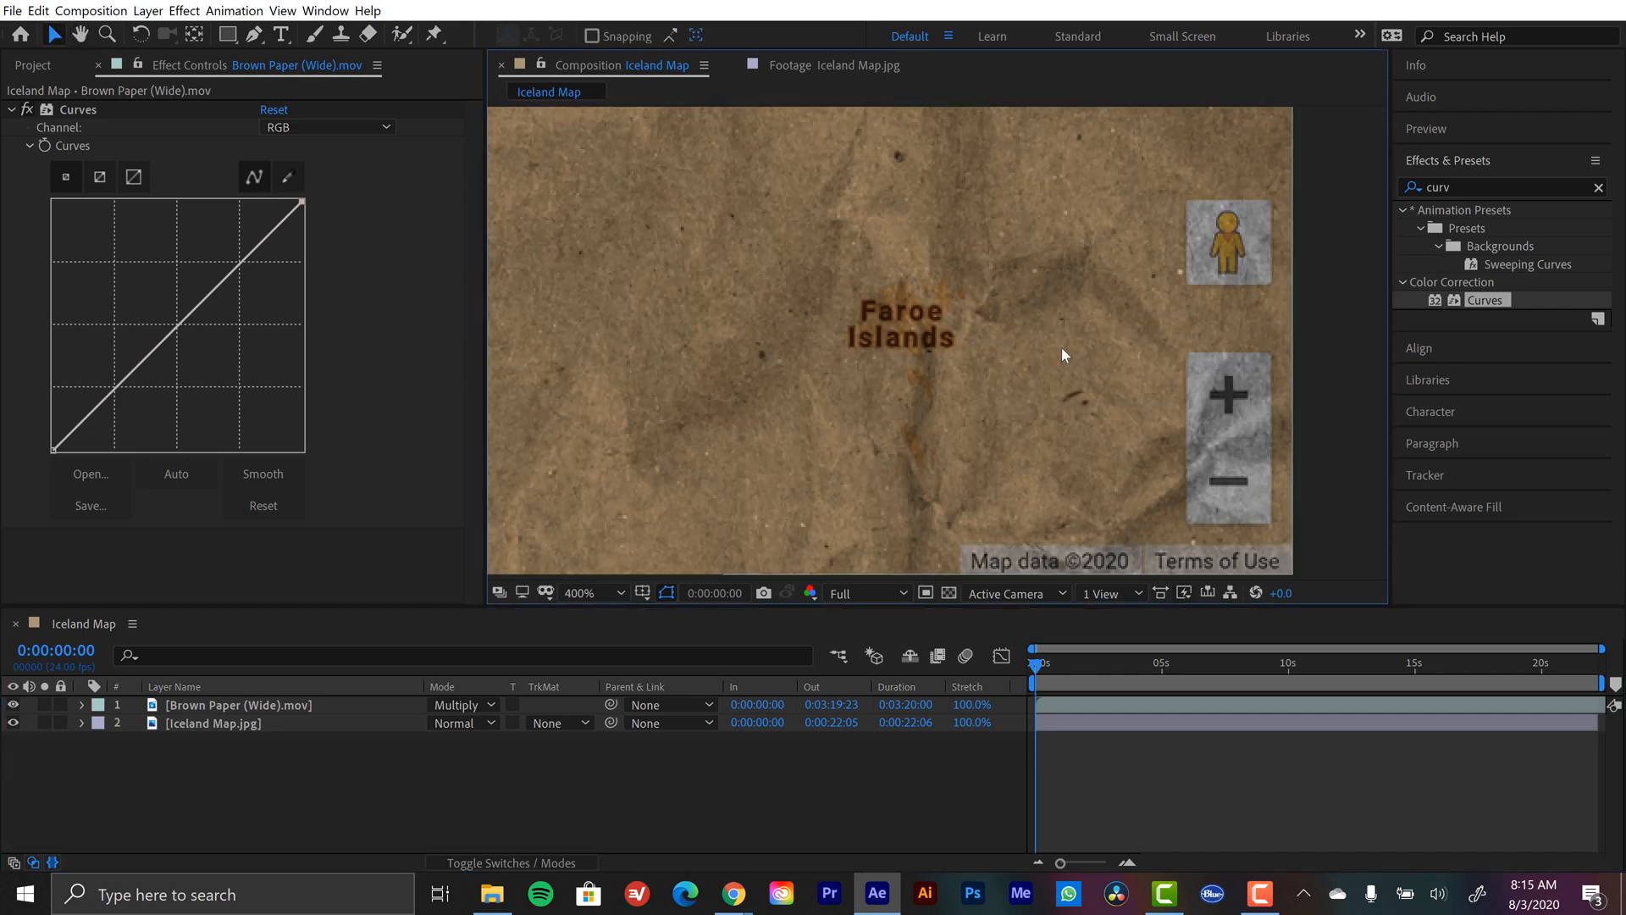
mouse_move(1239, 398)
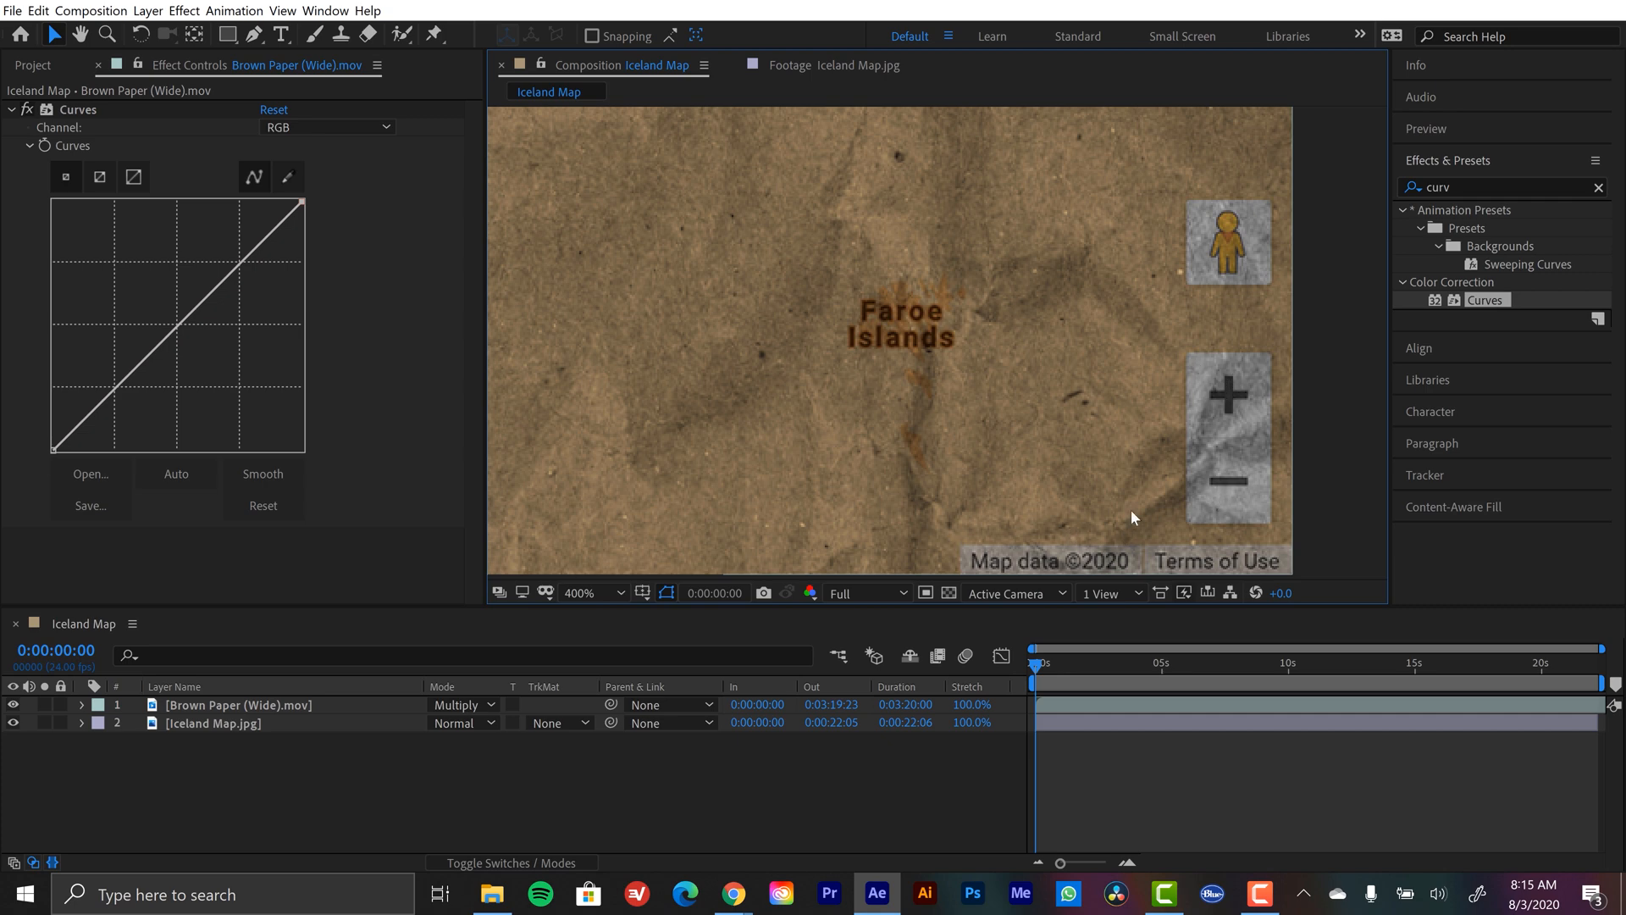
left_click(620, 593)
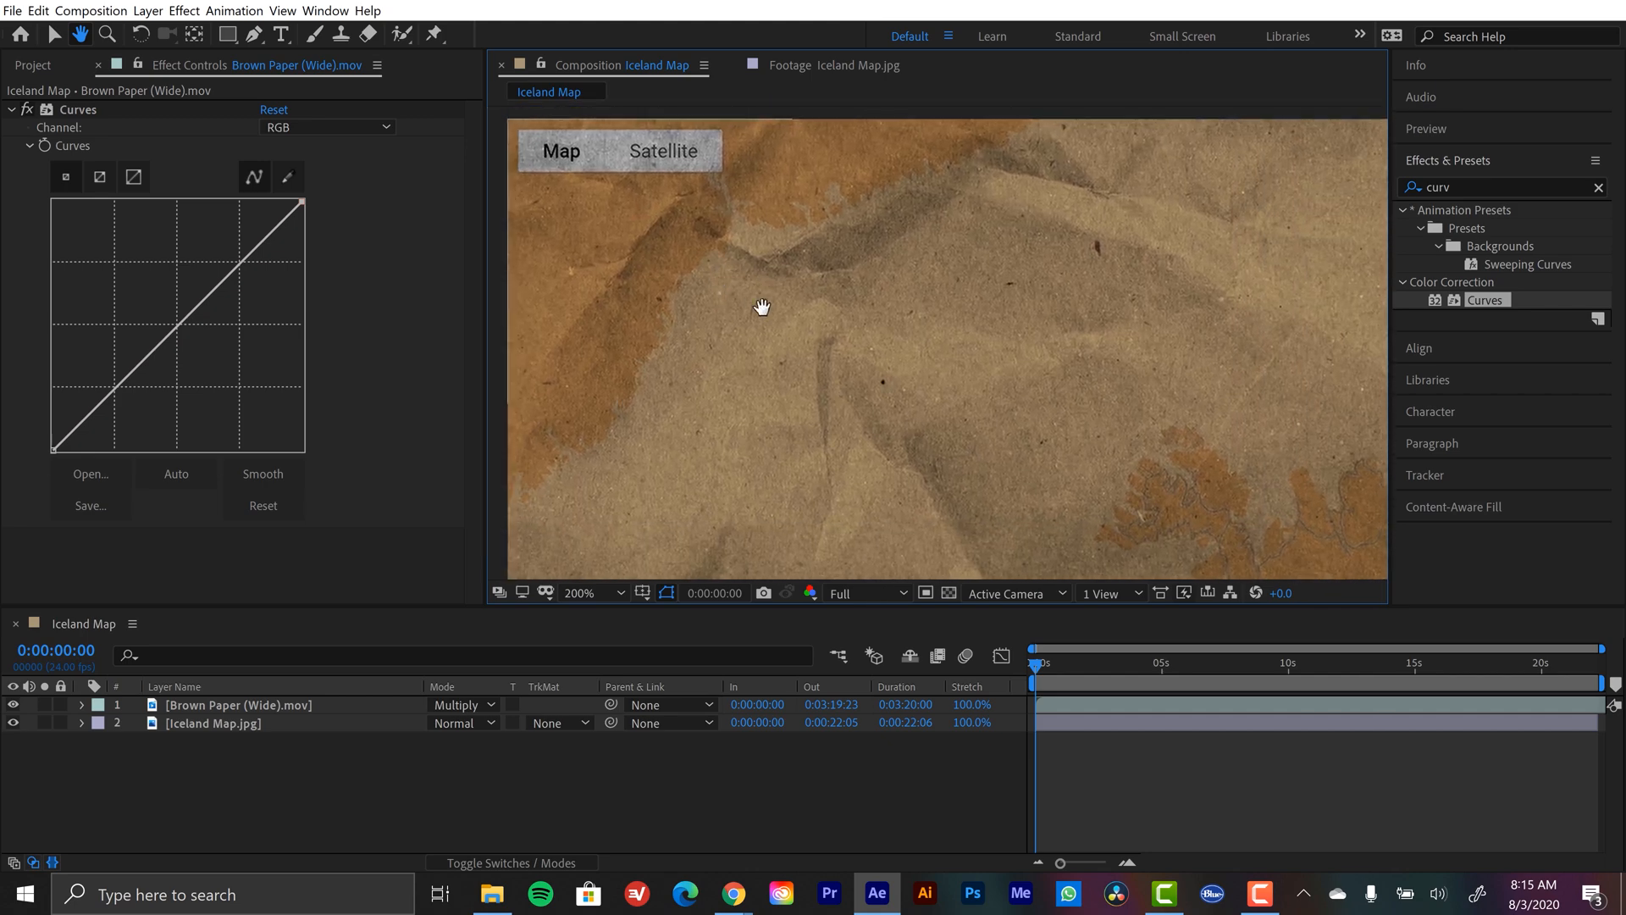
left_click_drag(761, 306, 1077, 384)
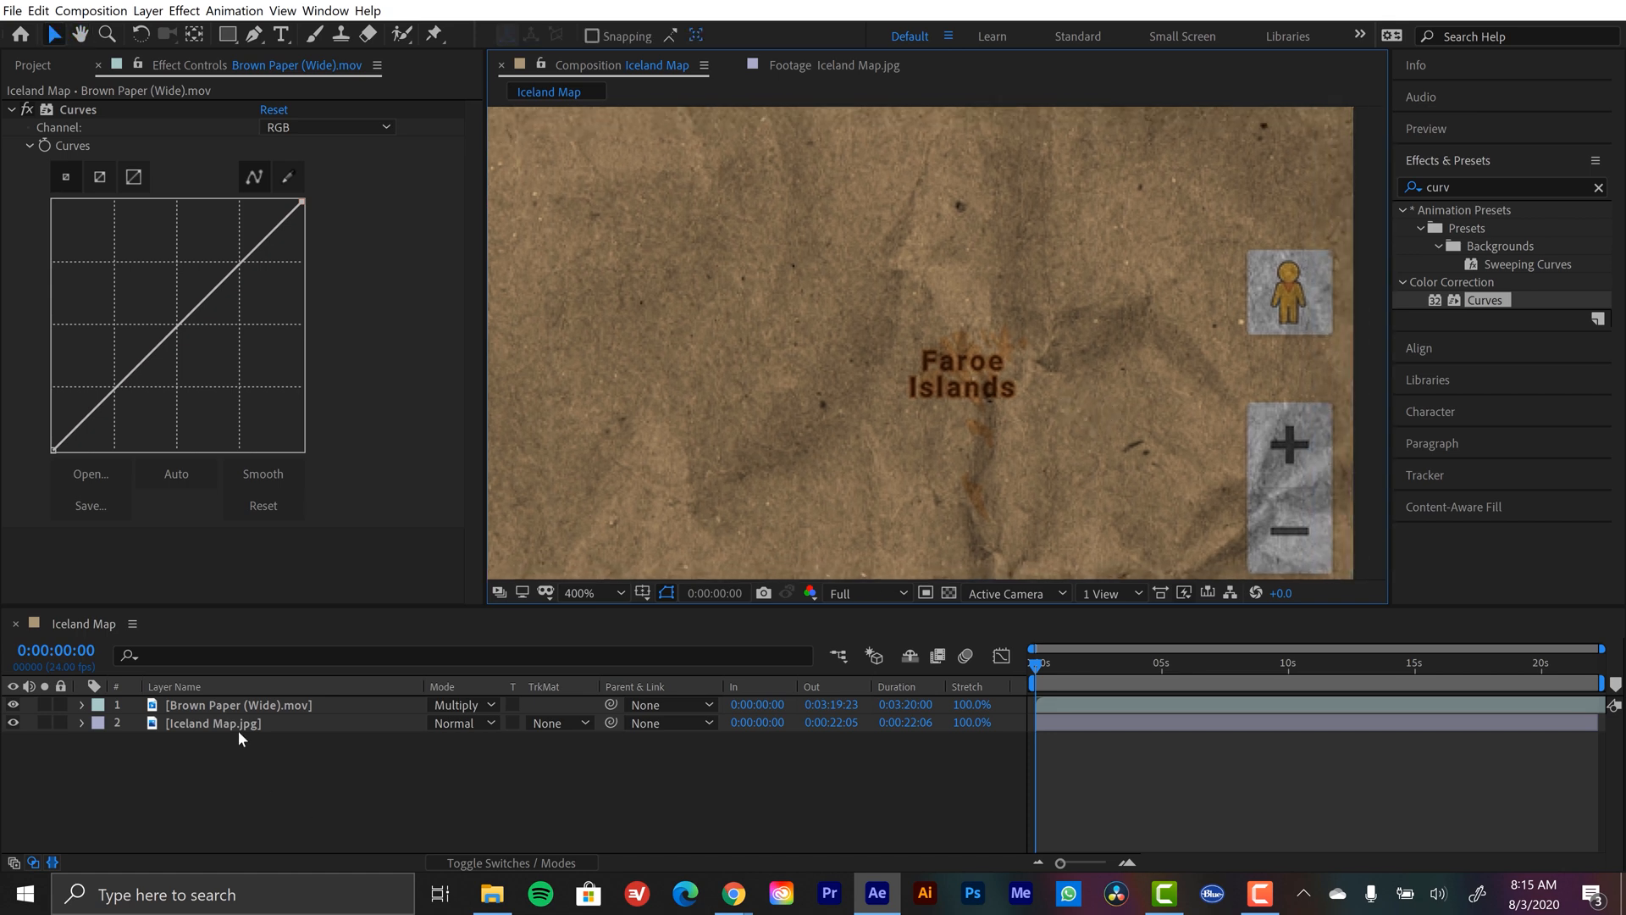
left_click(211, 723)
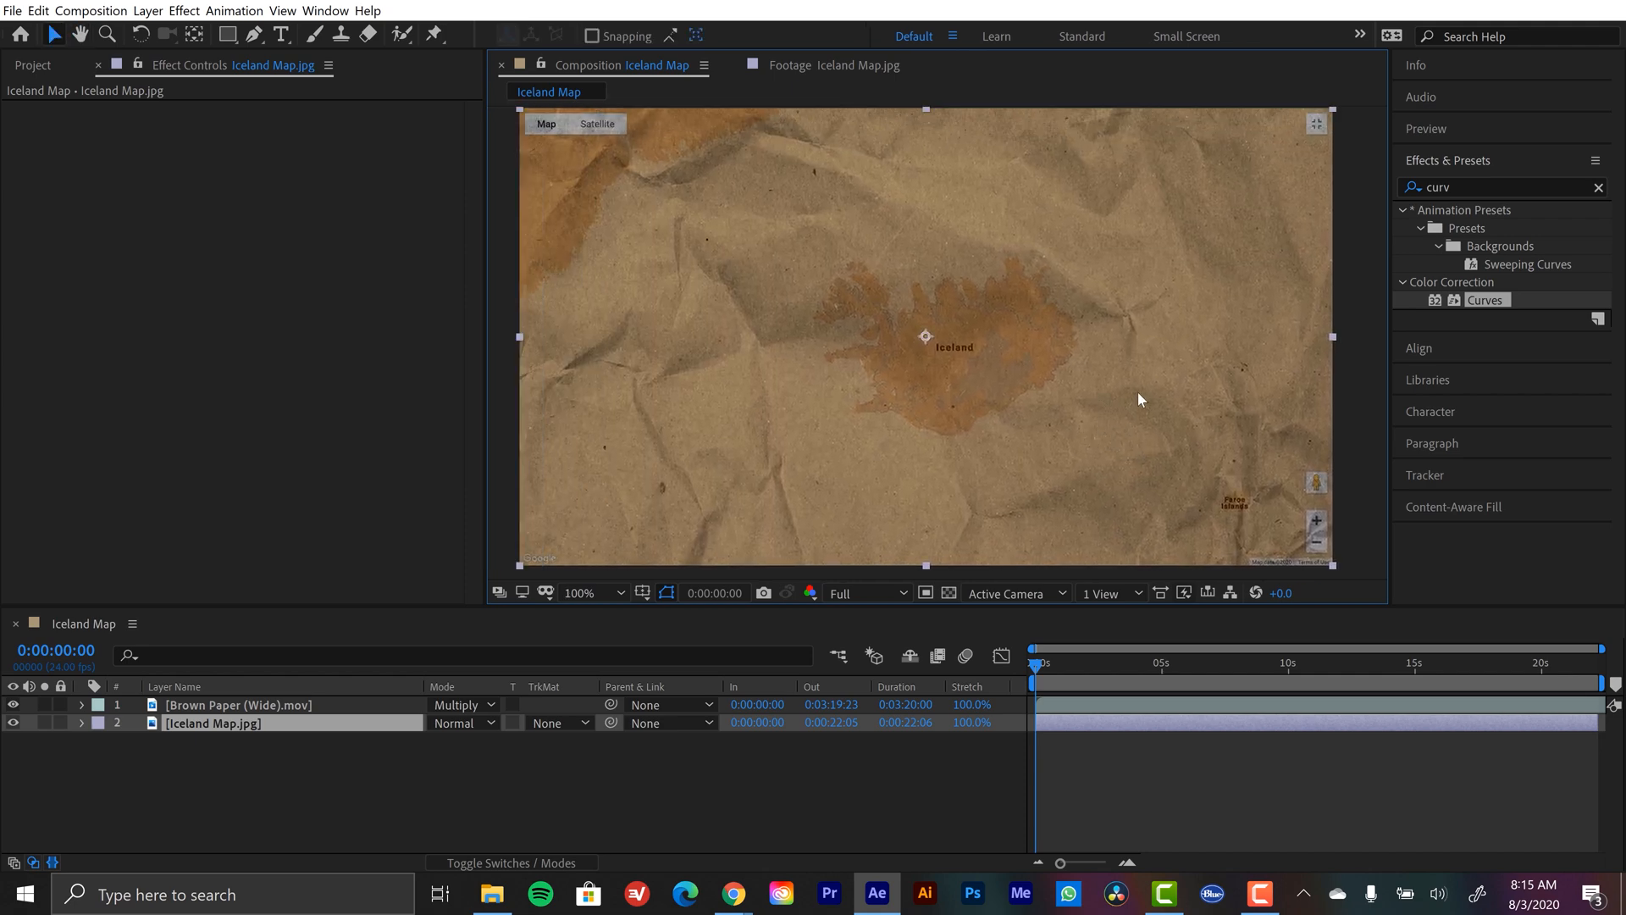
Duplicate the paper layer beneath the map with Curves, named 'displacement map', and search 'displace'
left_click(1597, 186)
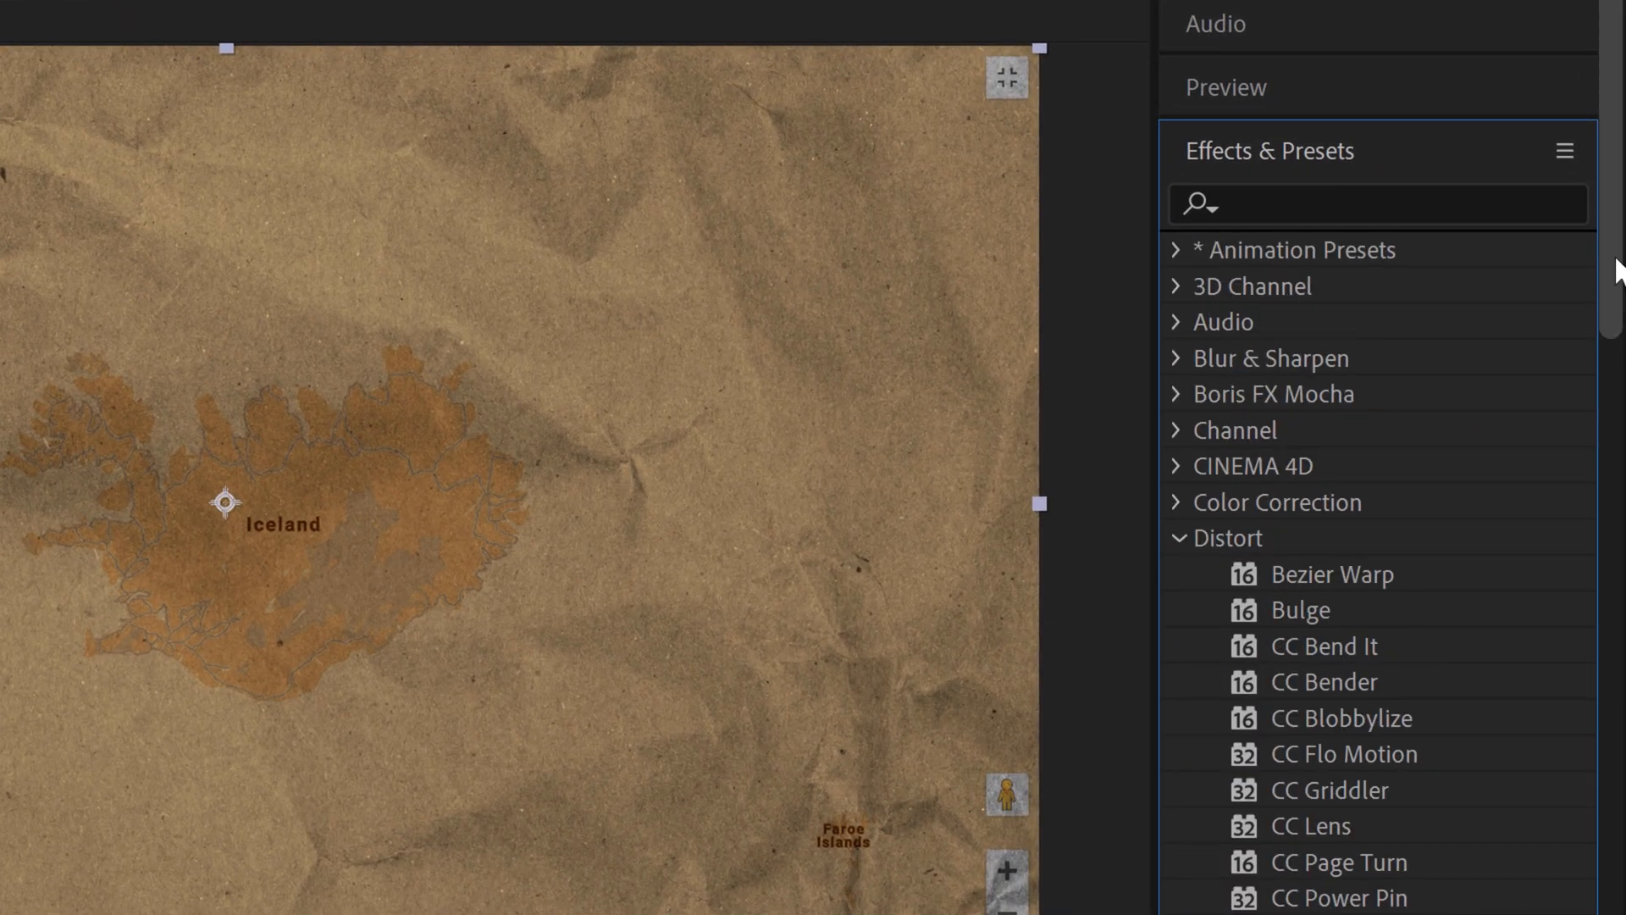
scroll("down", 3)
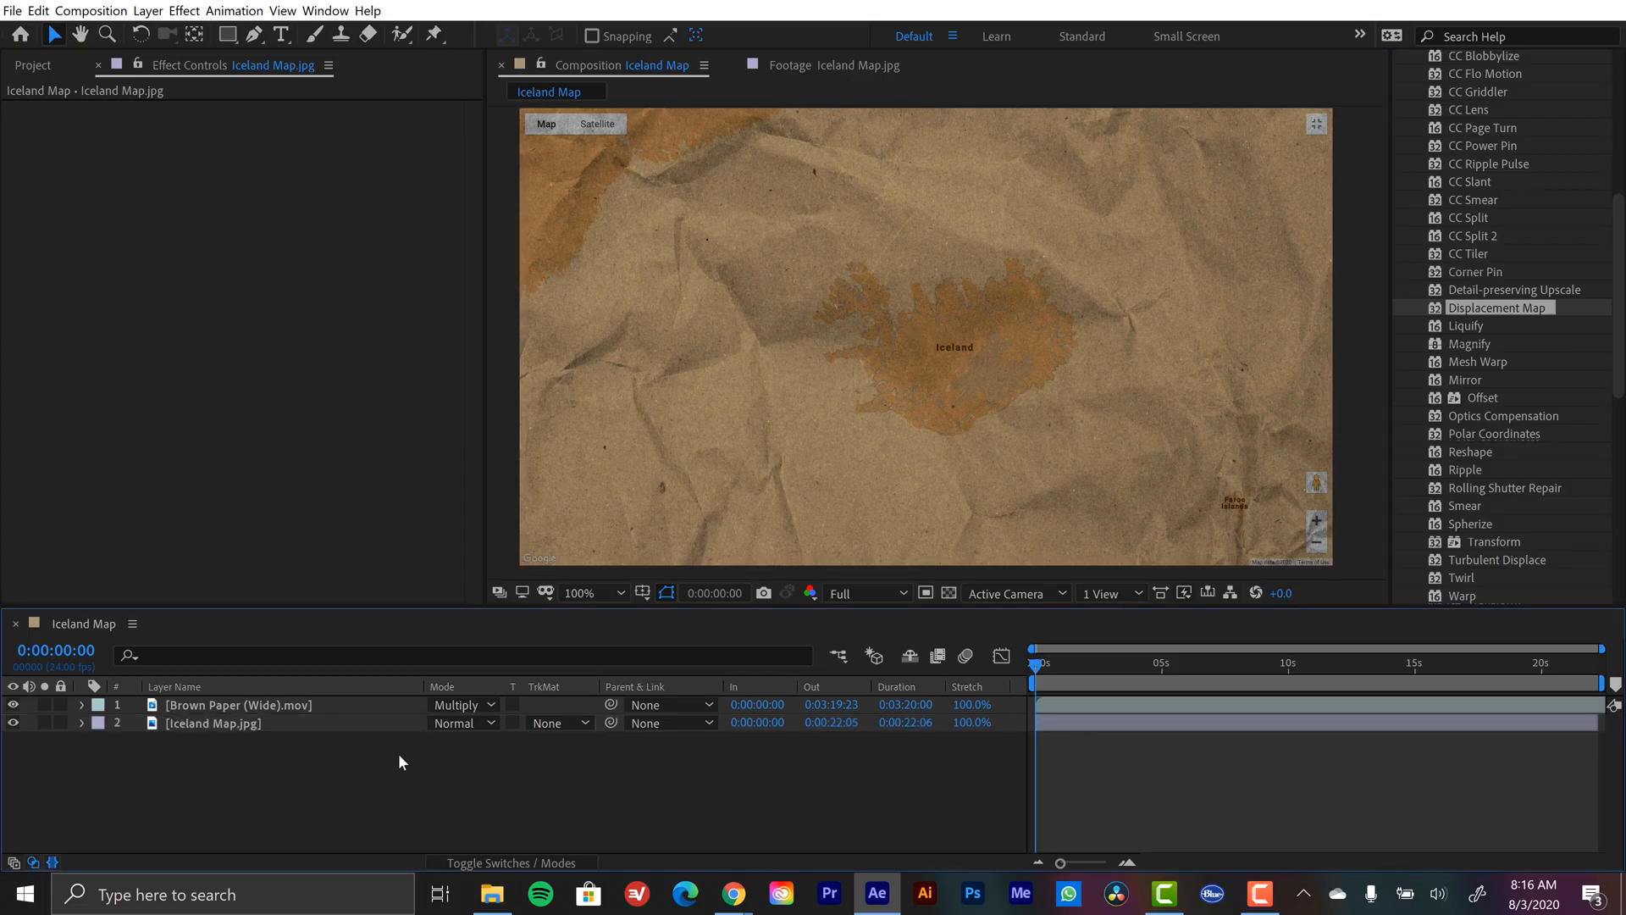
left_click(239, 705)
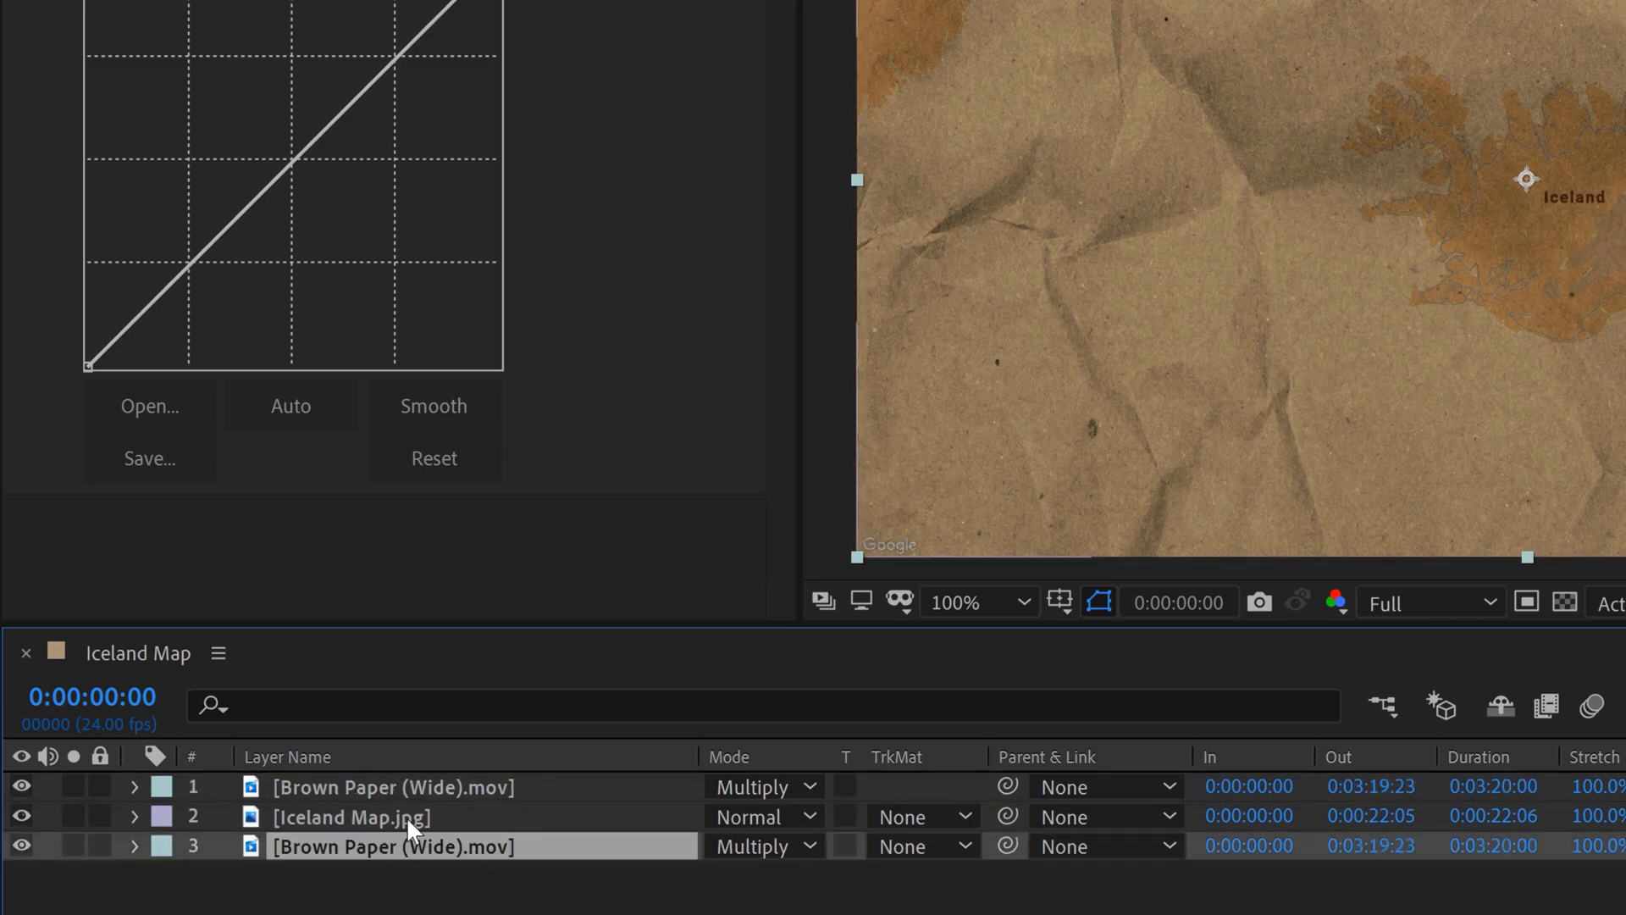
type("displacement map")
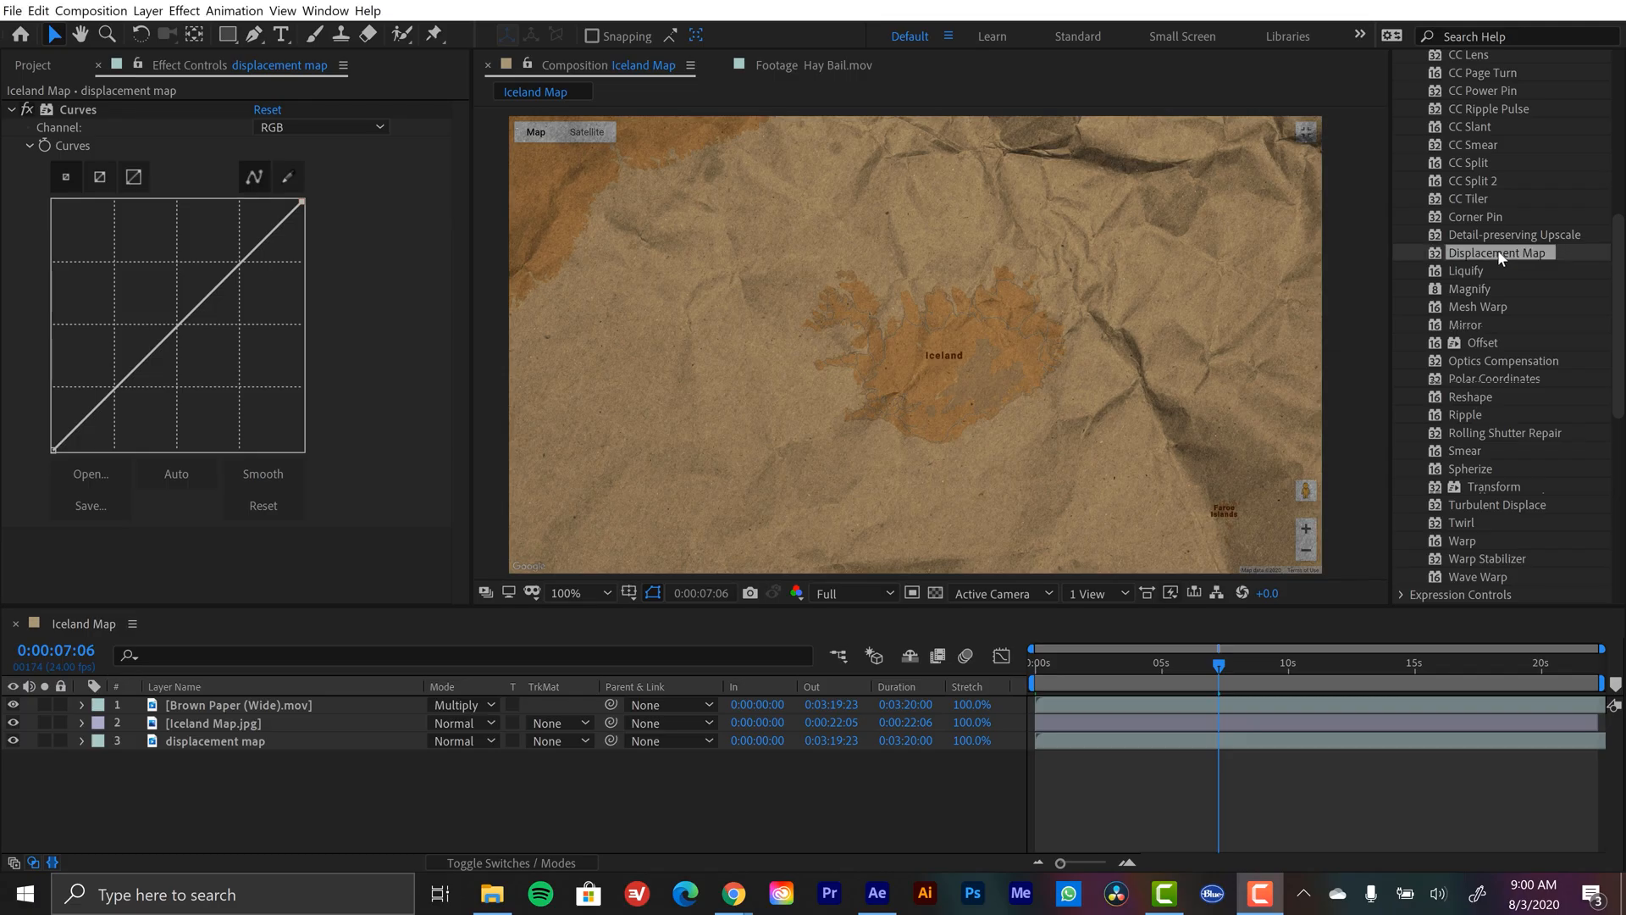
Apply Displacement Map to the Iceland Map.jpg layer
left_click(214, 724)
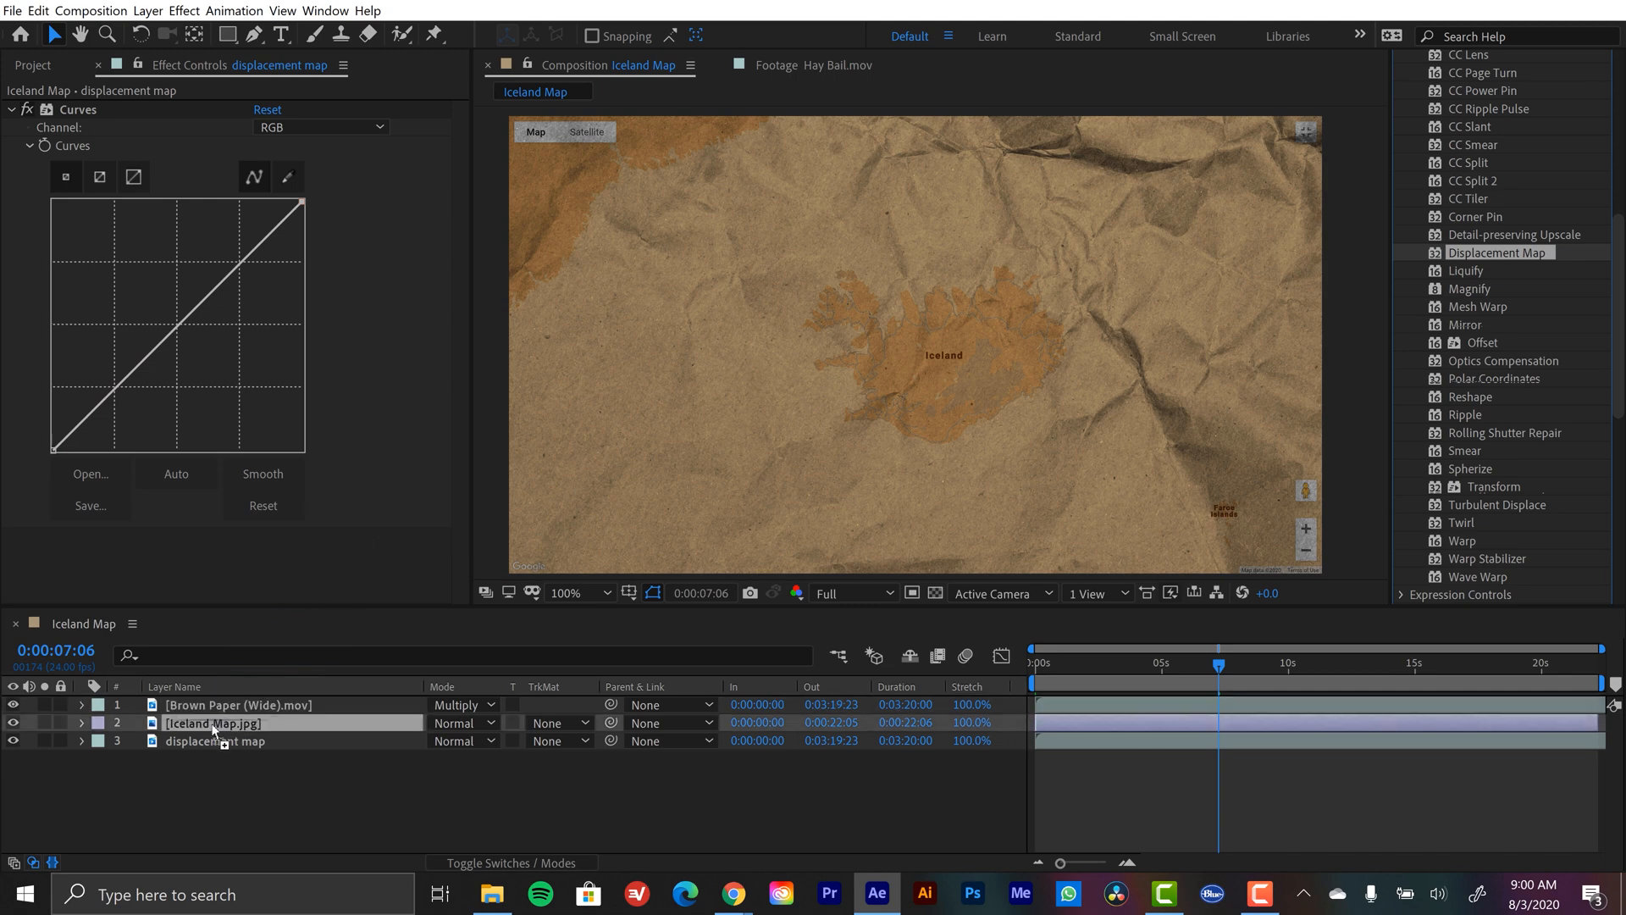
left_click(212, 722)
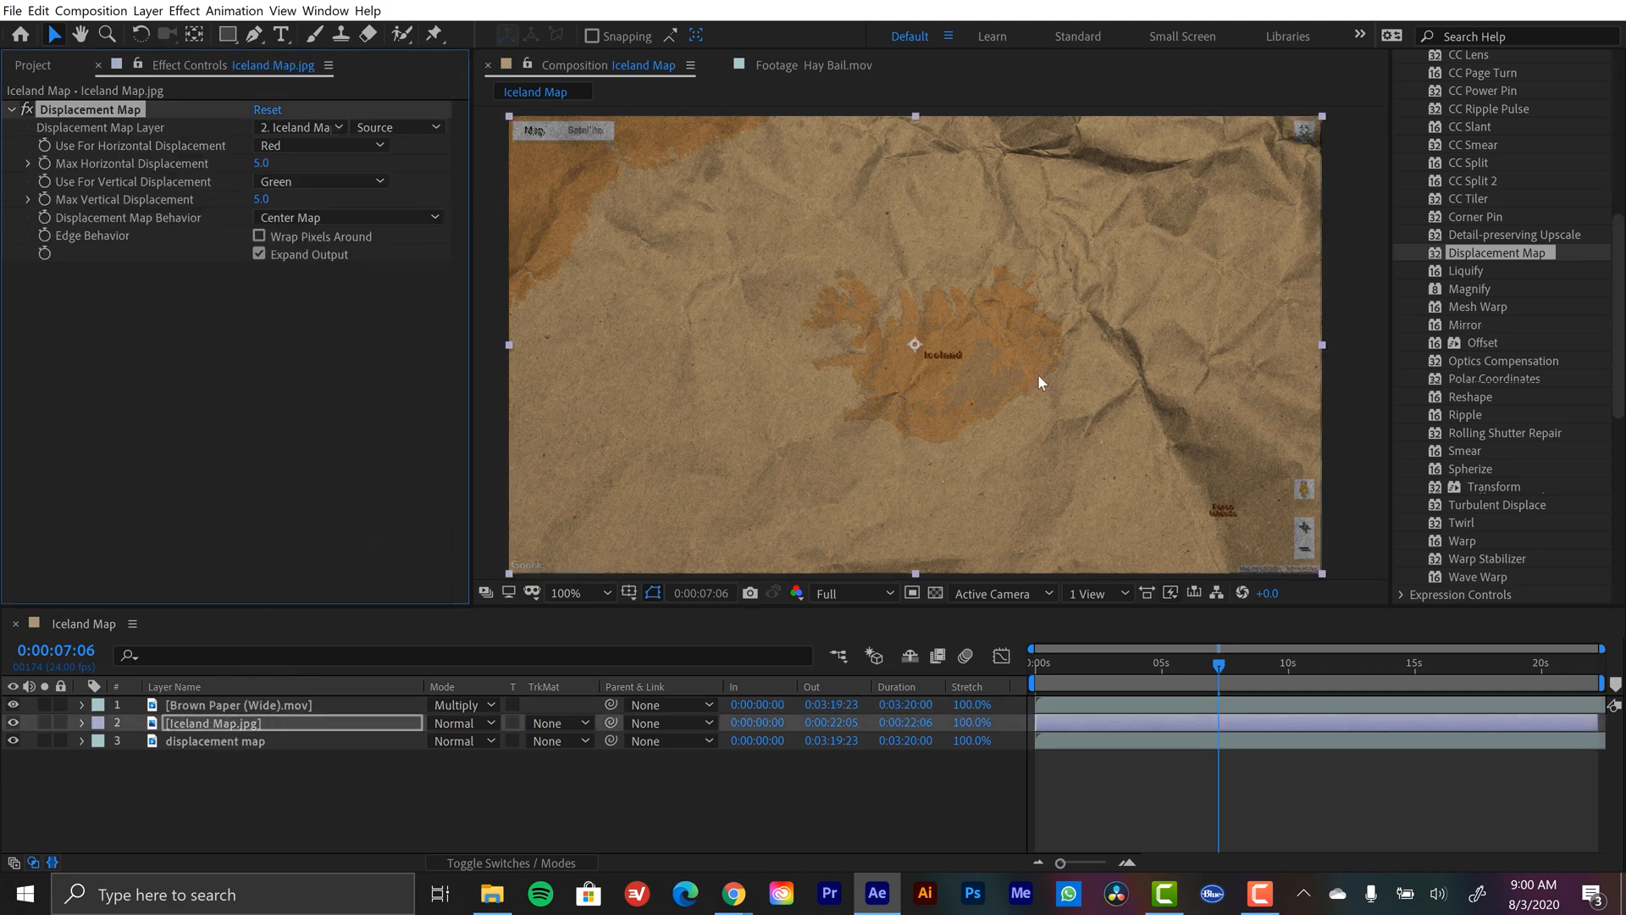
mouse_move(929, 344)
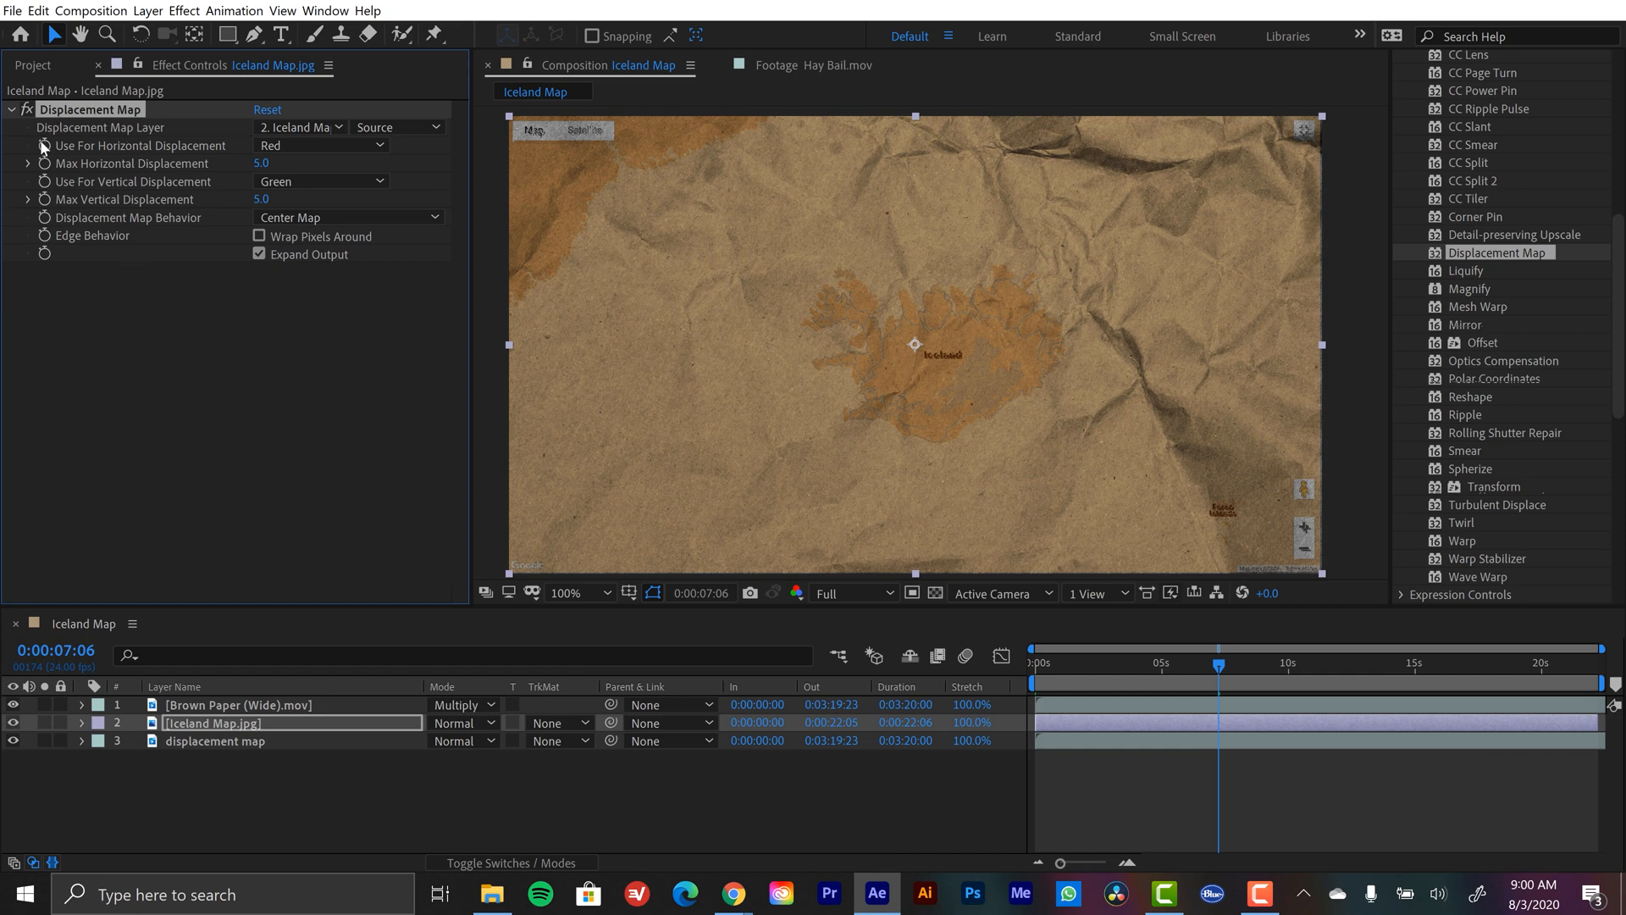
mouse_move(130, 375)
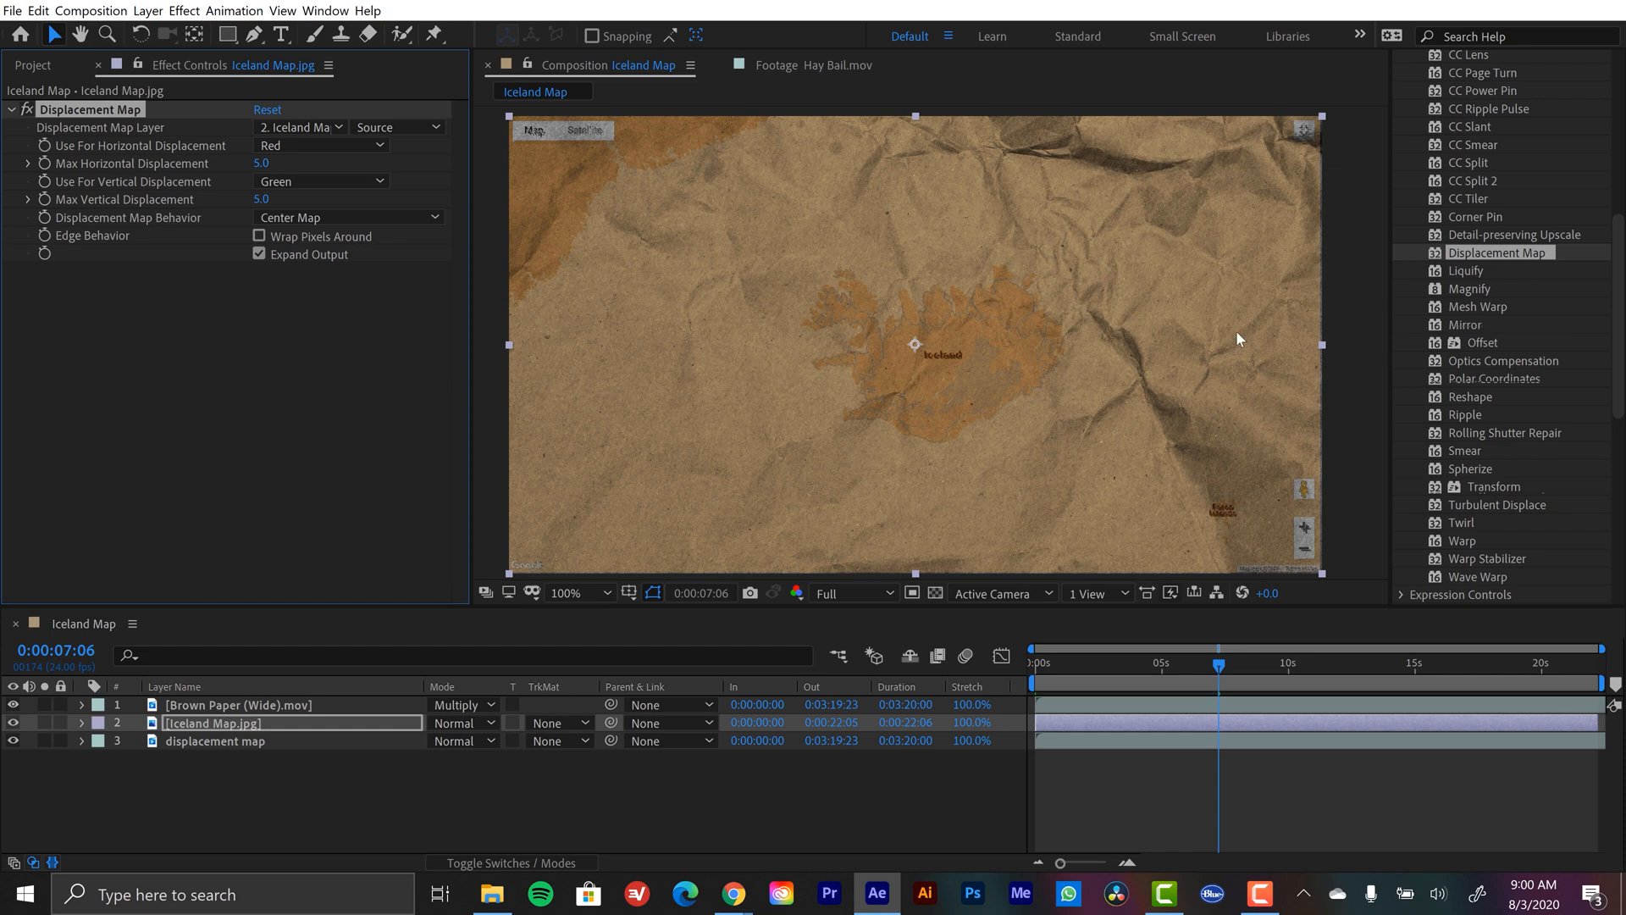
mouse_move(156, 407)
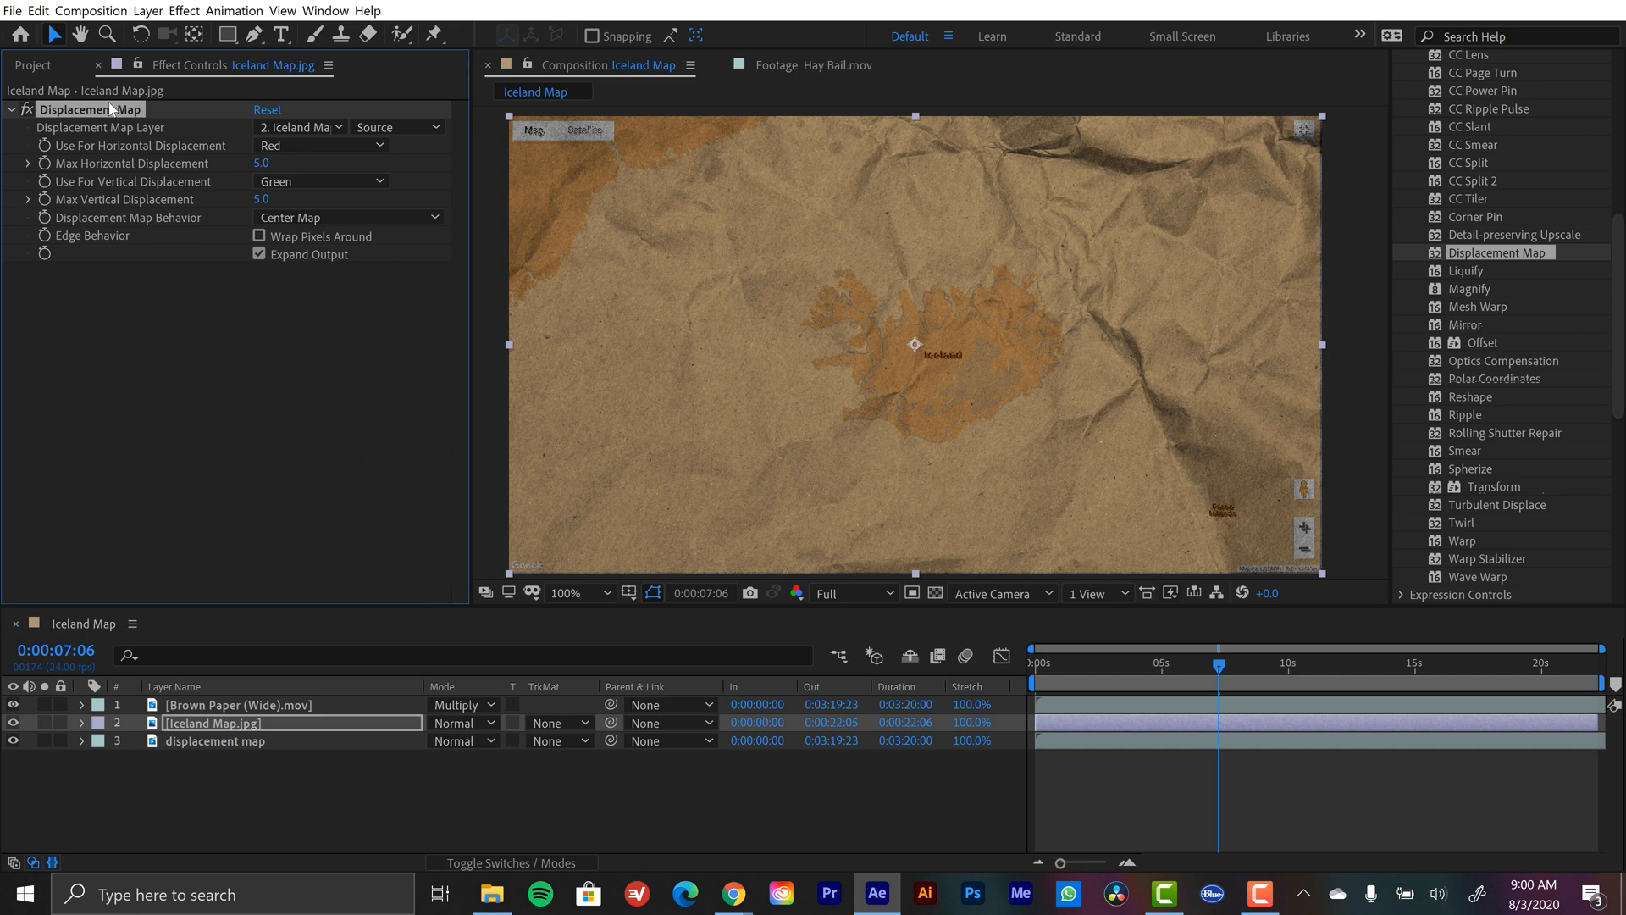
mouse_move(281, 349)
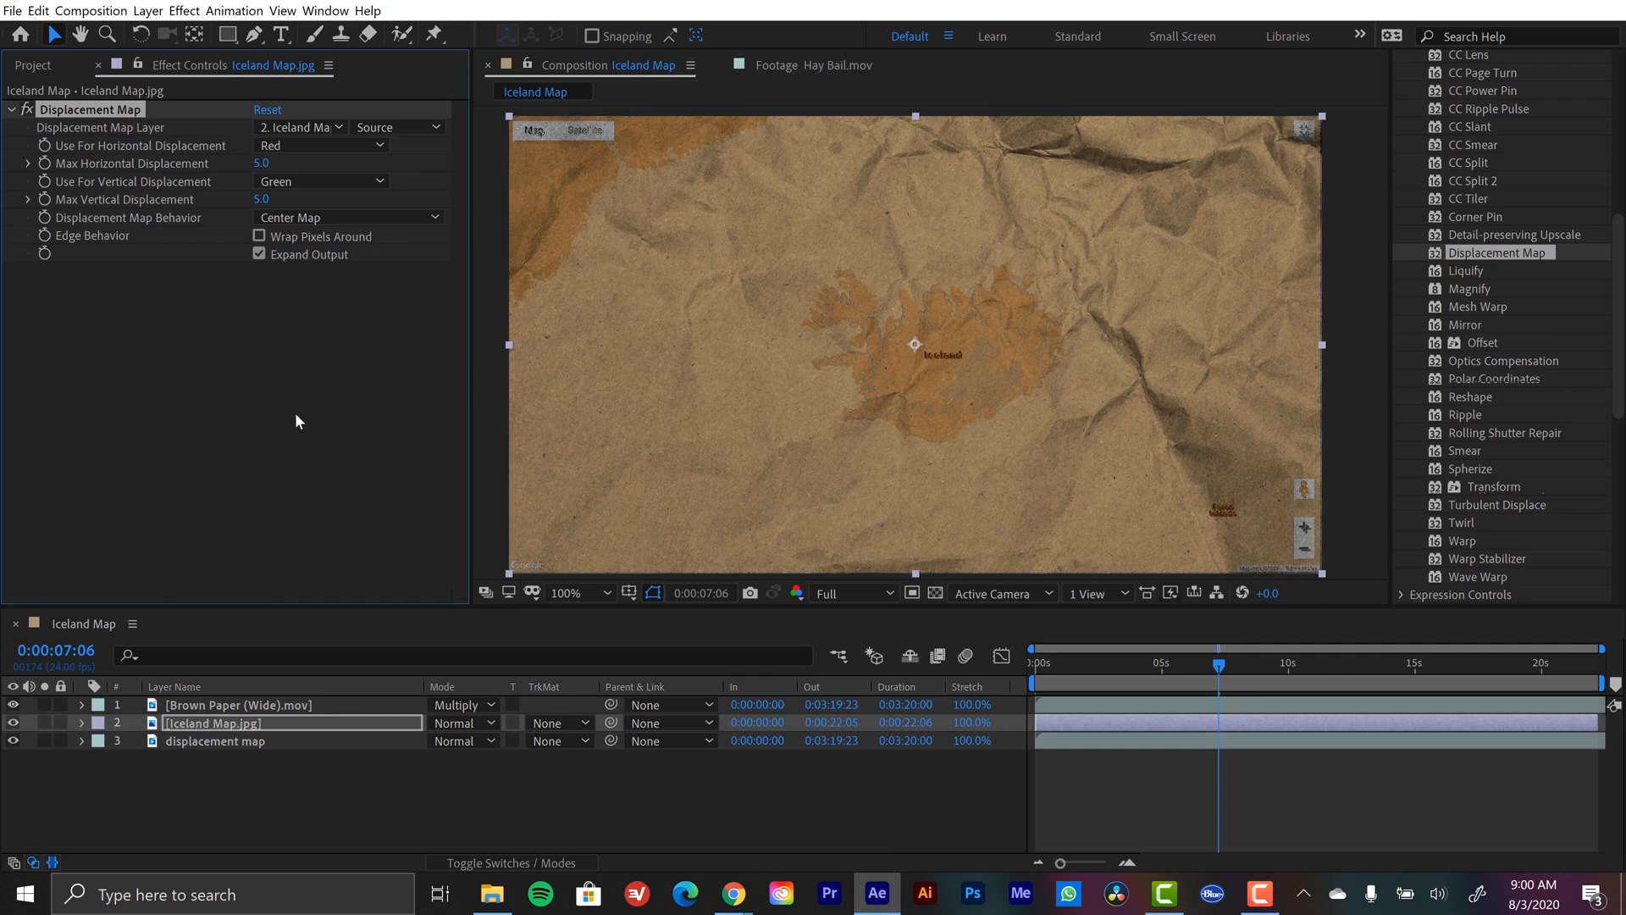
mouse_move(179, 562)
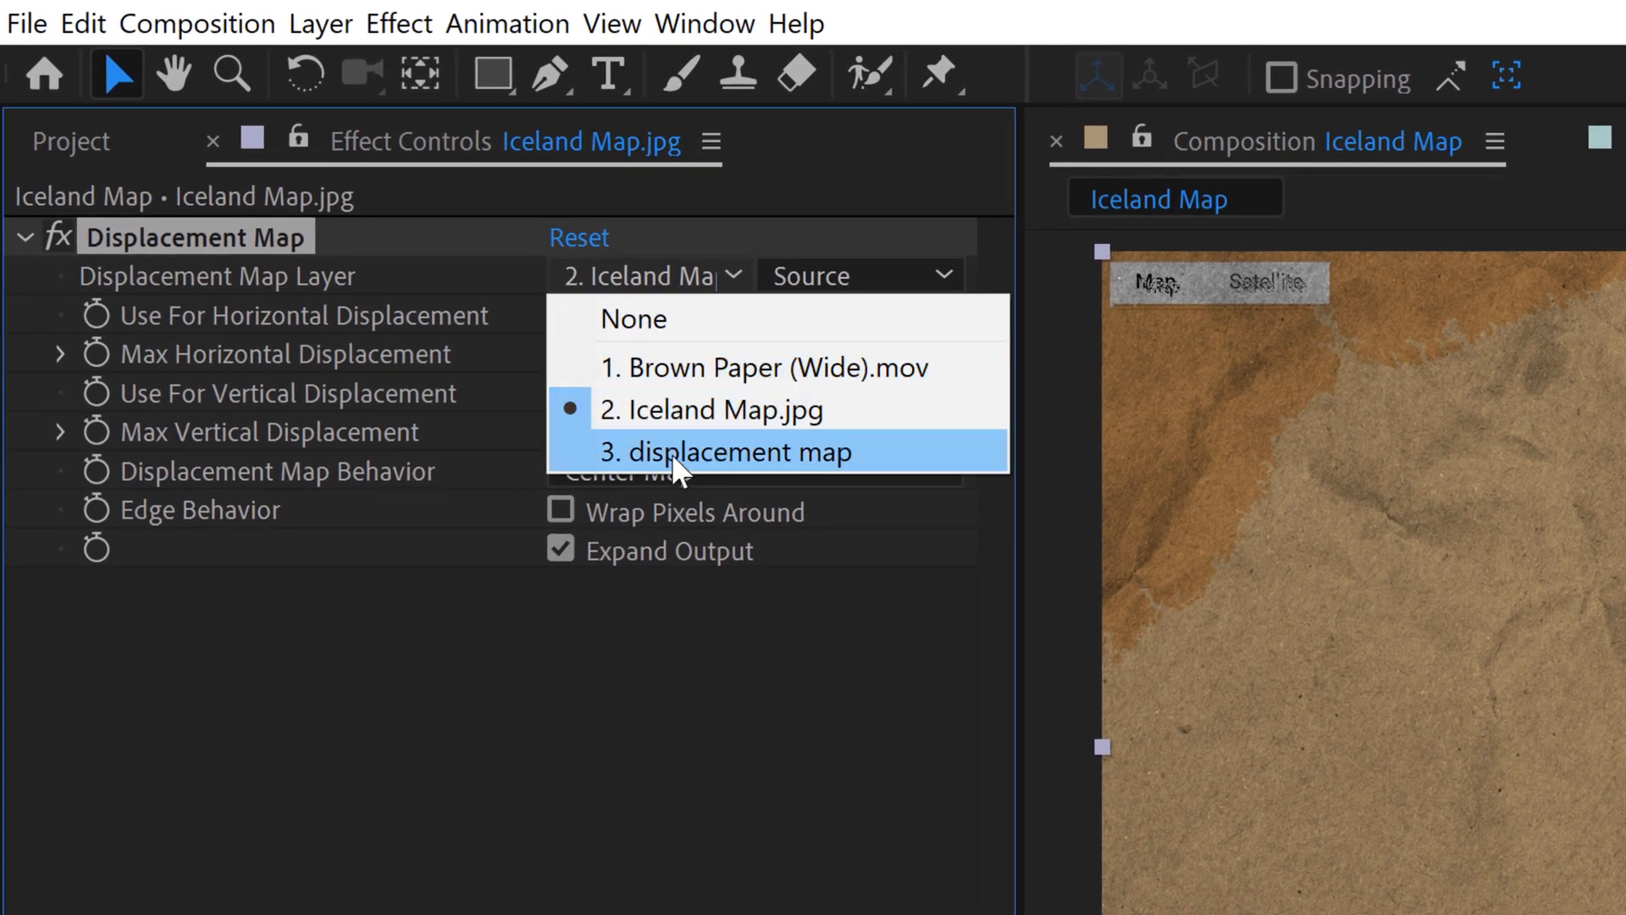
Set Displacement Map Layer to '3. displacement map' as the distortion source
left_click(739, 453)
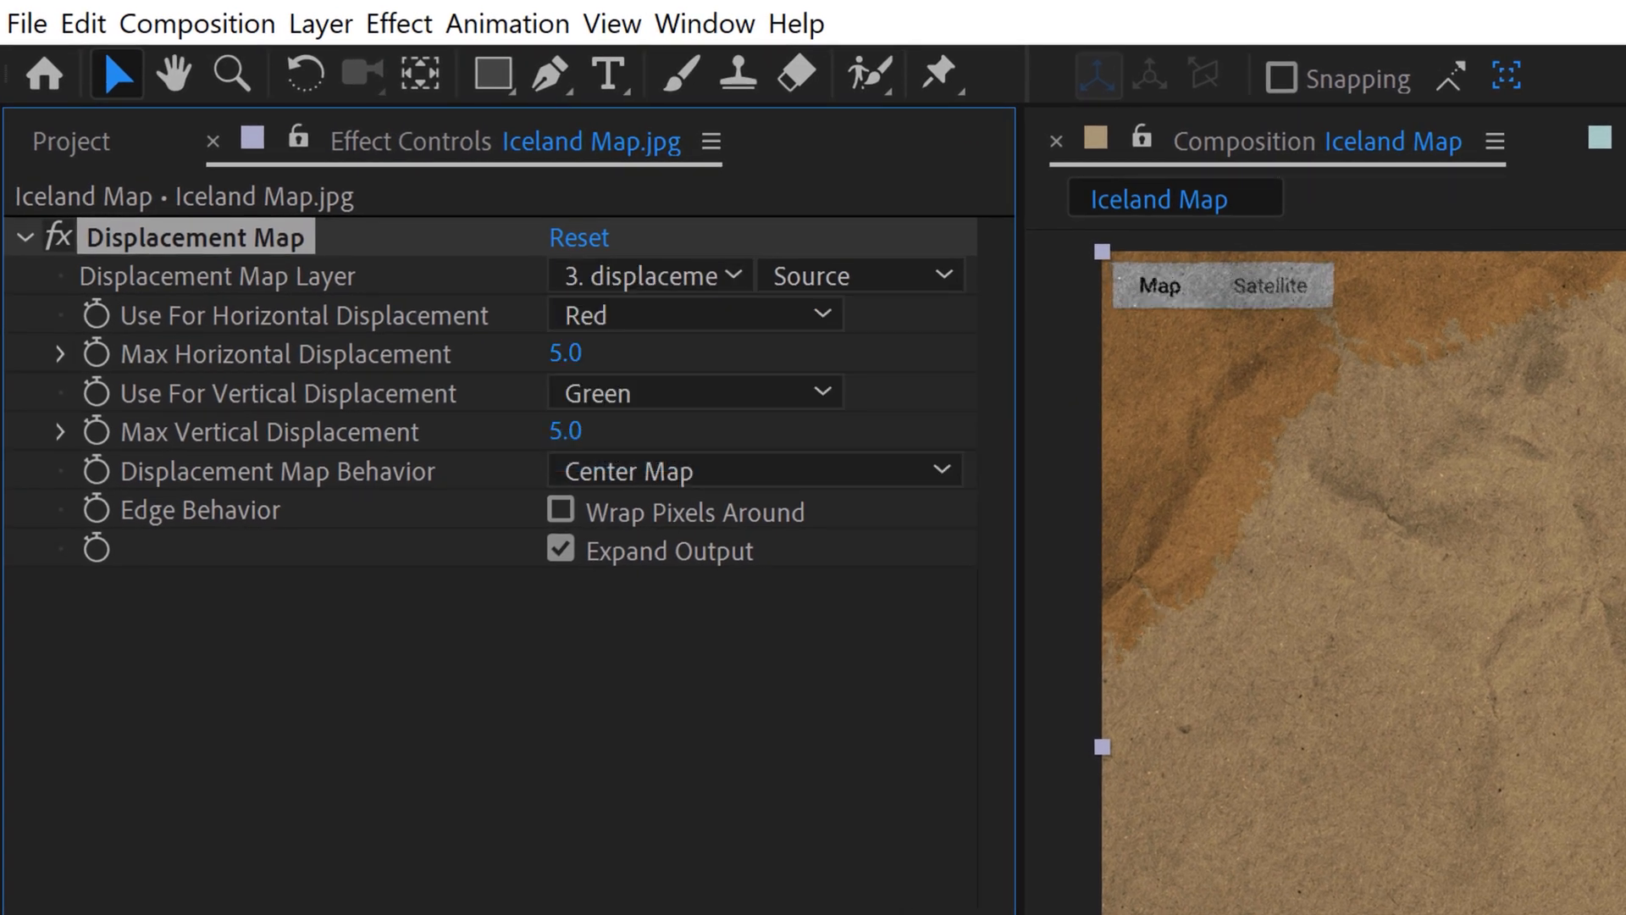
mouse_move(203, 353)
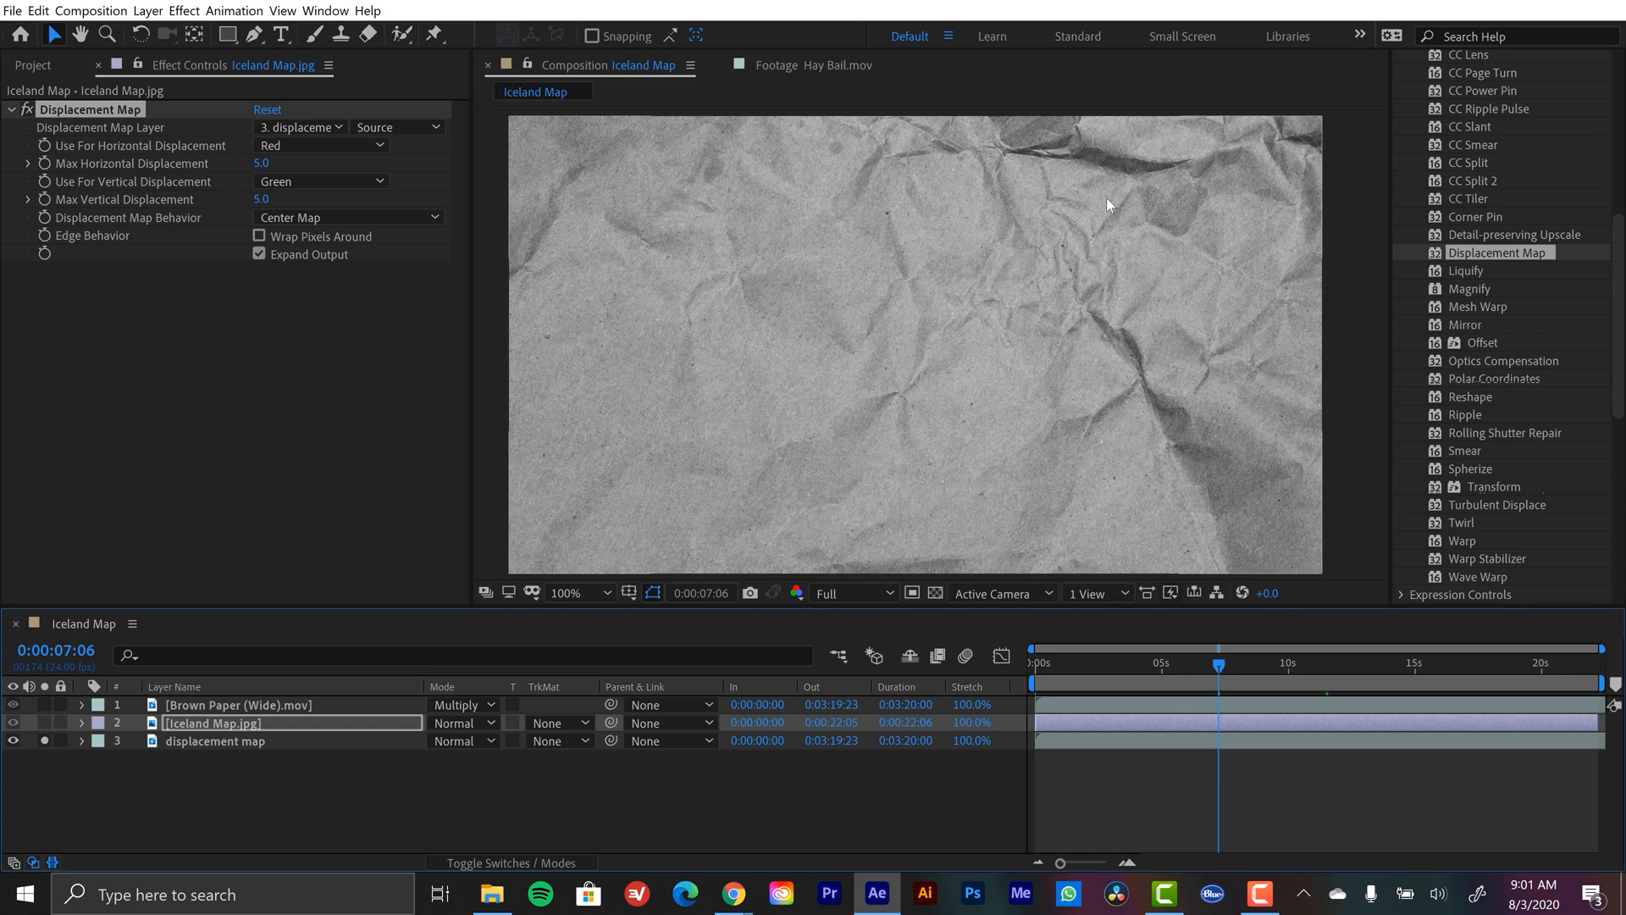
mouse_move(1206, 190)
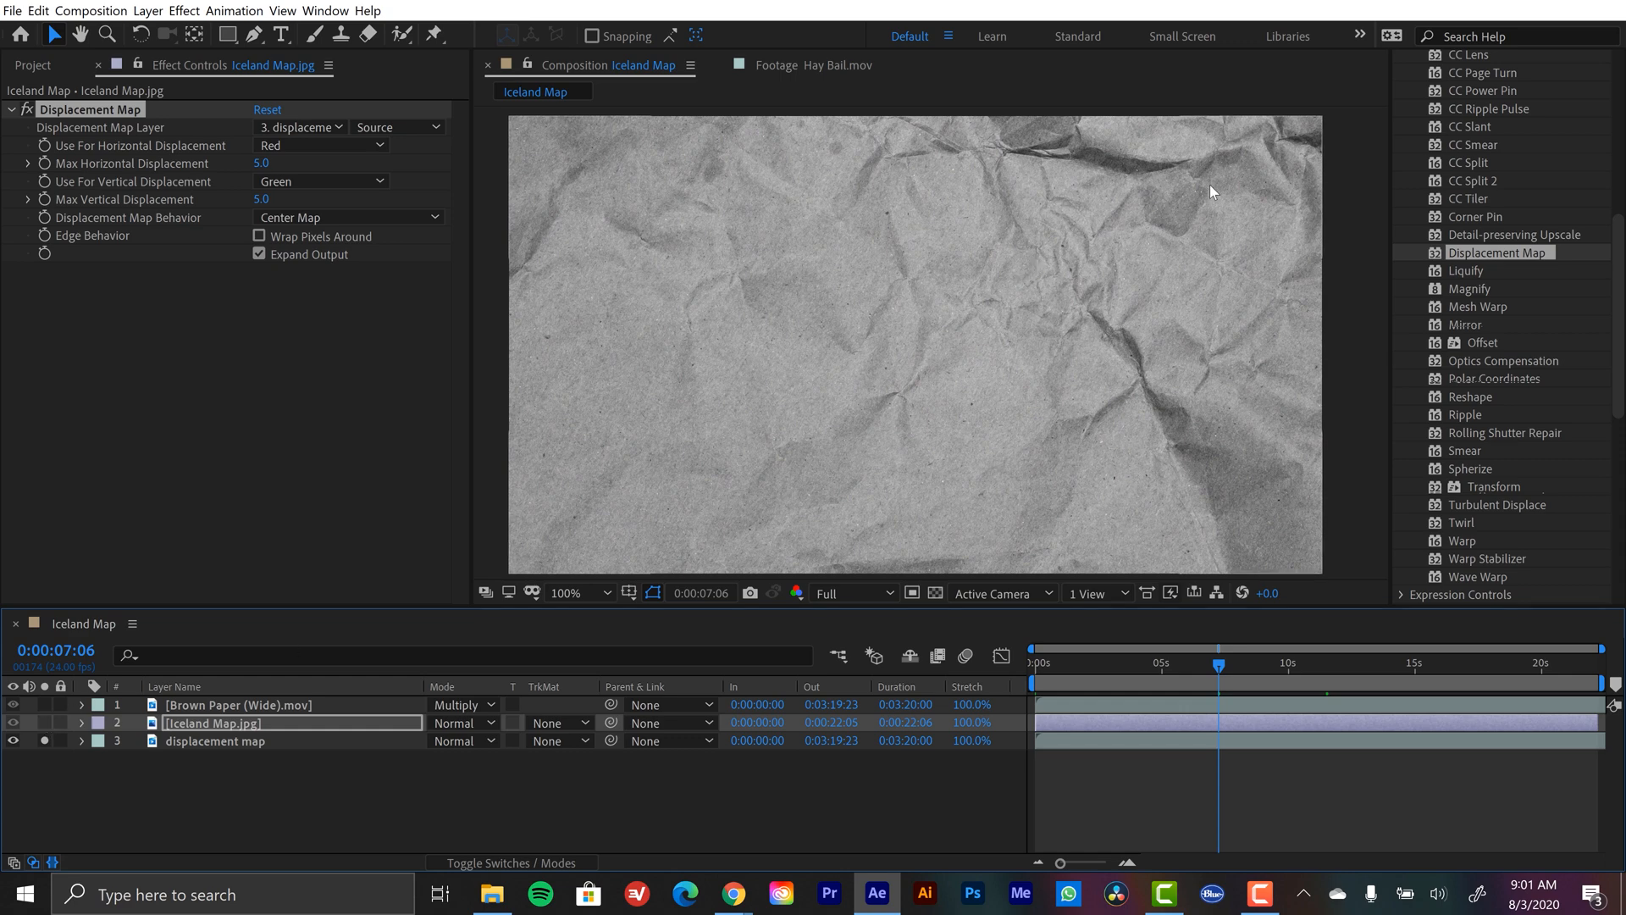
mouse_move(580, 369)
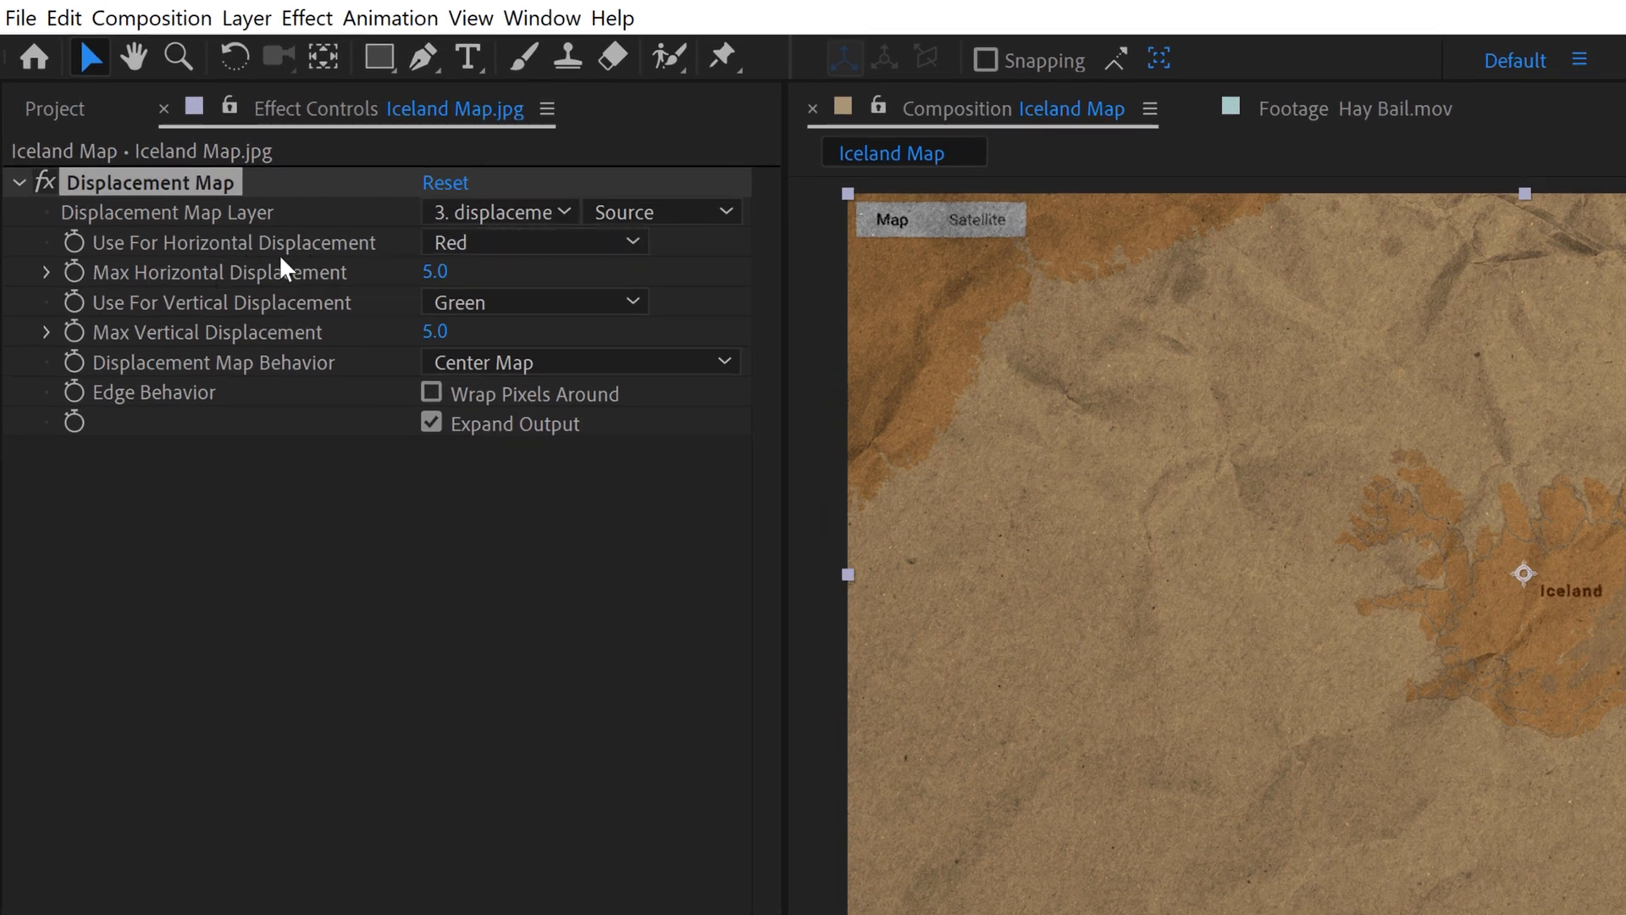
Drive horizontal and vertical displacement by Luminance, at 28 horizontal and 30 vertical
left_click(531, 242)
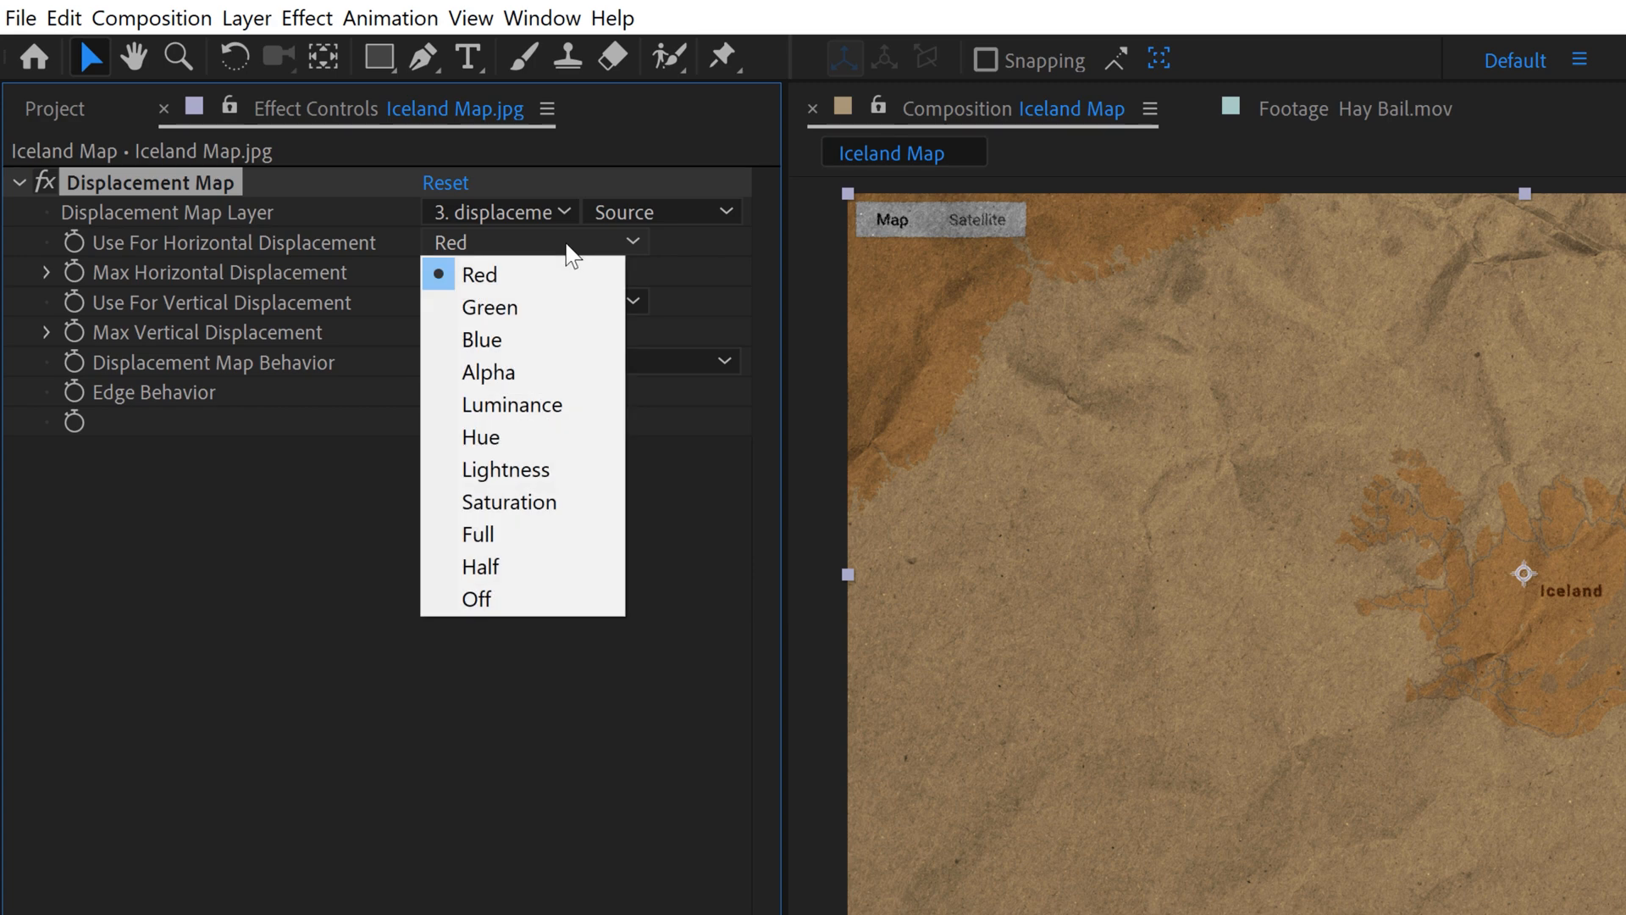
mouse_move(506, 420)
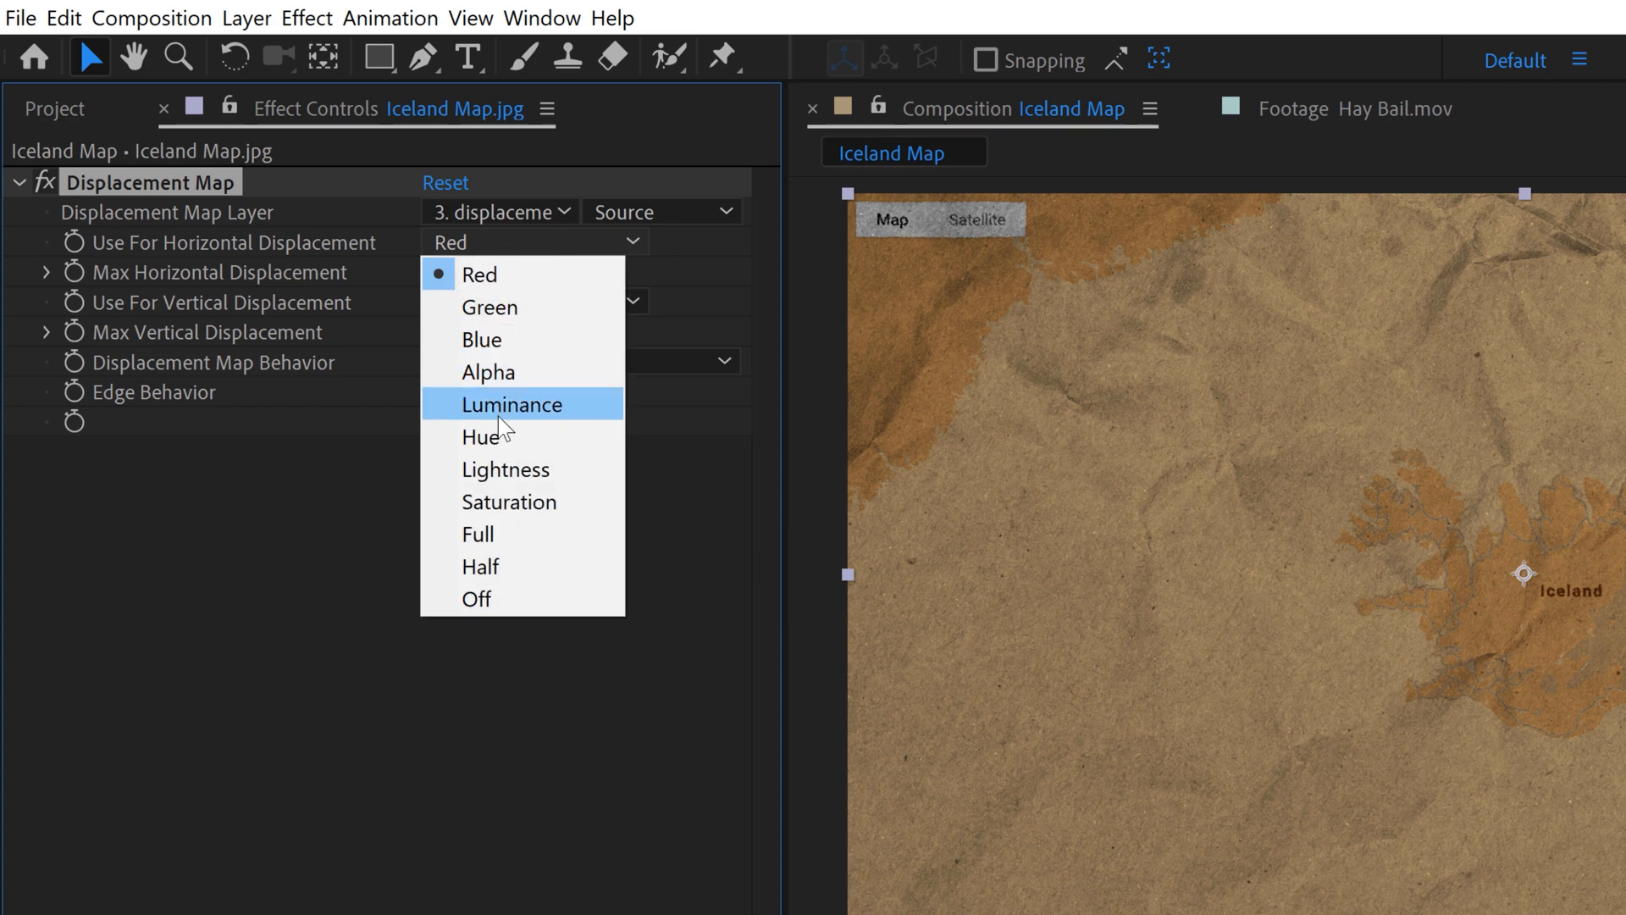
mouse_move(520, 408)
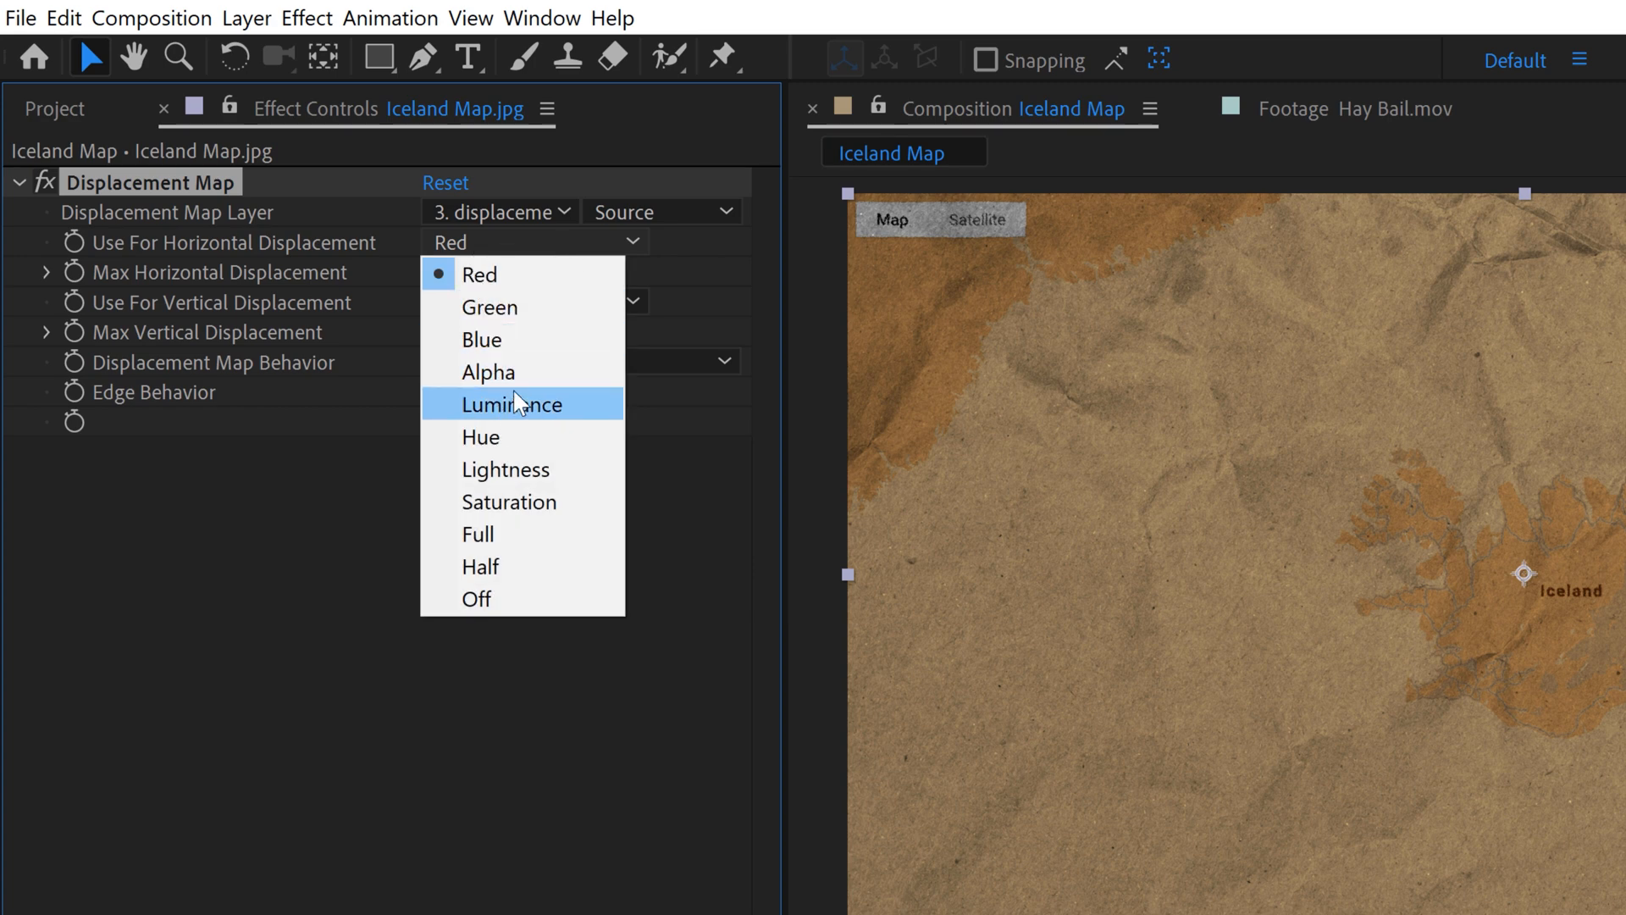
left_click(511, 403)
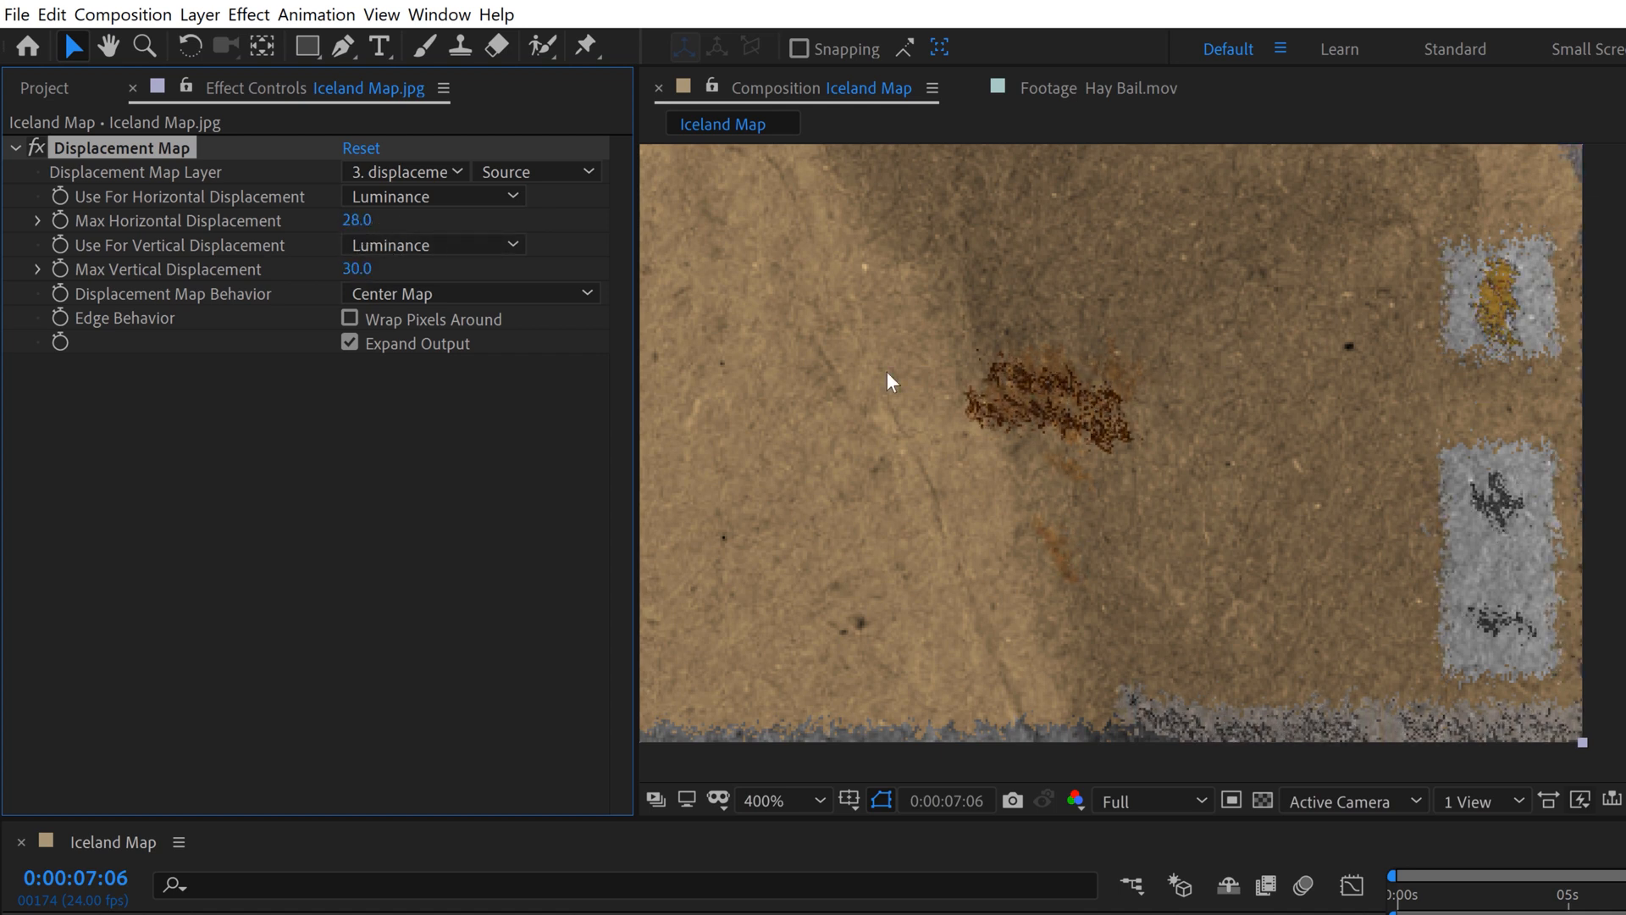
mouse_move(1260, 539)
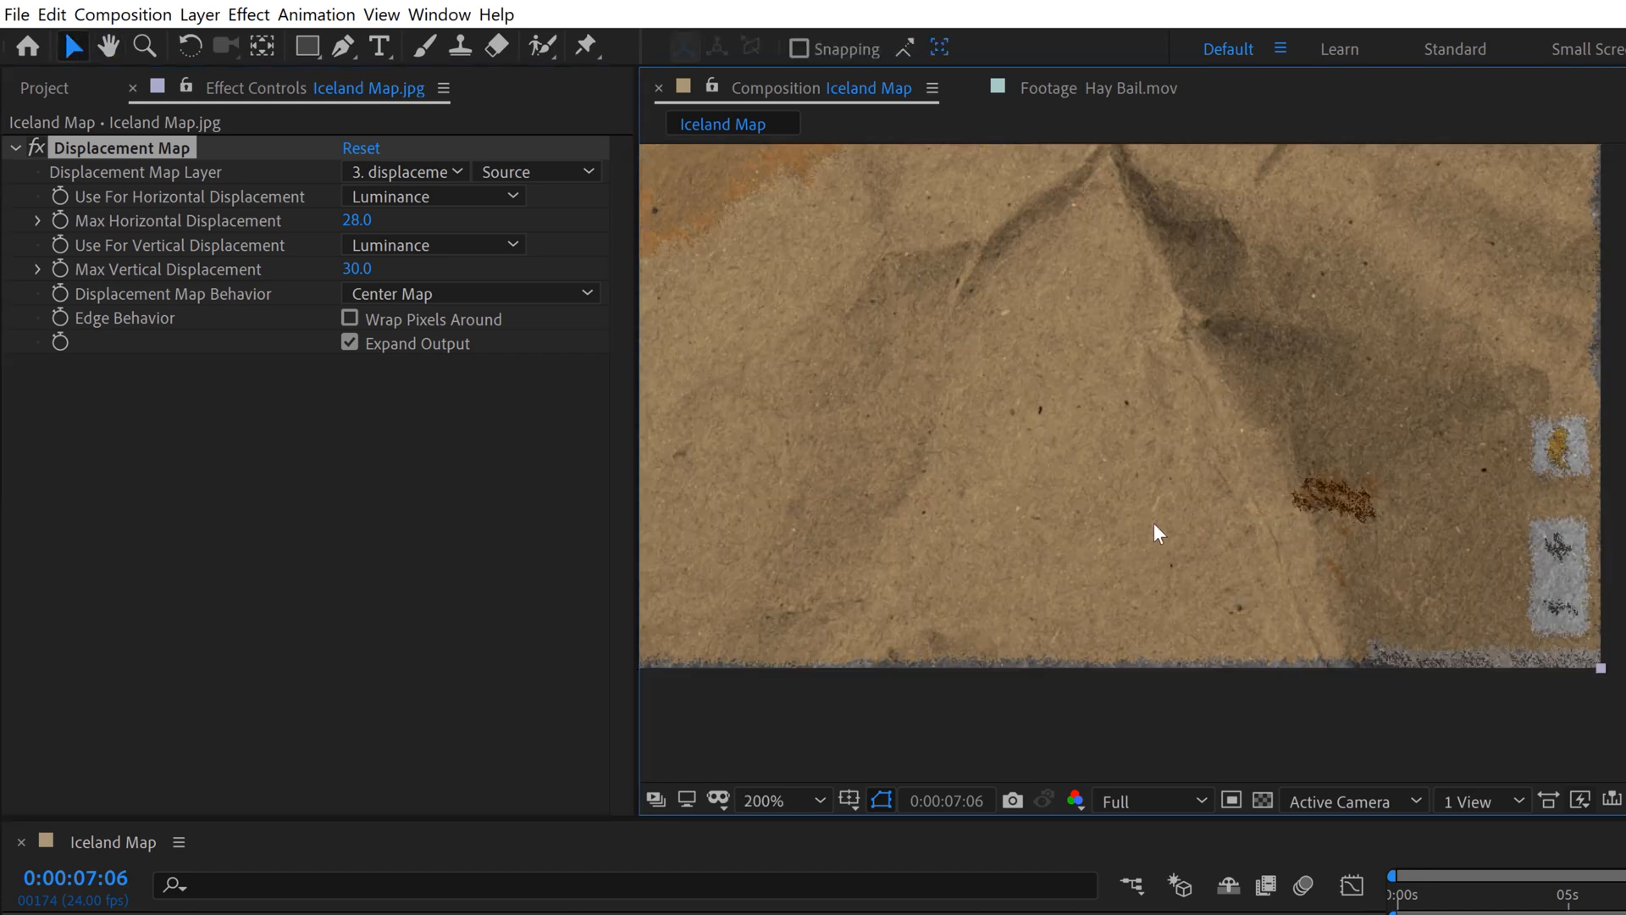
mouse_move(1141, 476)
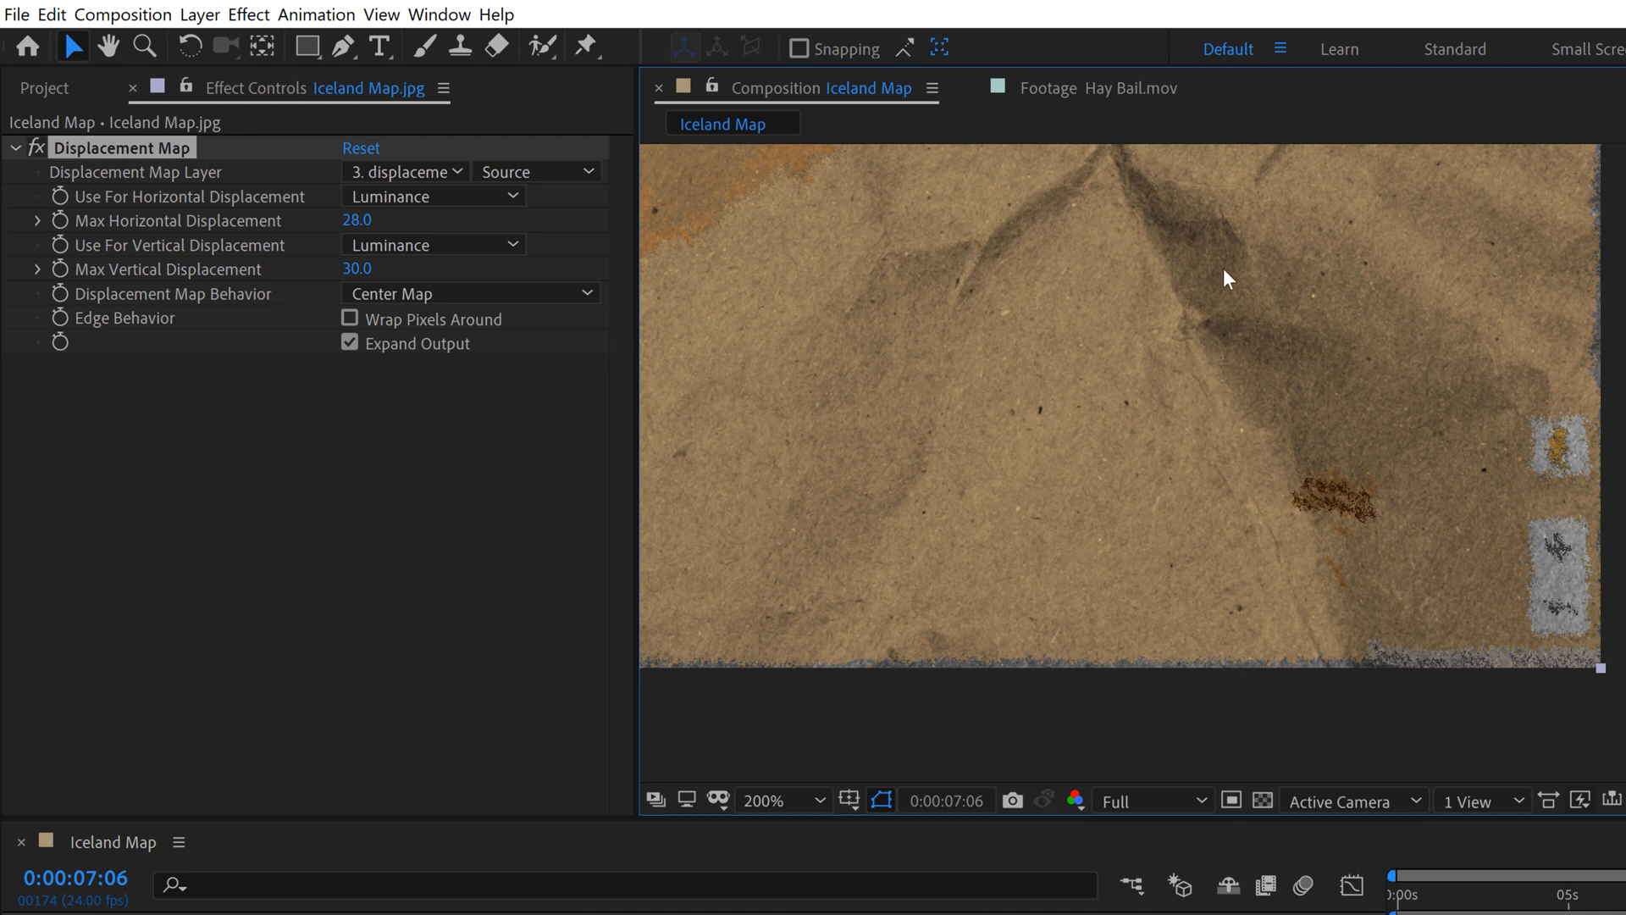
mouse_move(1213, 420)
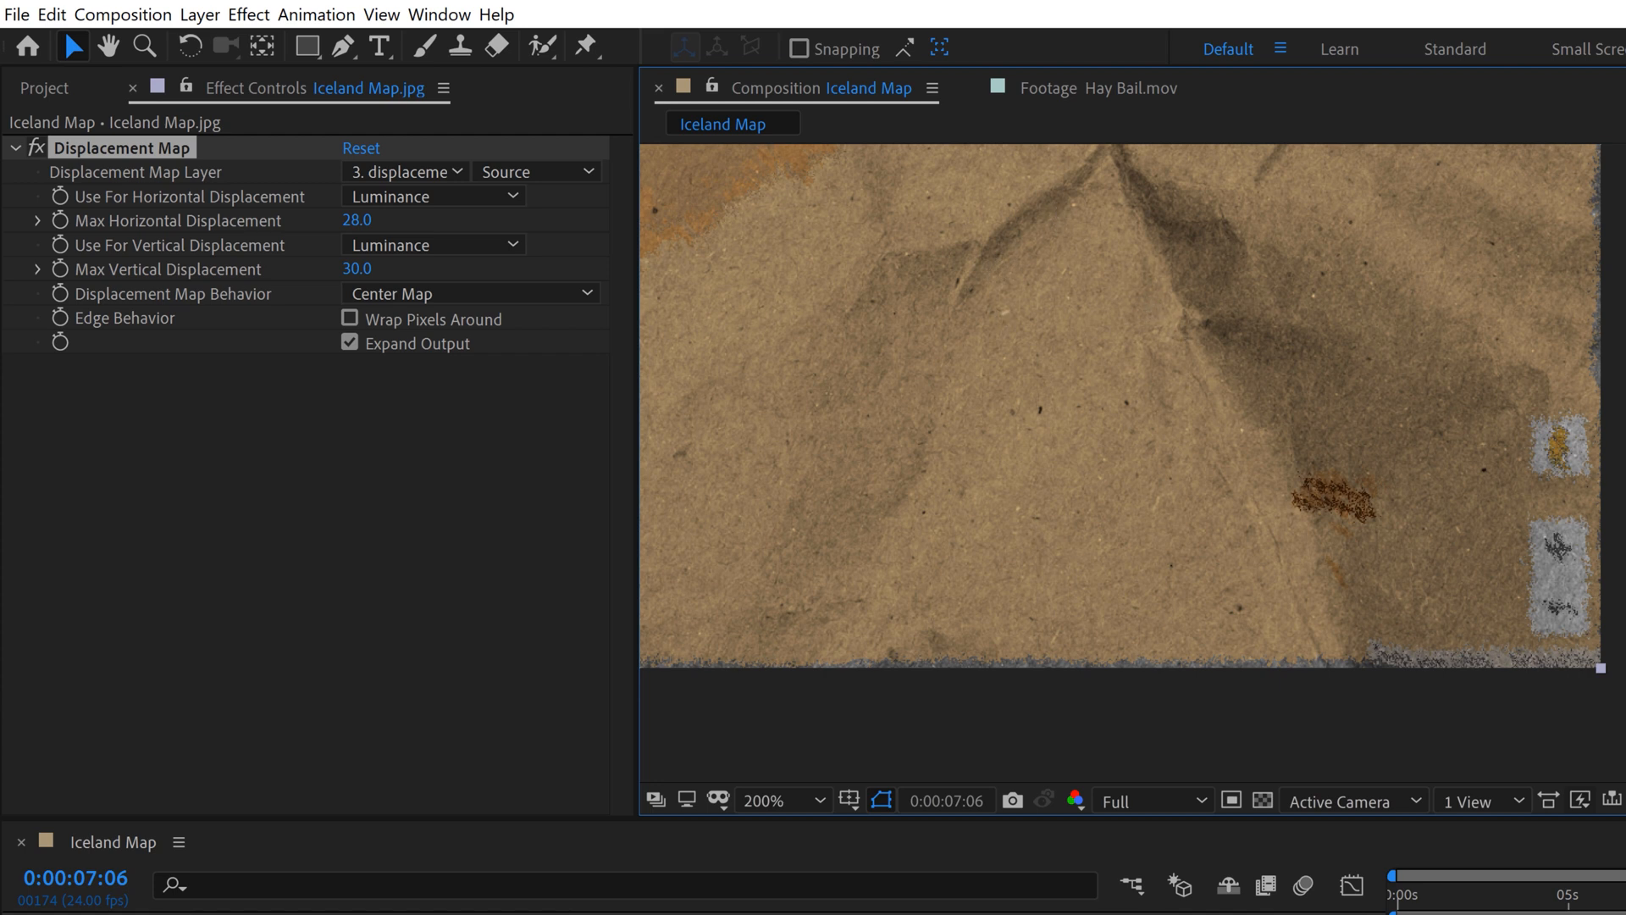
mouse_move(152, 322)
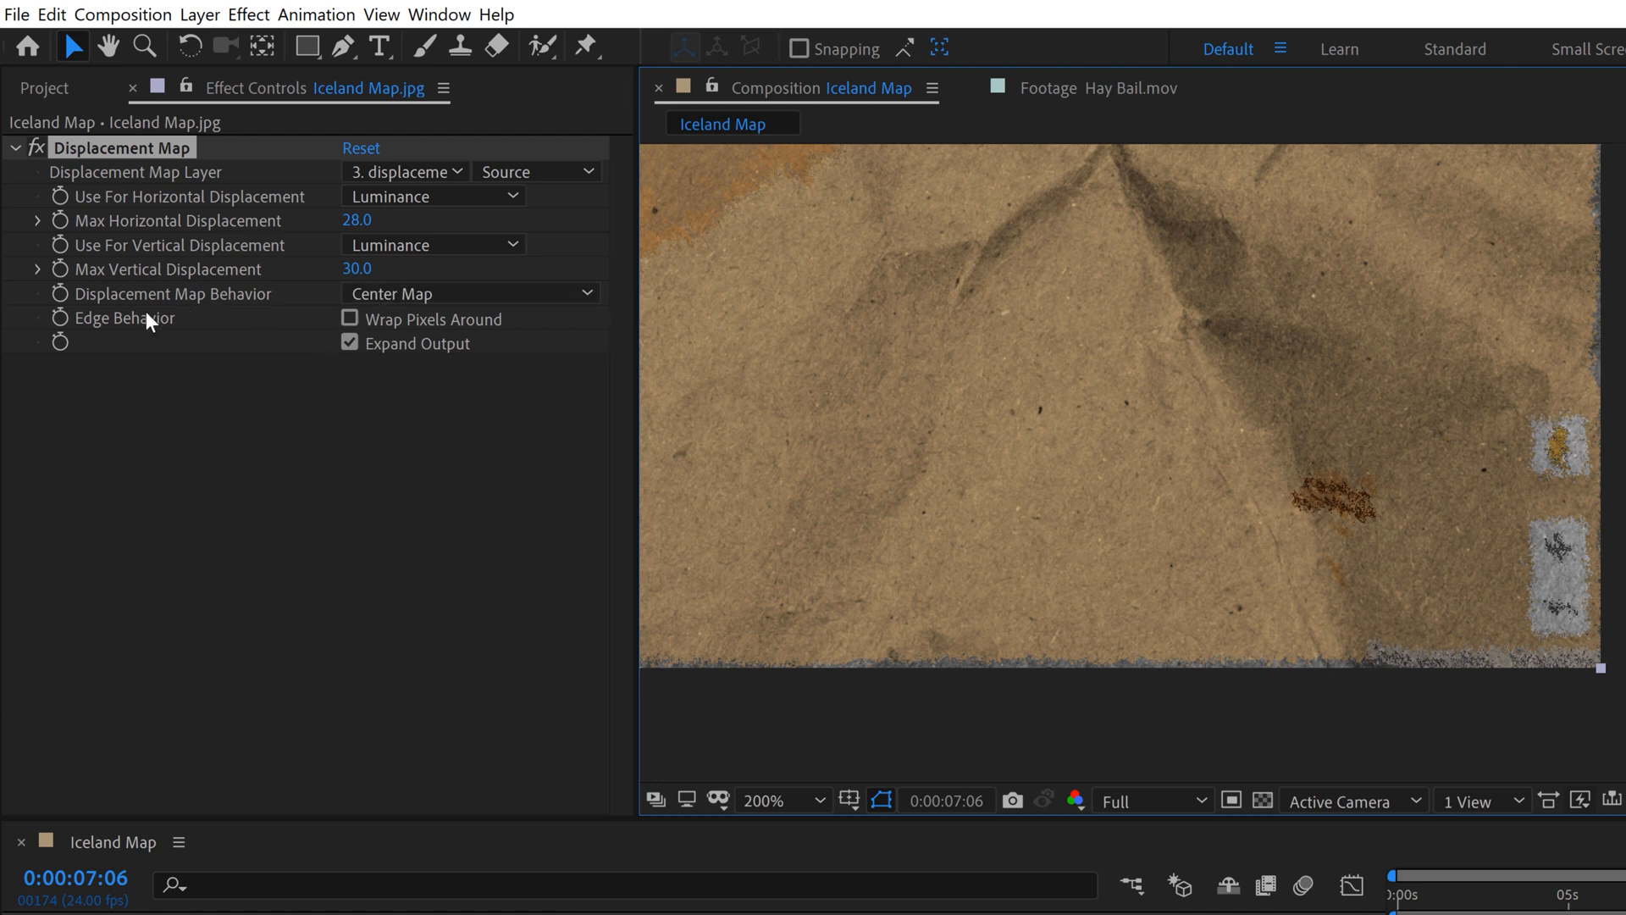
mouse_move(318, 335)
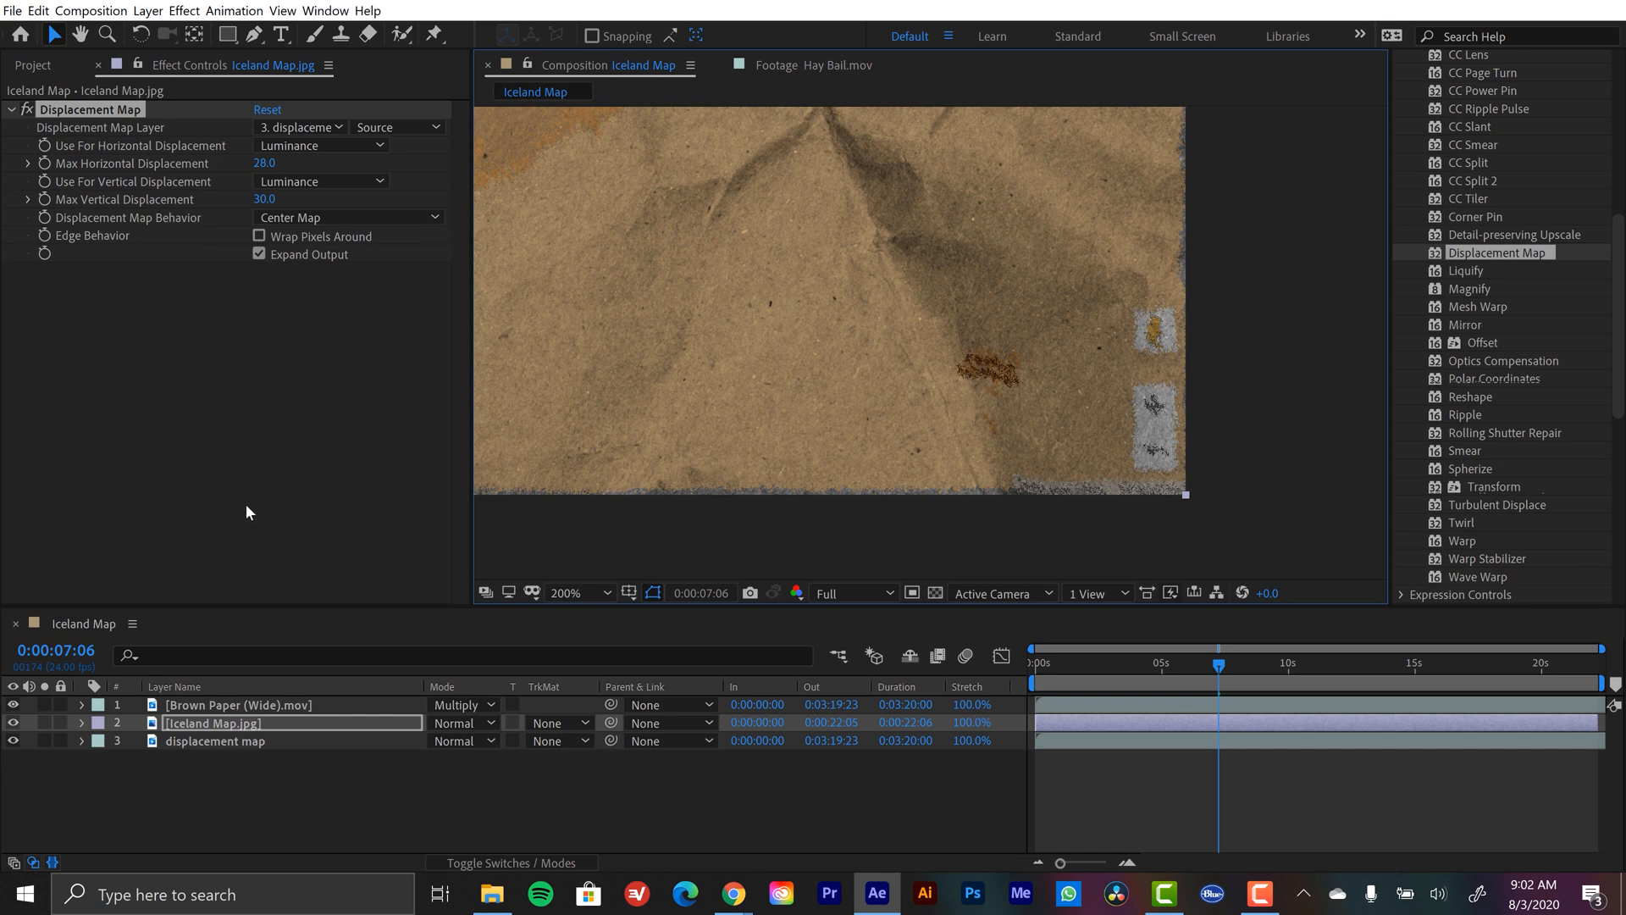
mouse_move(756, 301)
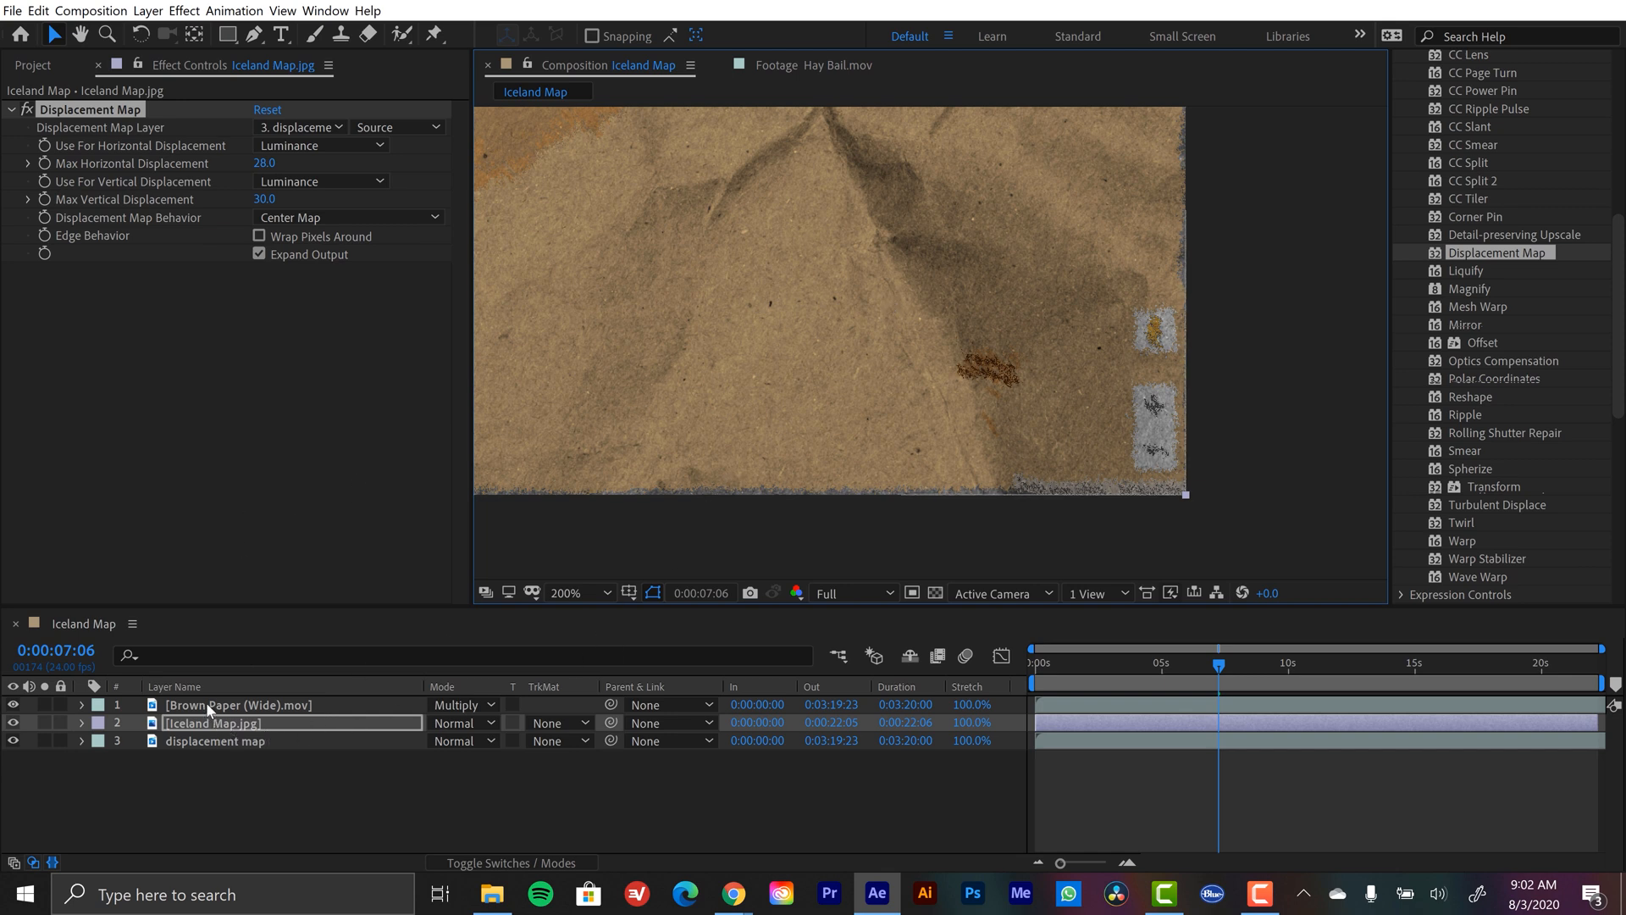
mouse_move(958, 295)
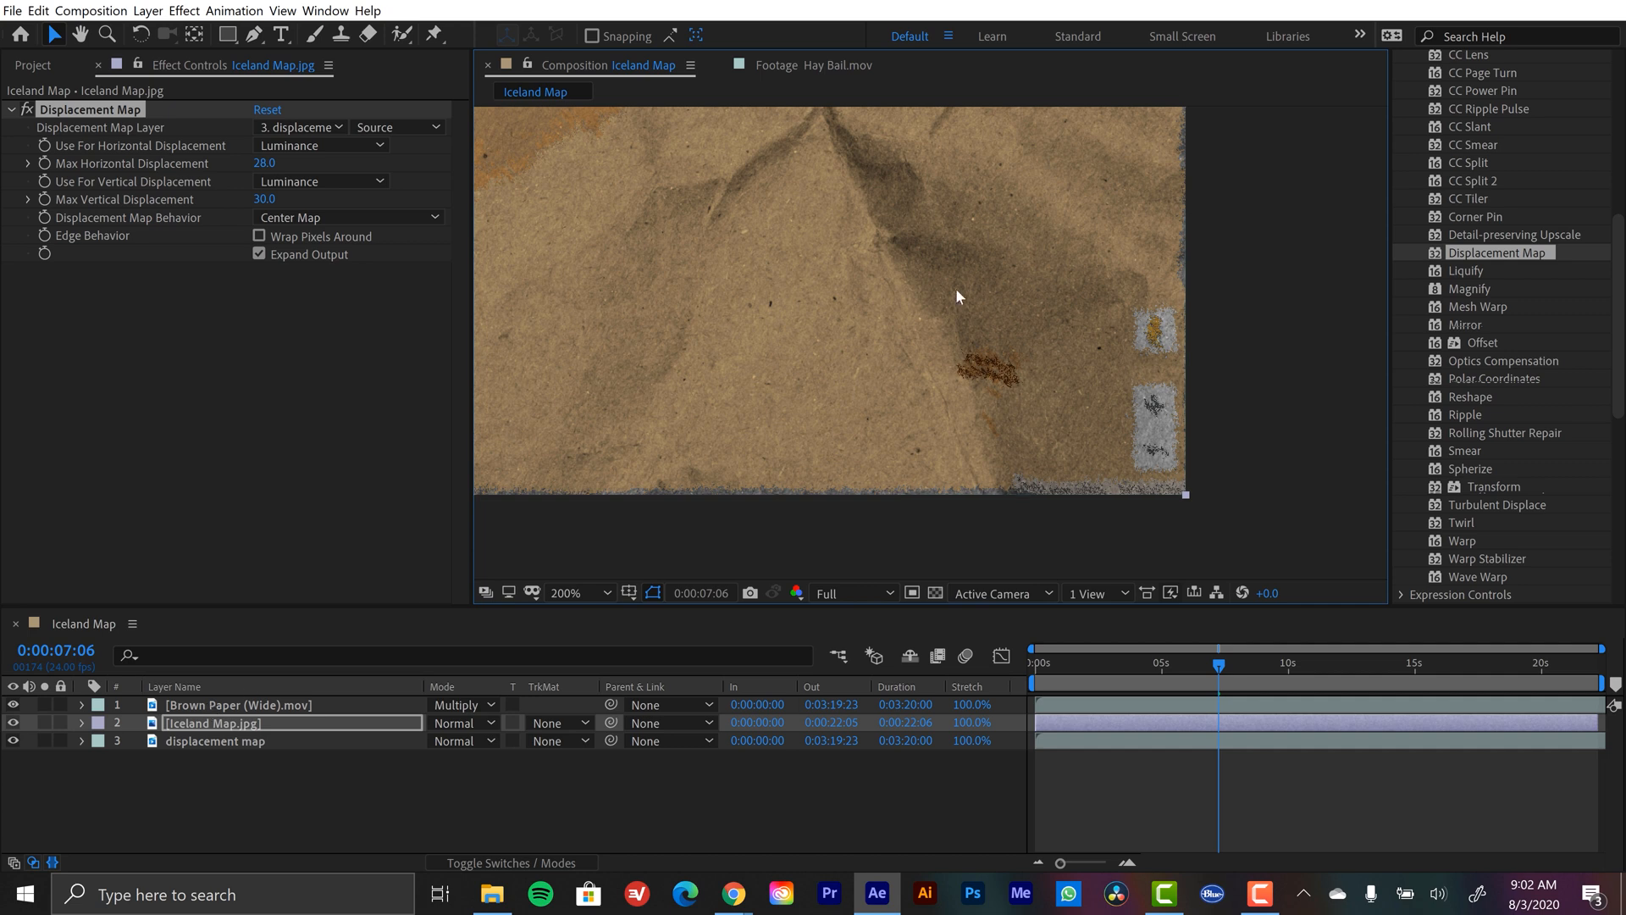
mouse_move(906, 190)
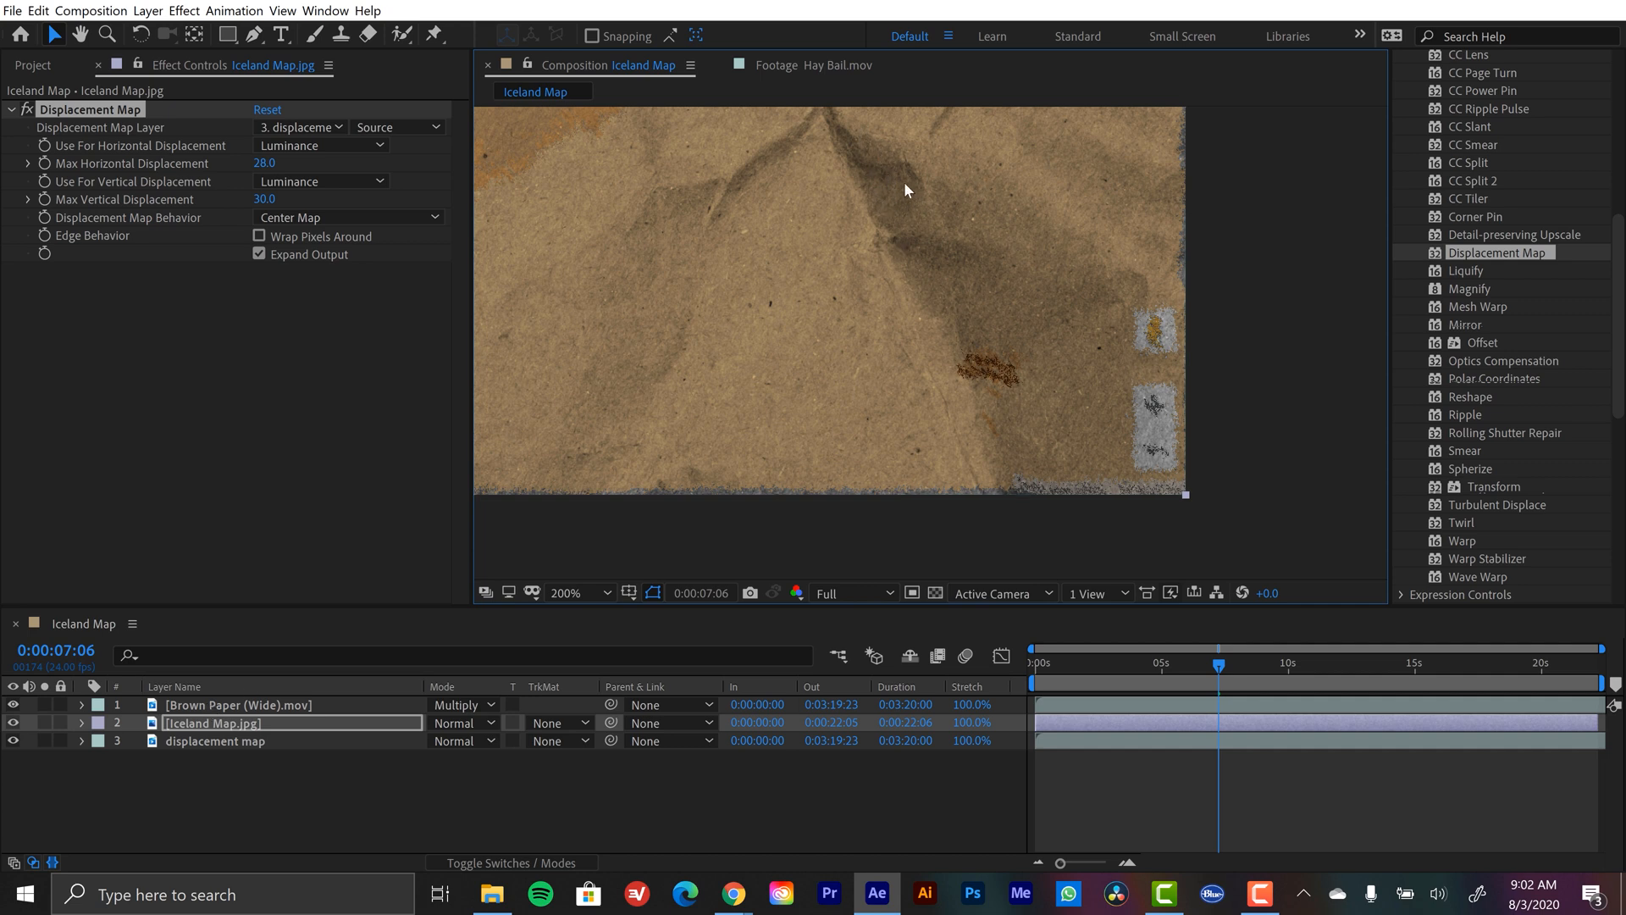
mouse_move(884, 290)
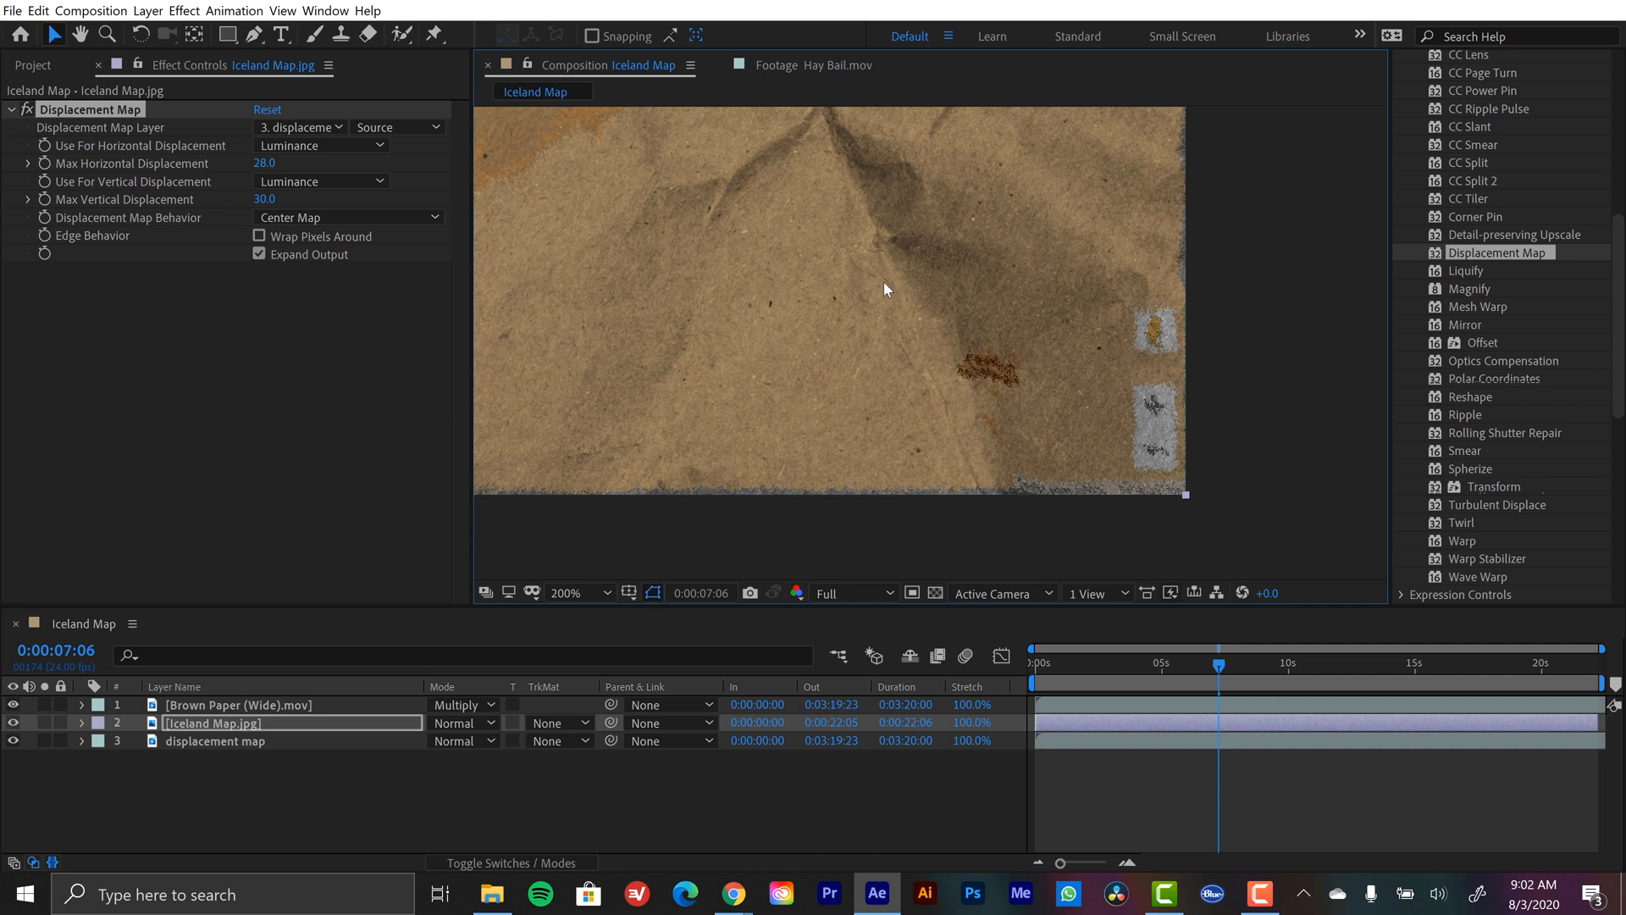
mouse_move(913, 383)
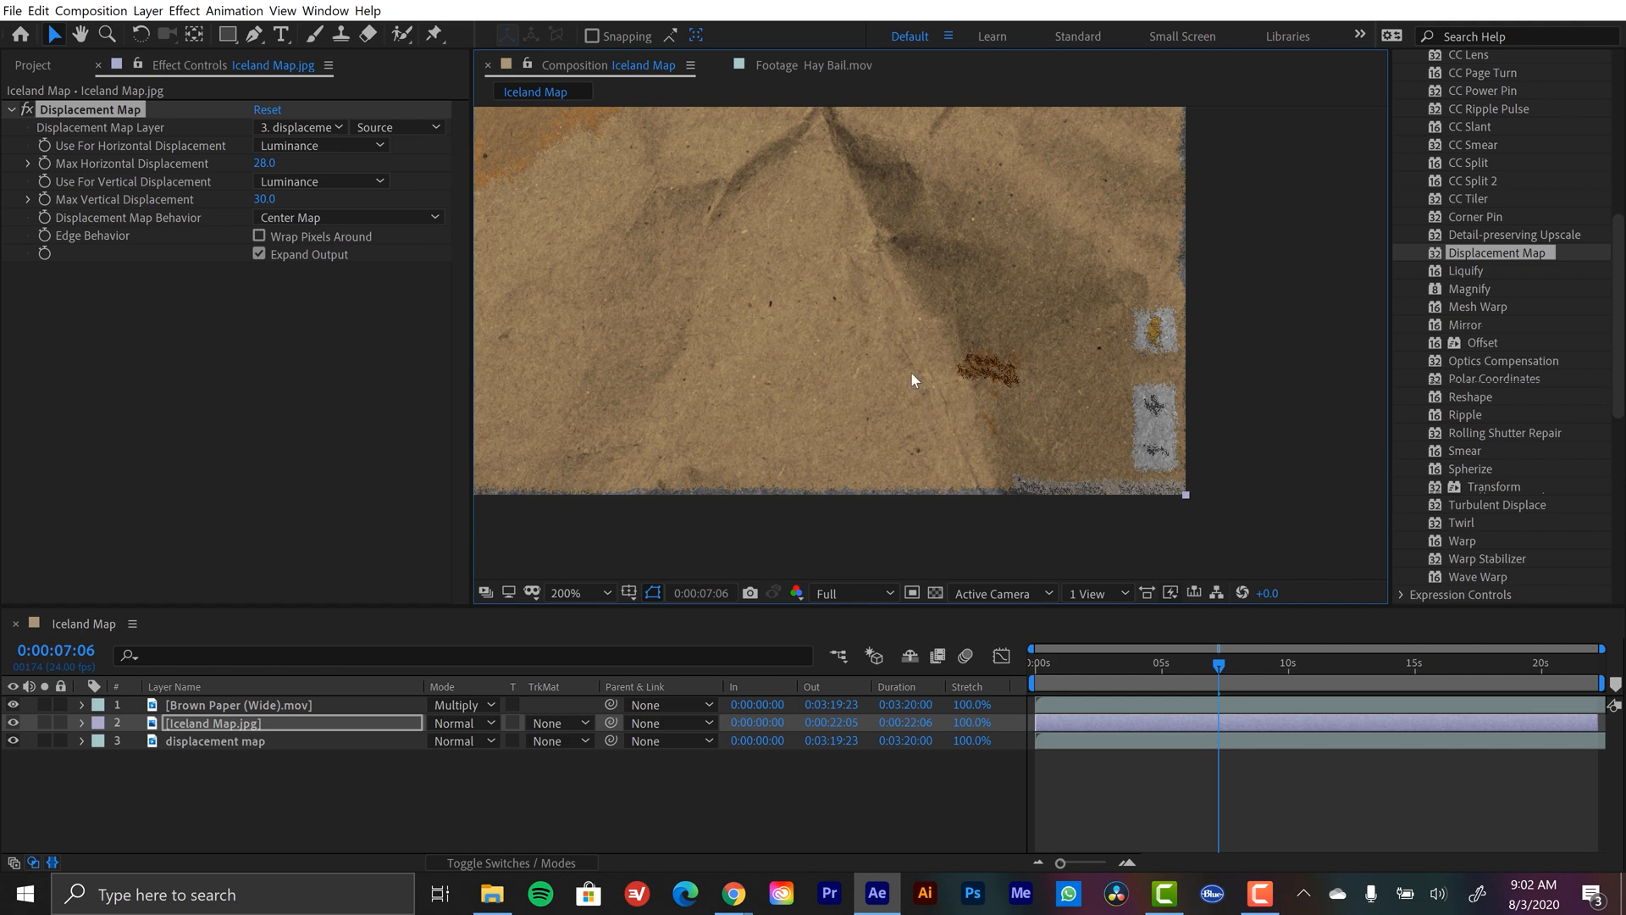
mouse_move(773, 223)
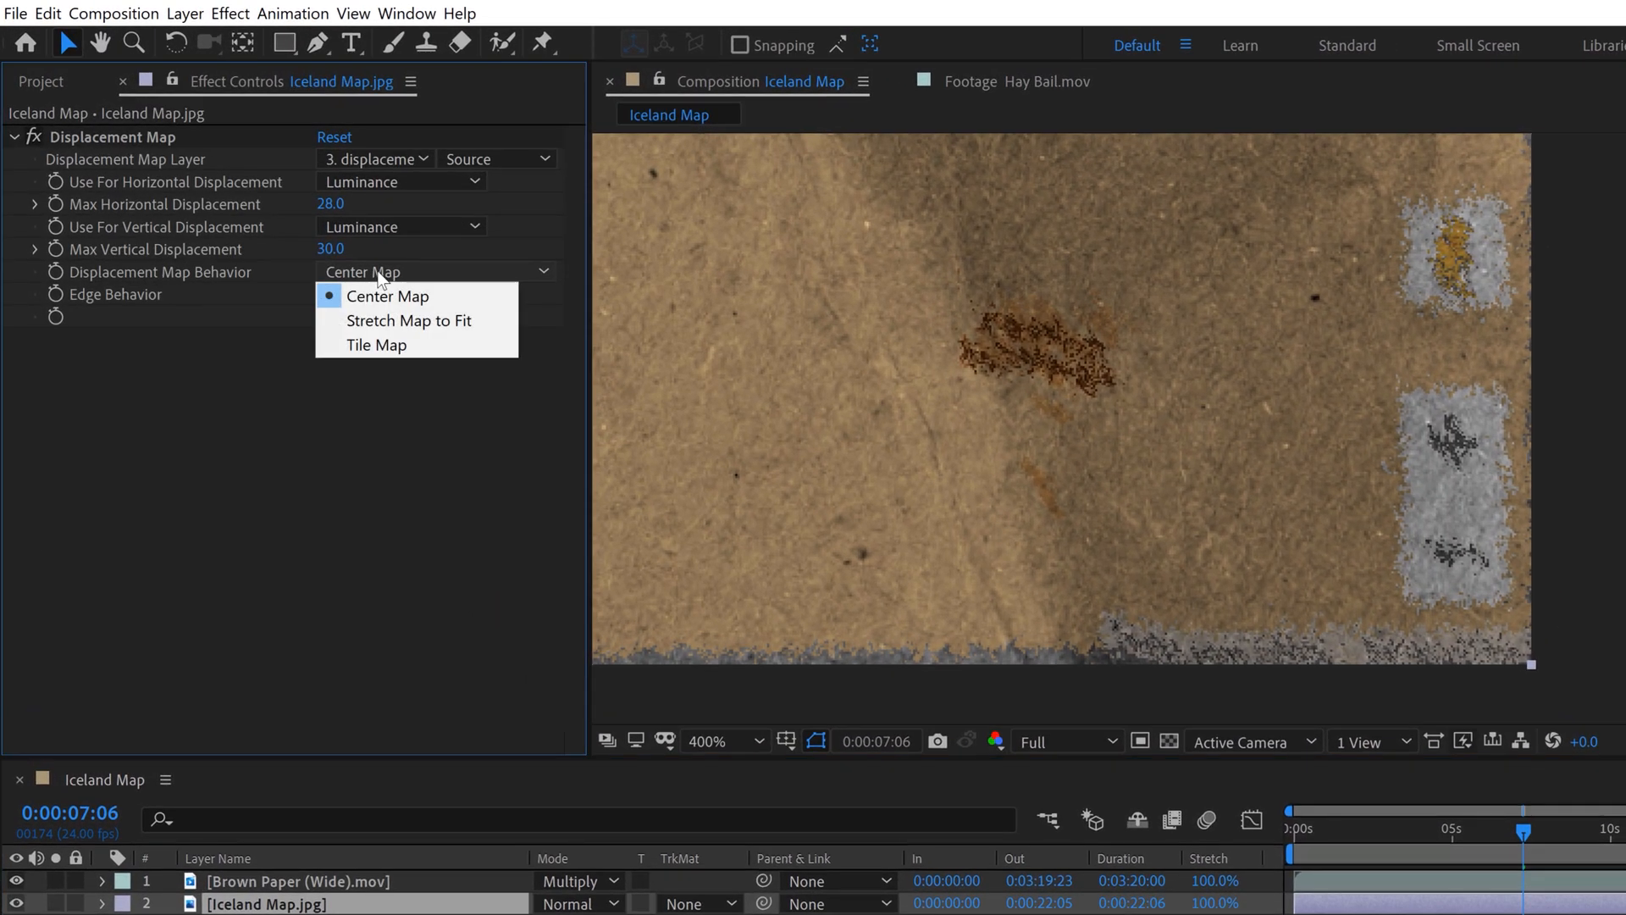
mouse_move(408, 325)
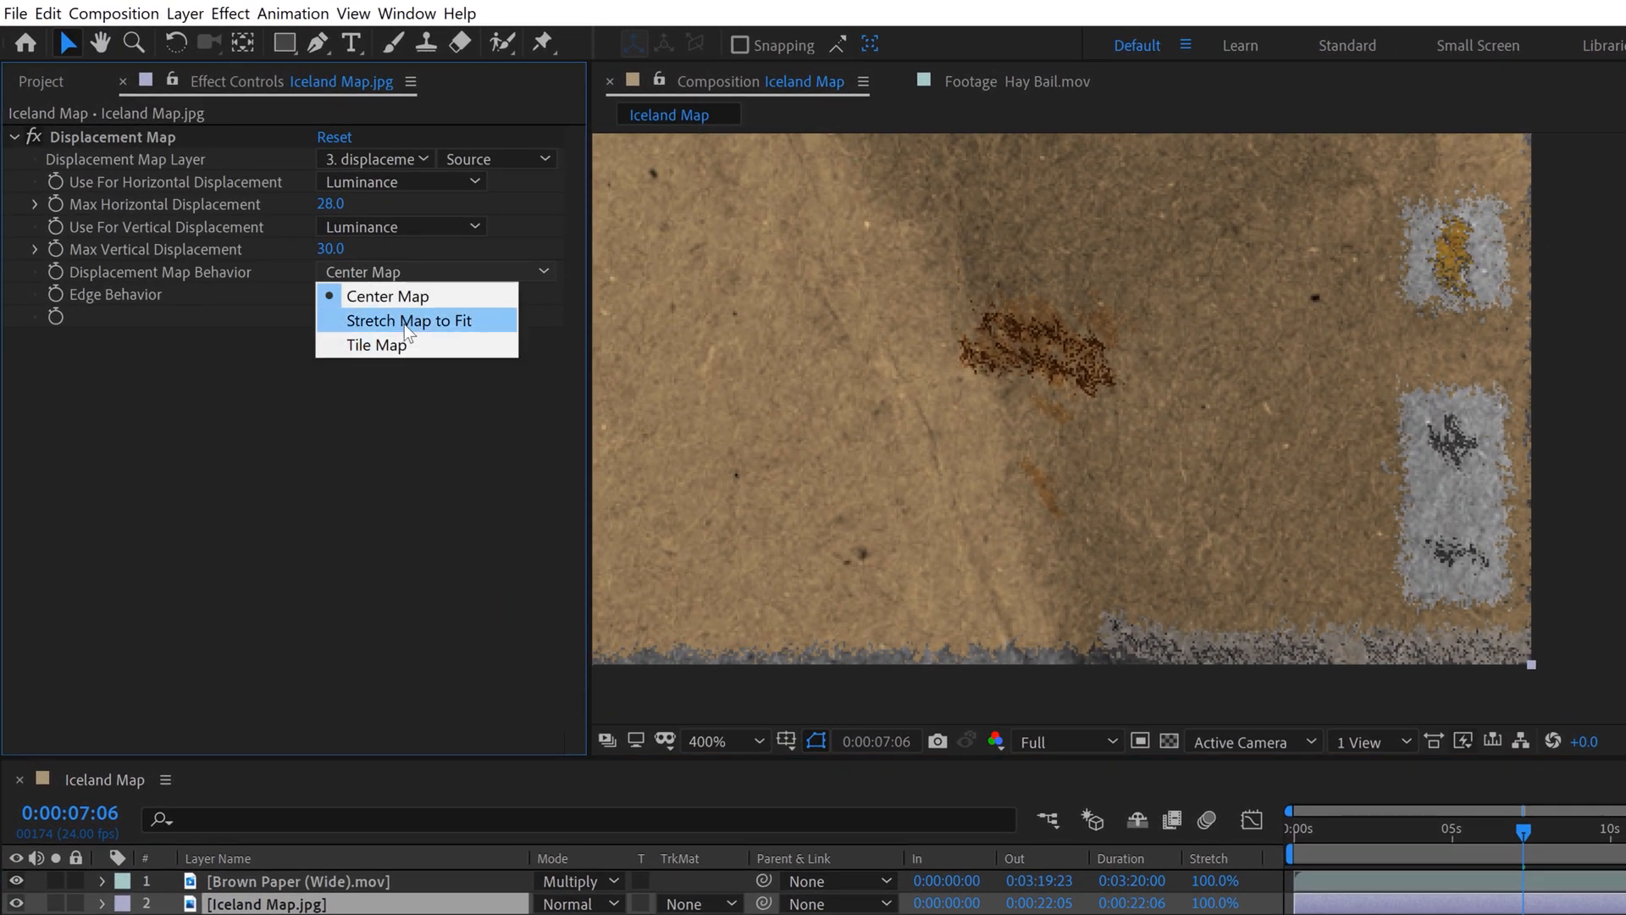
Set Displacement Map Behavior to Stretch Map to Fit with Wrap Pixels Around enabled
left_click(408, 320)
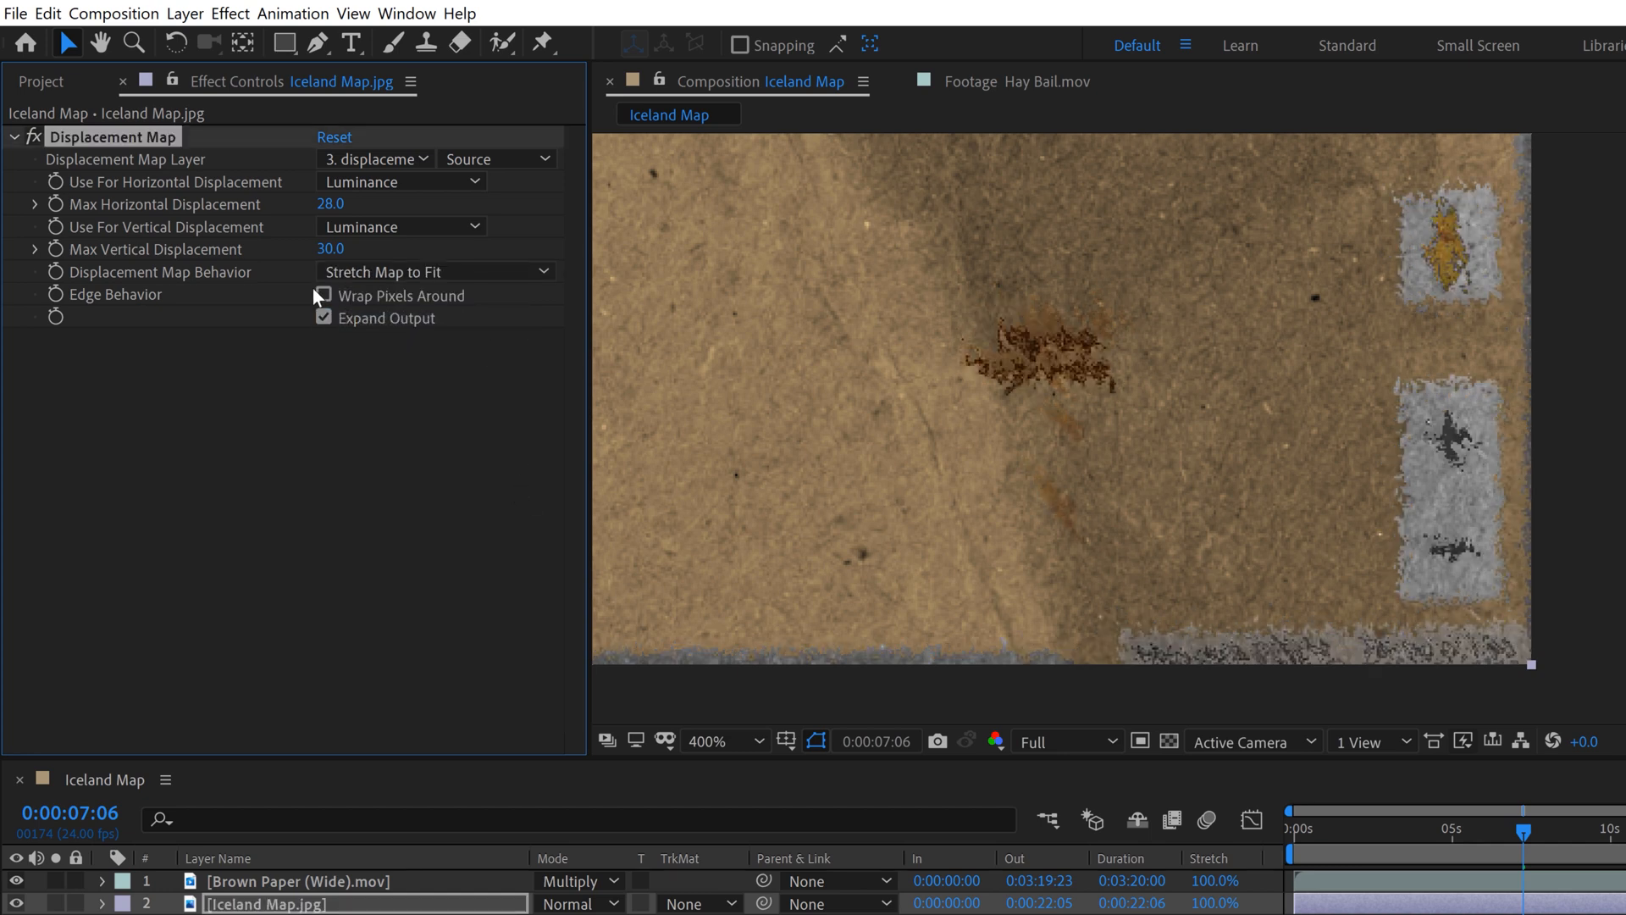
left_click(322, 294)
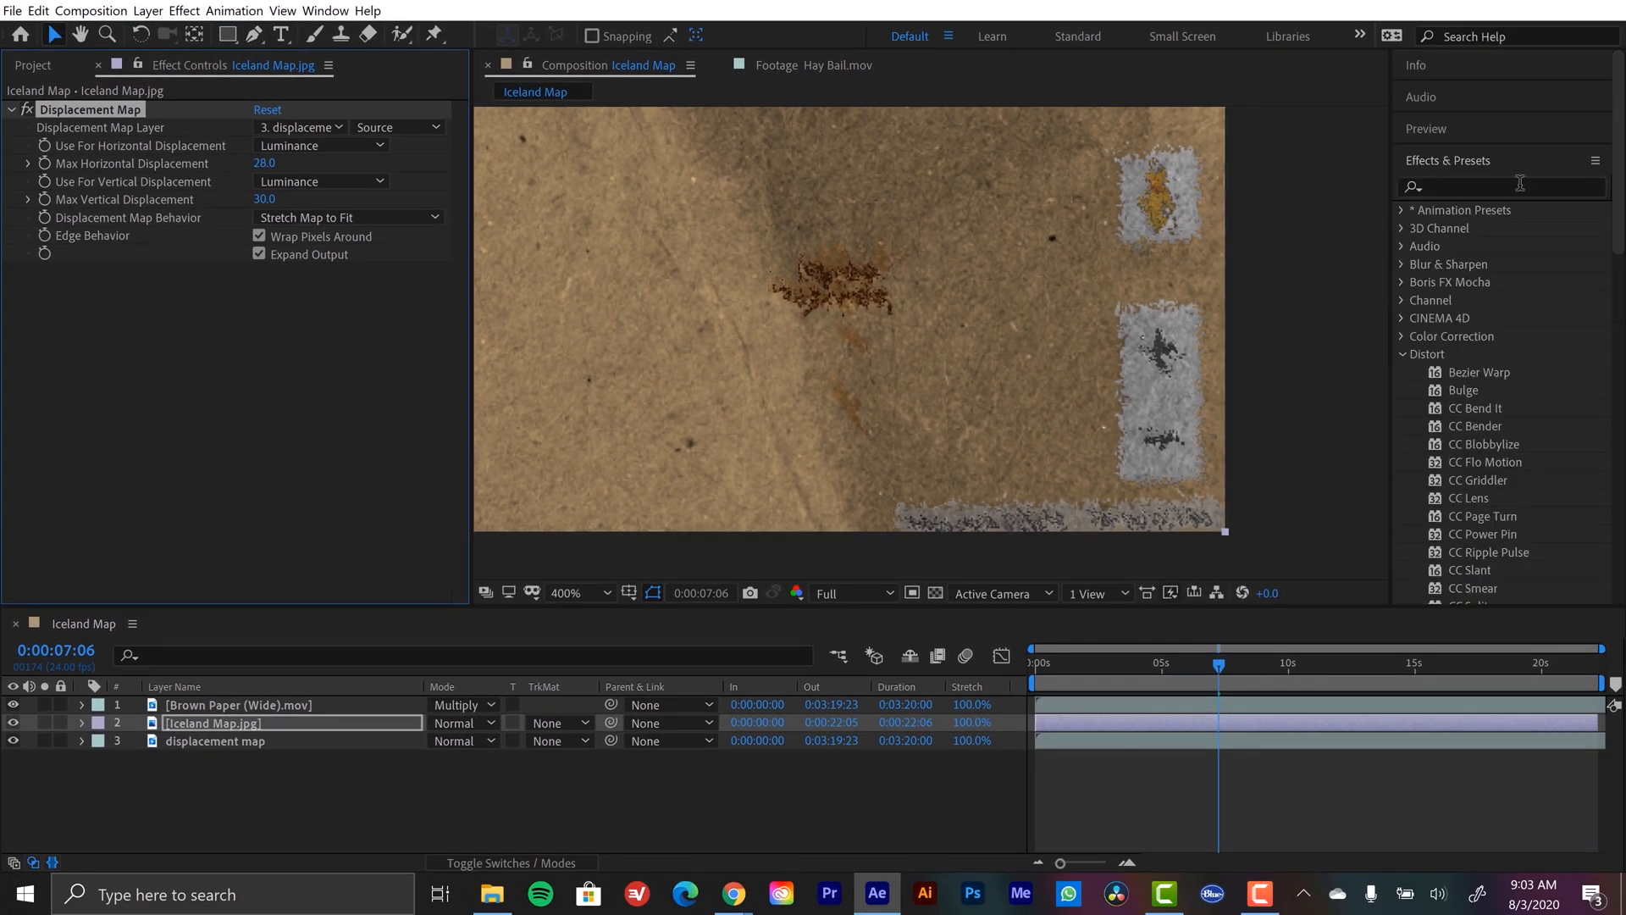
Apply Gaussian Blur to the displacement map layer and raise its Blurriness
type("gauss")
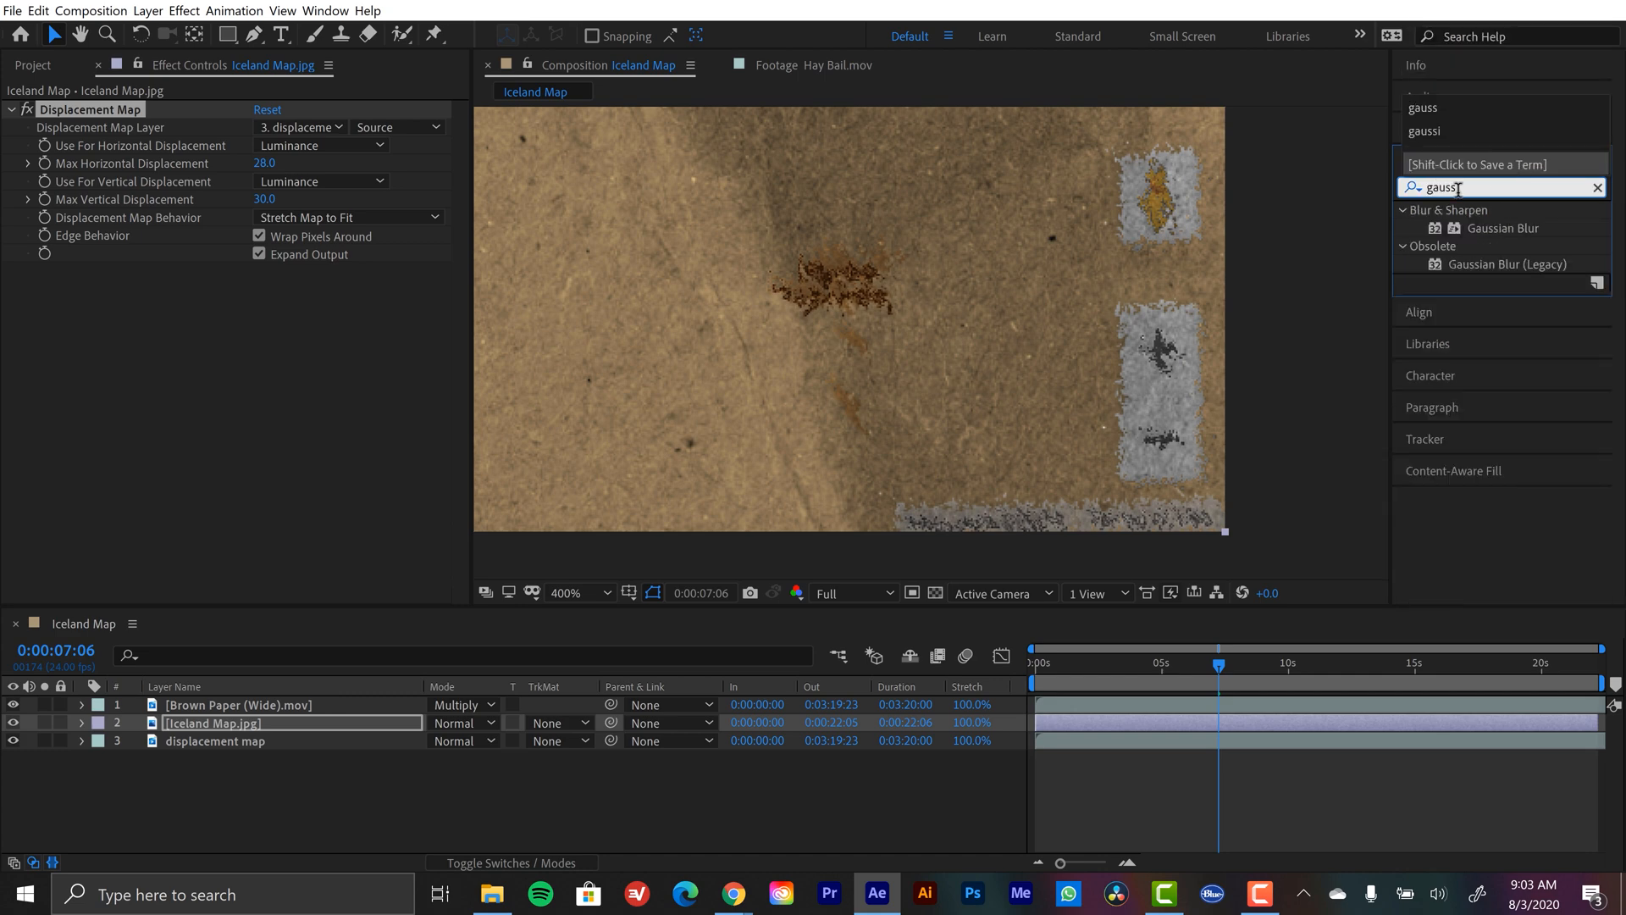
double_click(214, 742)
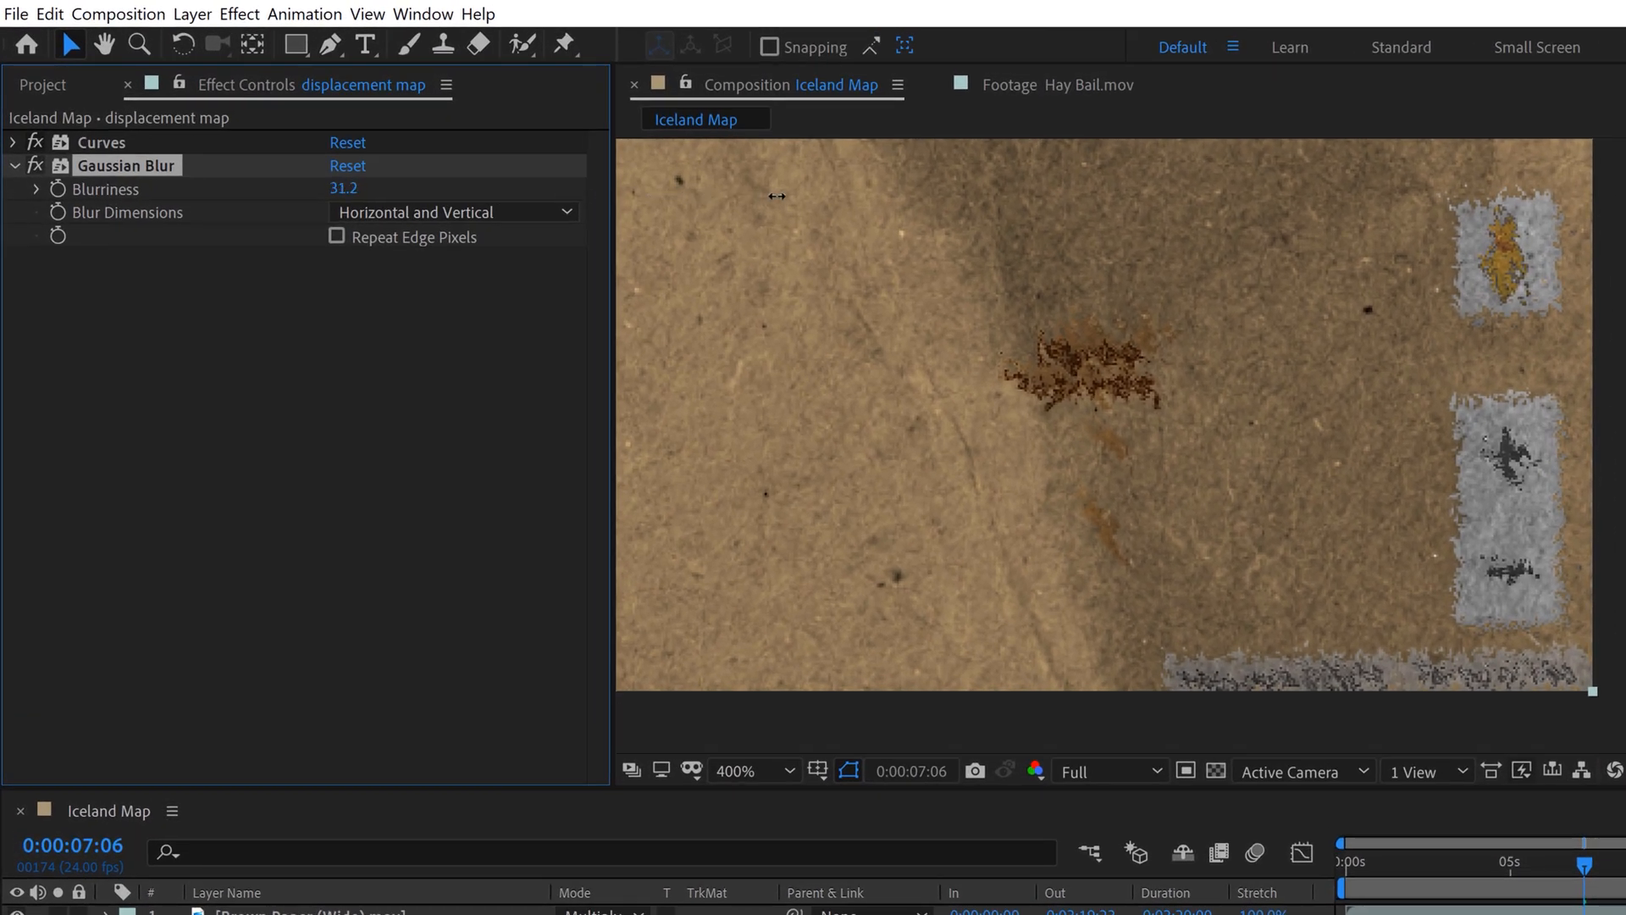
left_click_drag(344, 188, 373, 188)
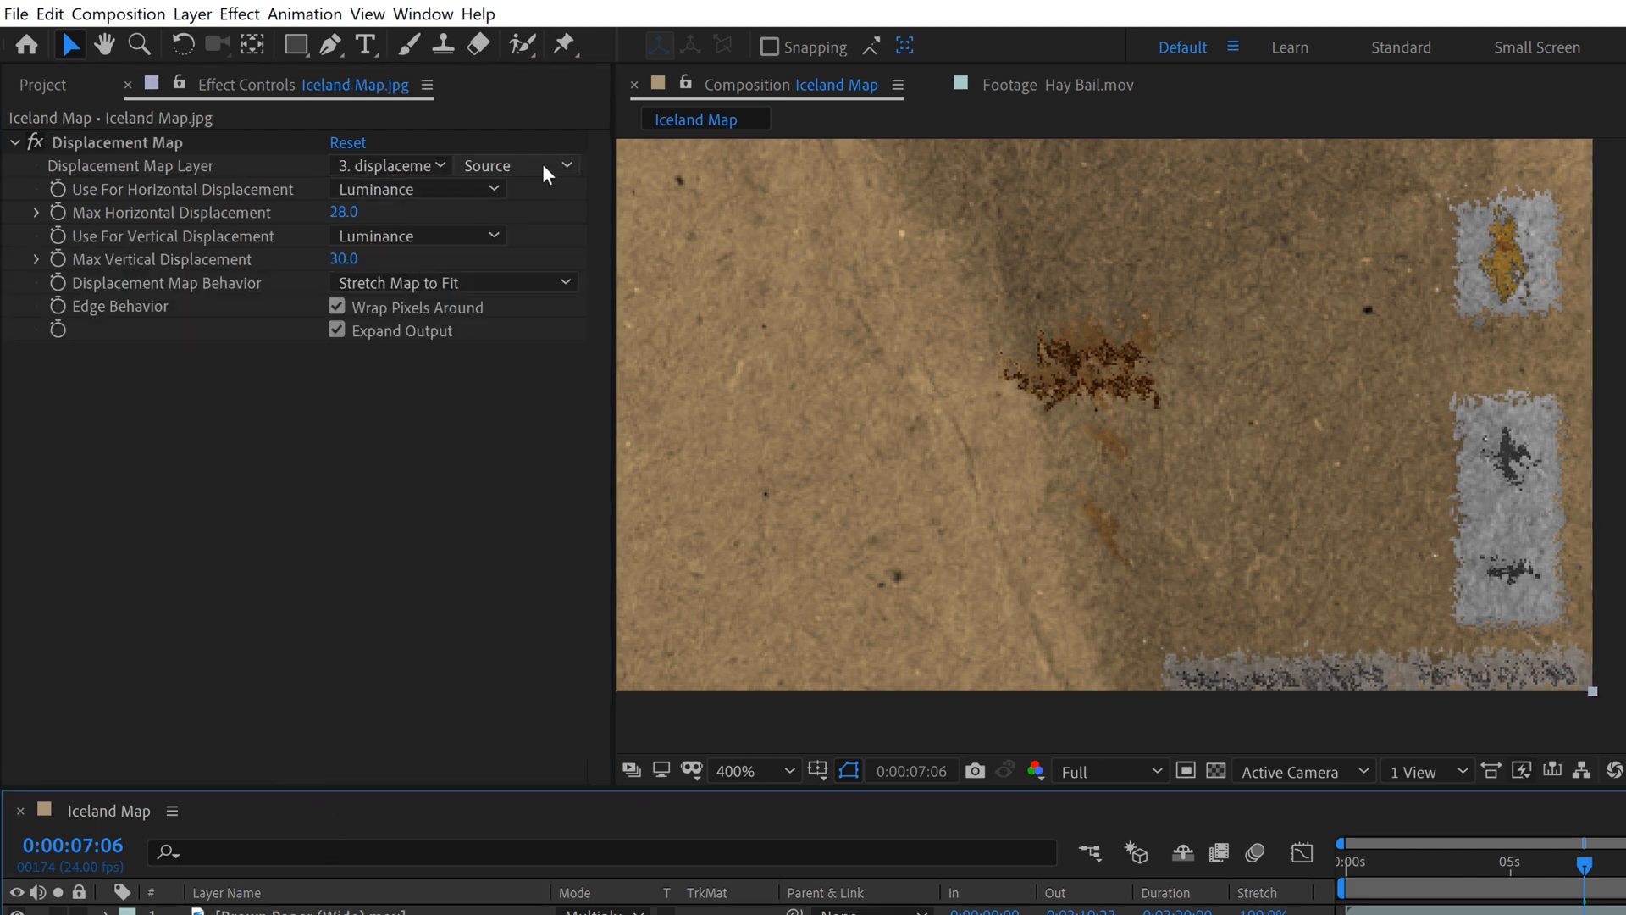
Set the Displacement Map Layer source to Effects & Masks so the blurred map drives it
left_click(564, 166)
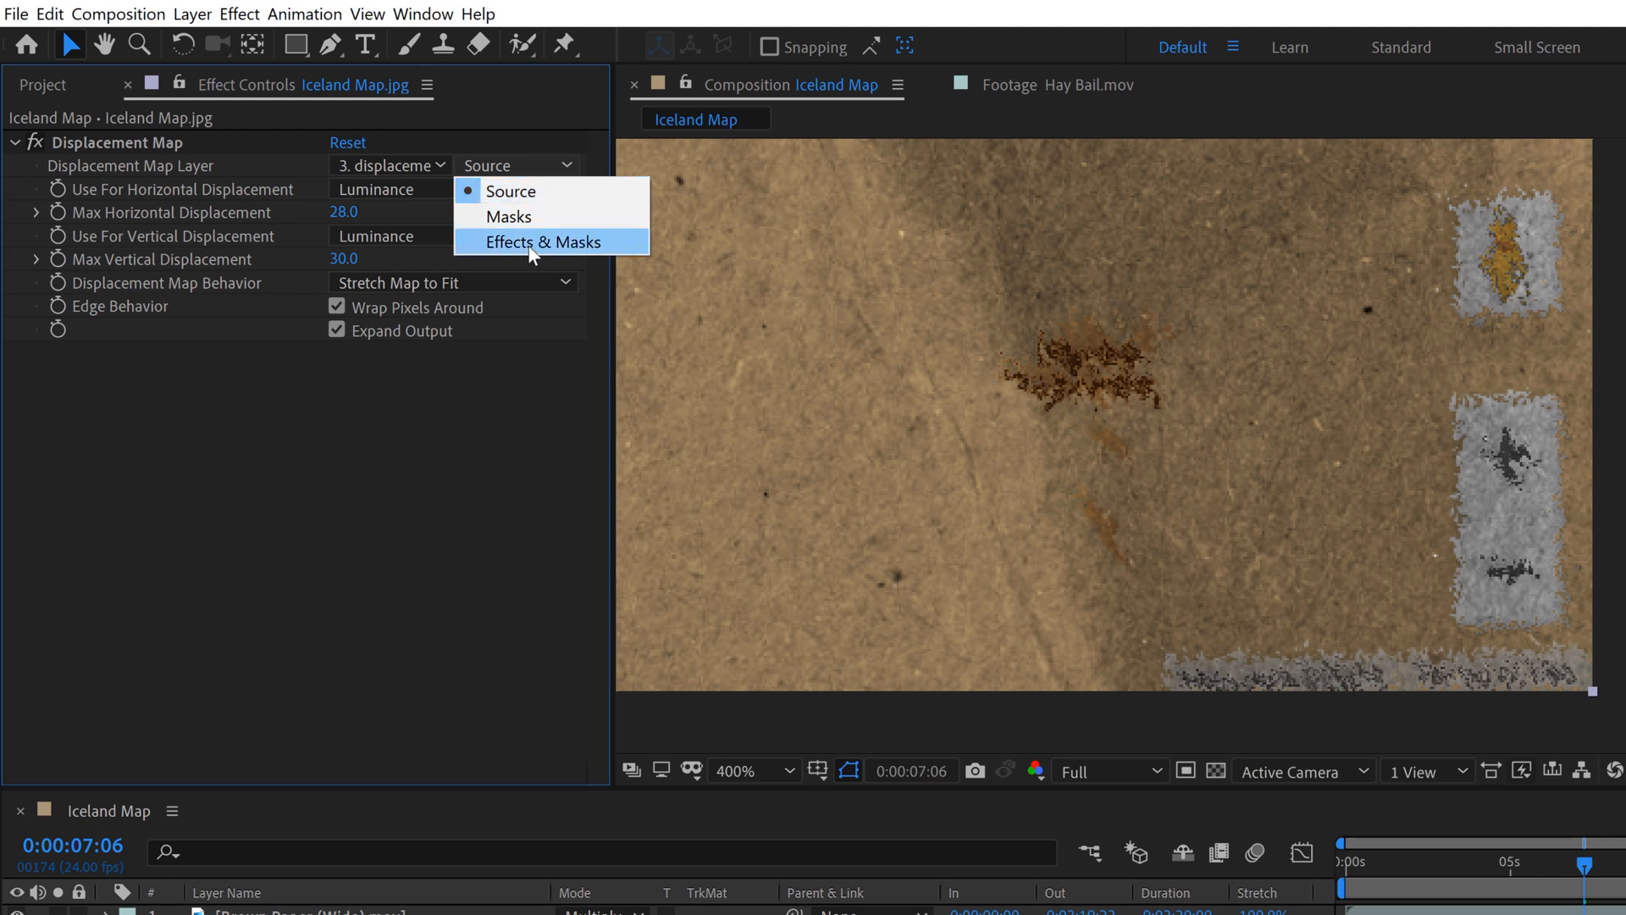
left_click(538, 242)
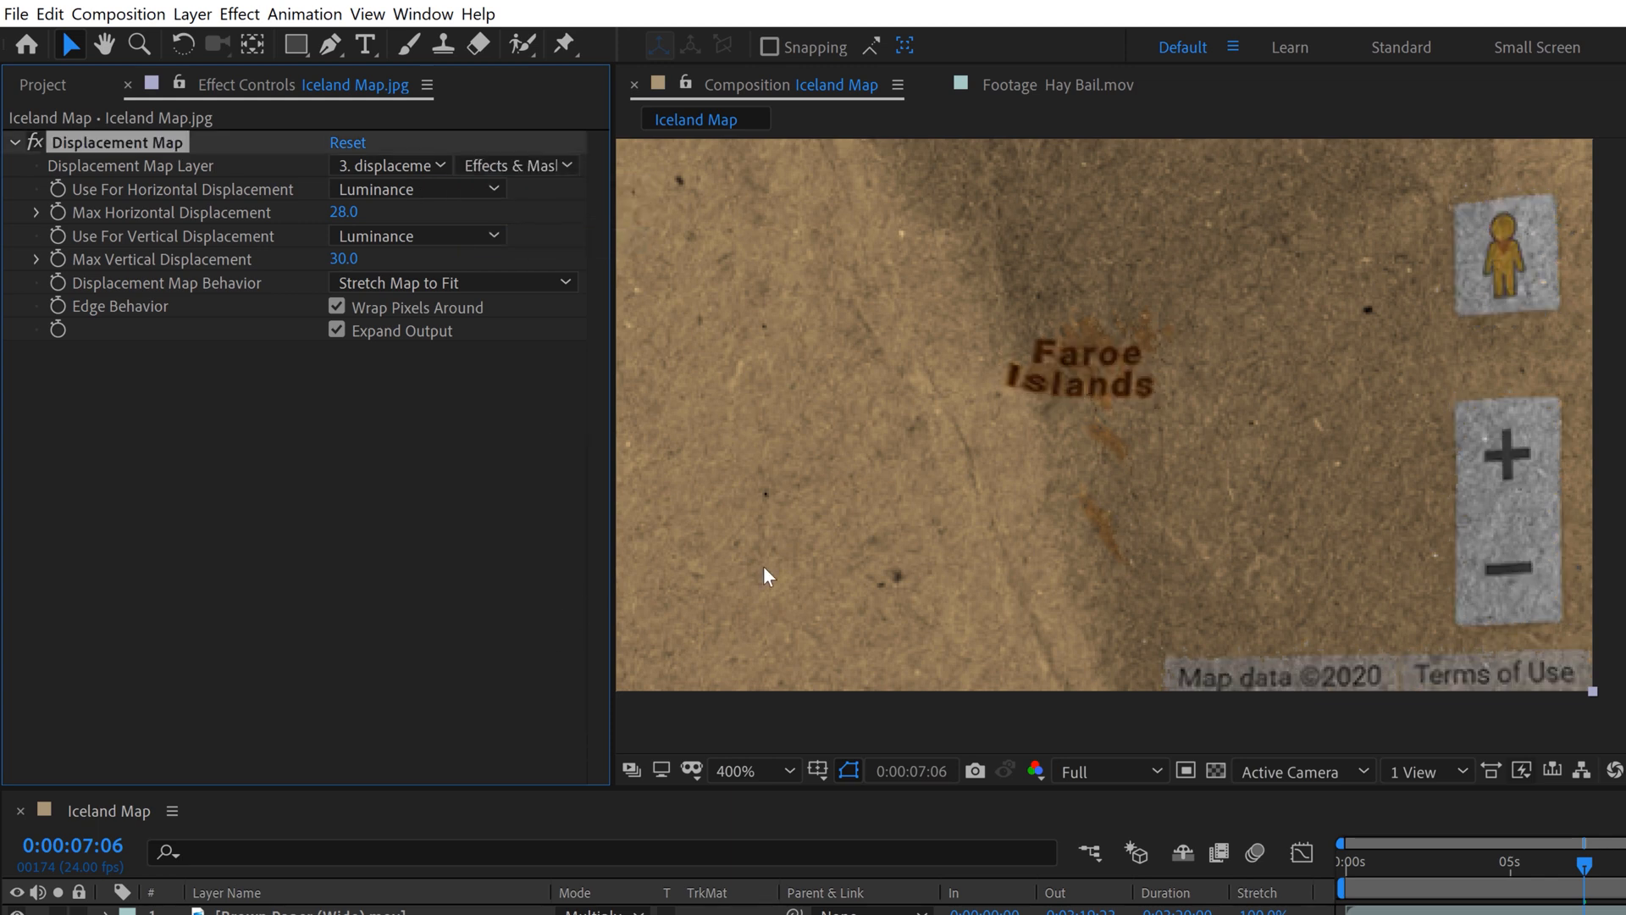
mouse_move(708, 315)
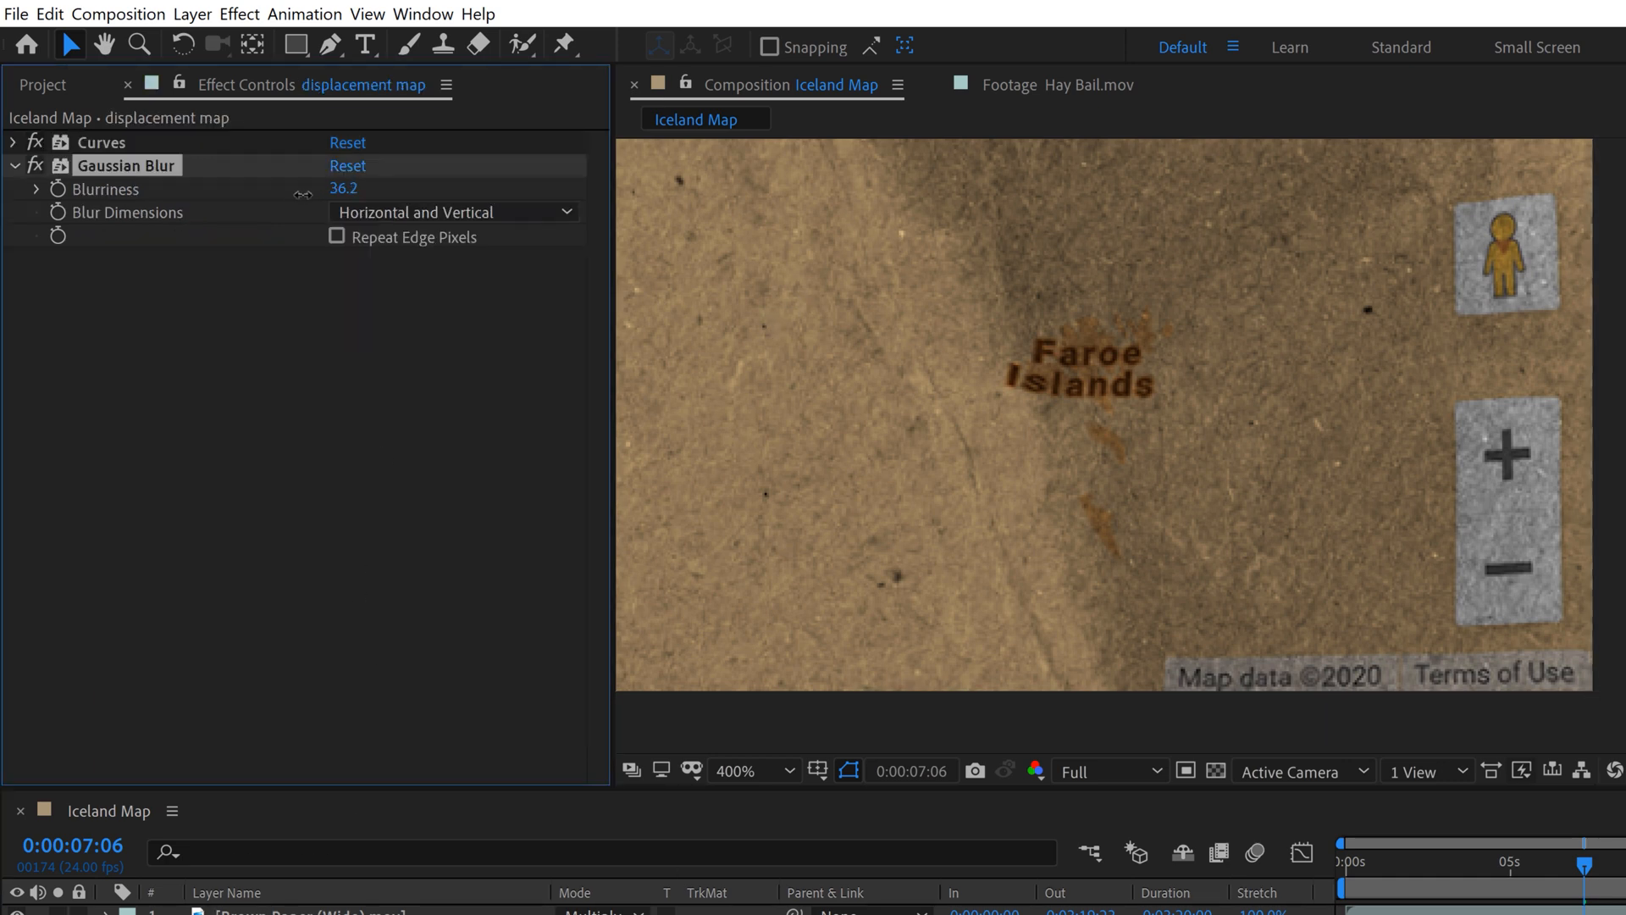
Try Blurriness values such as 10 on the displacement map, settling around 30 for smooth warping
left_click_drag(344, 188, 385, 188)
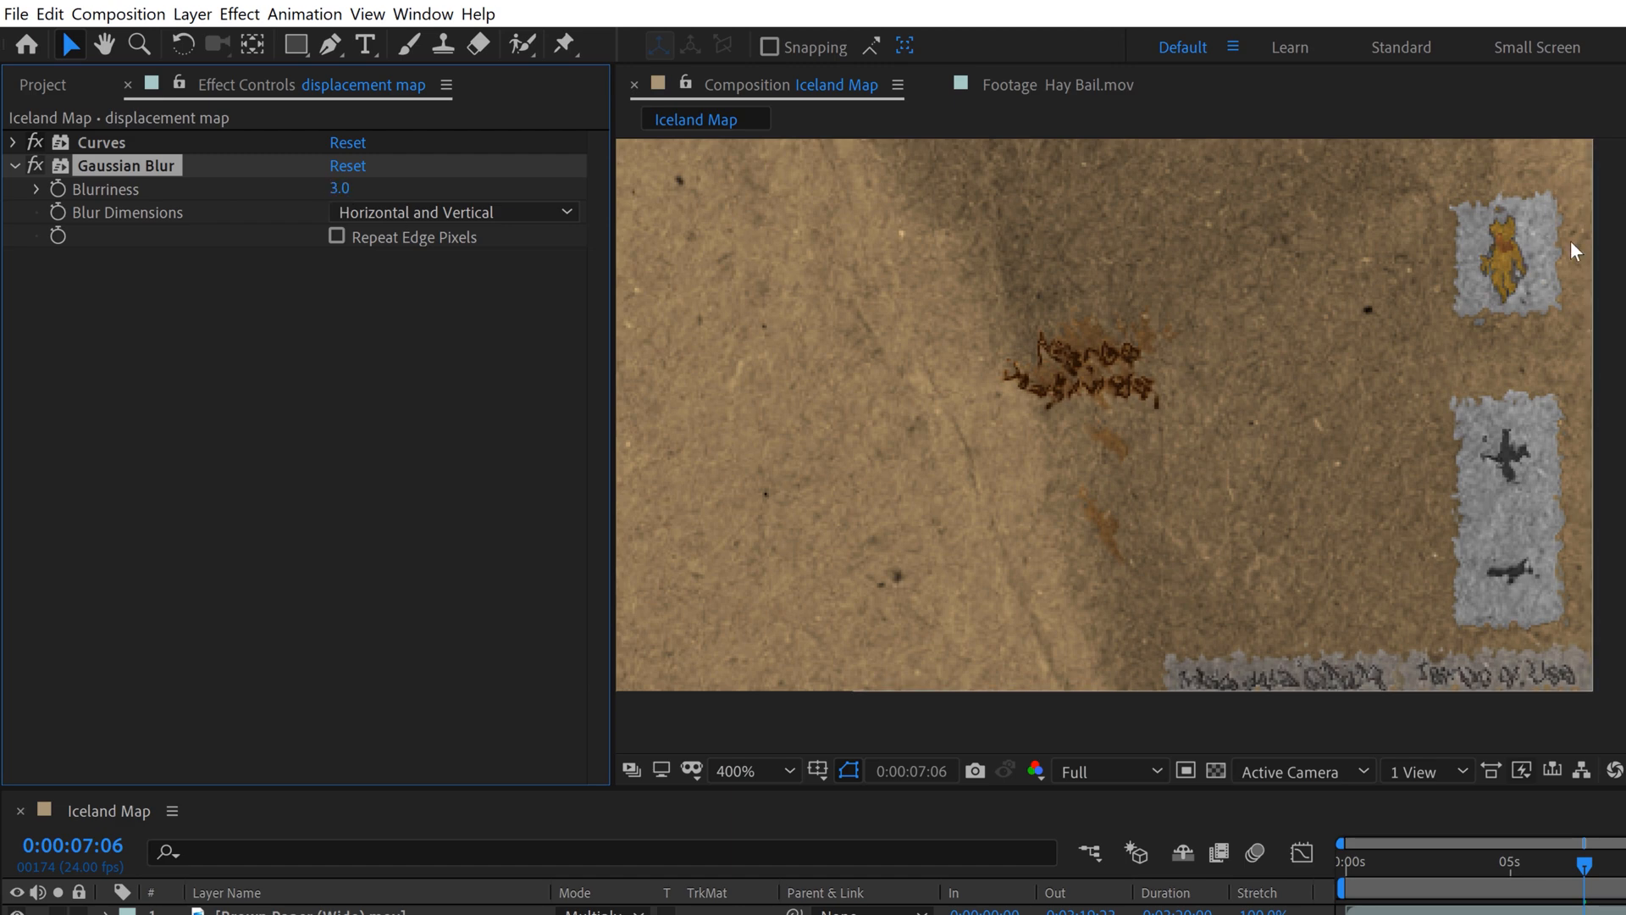
left_click(110, 43)
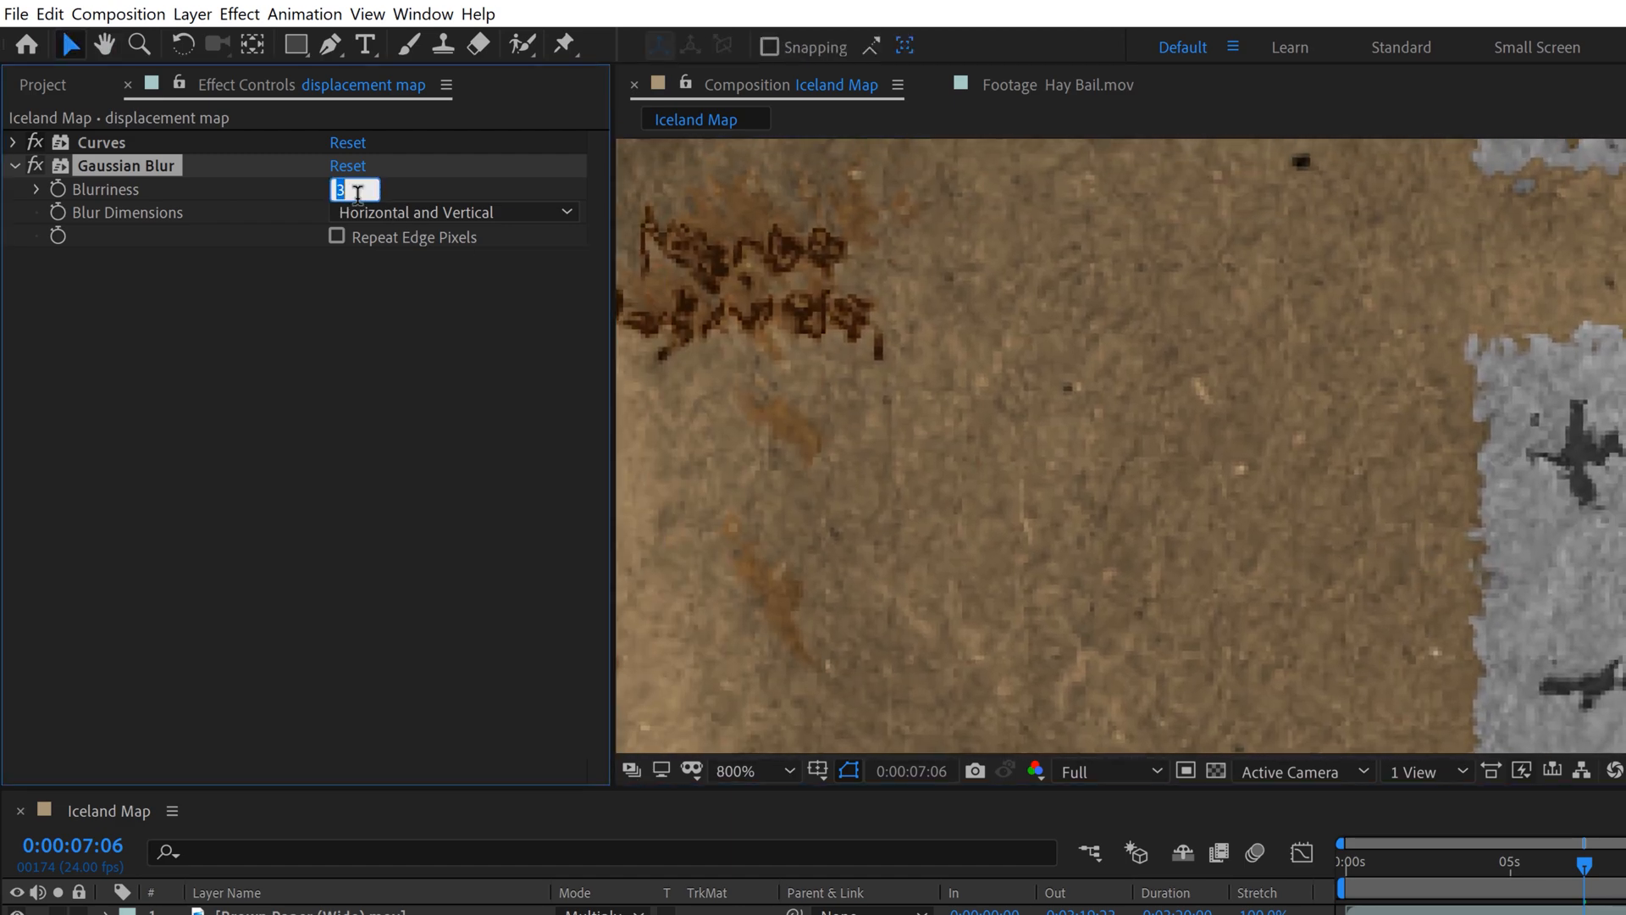
type("10.0")
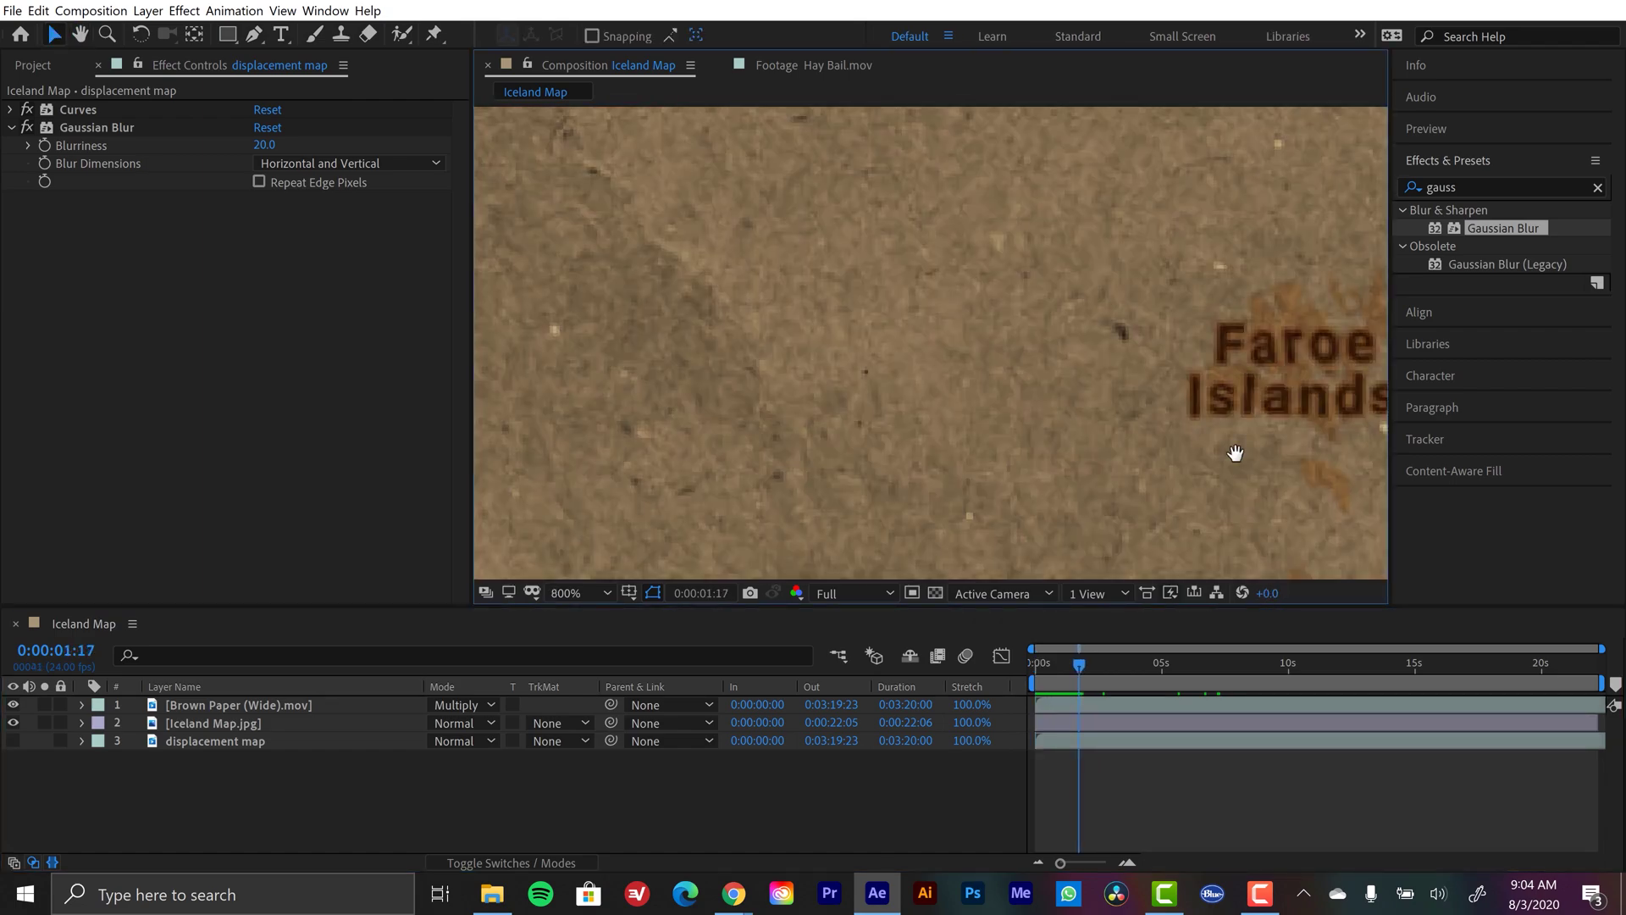
left_click(604, 593)
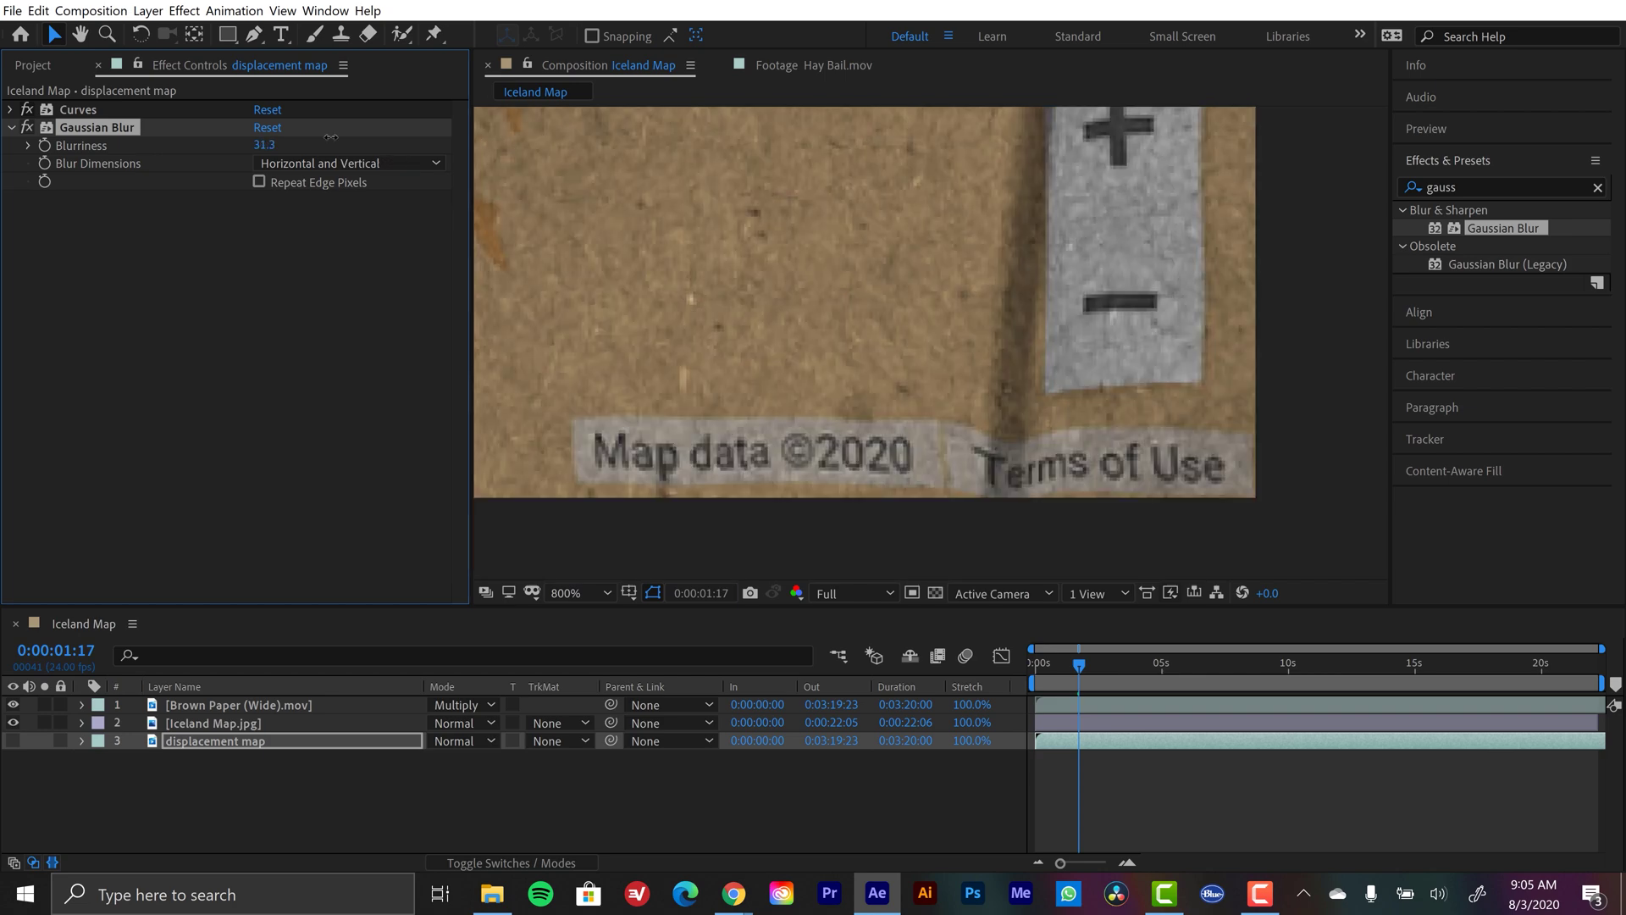
left_click(265, 146)
type("30")
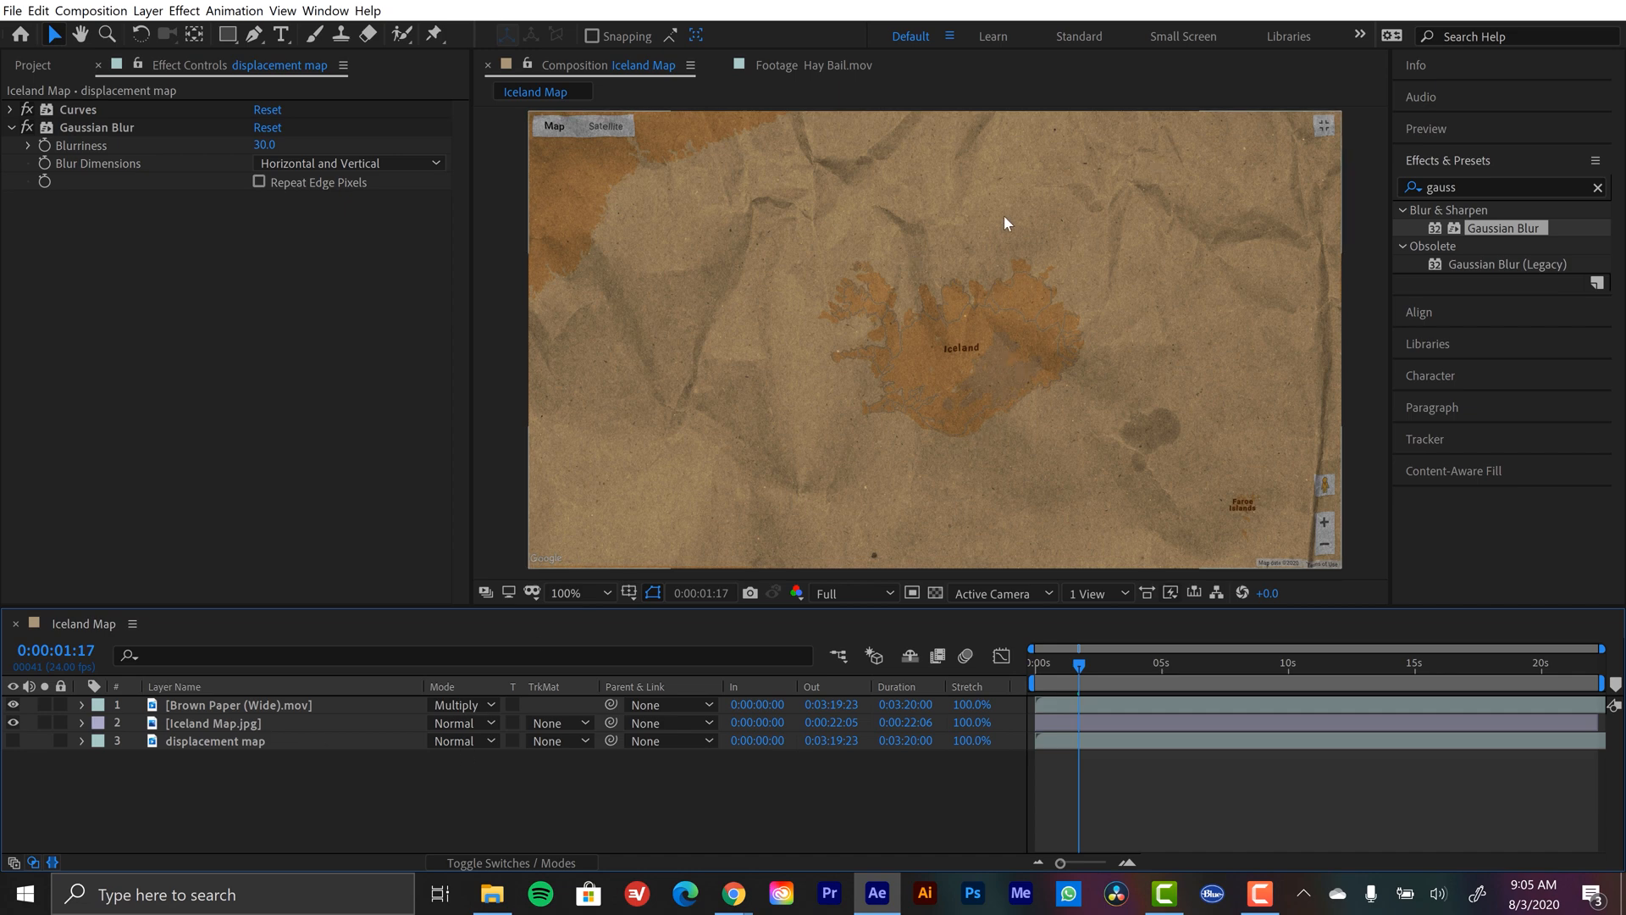
mouse_move(990, 183)
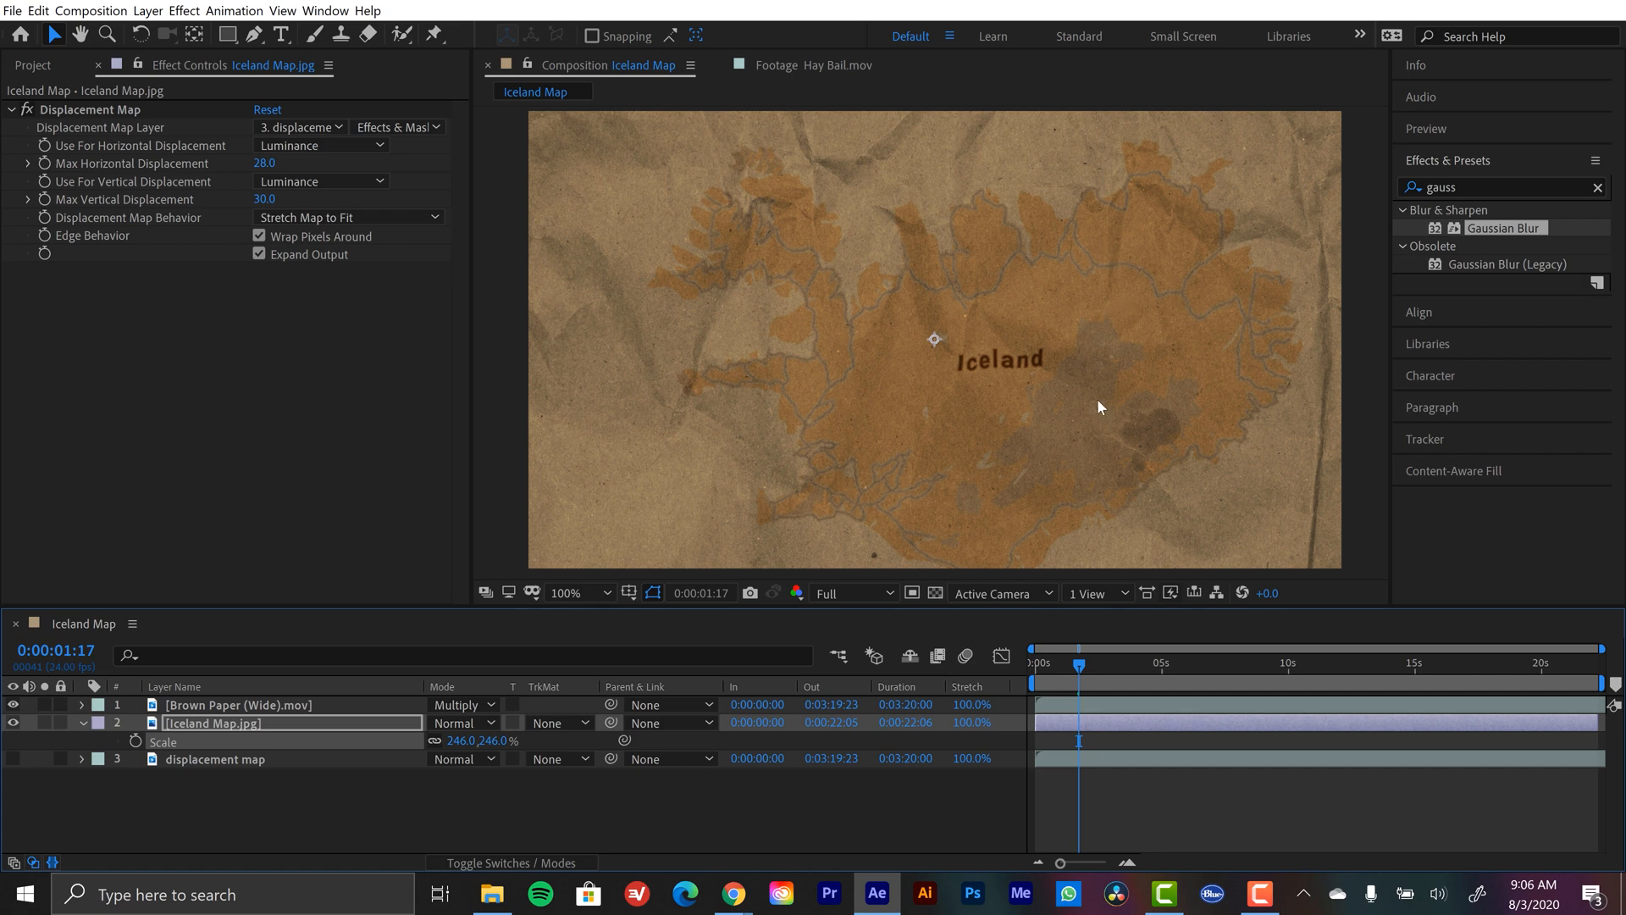
mouse_move(884, 165)
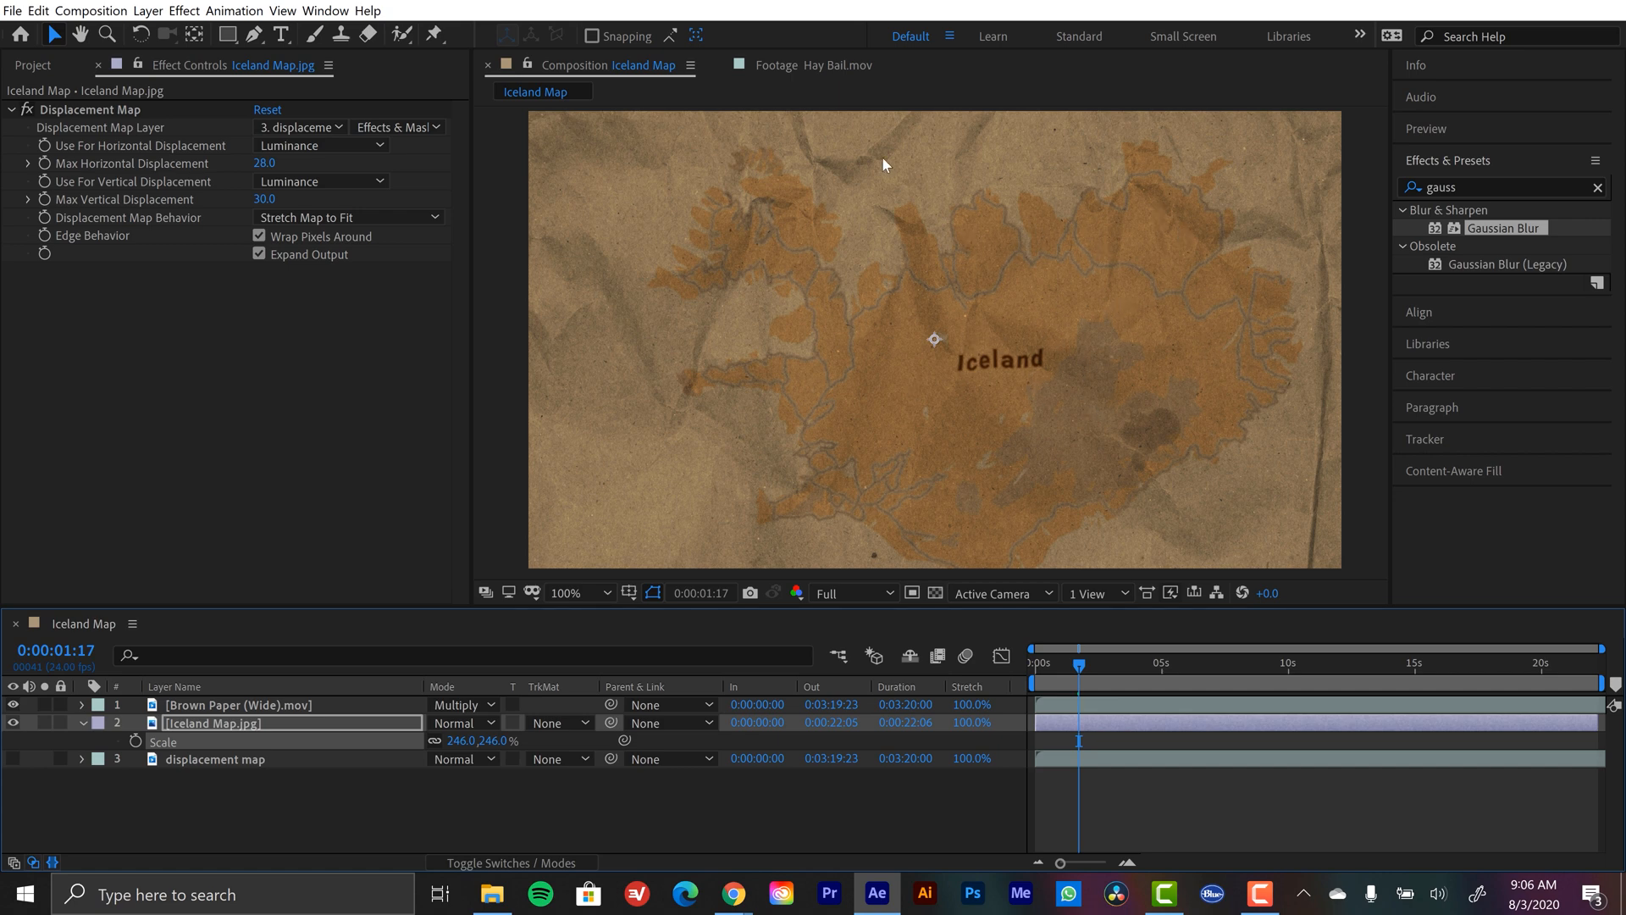
mouse_move(1103, 296)
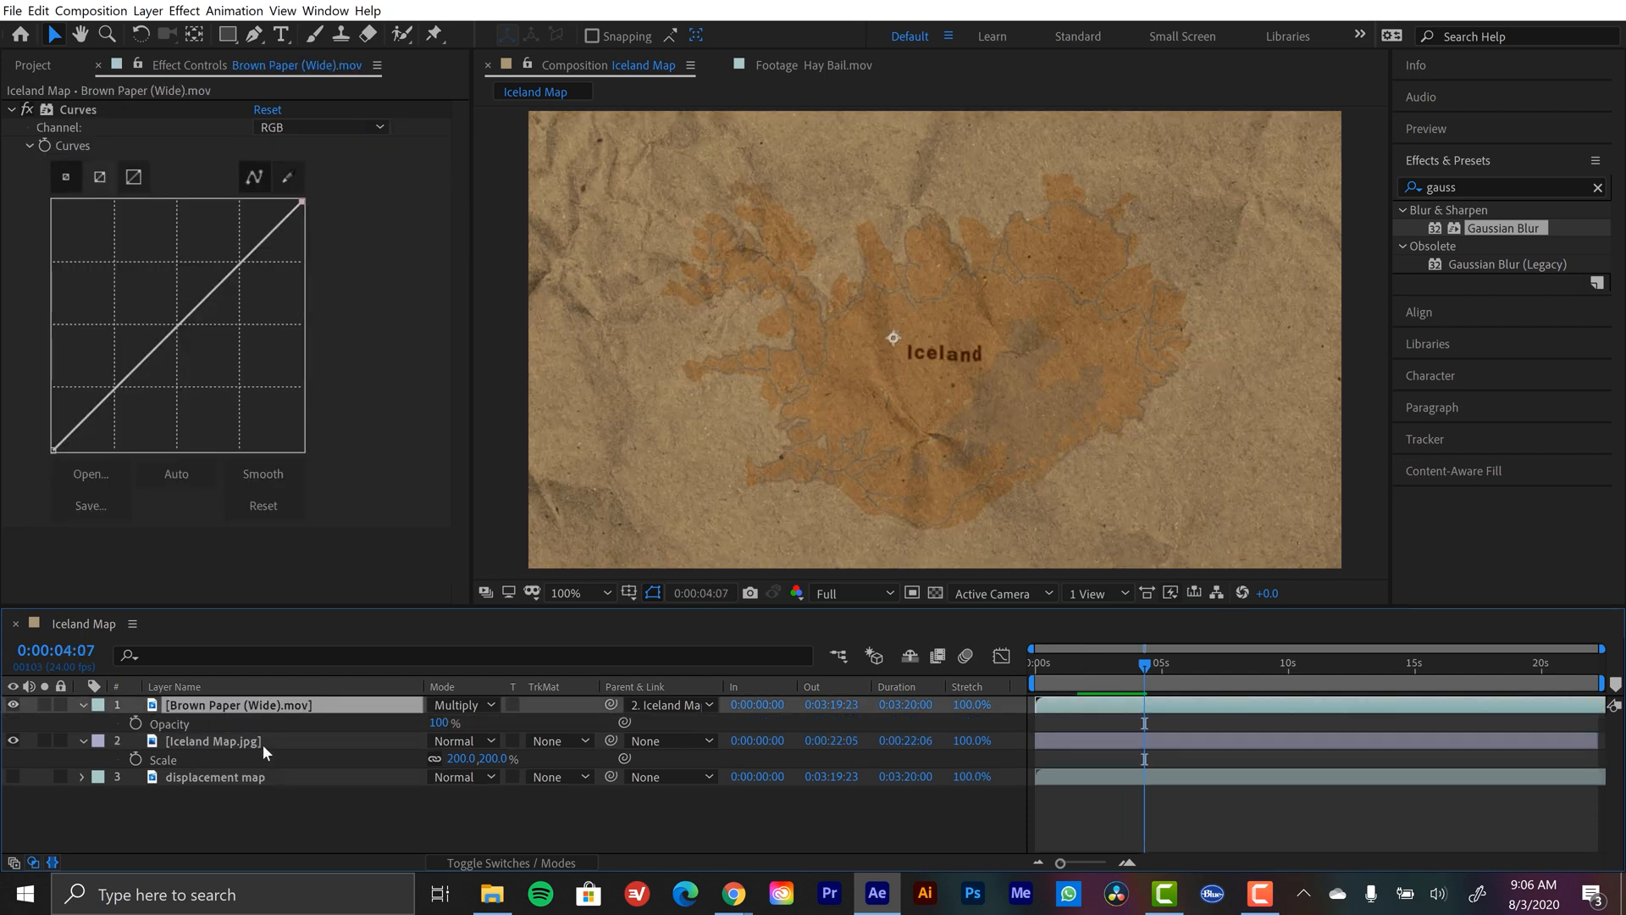
Lower Brown Paper (Wide).mov opacity to about 70% and deselect all layers
left_click(213, 742)
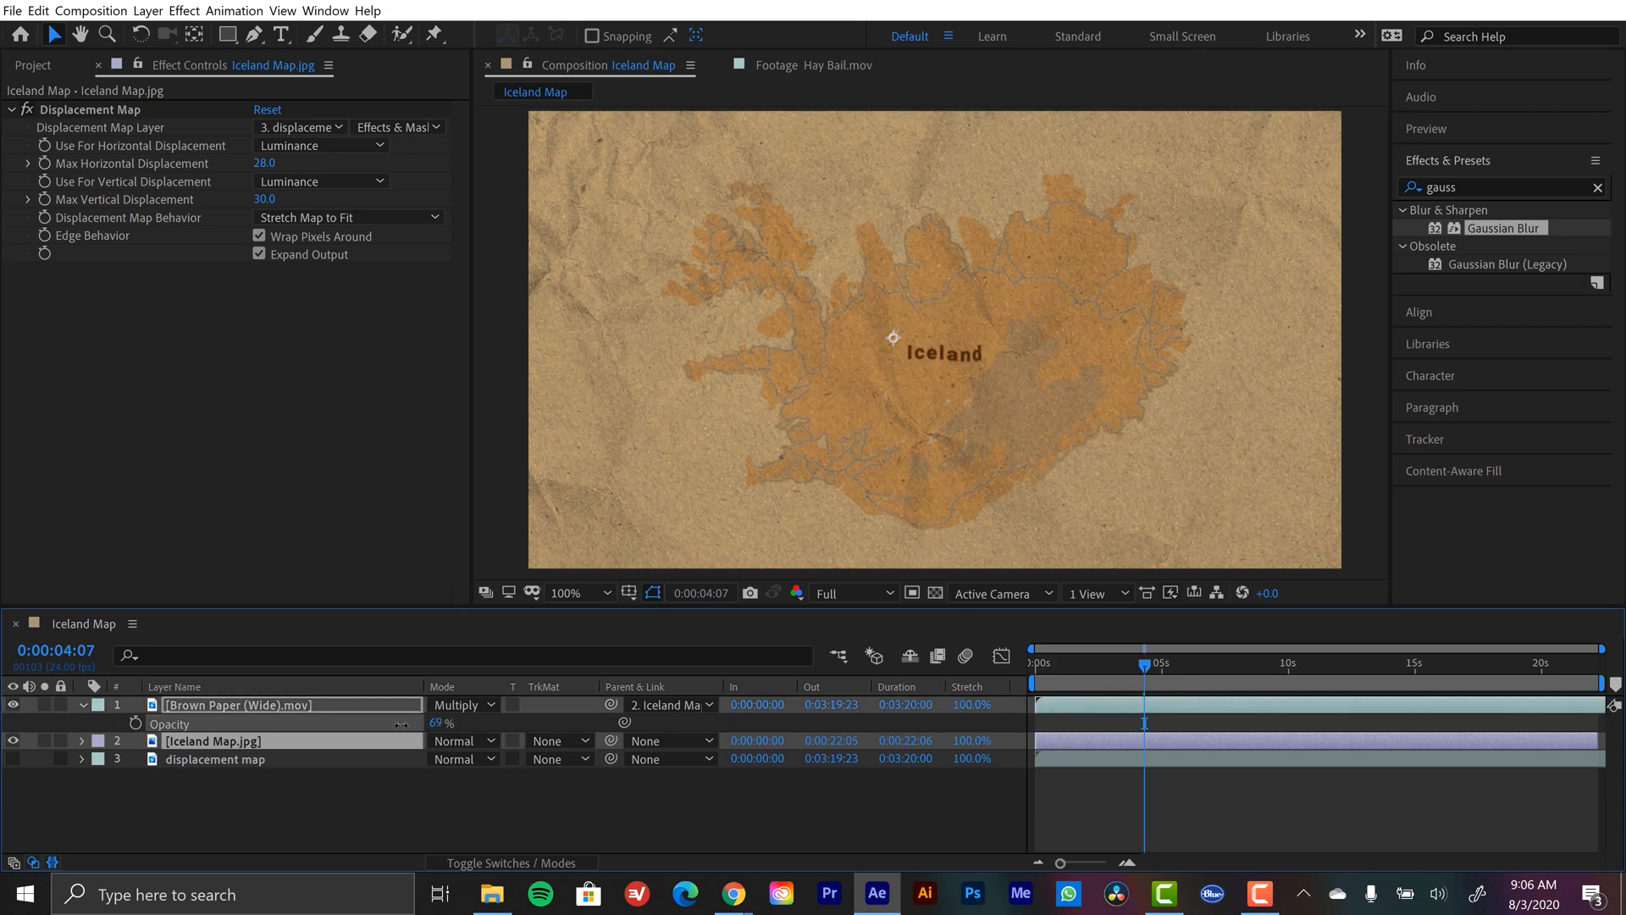
left_click_drag(440, 724, 430, 723)
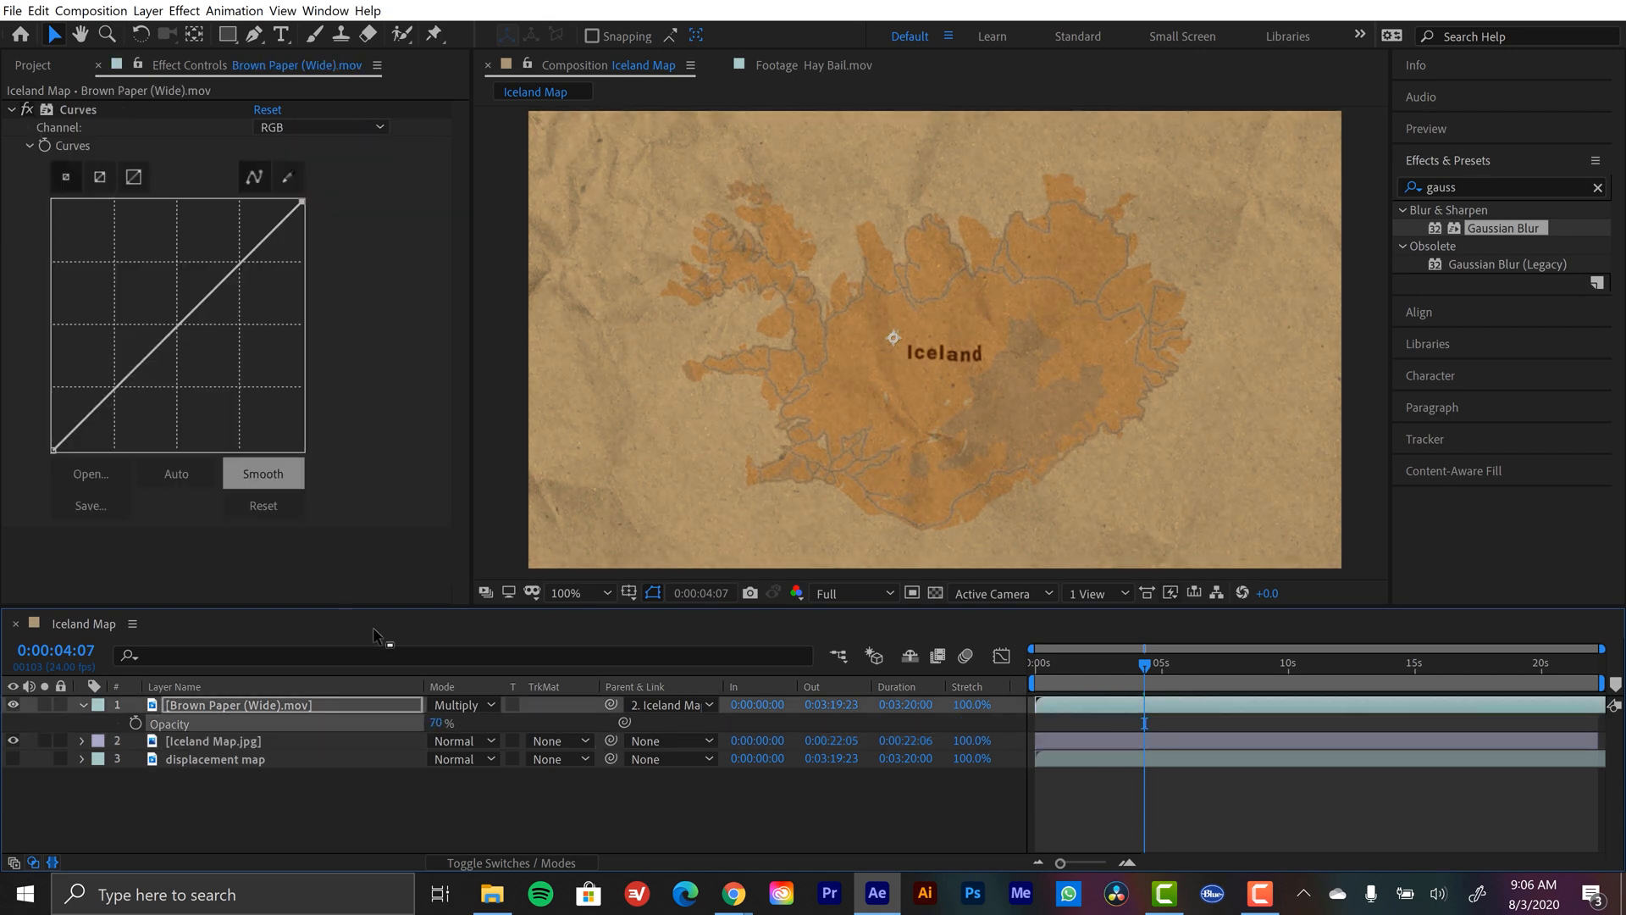
left_click(33, 64)
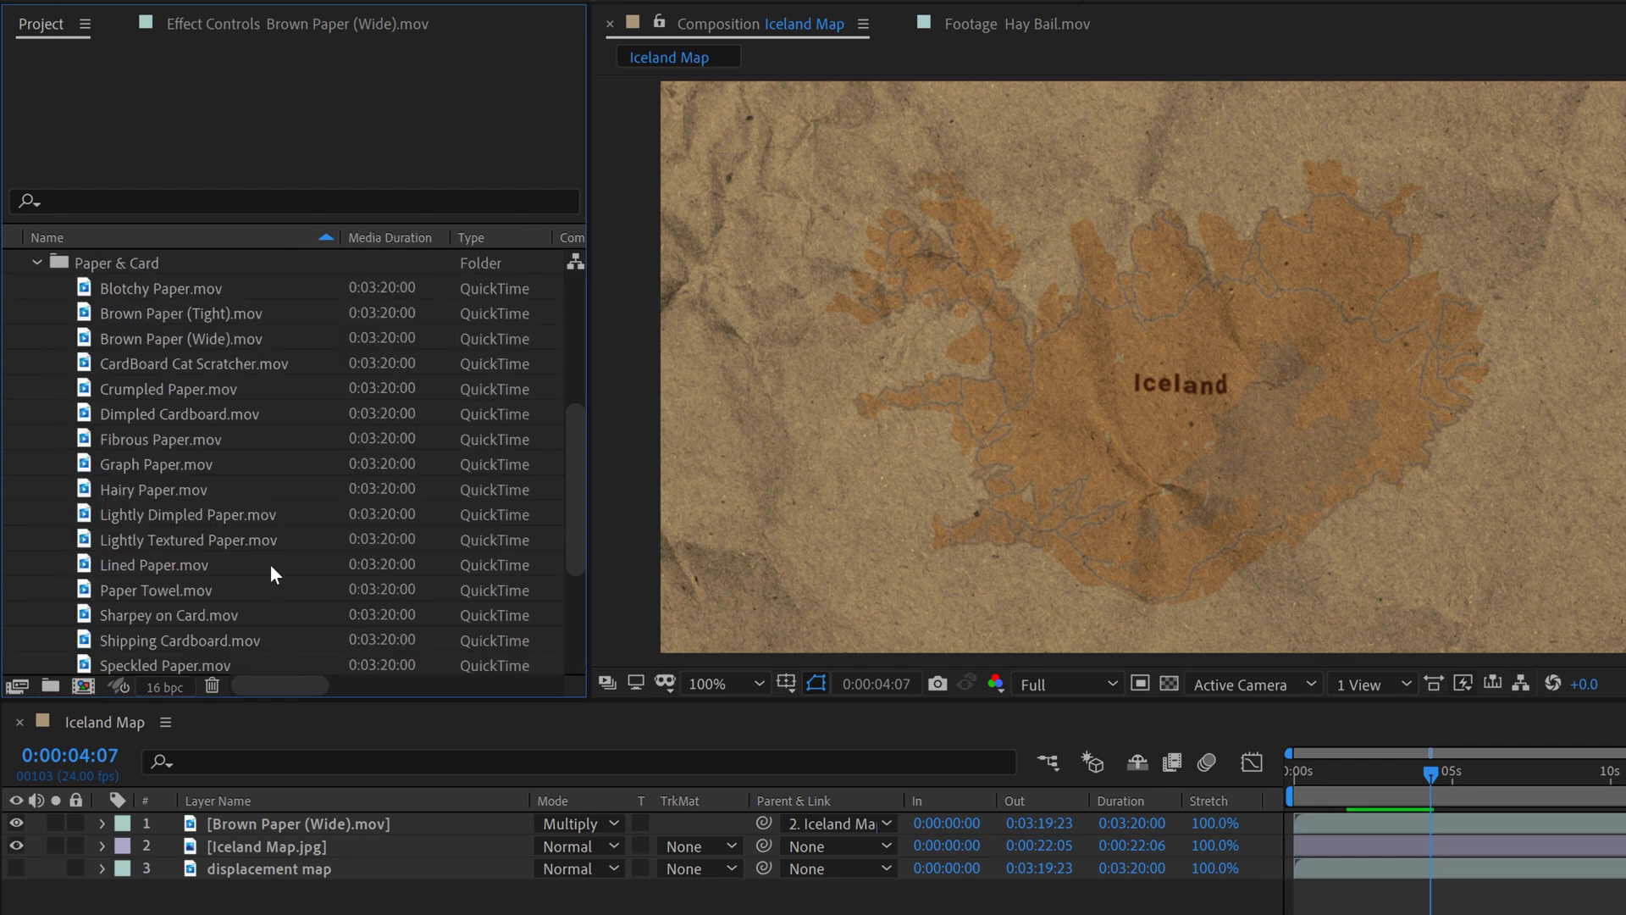
mouse_move(1112, 434)
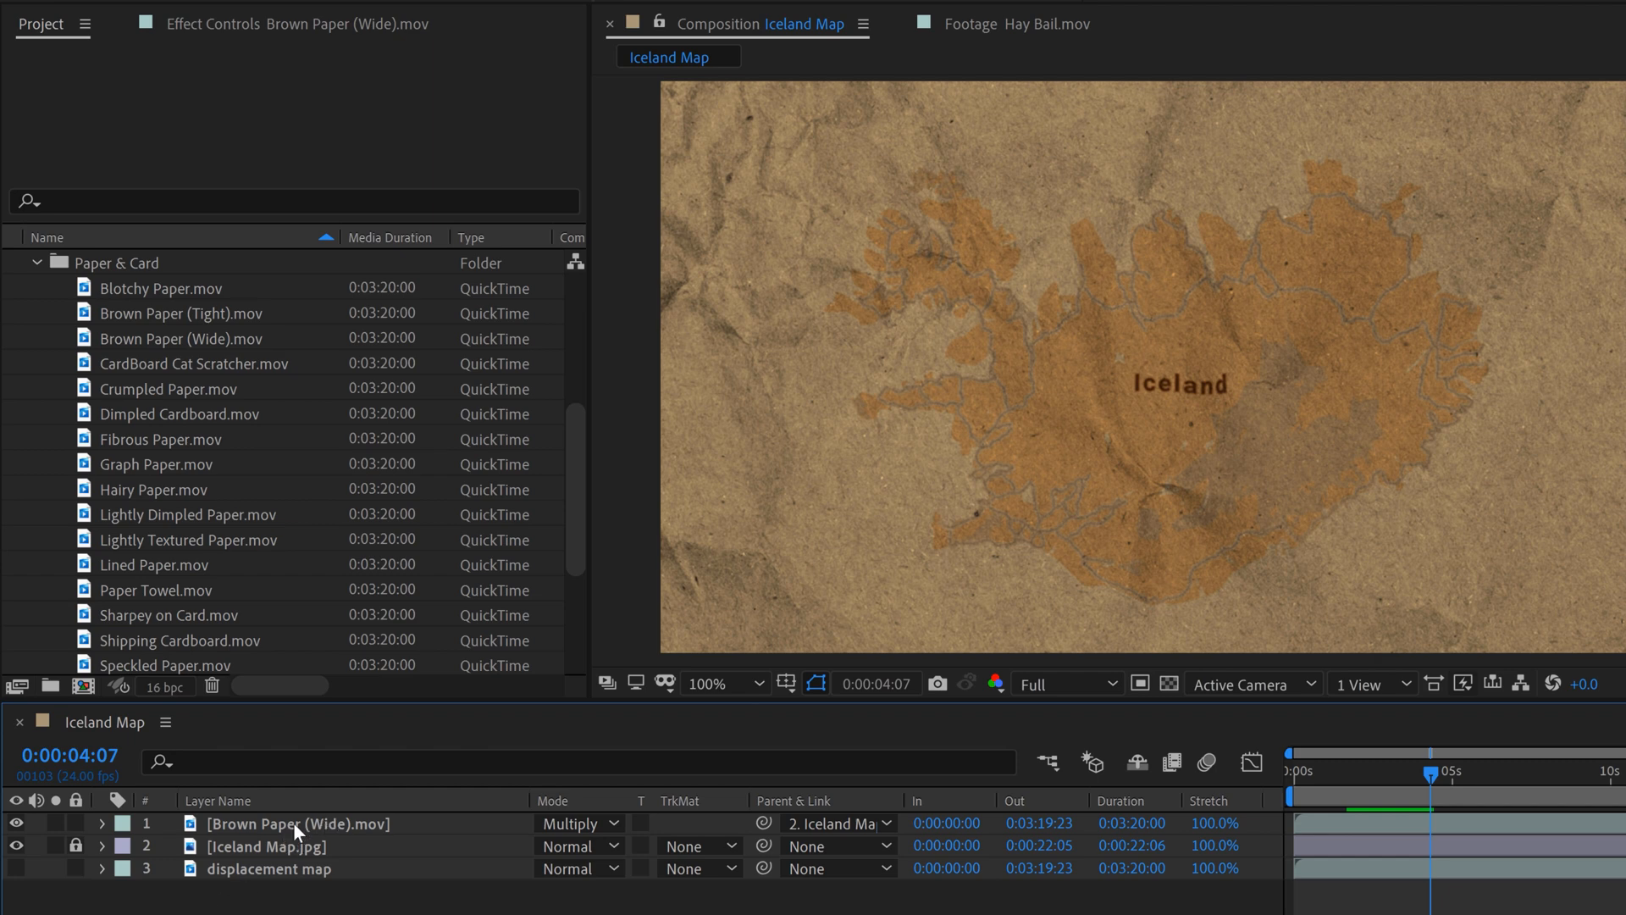
Replace Brown Paper (Wide).mov with Crumpled Paper.mov, then pick Wavey Paper to try next
left_click(295, 830)
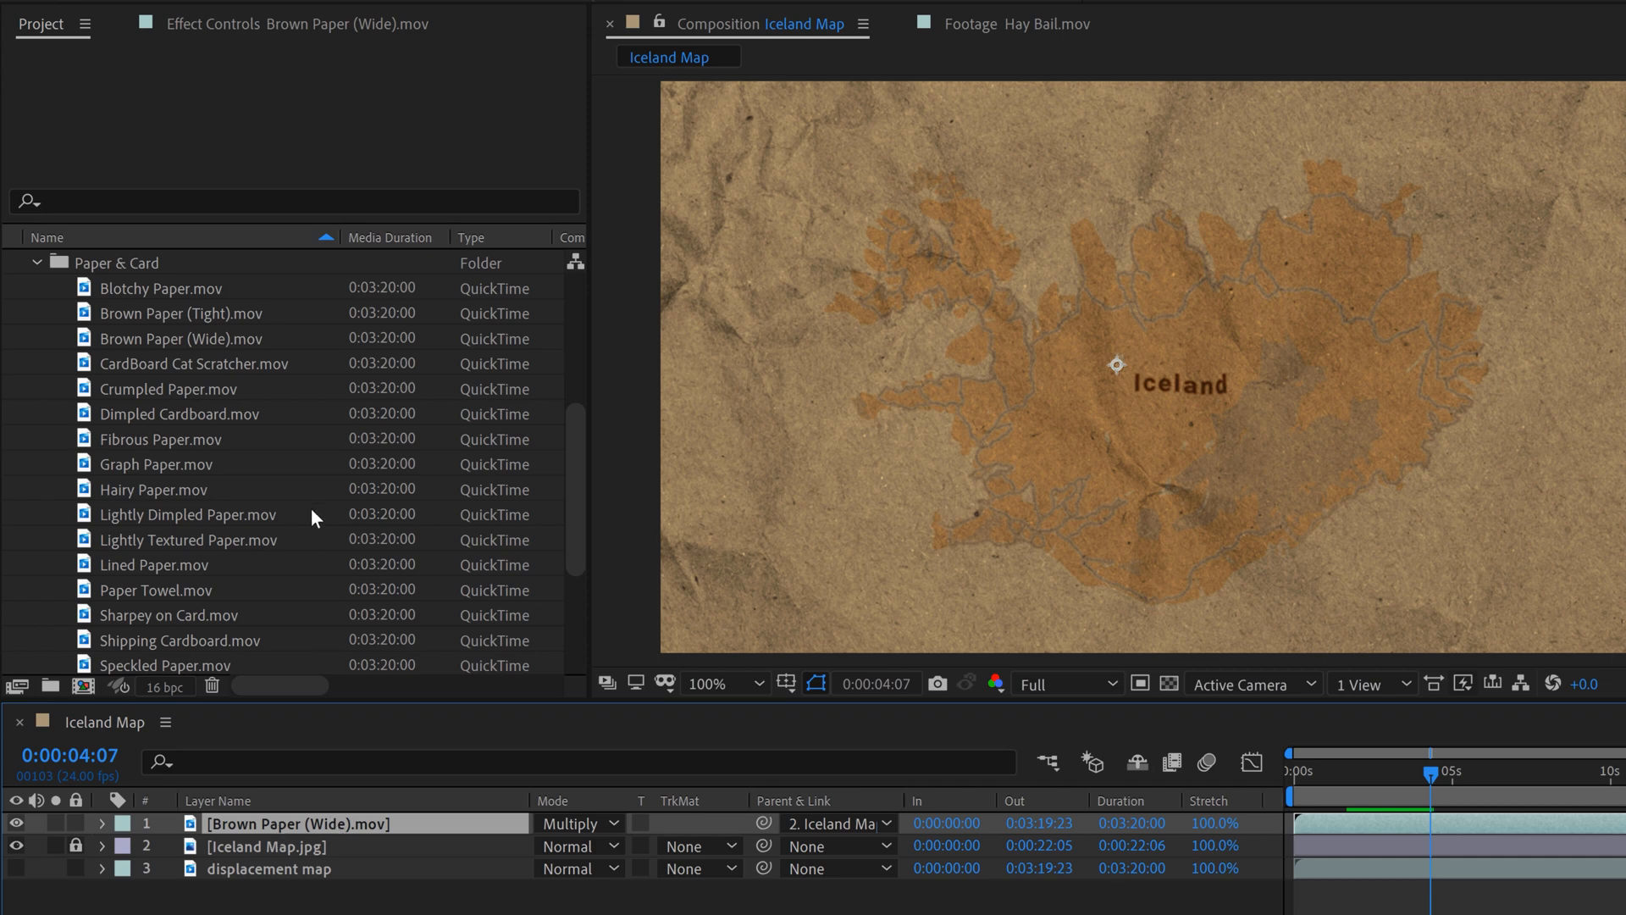
left_click(167, 388)
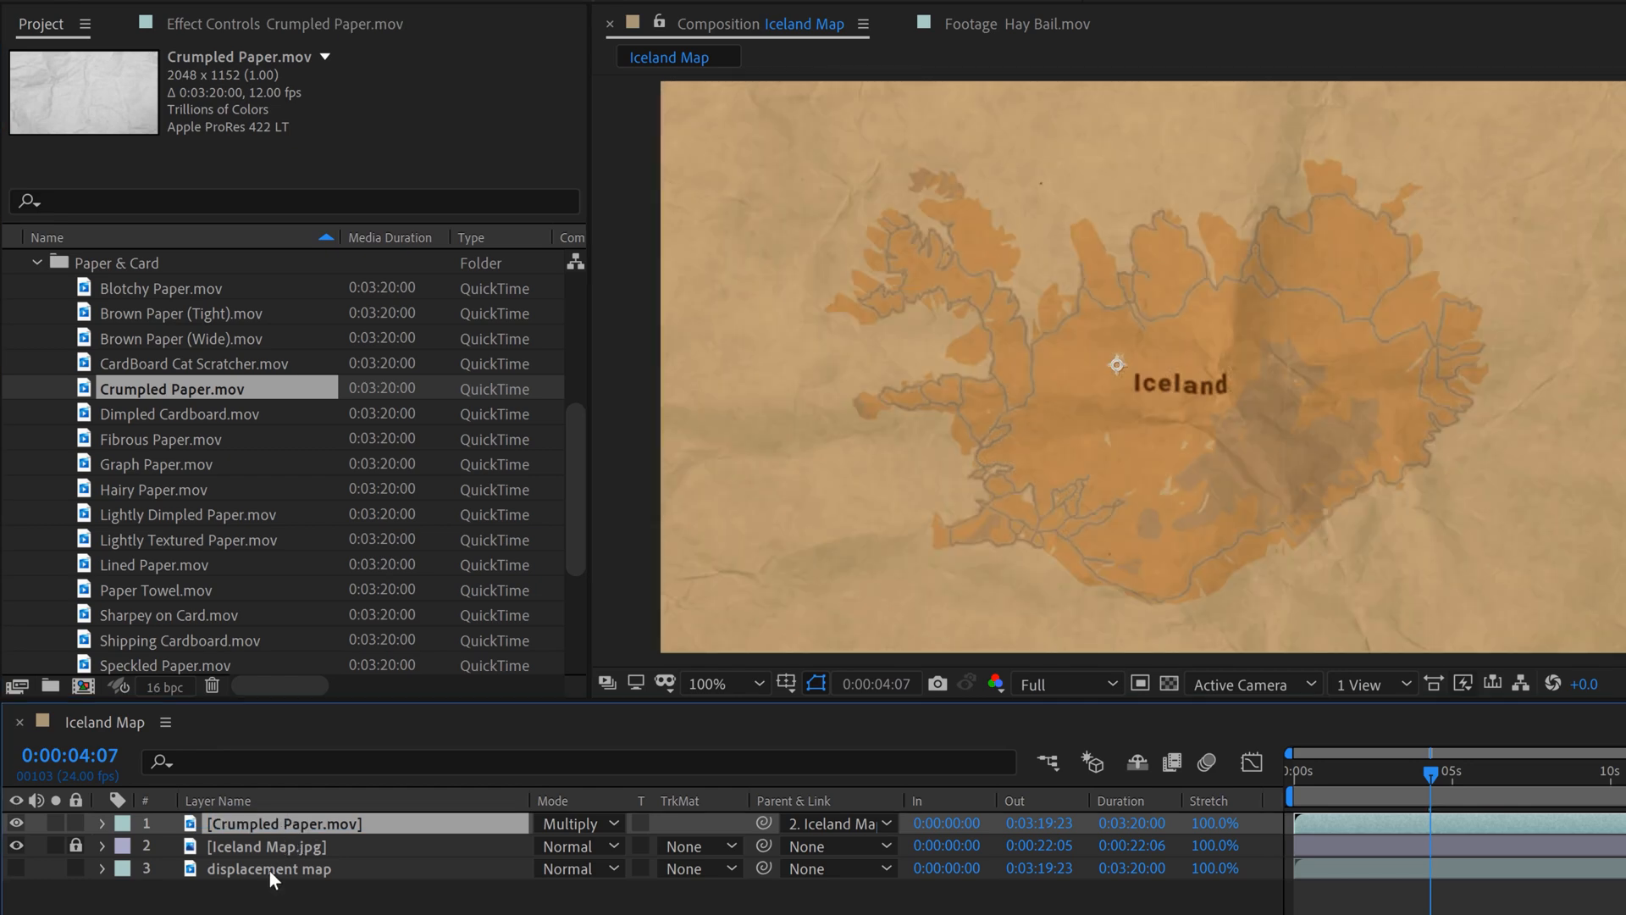
left_click(268, 869)
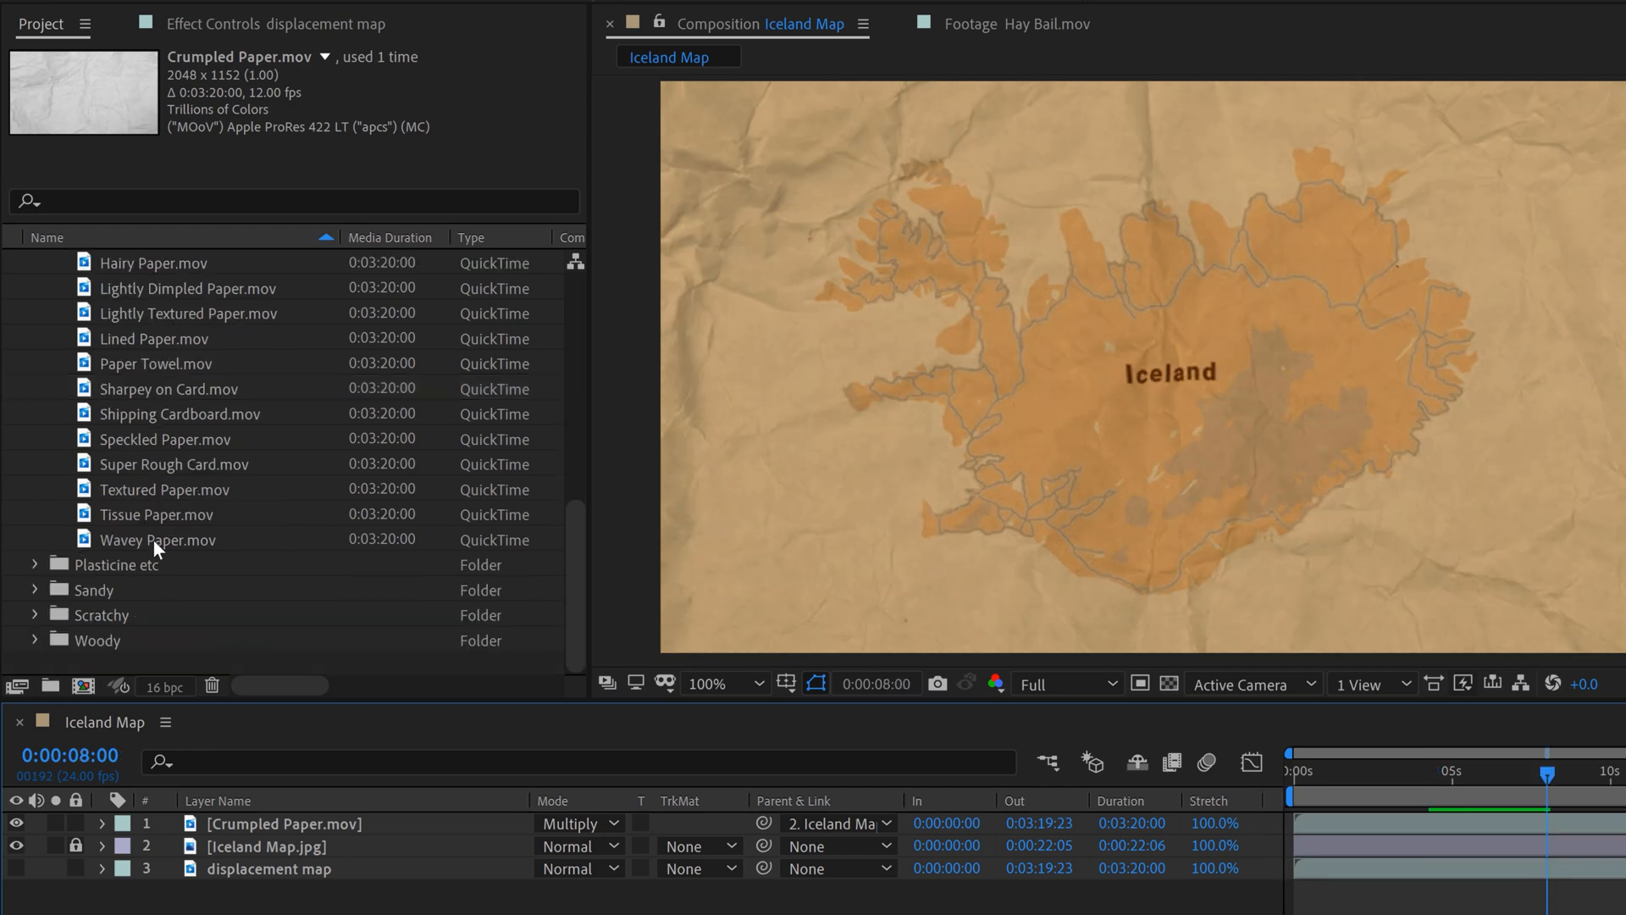
left_click(157, 540)
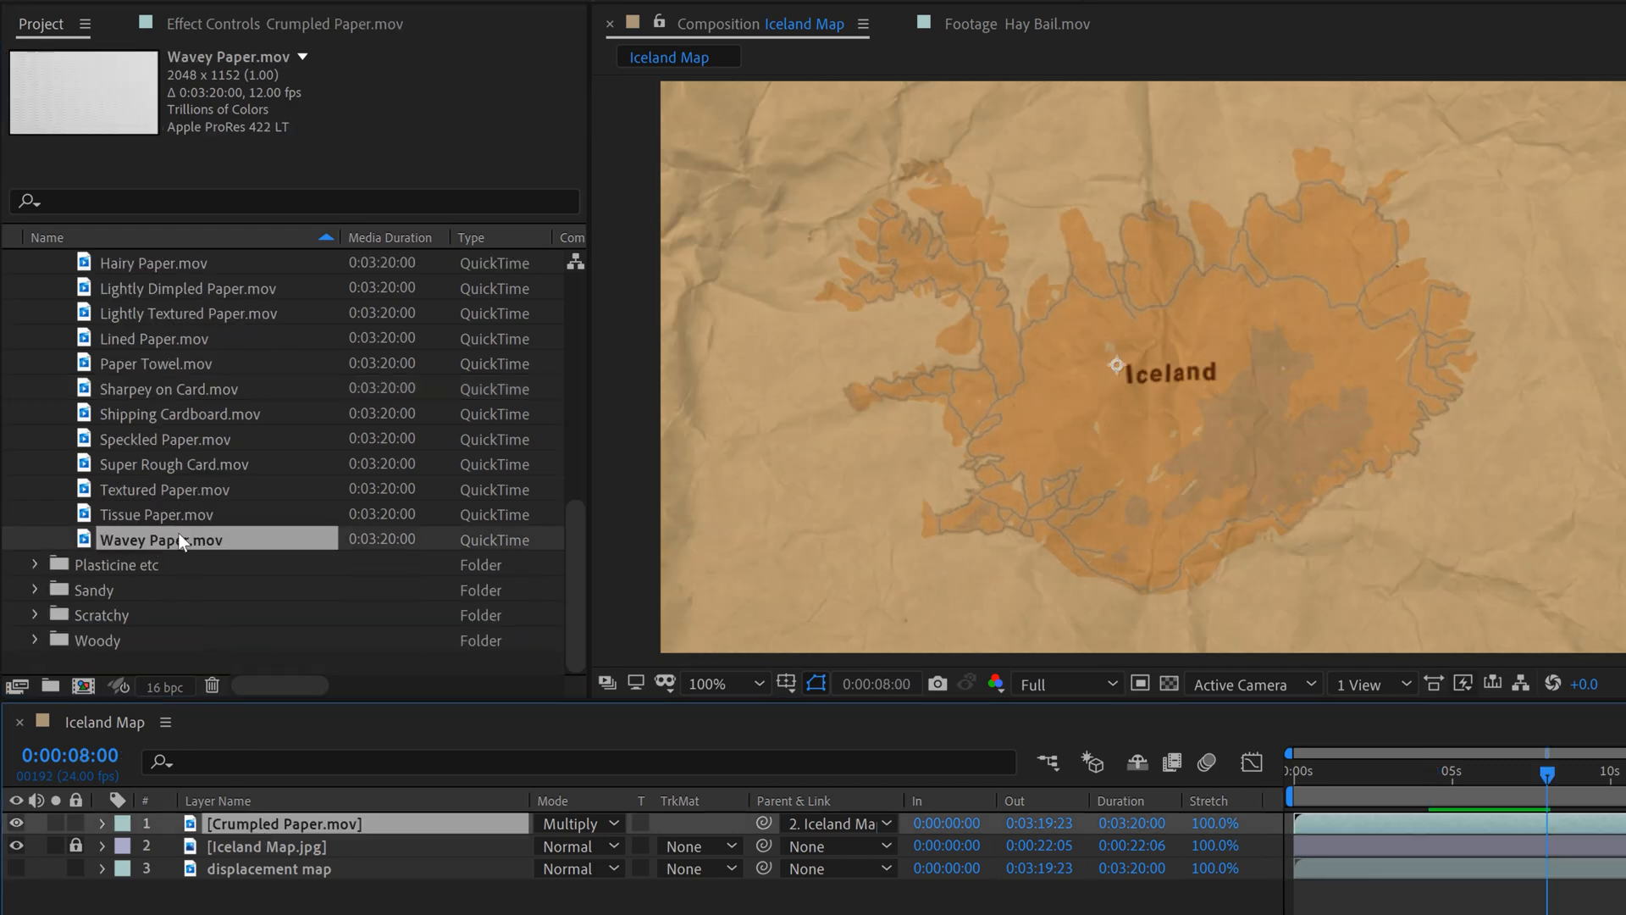